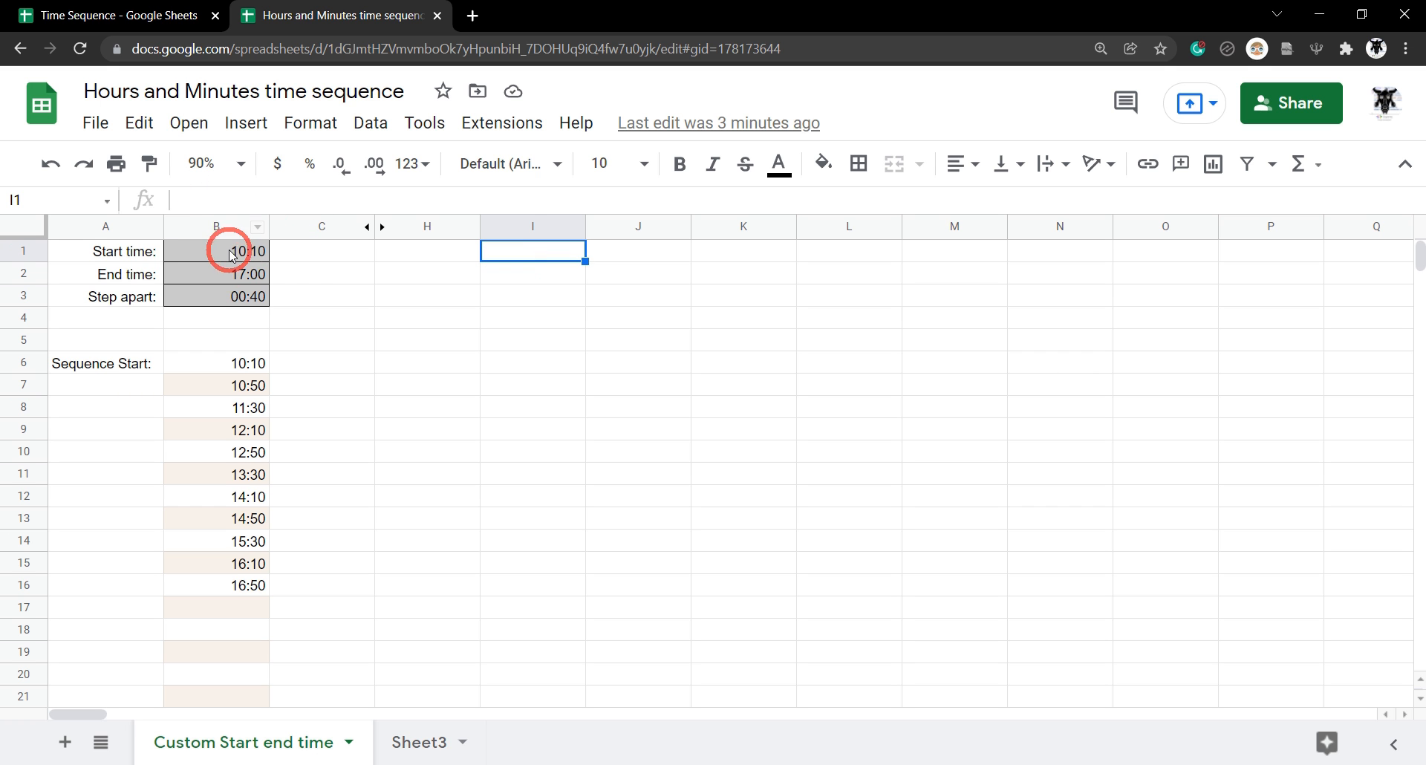
# Step: Change the input cells so the sequence uses a 08:00 start, 20:30 end and hourly step
pyautogui.click(217, 296)
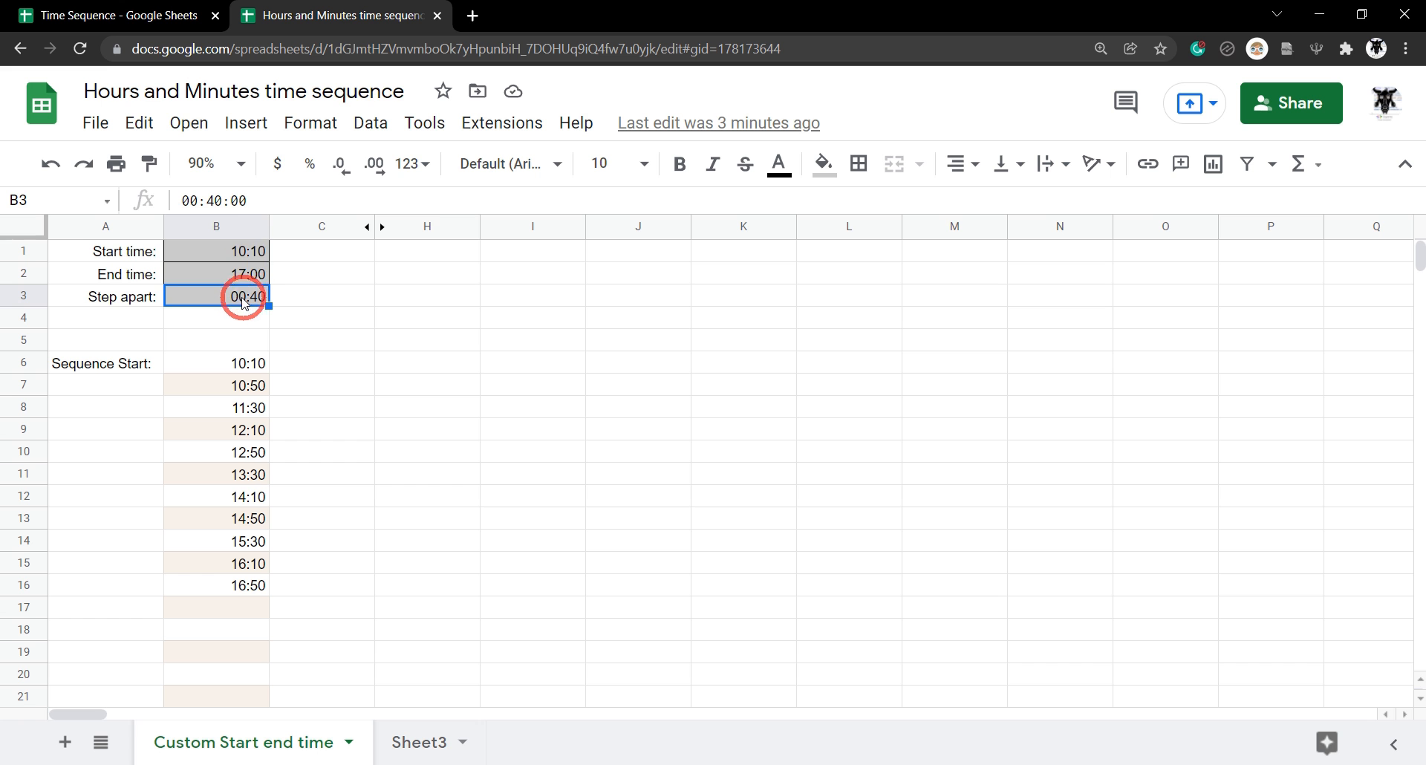
pyautogui.moveTo(261, 341)
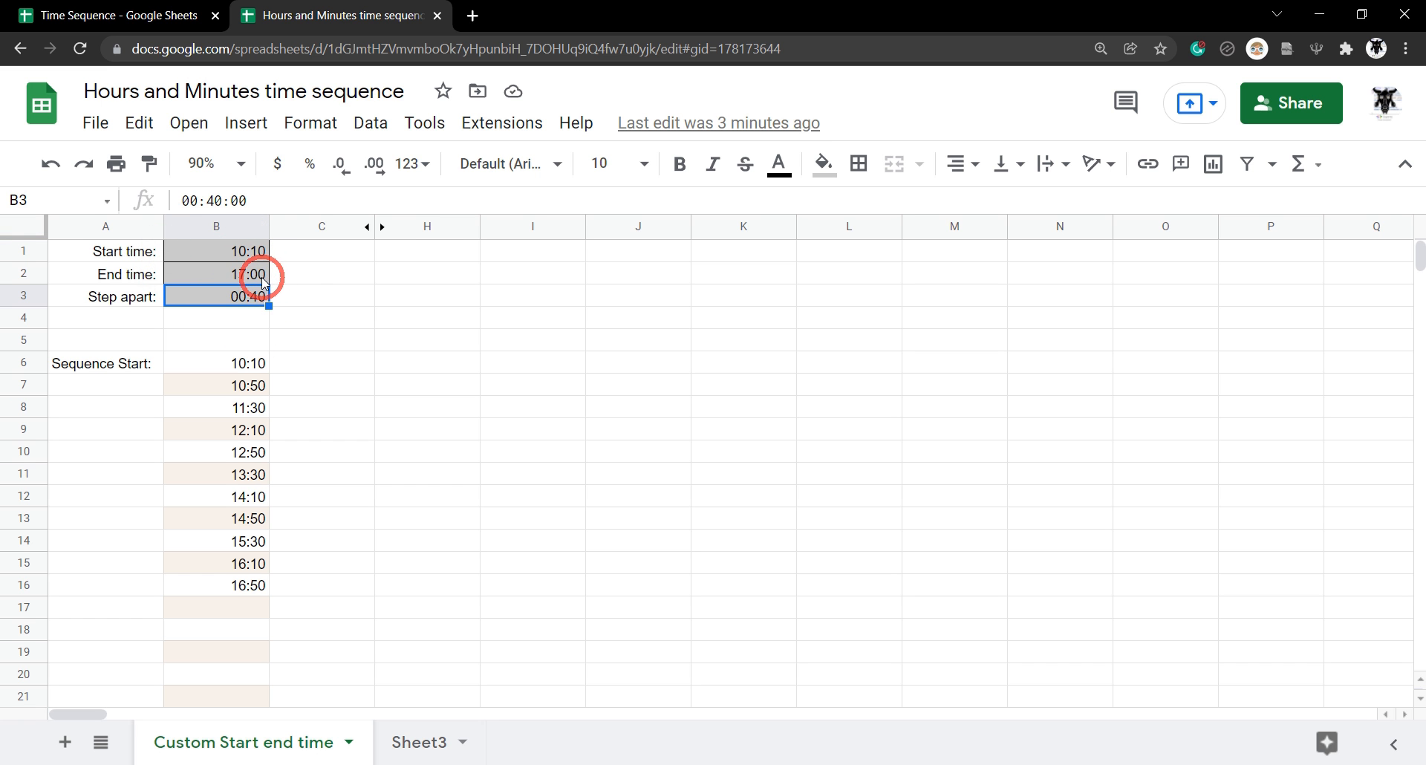
pyautogui.moveTo(299, 309)
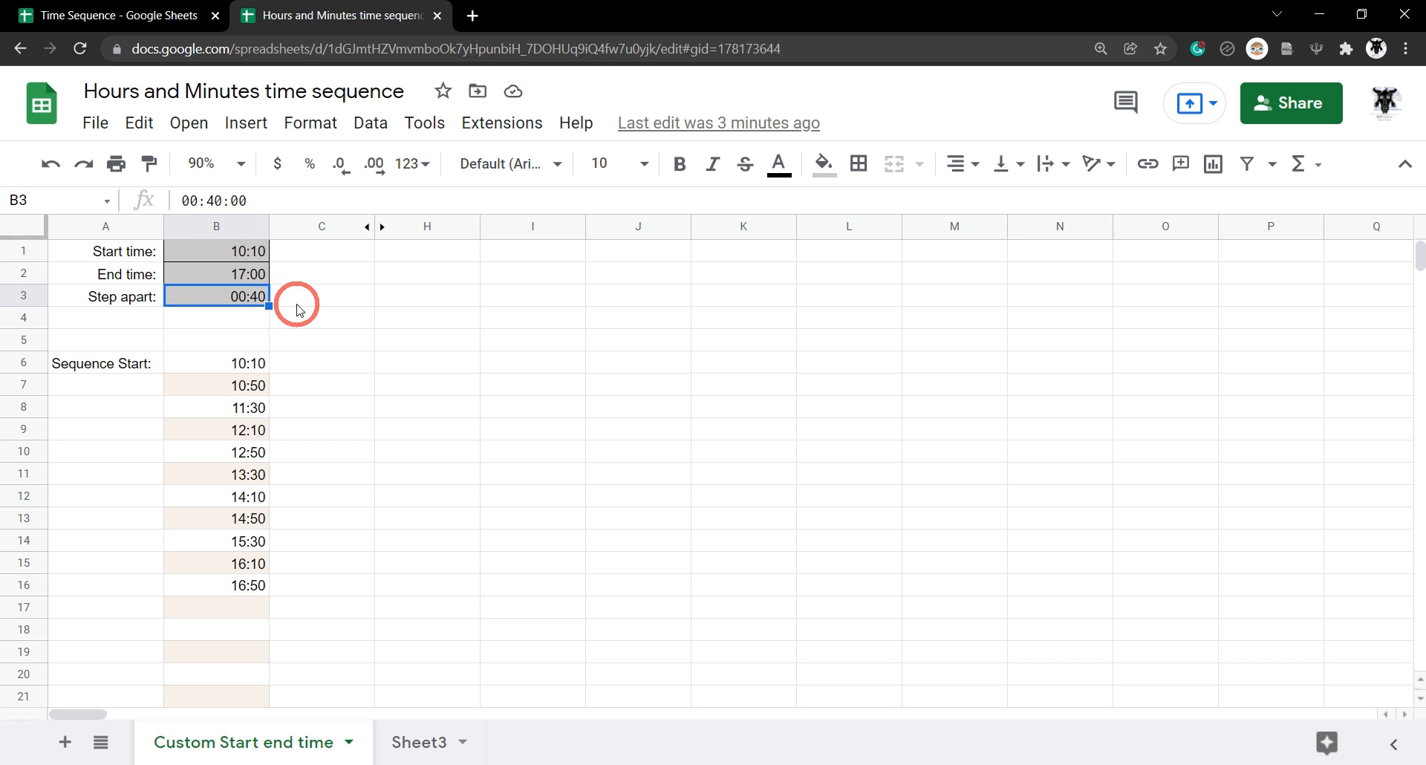
pyautogui.moveTo(303, 531)
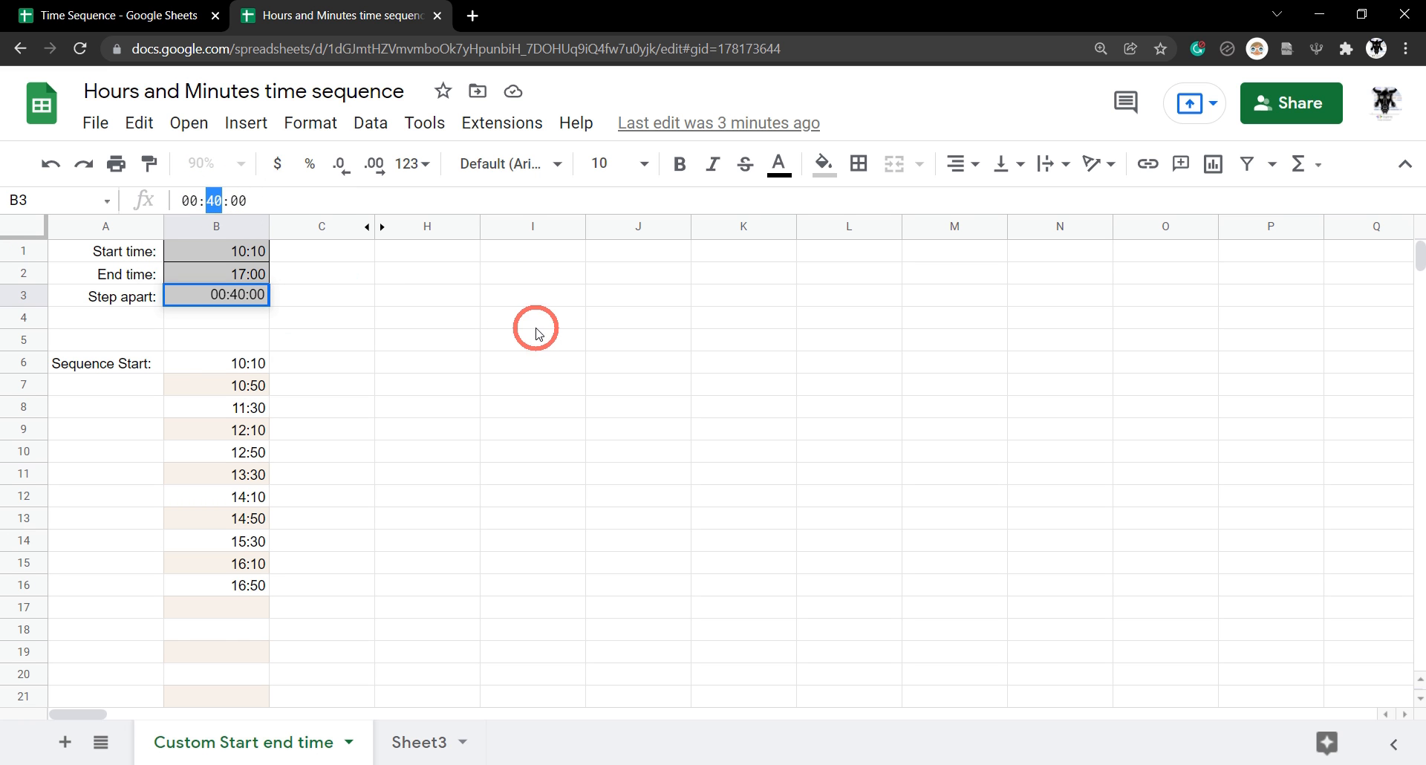
pyautogui.write('00:15')
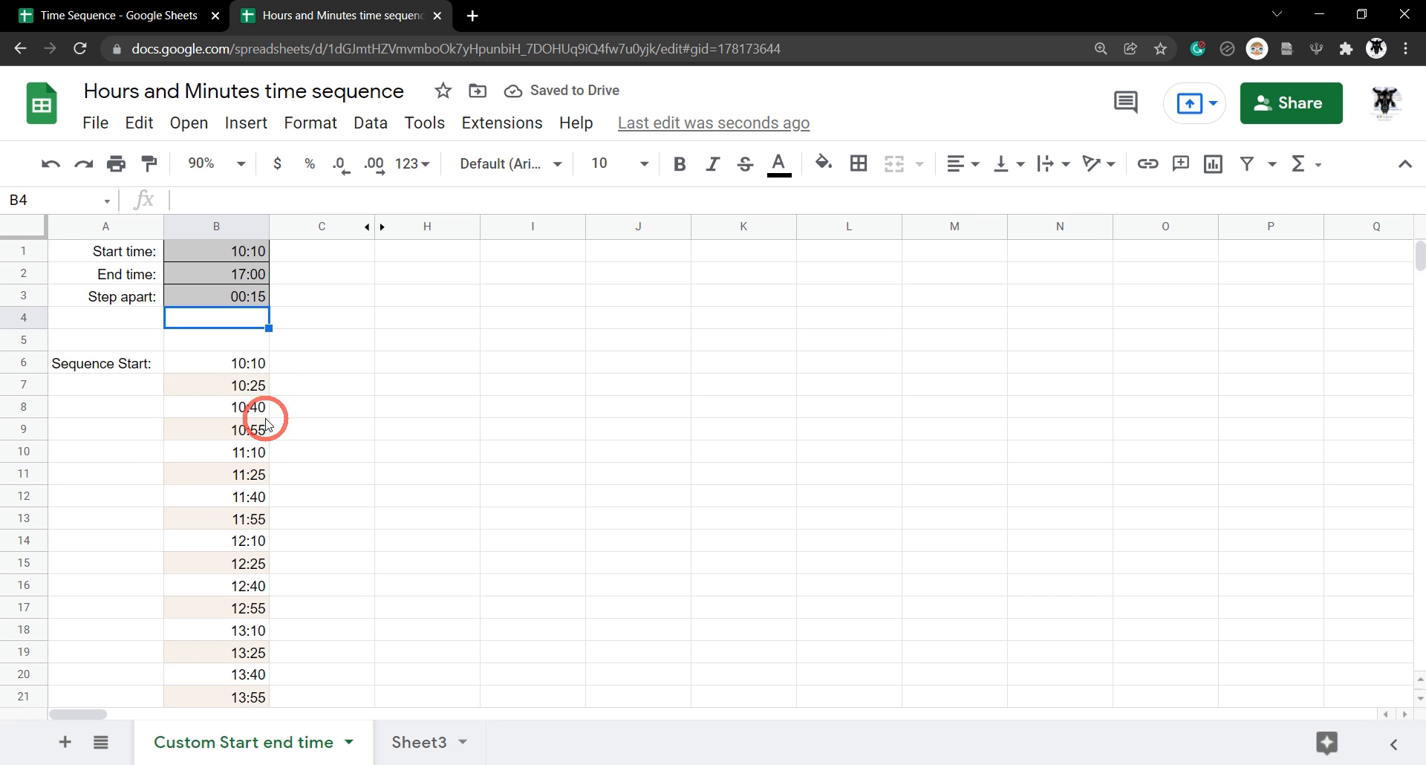
pyautogui.moveTo(268, 300)
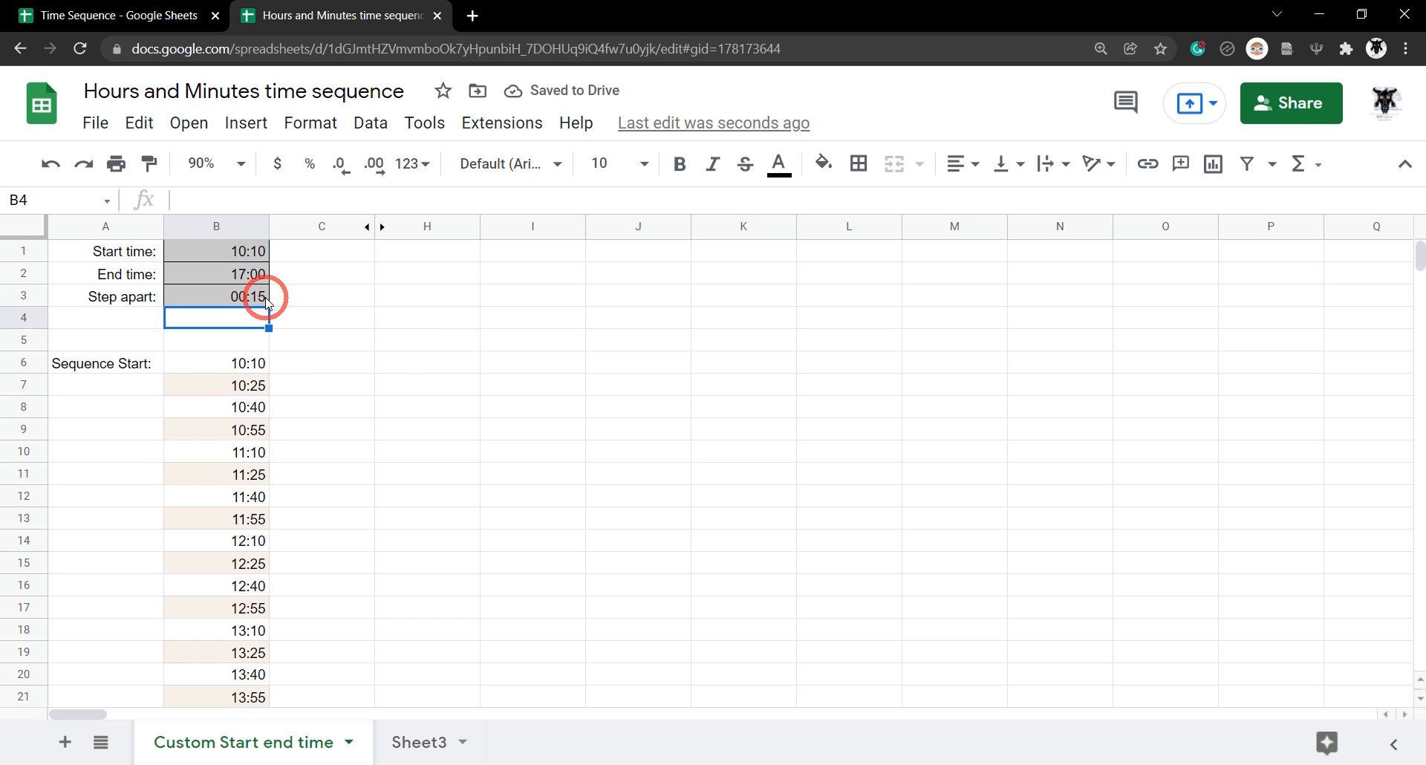
pyautogui.click(216, 294)
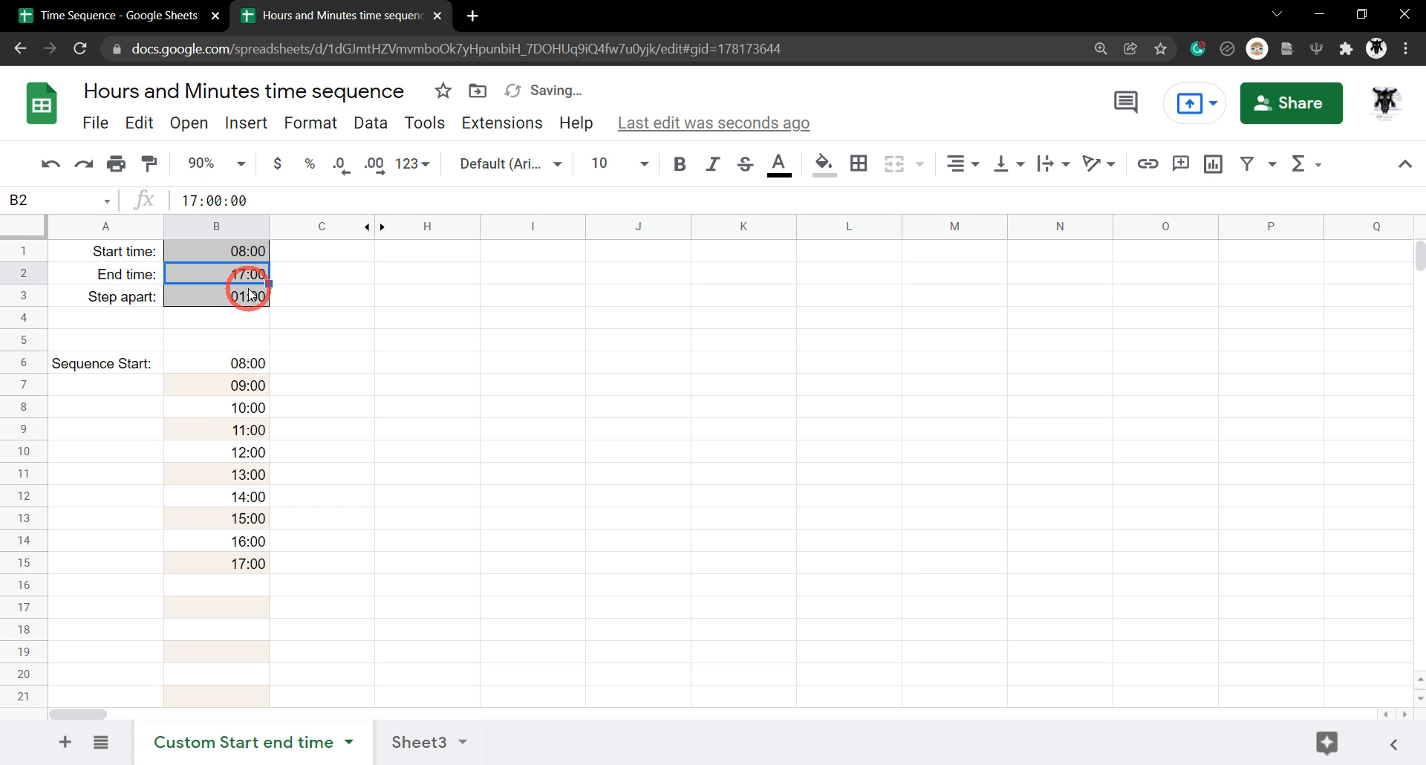
pyautogui.write('20:30')
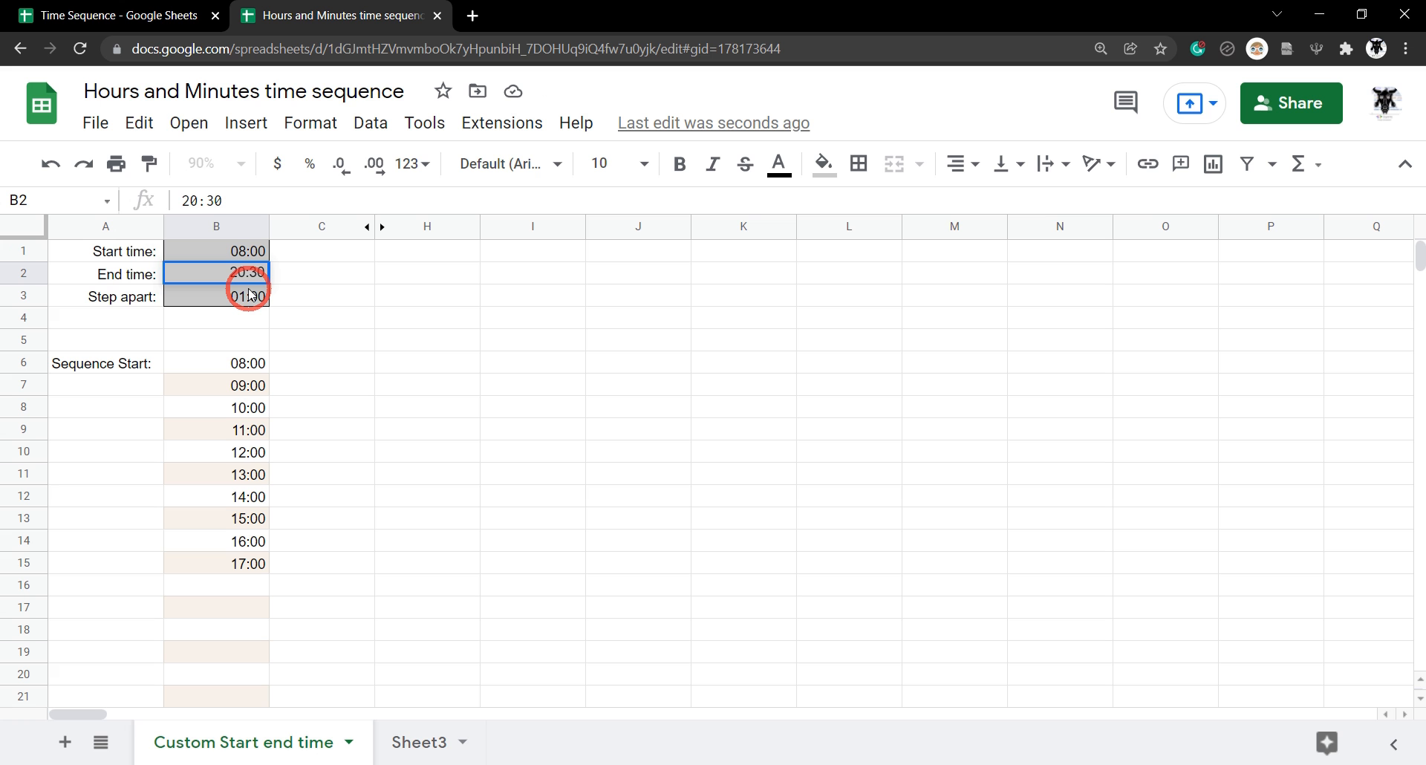
pyautogui.click(215, 295)
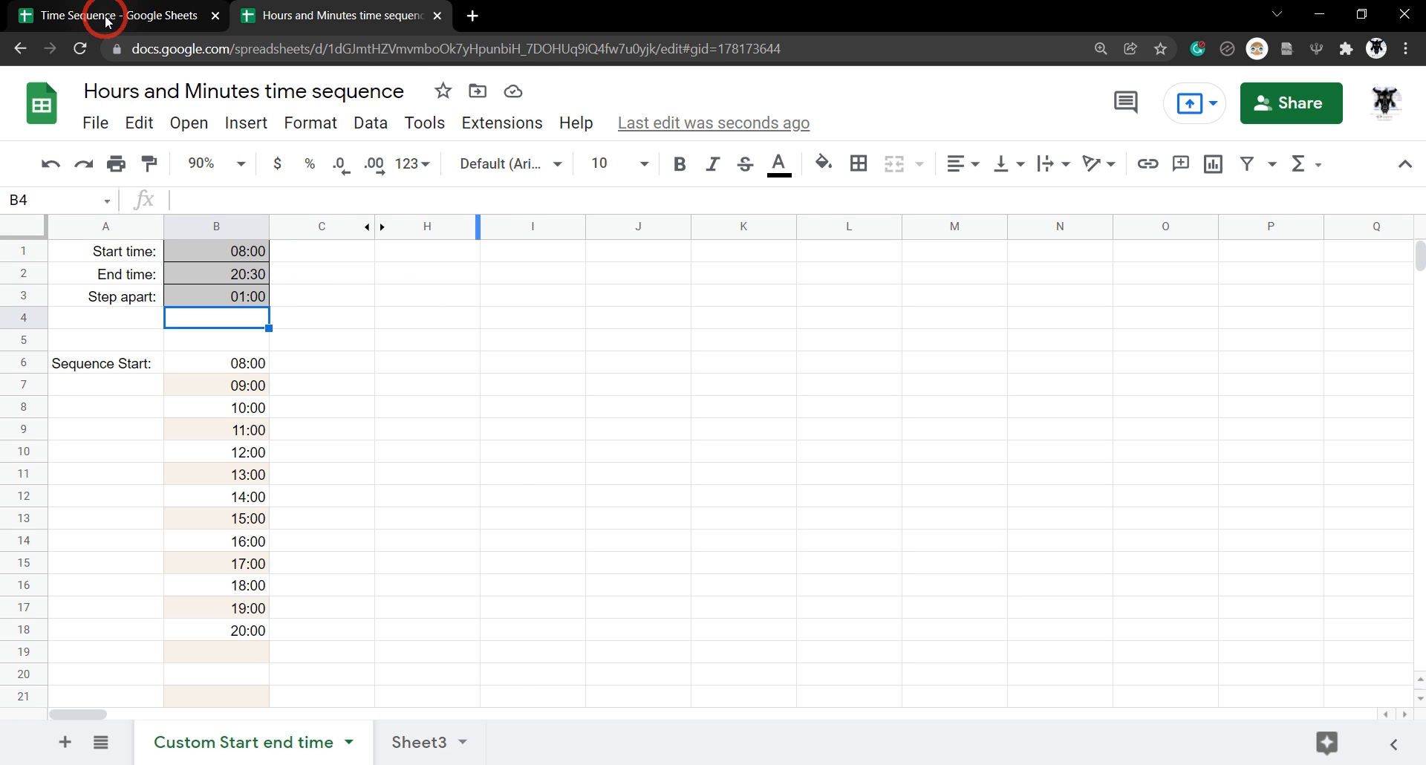
# Step: In the Time Sequence sheet, label A1 'Start time:' and A2 'End time:'
pyautogui.click(82, 15)
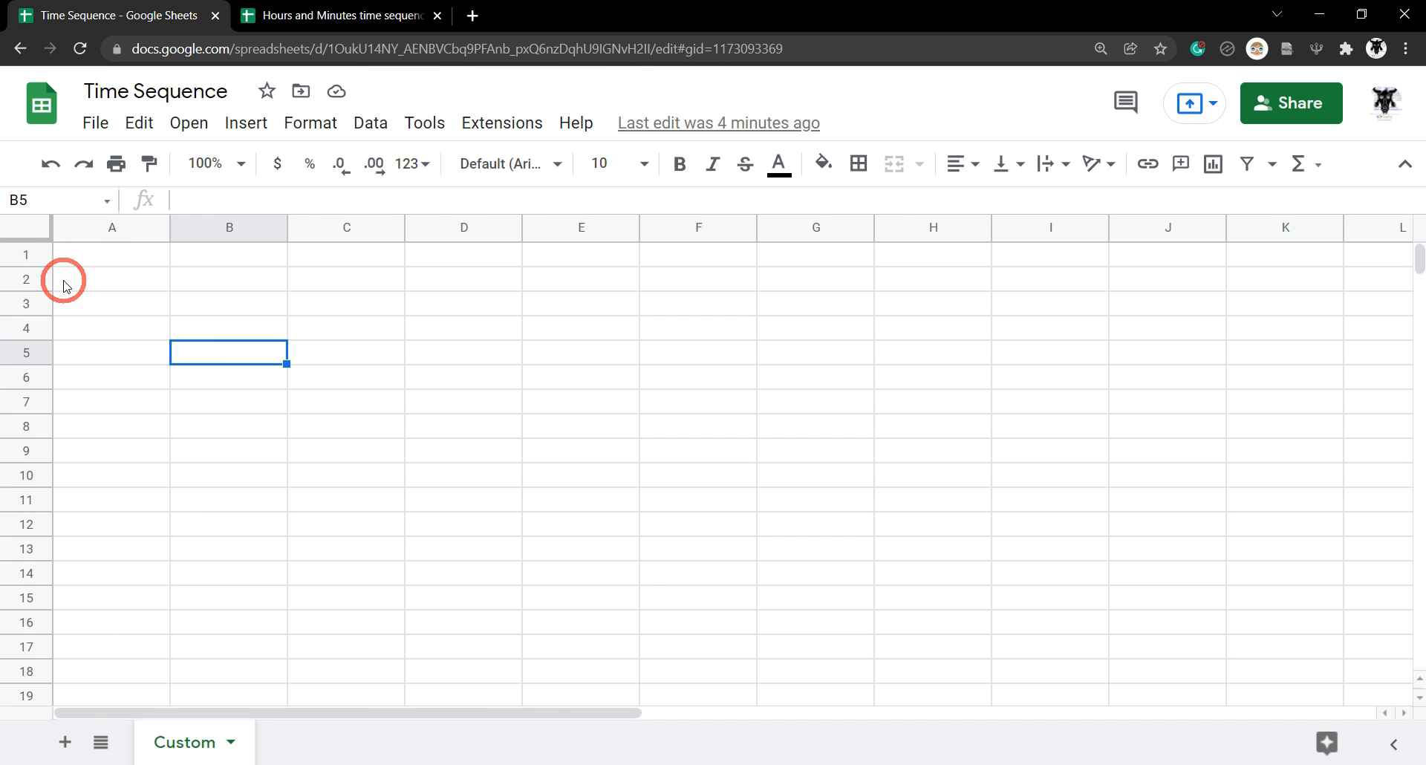
pyautogui.click(112, 254)
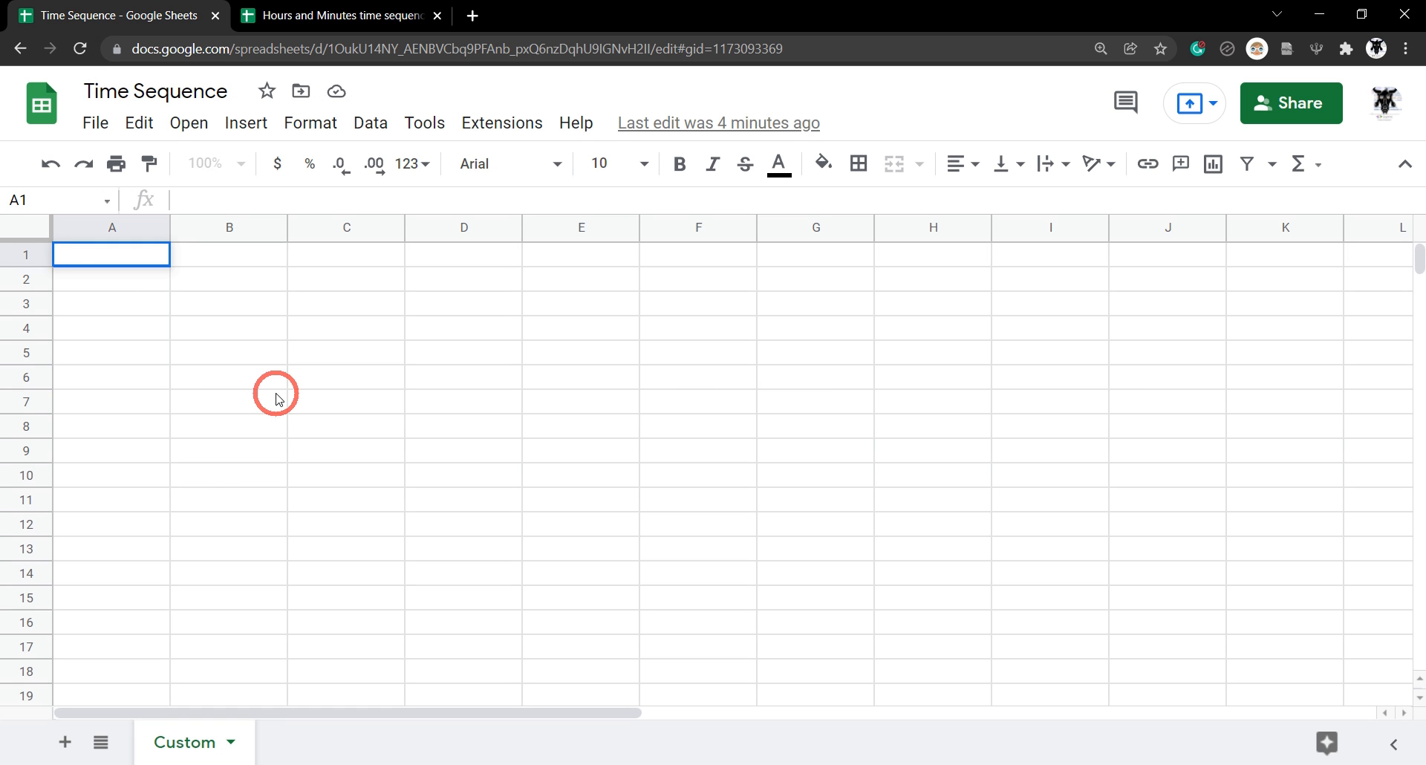
pyautogui.write('Start time:')
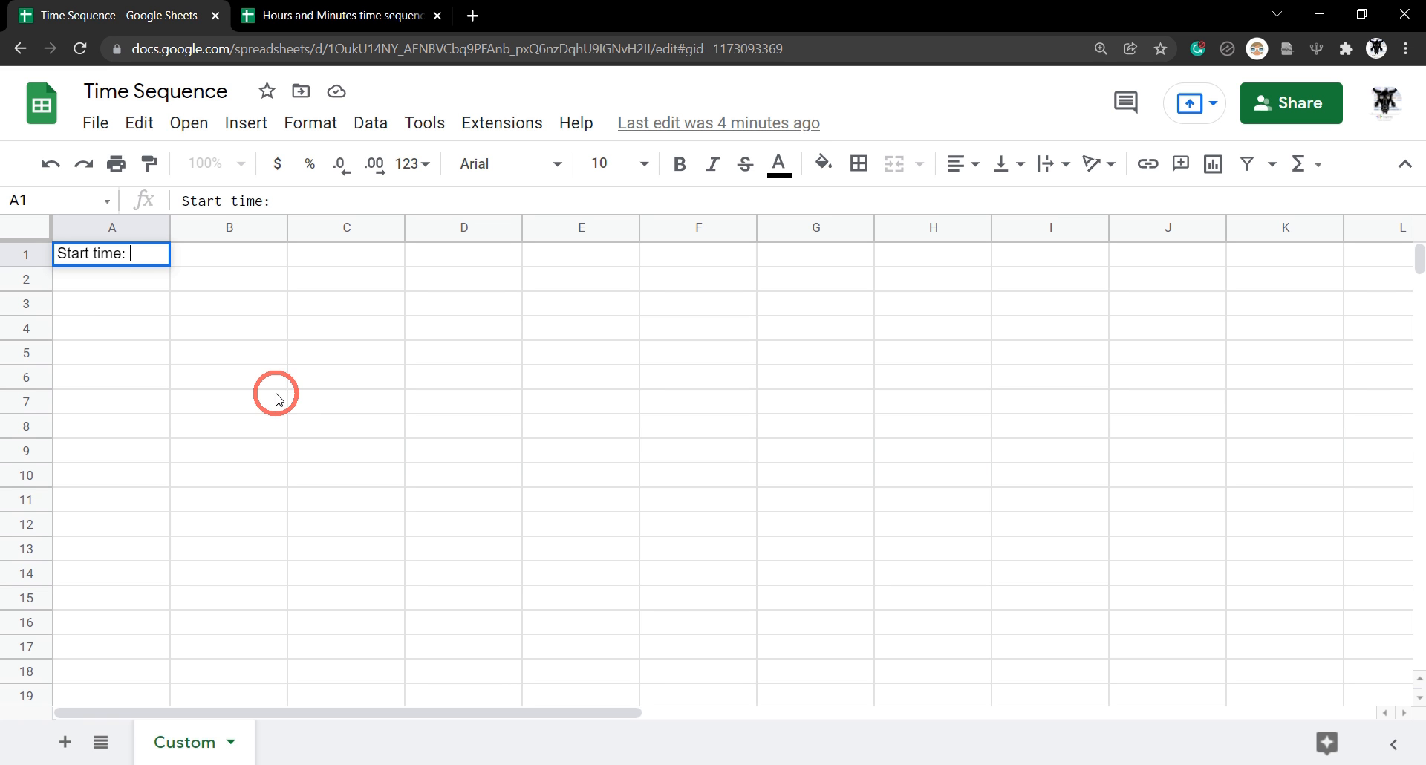
pyautogui.moveTo(158, 285)
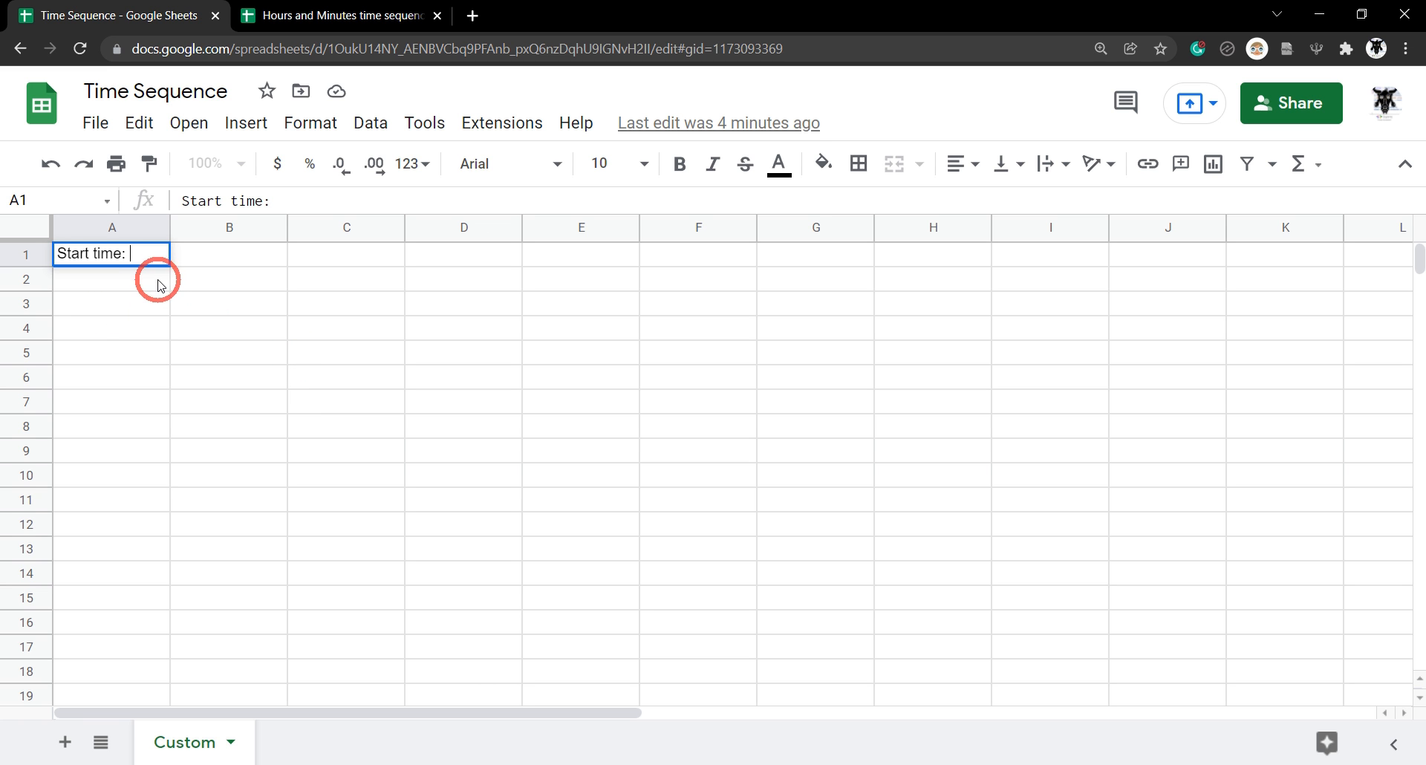
pyautogui.write('End time:')
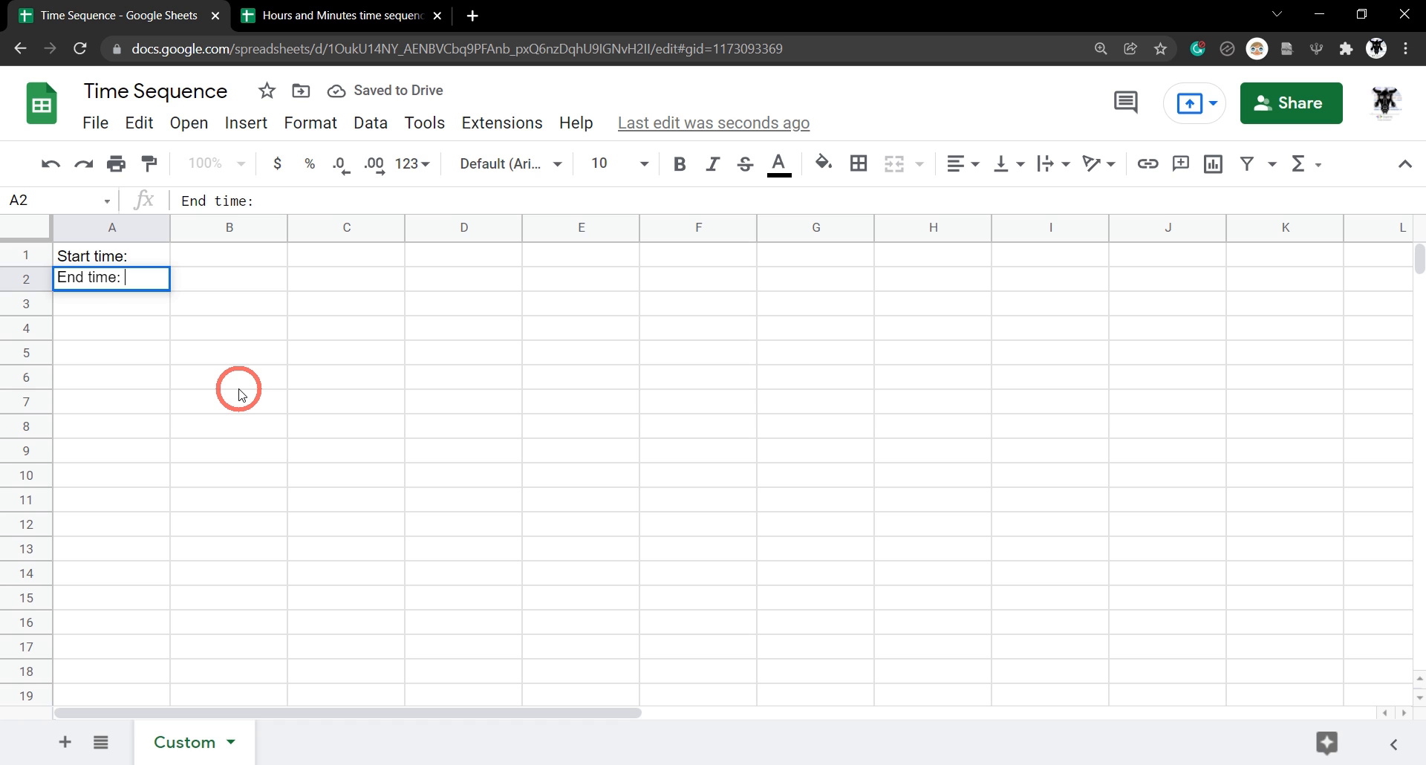
pyautogui.press('enter')
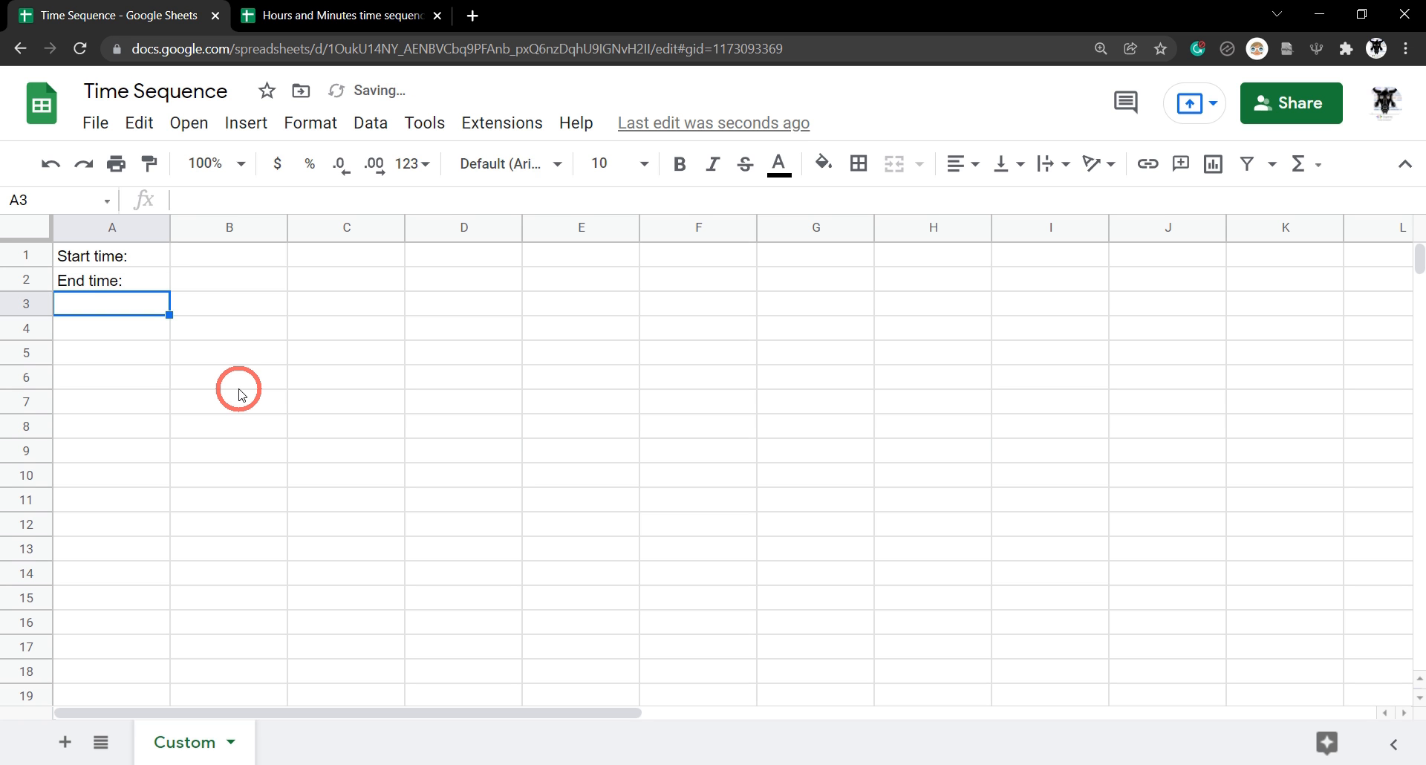
# Step: Label A3 'Step apart:' and right-align the three label cells
pyautogui.write('St')
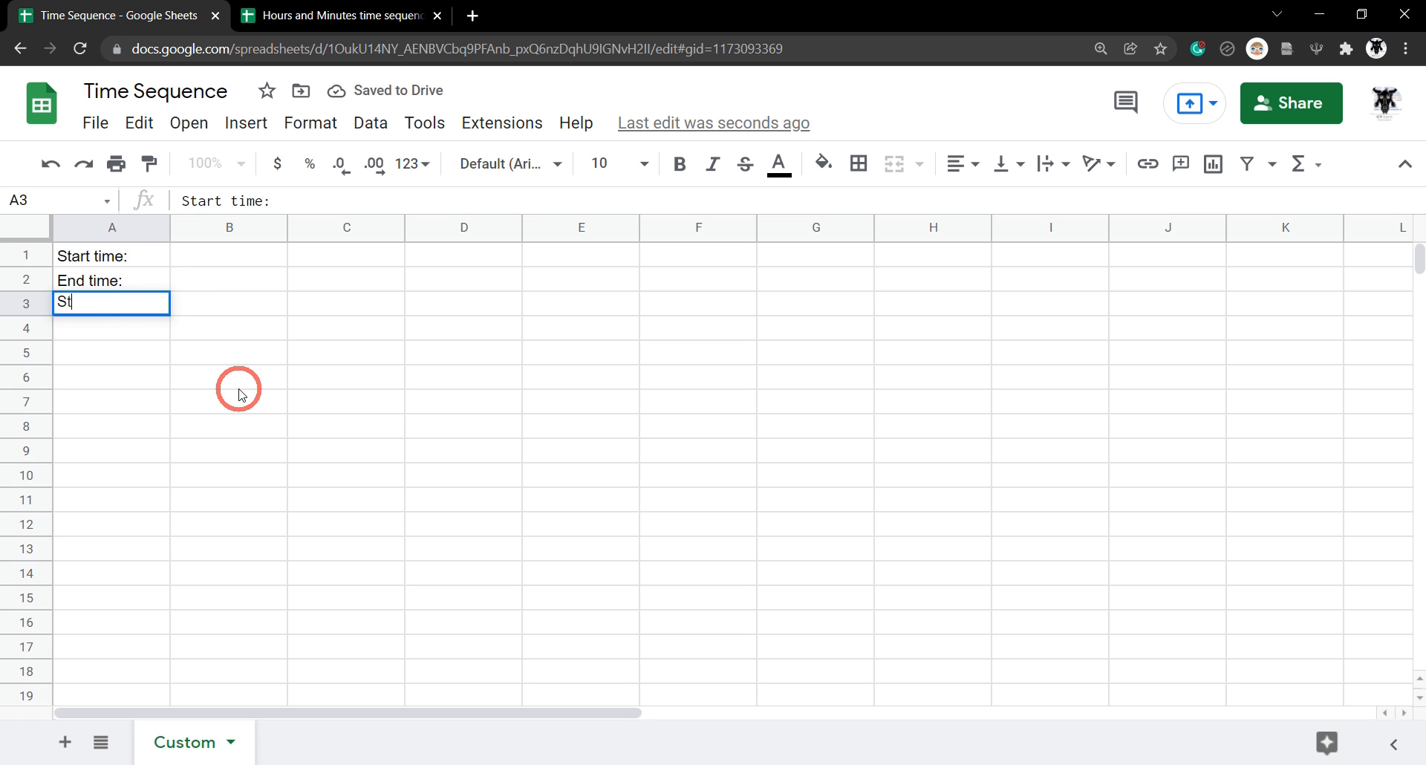
pyautogui.click(342, 15)
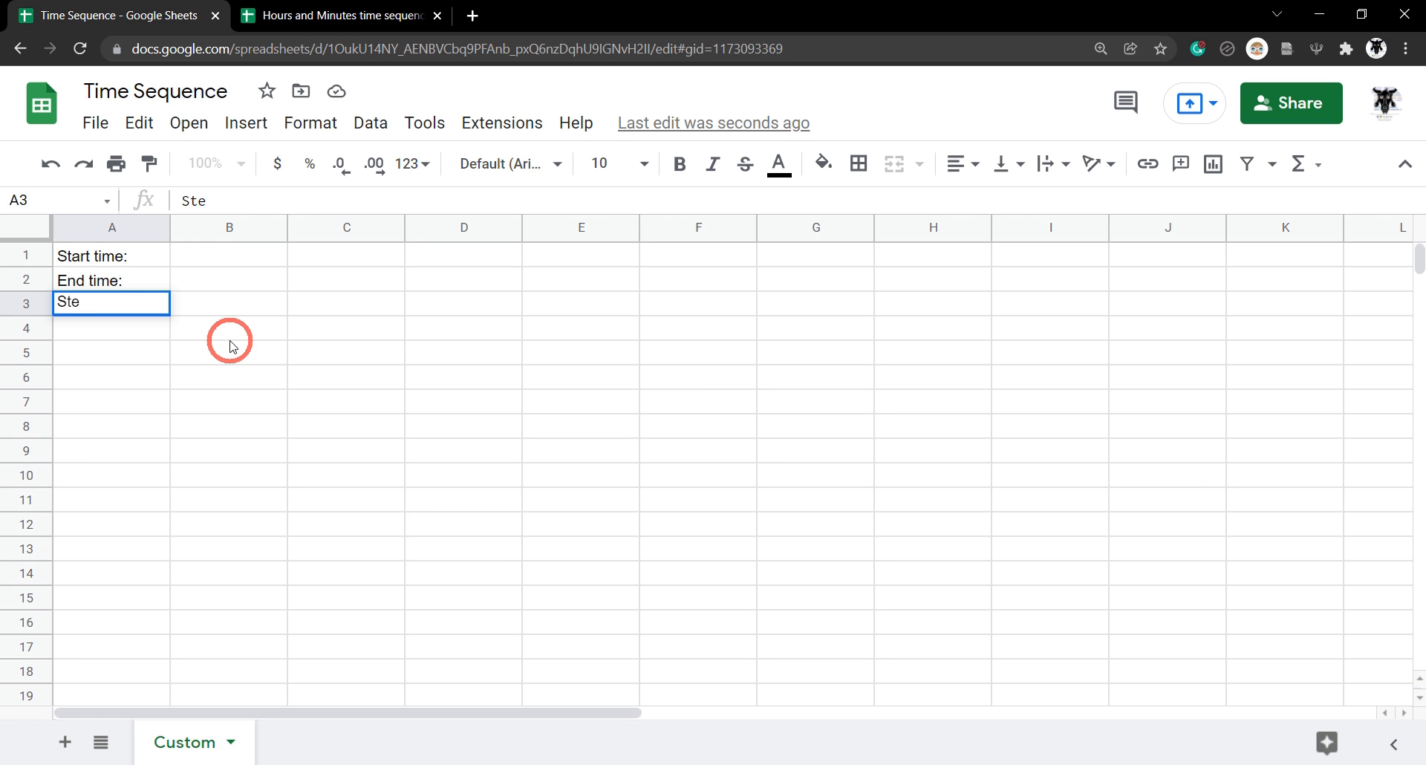
pyautogui.write('p a')
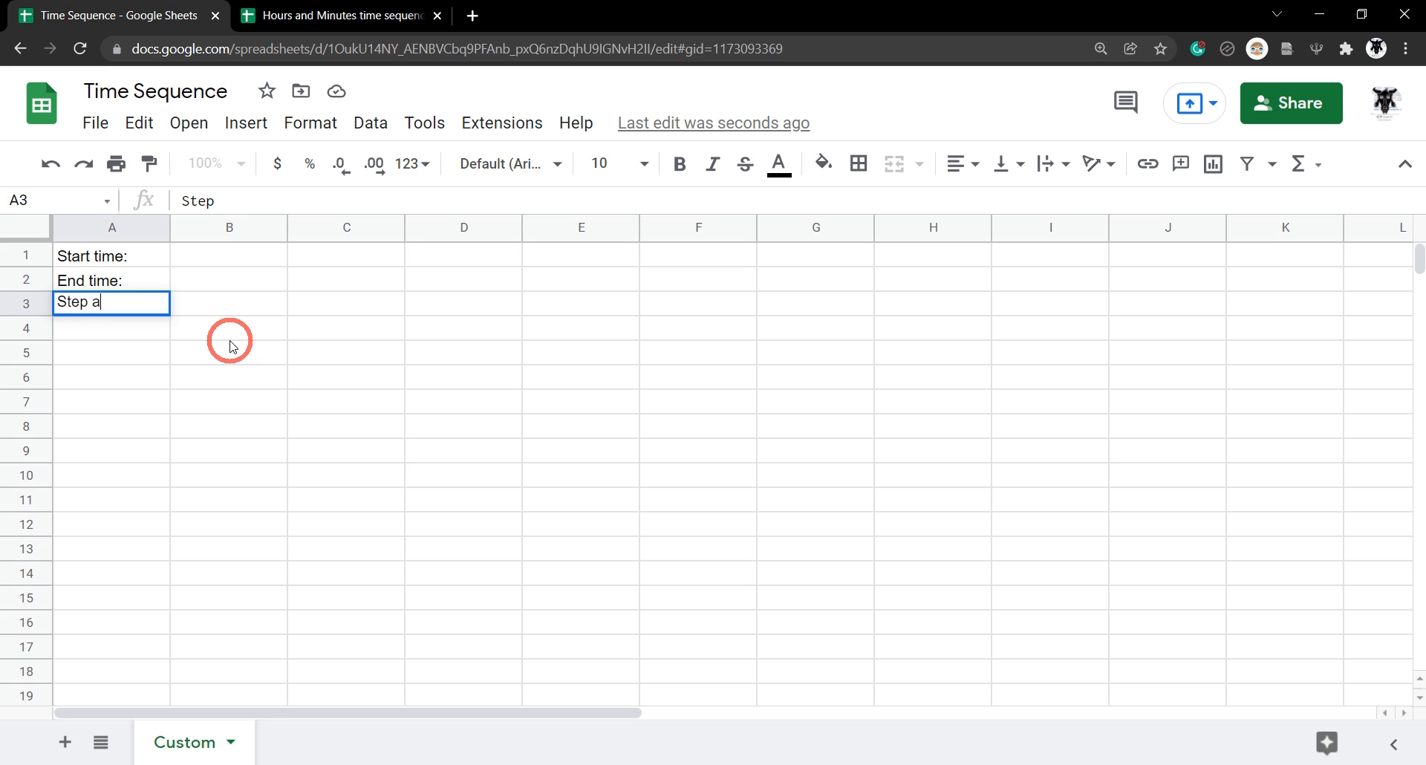
pyautogui.write('part:')
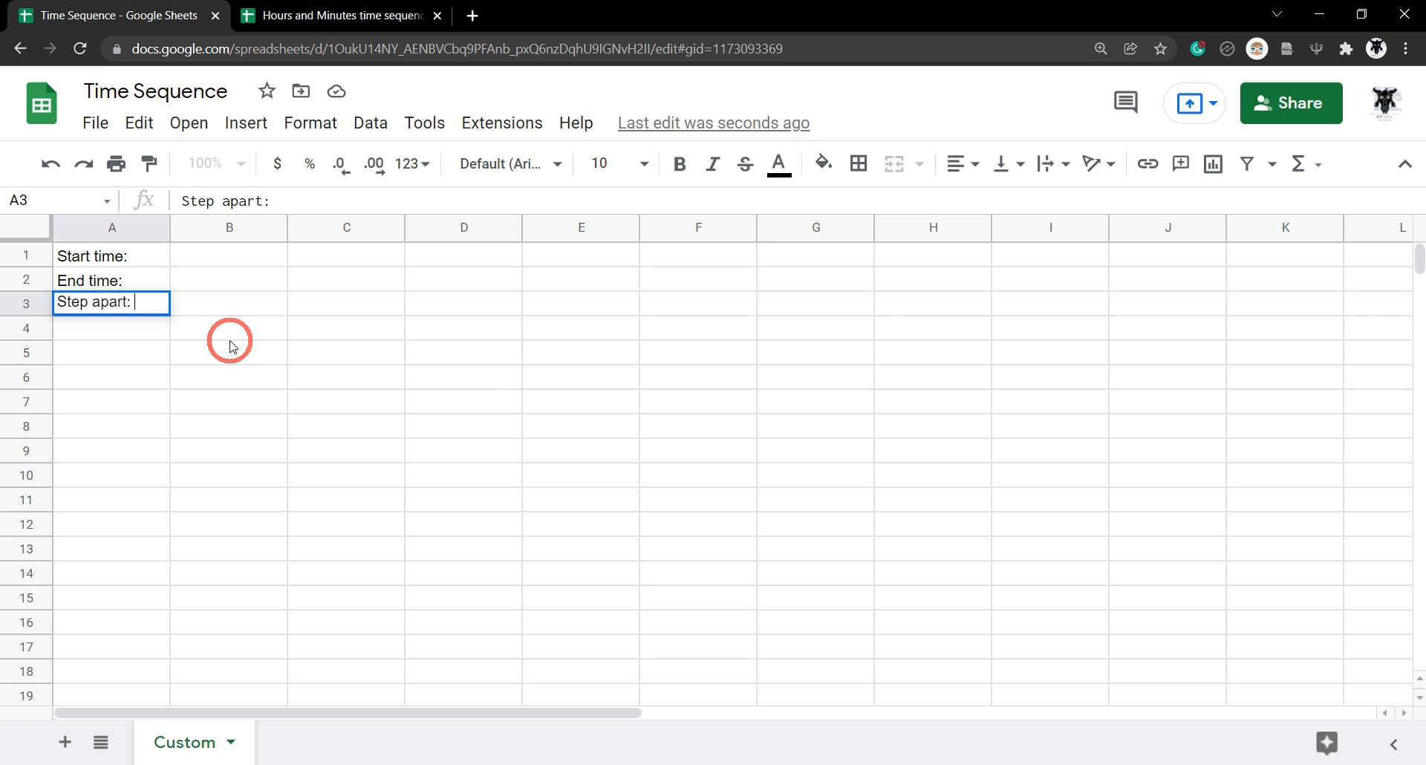
pyautogui.press('enter')
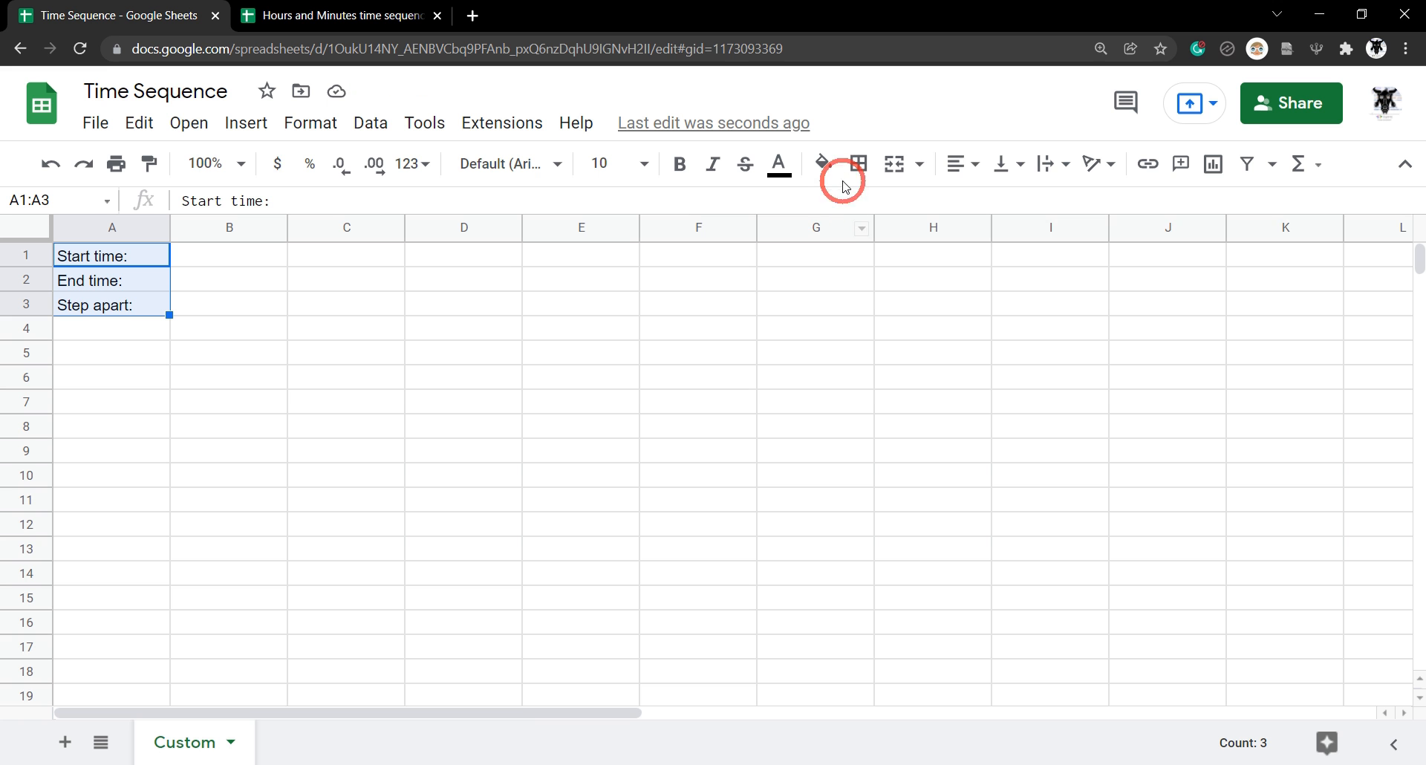
pyautogui.click(956, 163)
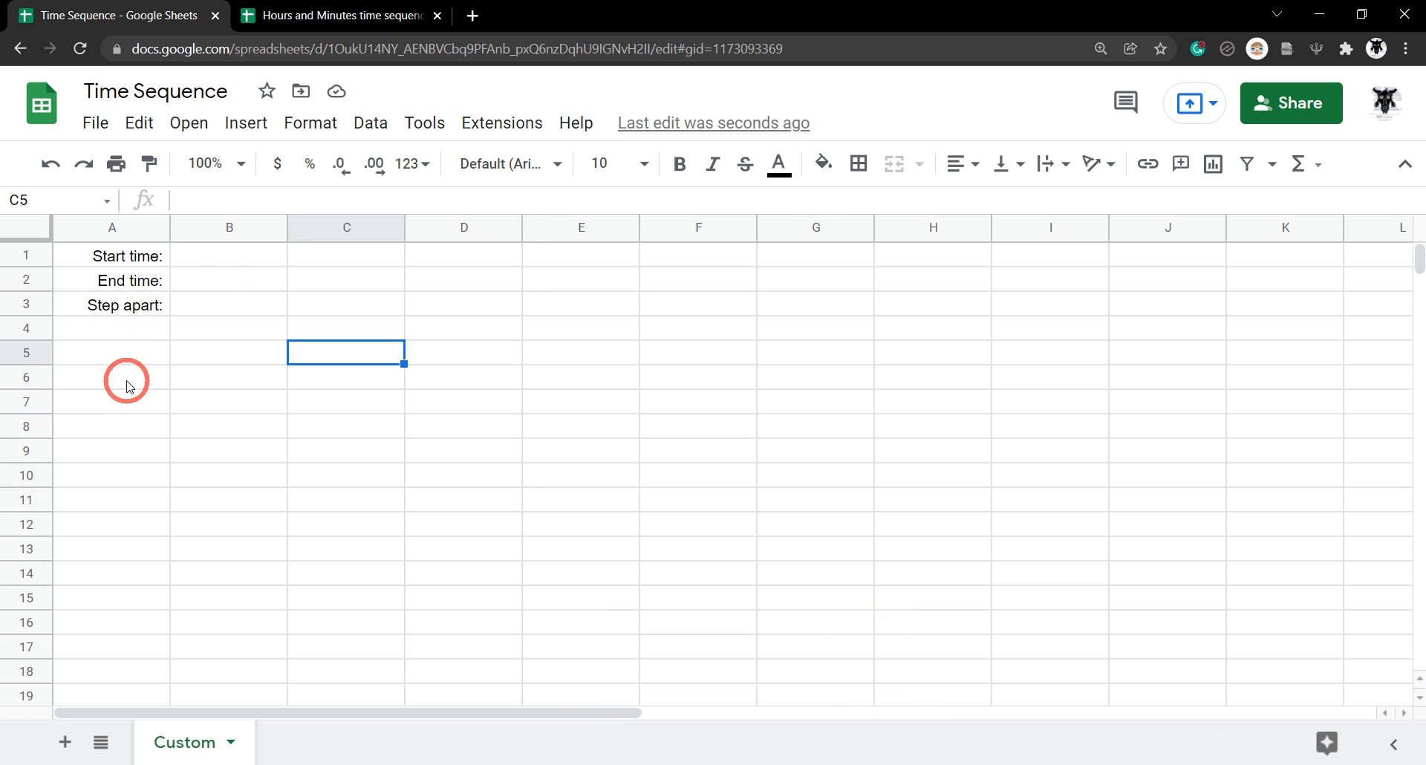
# Step: Enter the label 'Sequence Start:' in A6
pyautogui.click(111, 377)
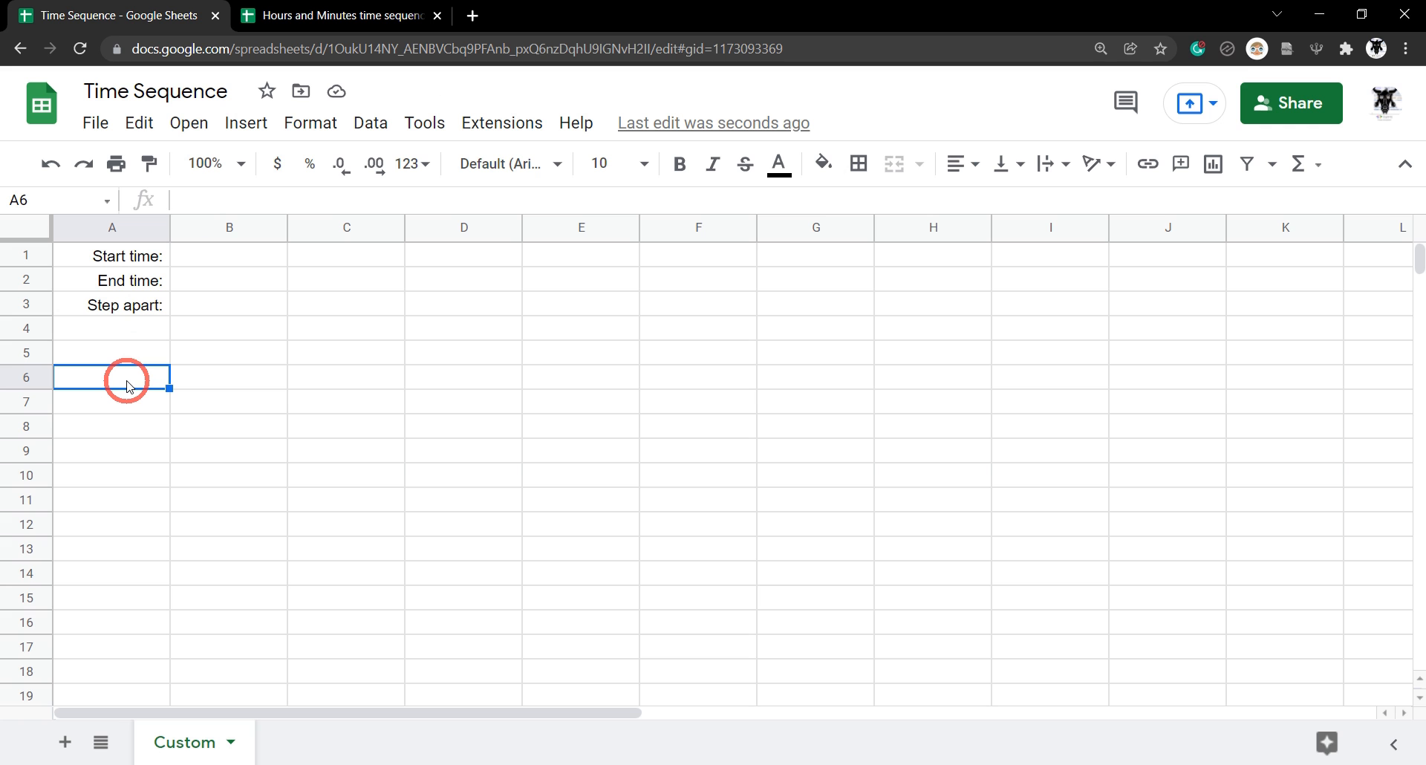
pyautogui.write('Seq')
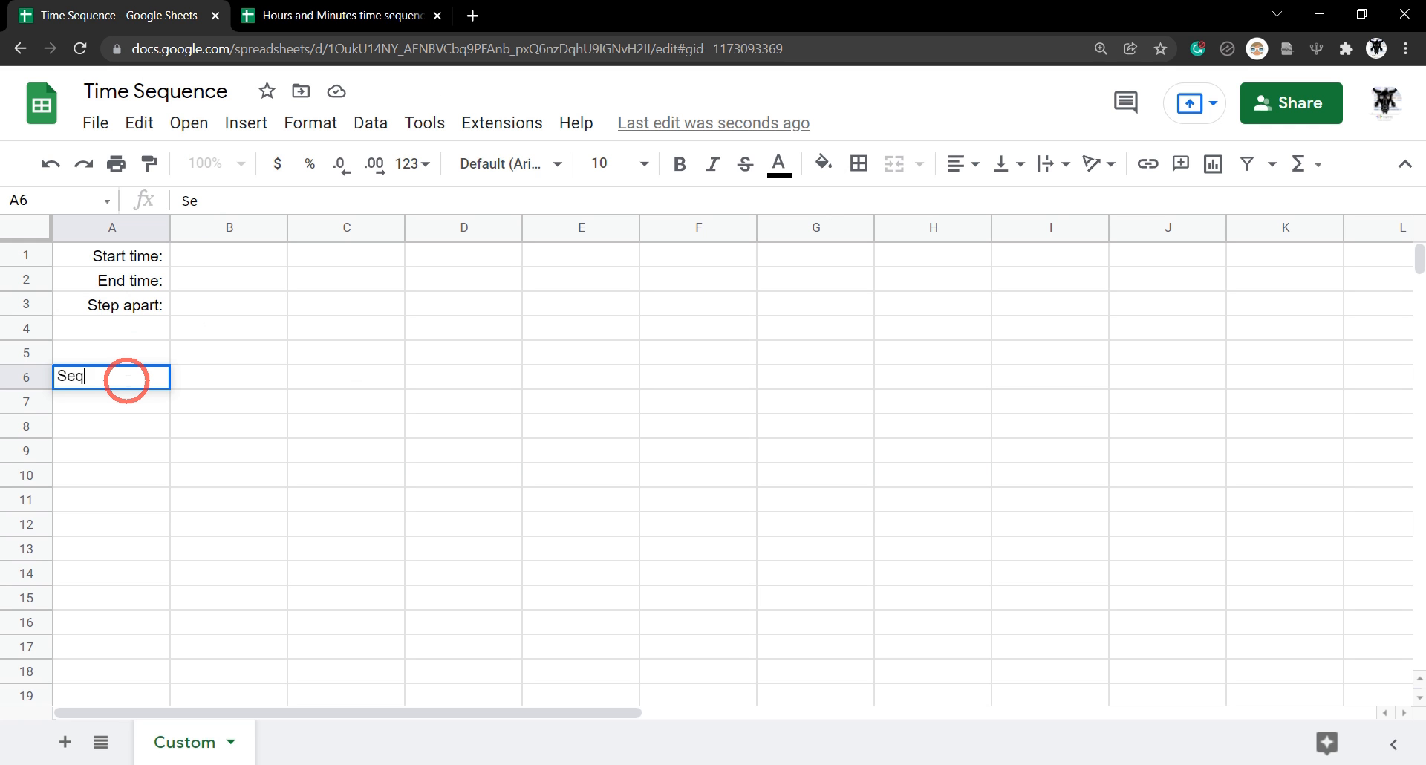
pyautogui.write('uence')
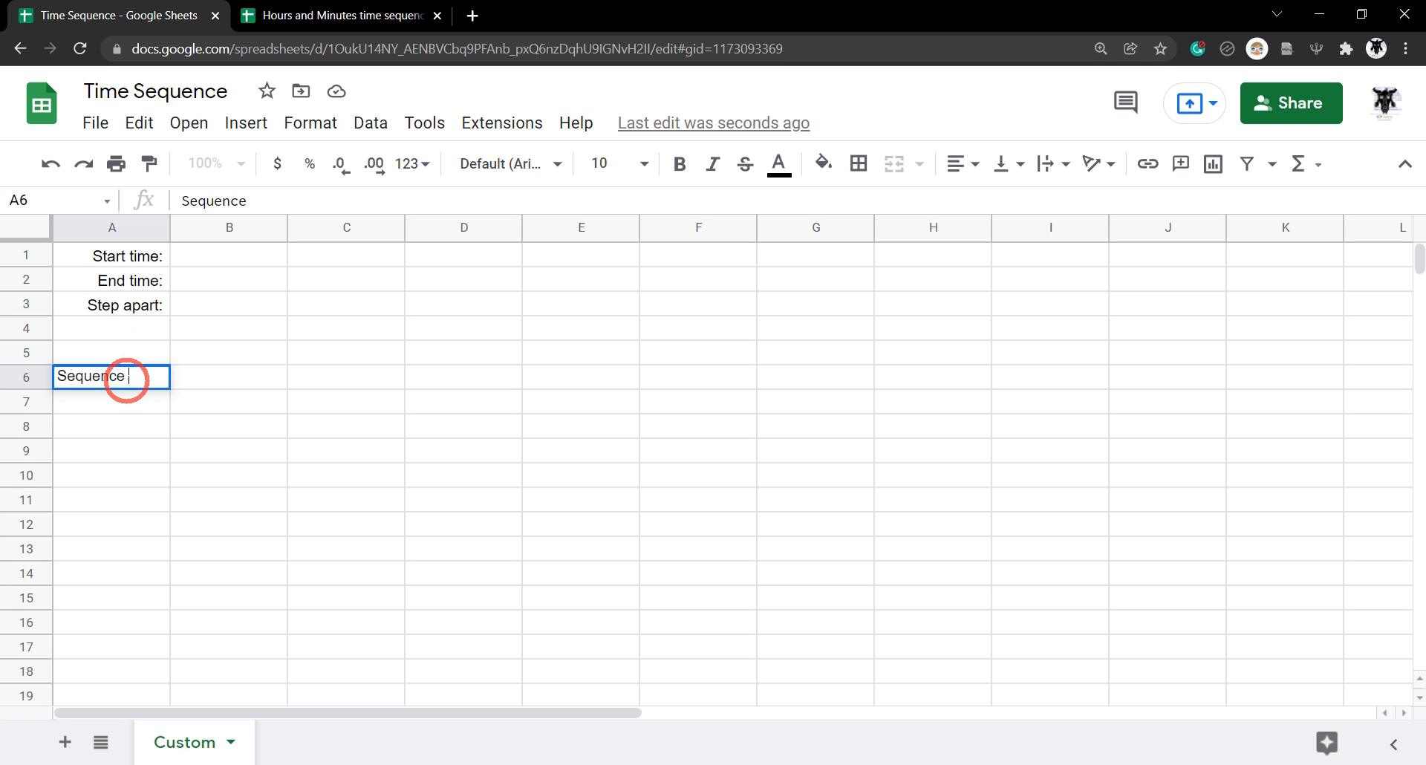
pyautogui.write('St')
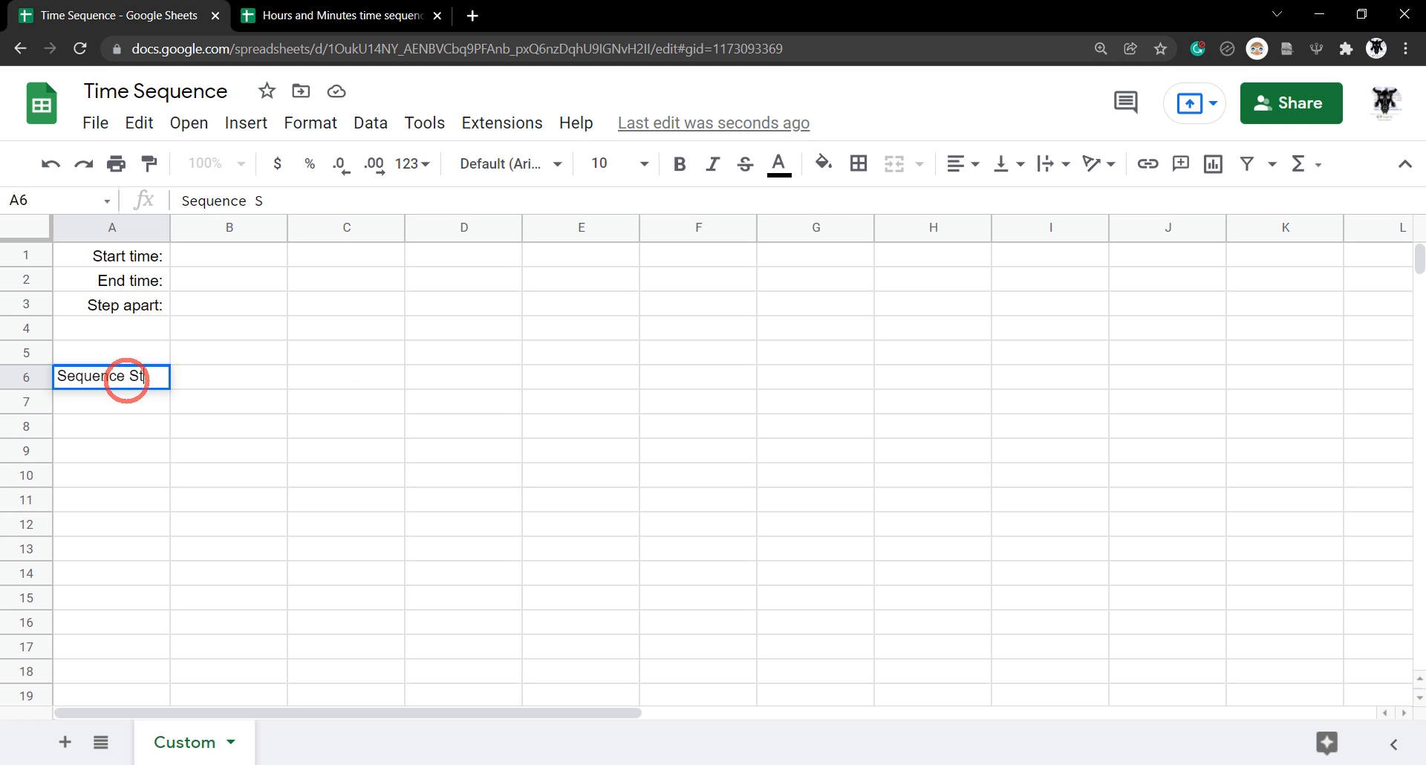
pyautogui.write('art:')
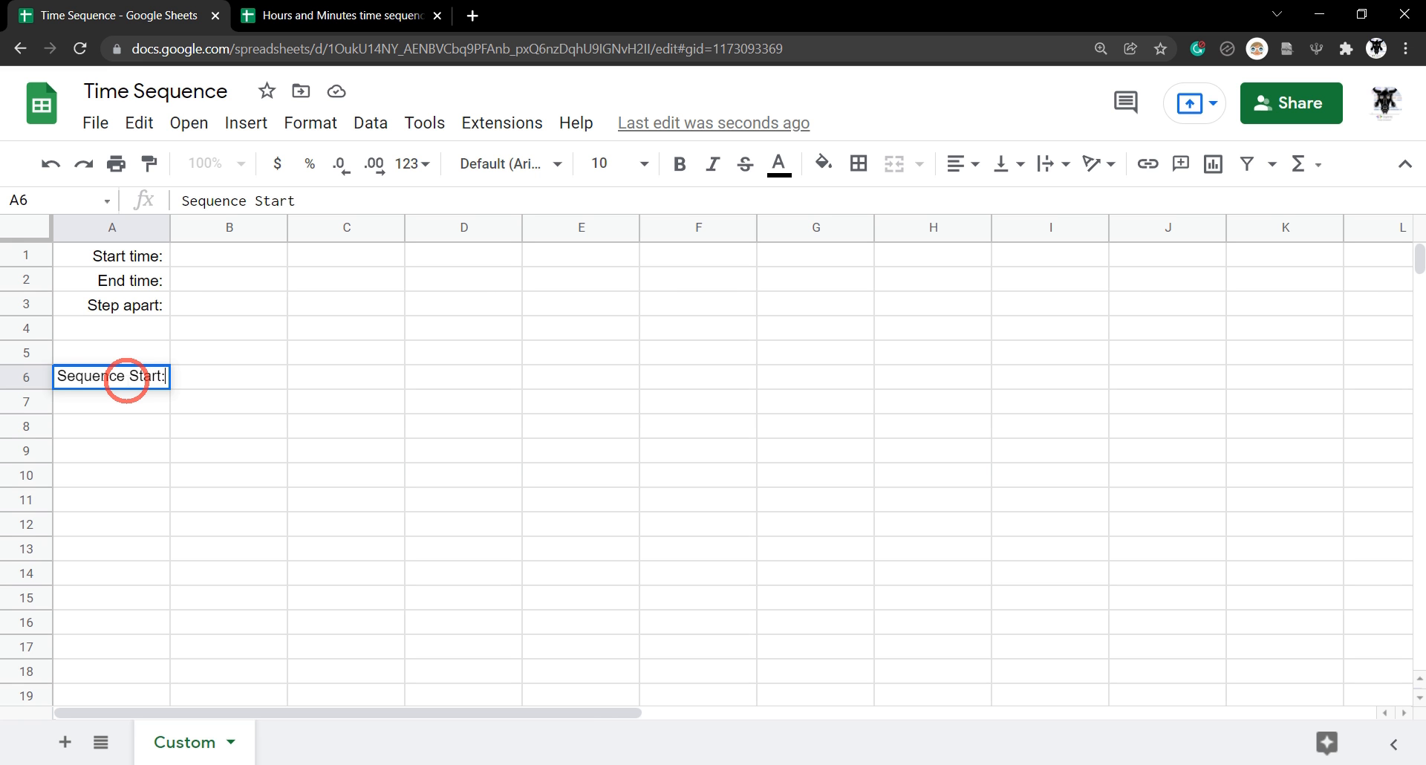
pyautogui.press('enter')
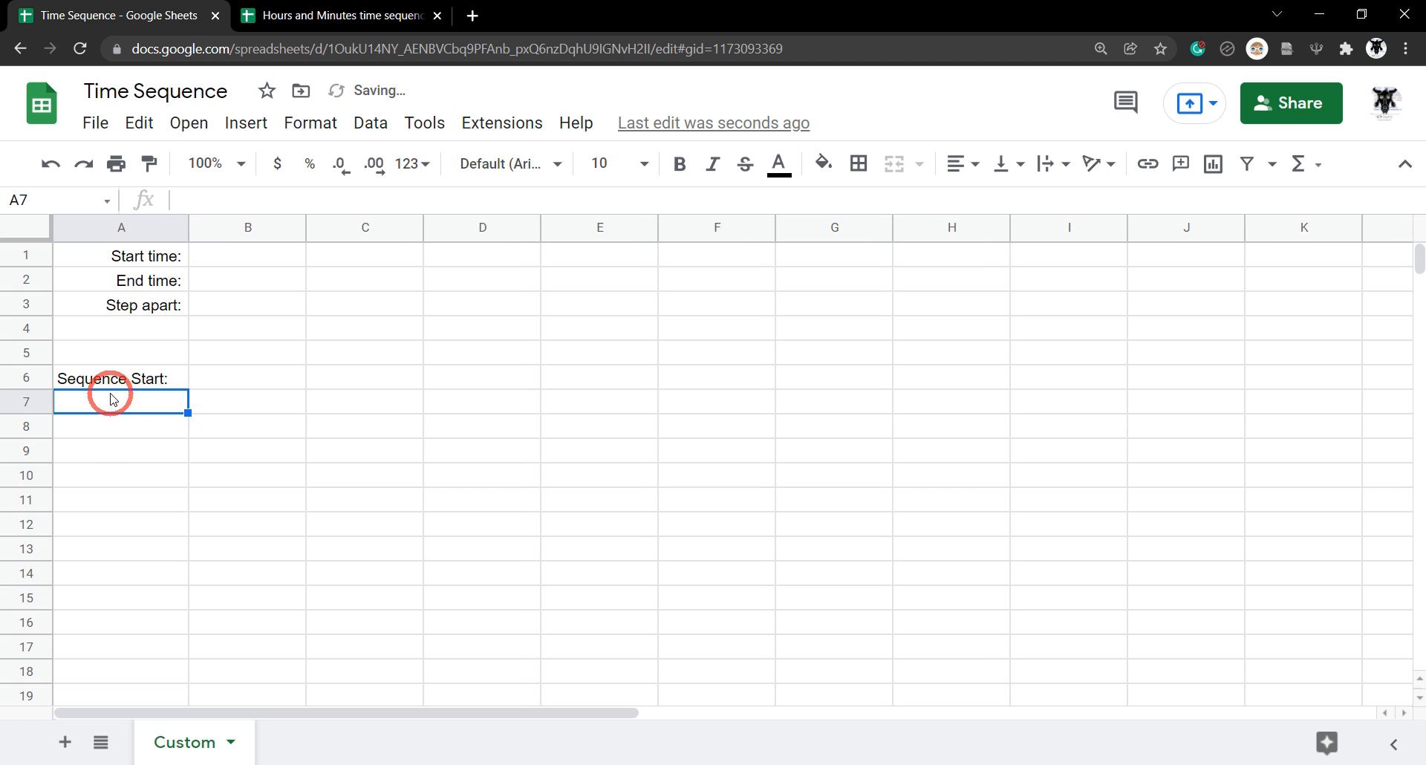
# Step: Copy the Step apart: label's format onto A6 so Sequence Start: is right-aligned
pyautogui.click(120, 305)
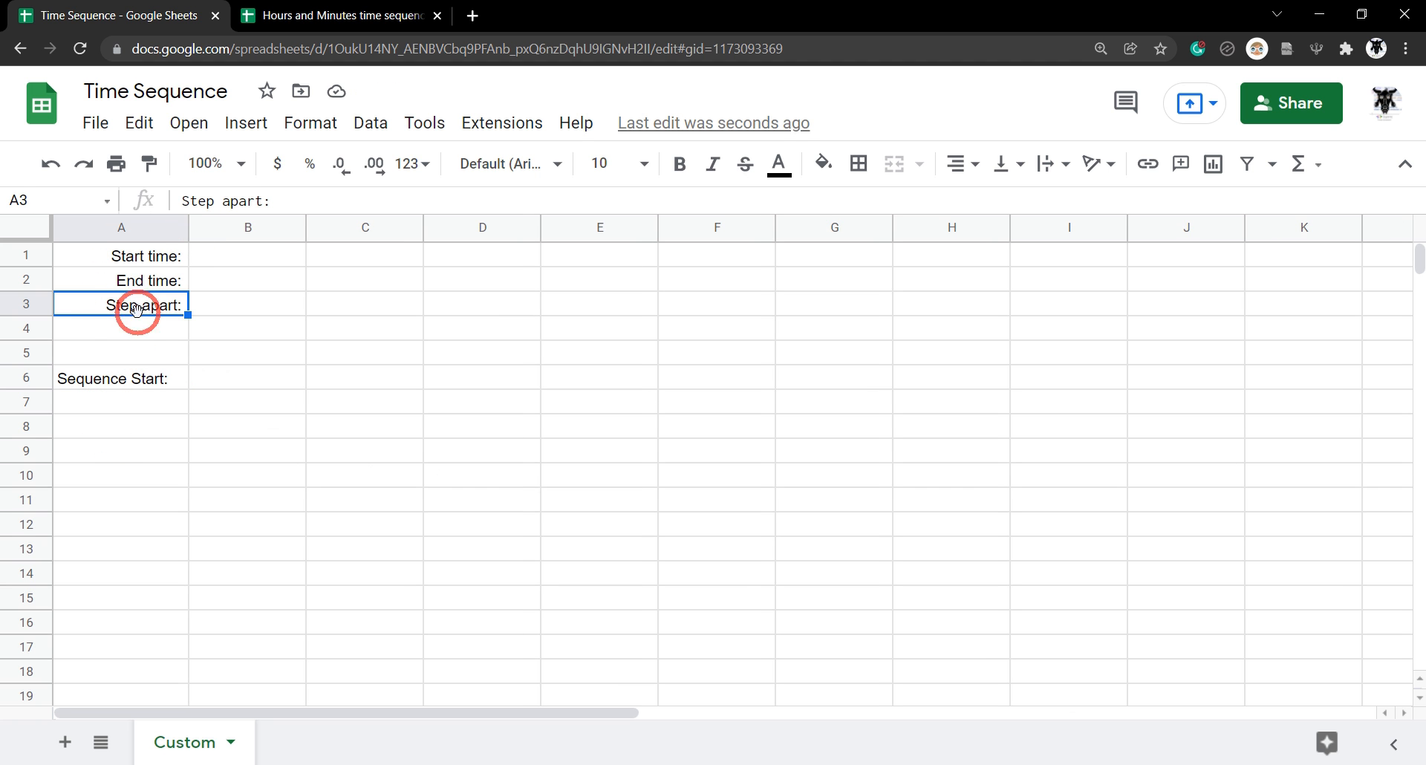
pyautogui.moveTo(215, 263)
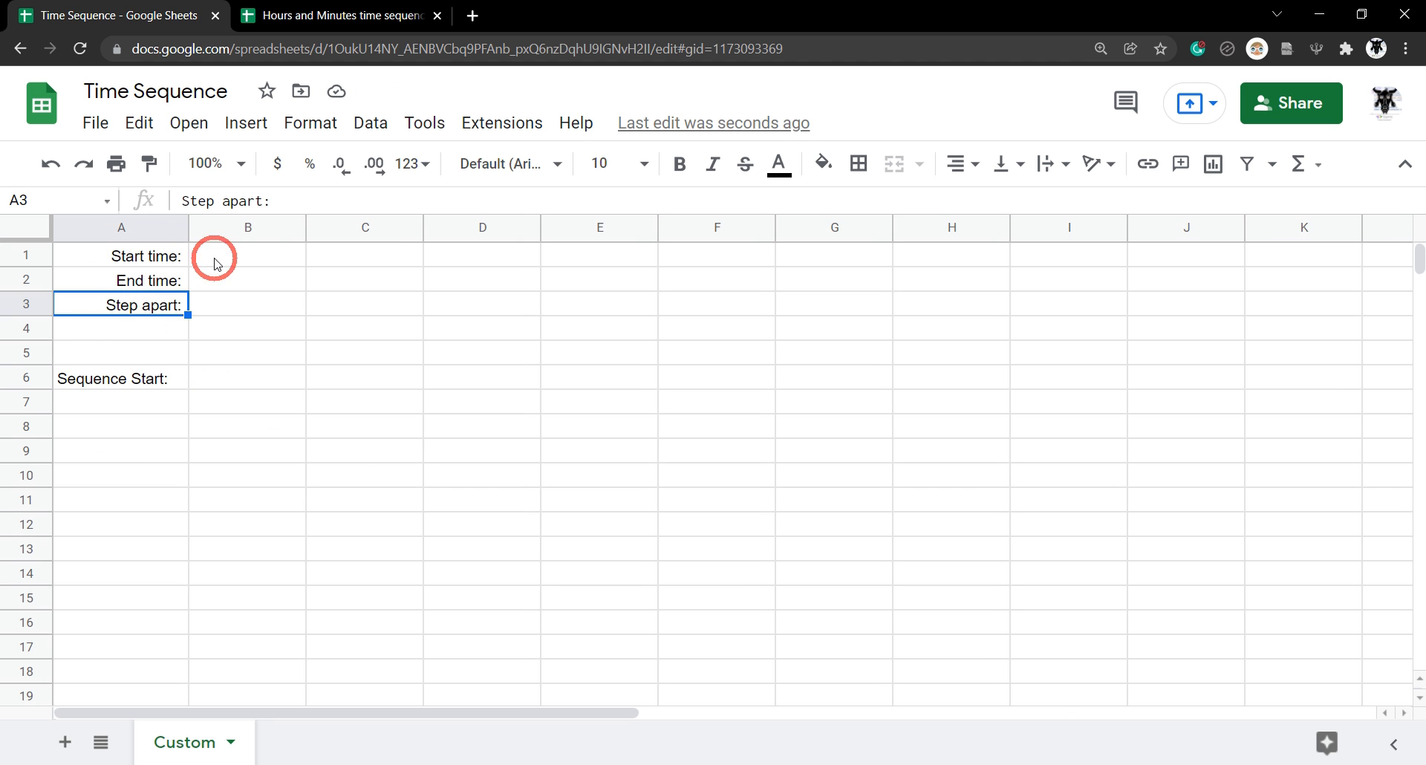
pyautogui.moveTo(155, 330)
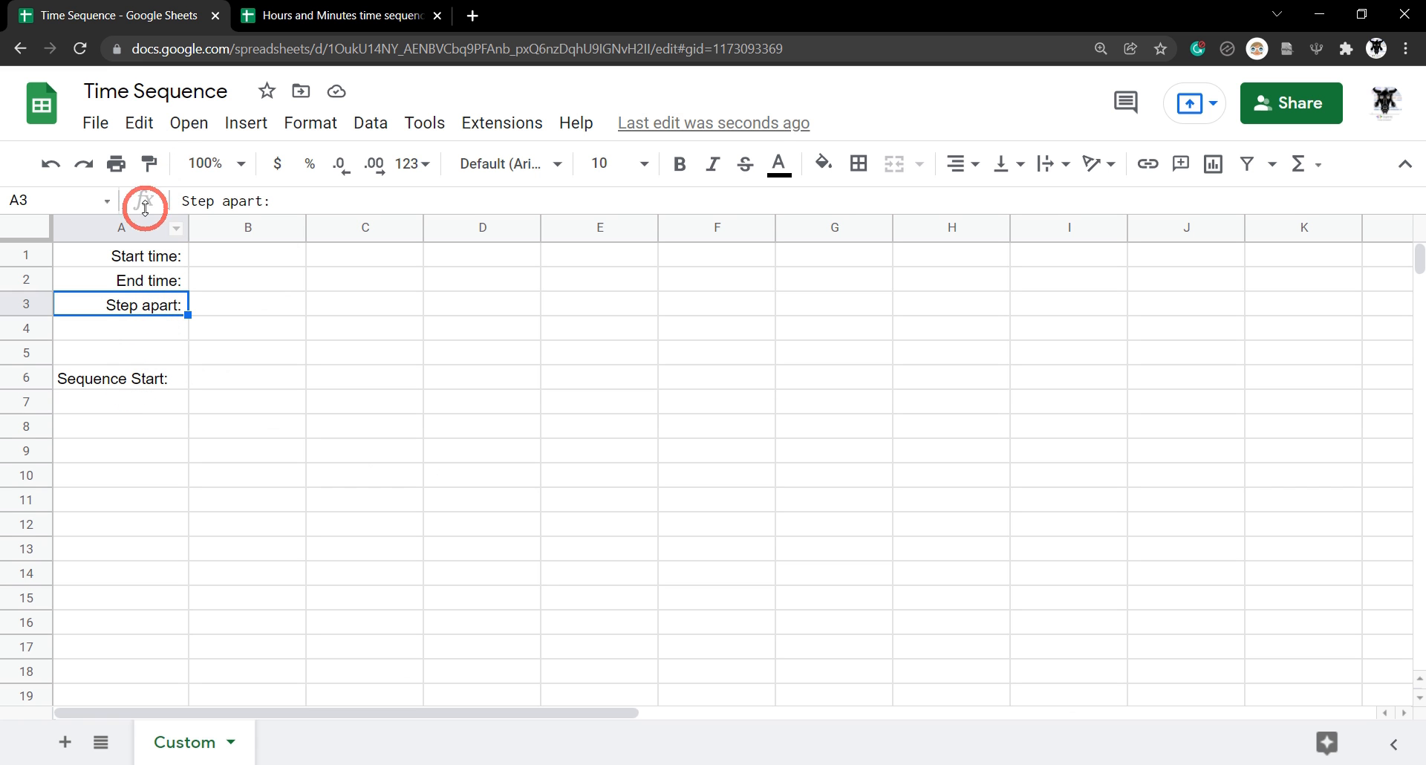
pyautogui.click(149, 164)
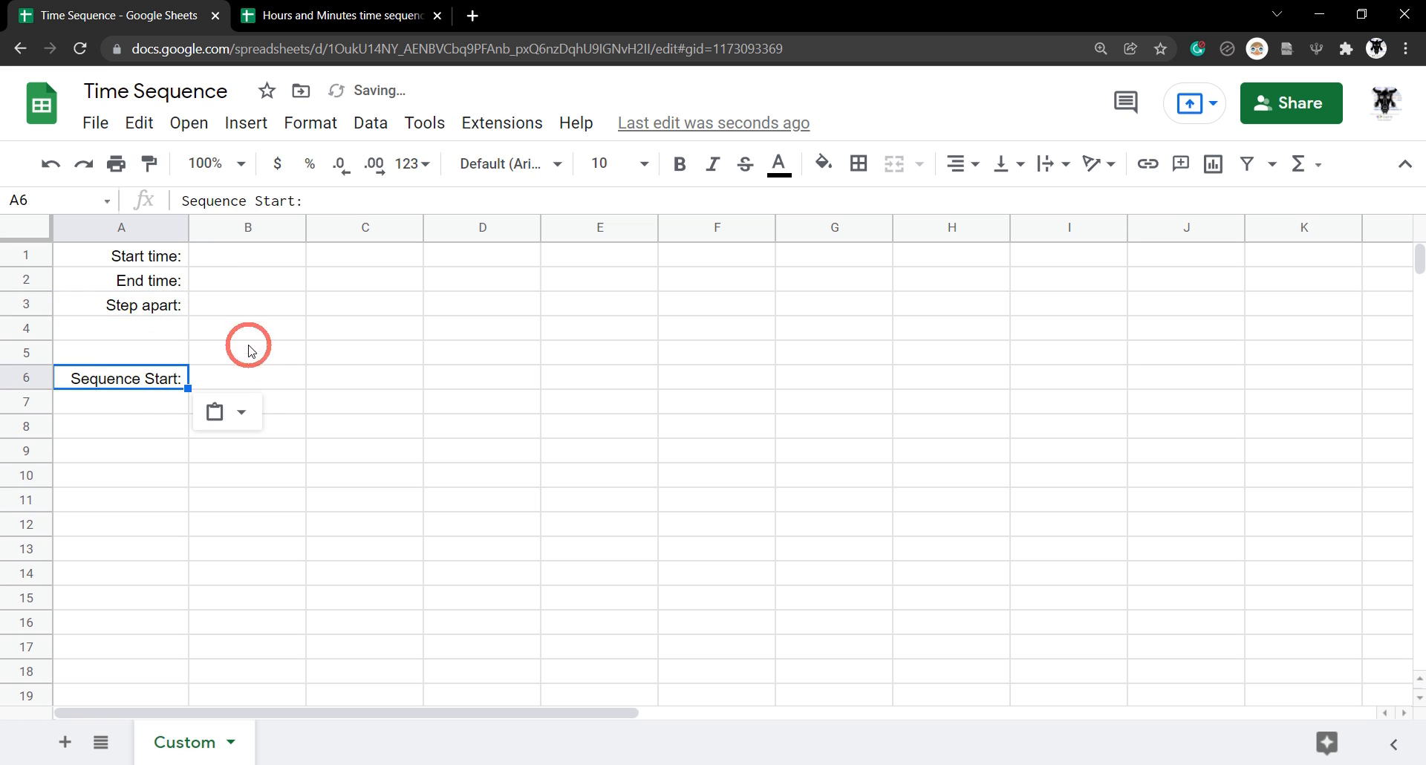
pyautogui.click(248, 256)
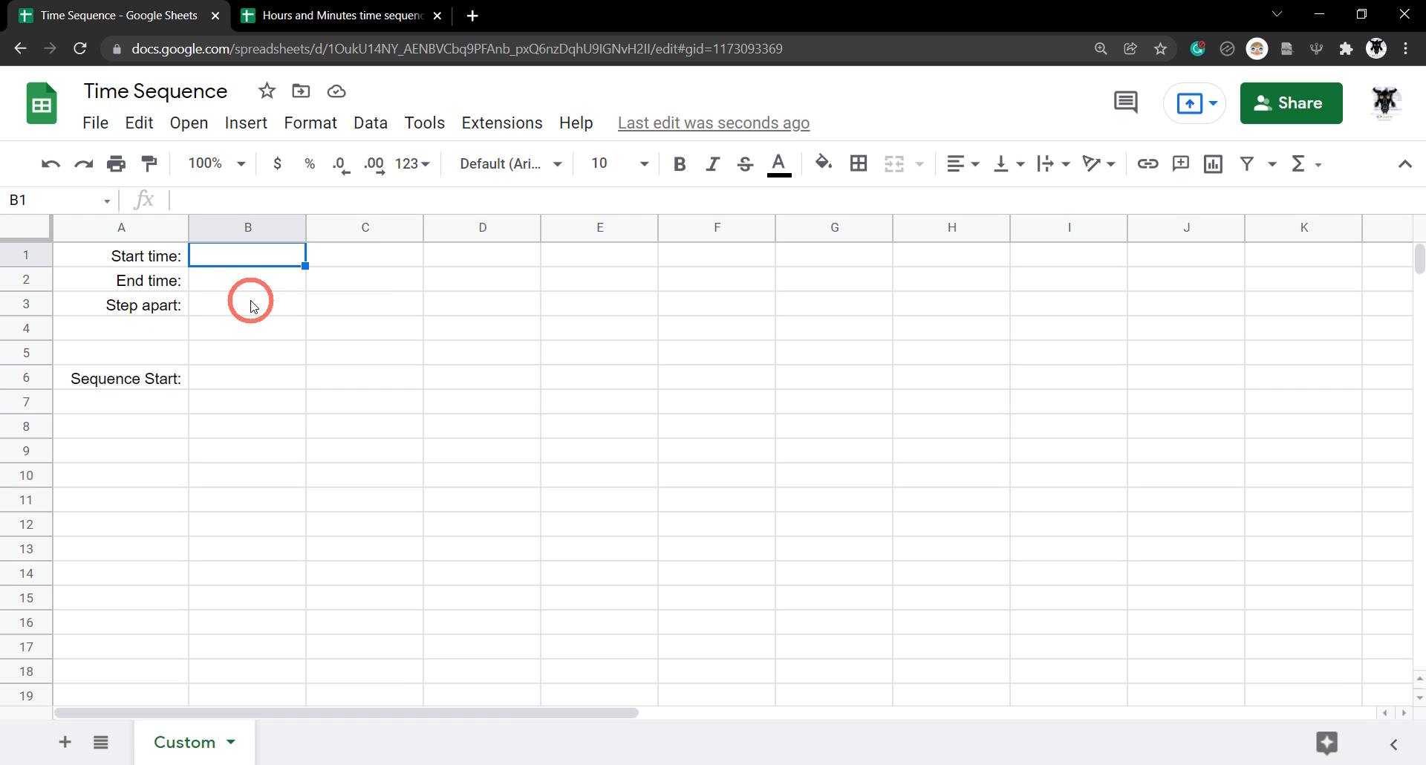
# Step: Give input cells B1:B3 a light grey fill and all borders
pyautogui.moveTo(248, 255); pyautogui.dragTo(248, 304)
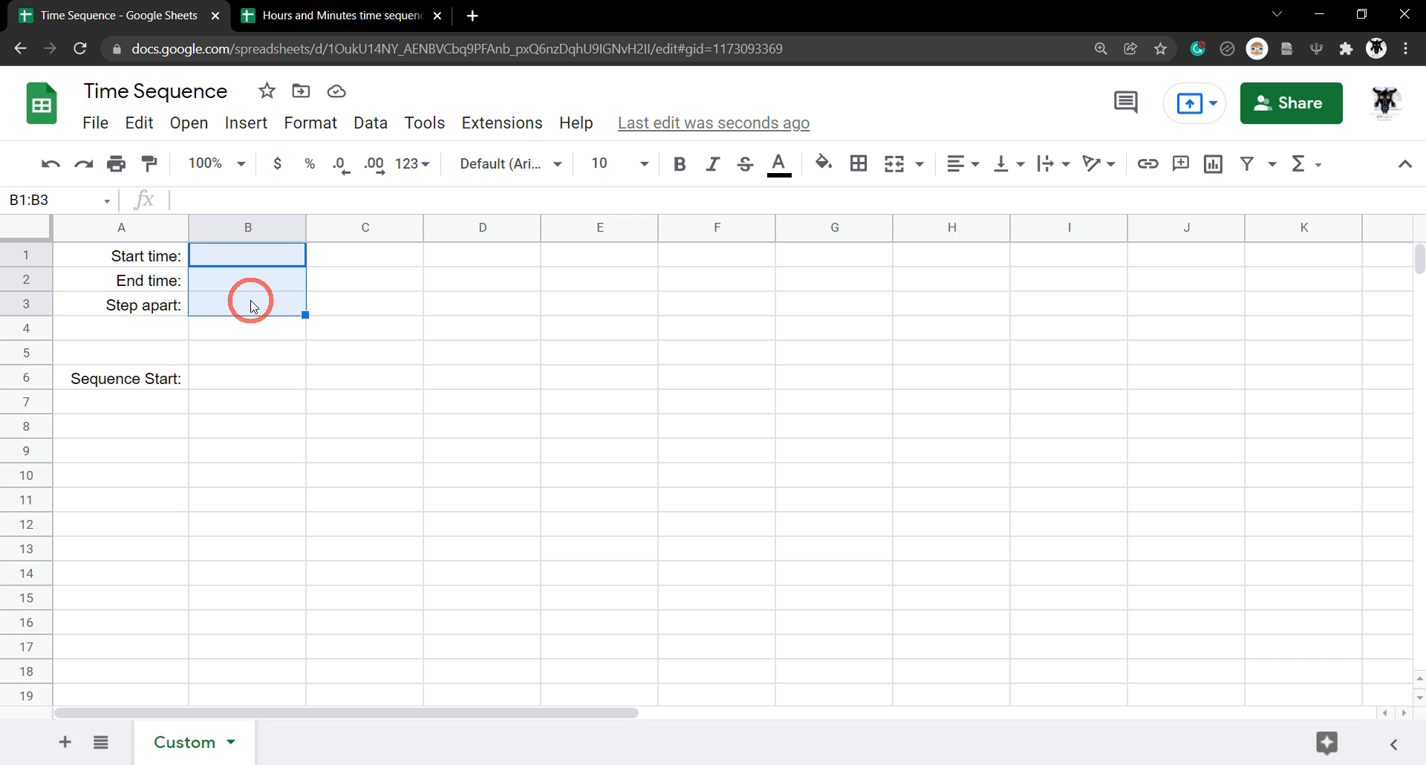
pyautogui.moveTo(823, 163)
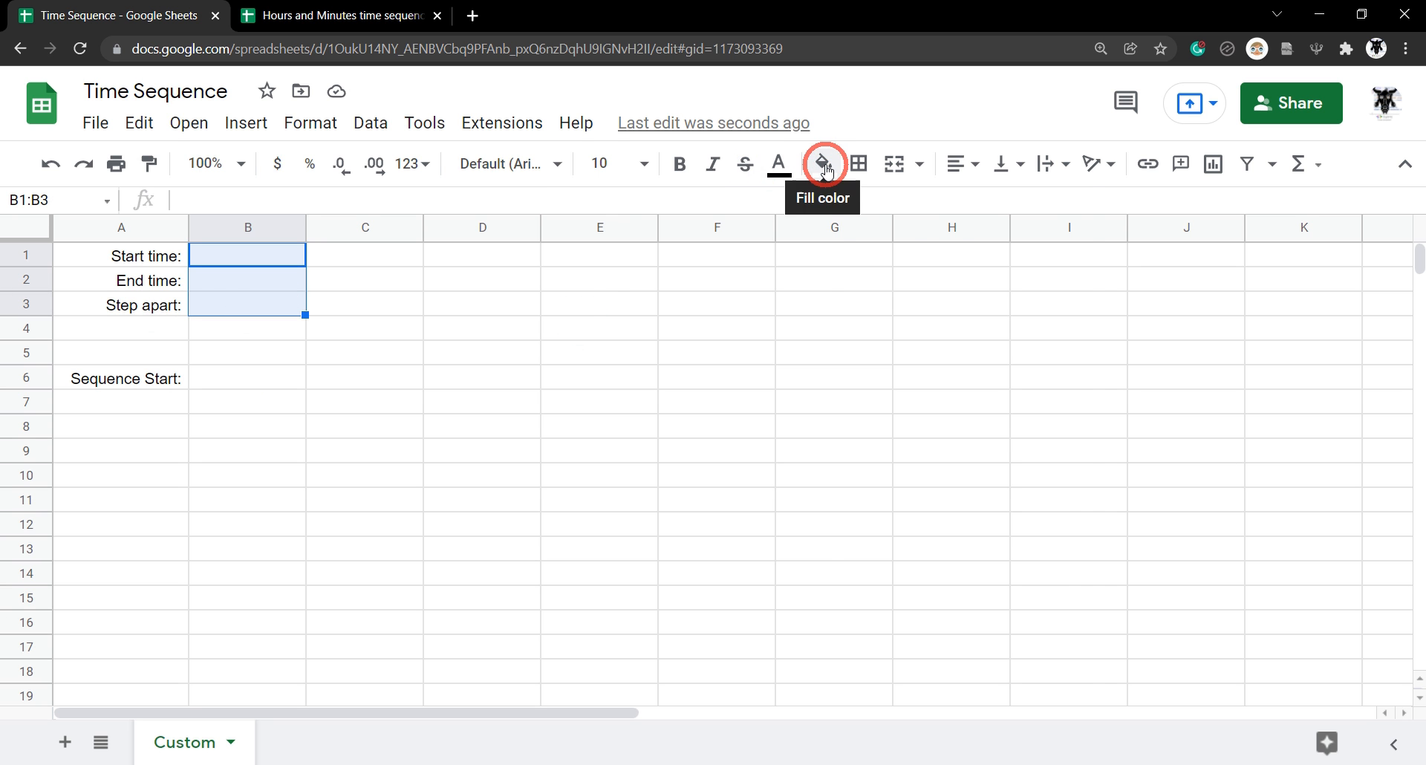
pyautogui.click(823, 163)
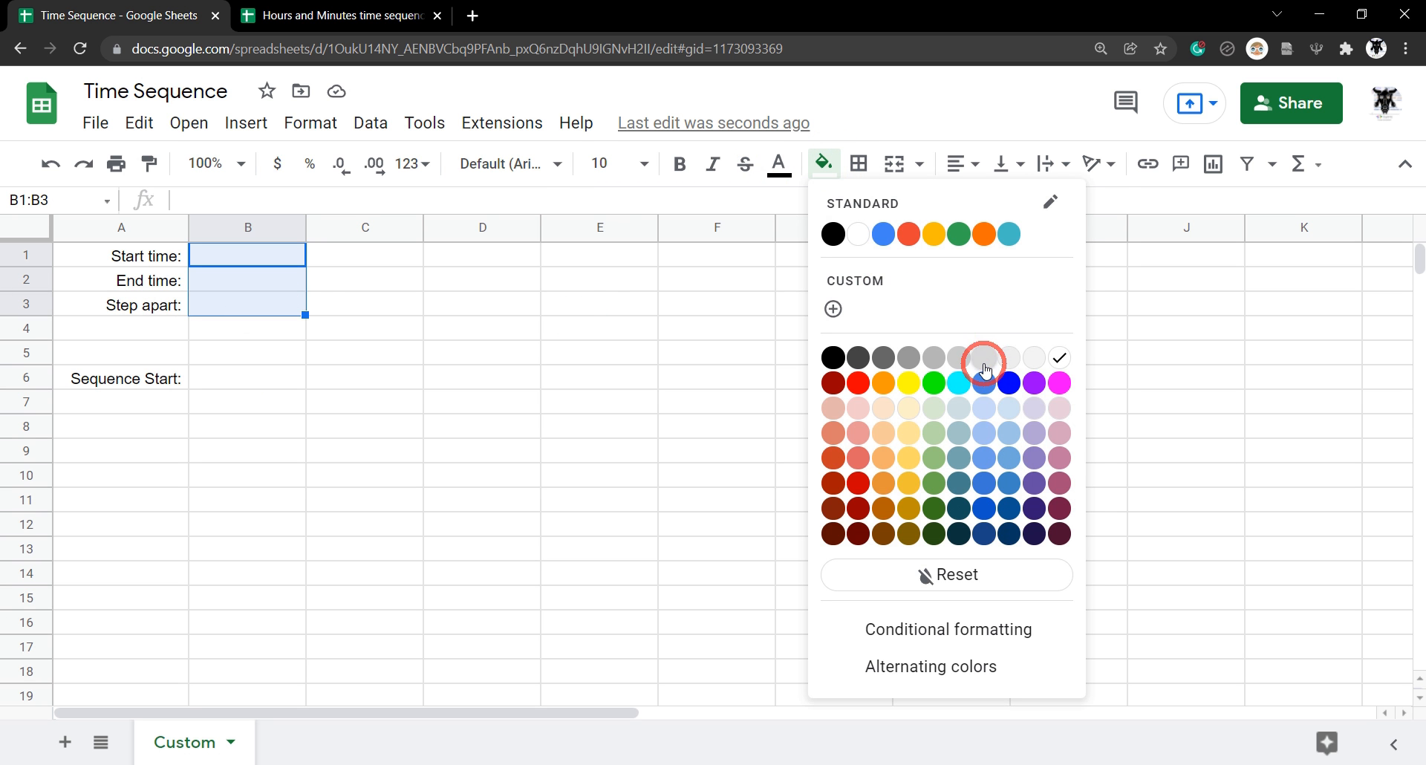
pyautogui.click(857, 164)
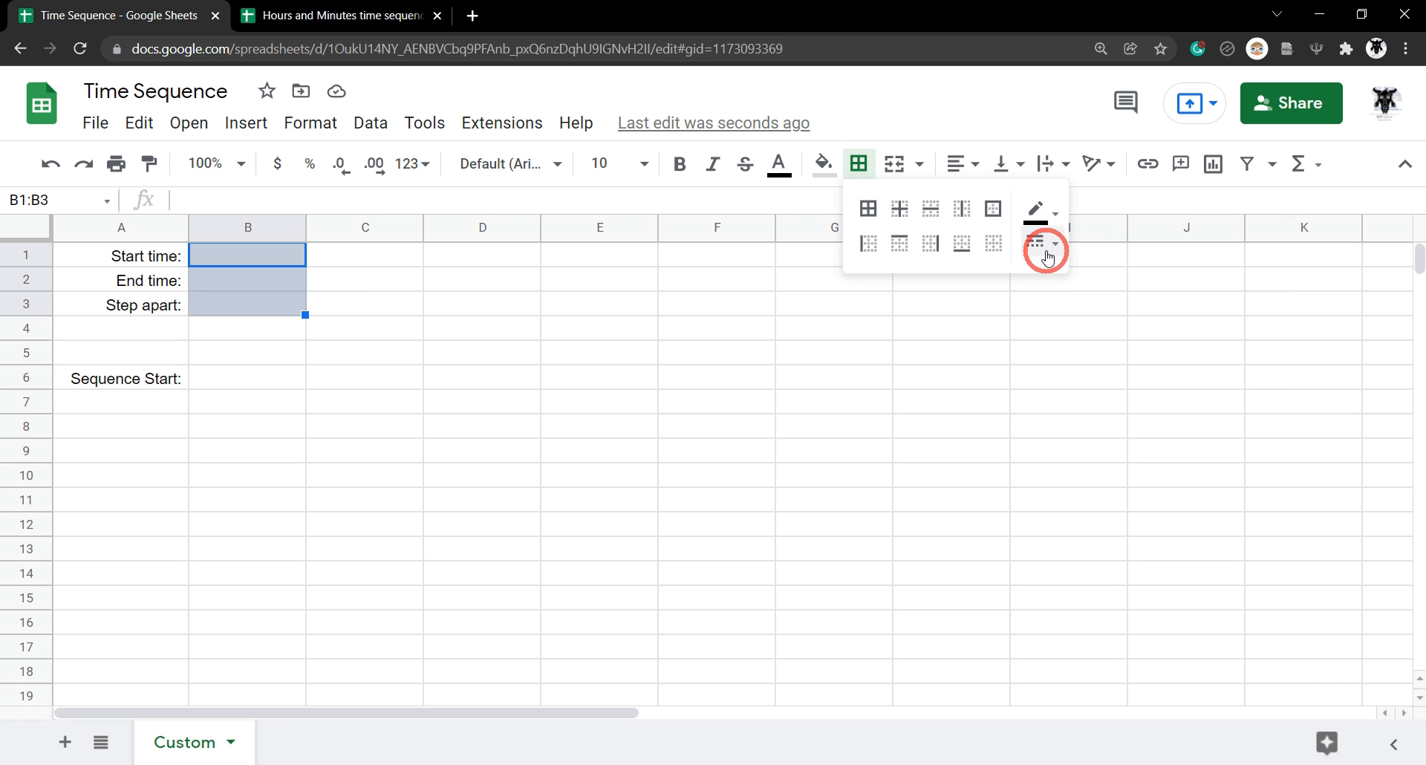
pyautogui.click(1034, 243)
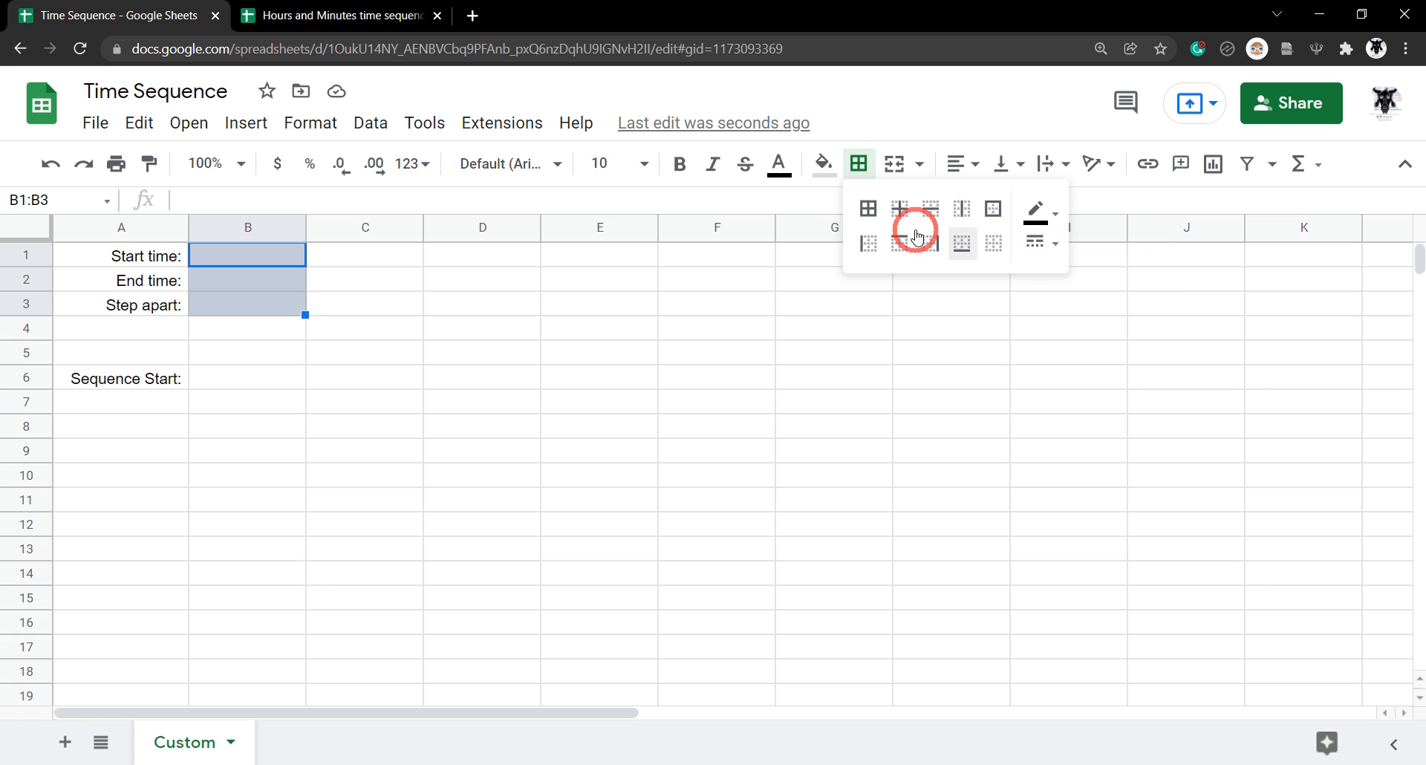
pyautogui.click(915, 229)
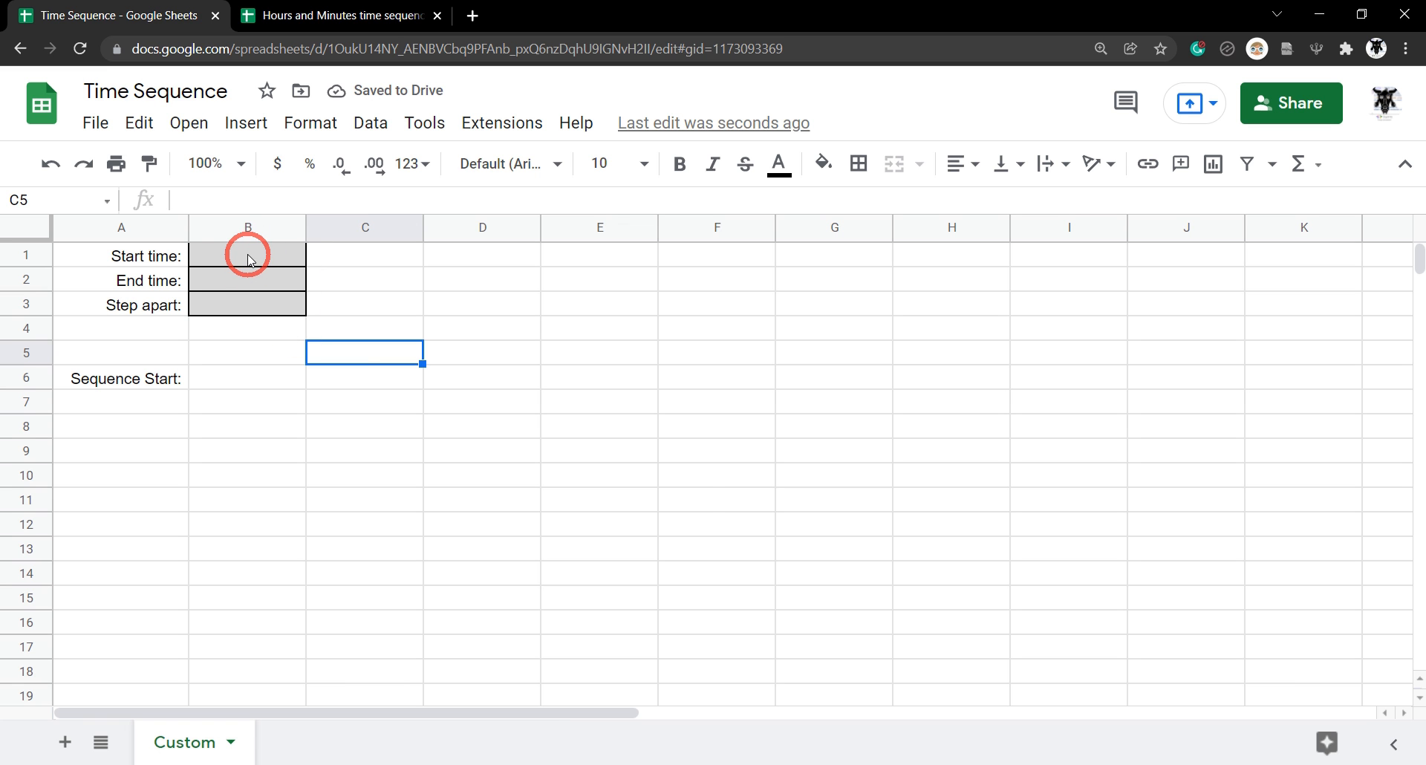
# Step: Enter 10:10 start, 17:00 end and 00:40 step into B1:B3
pyautogui.click(248, 254)
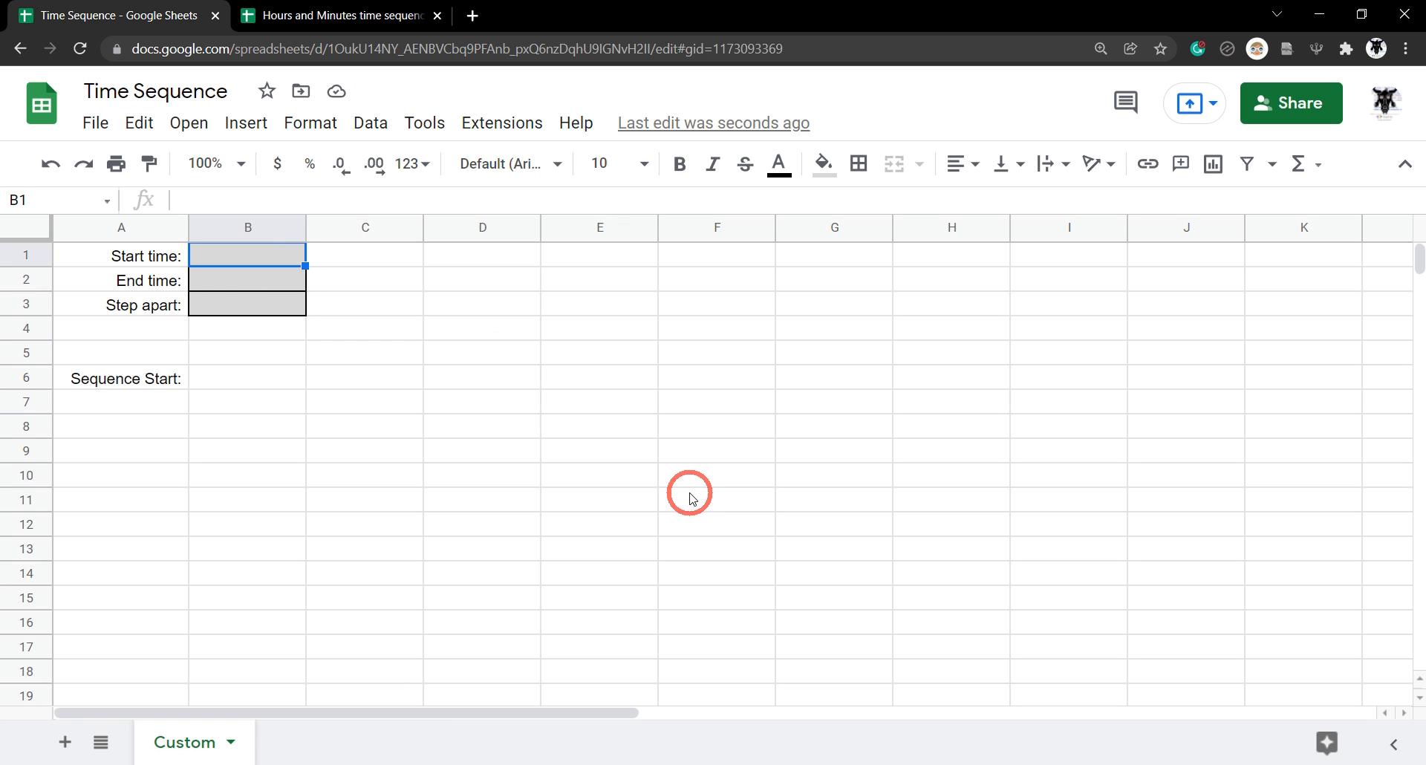
pyautogui.write('10:10')
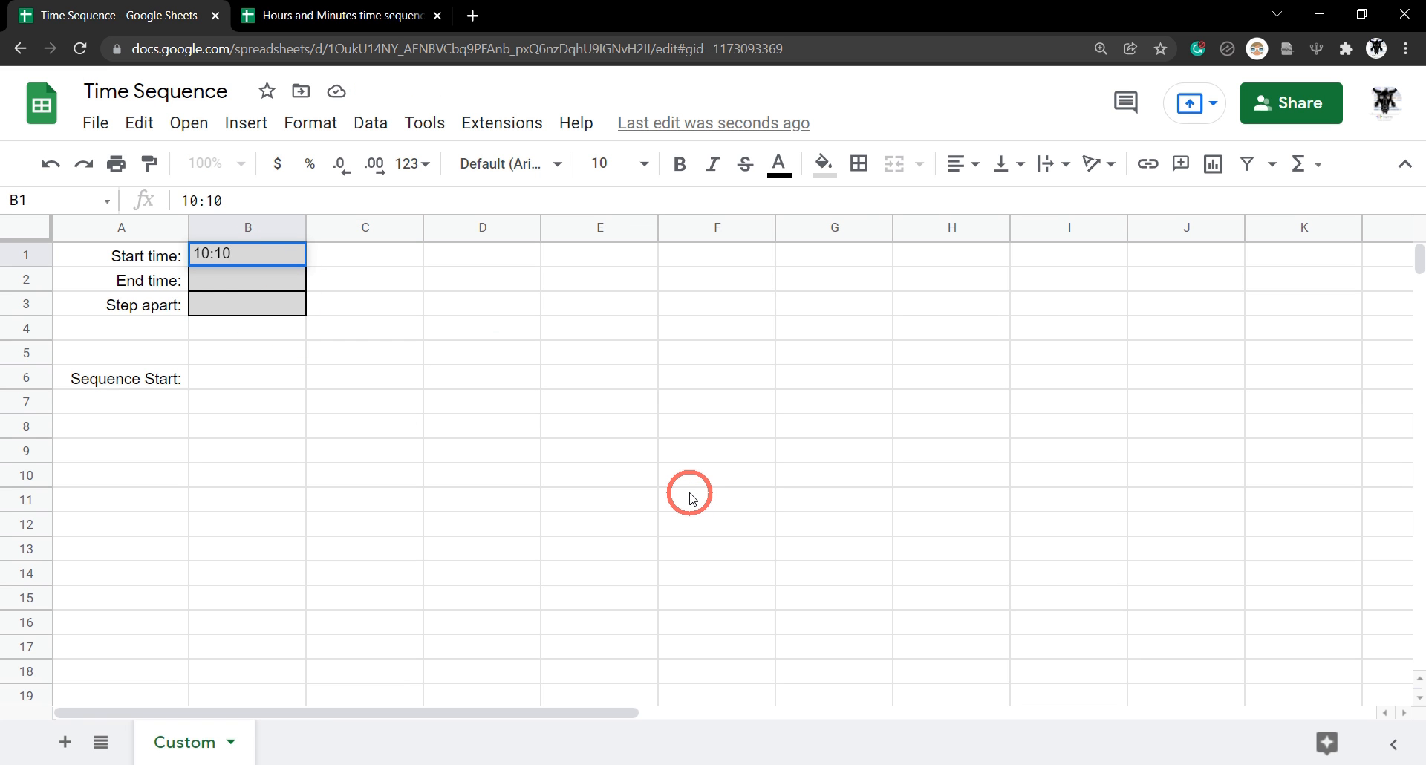
pyautogui.write('1')
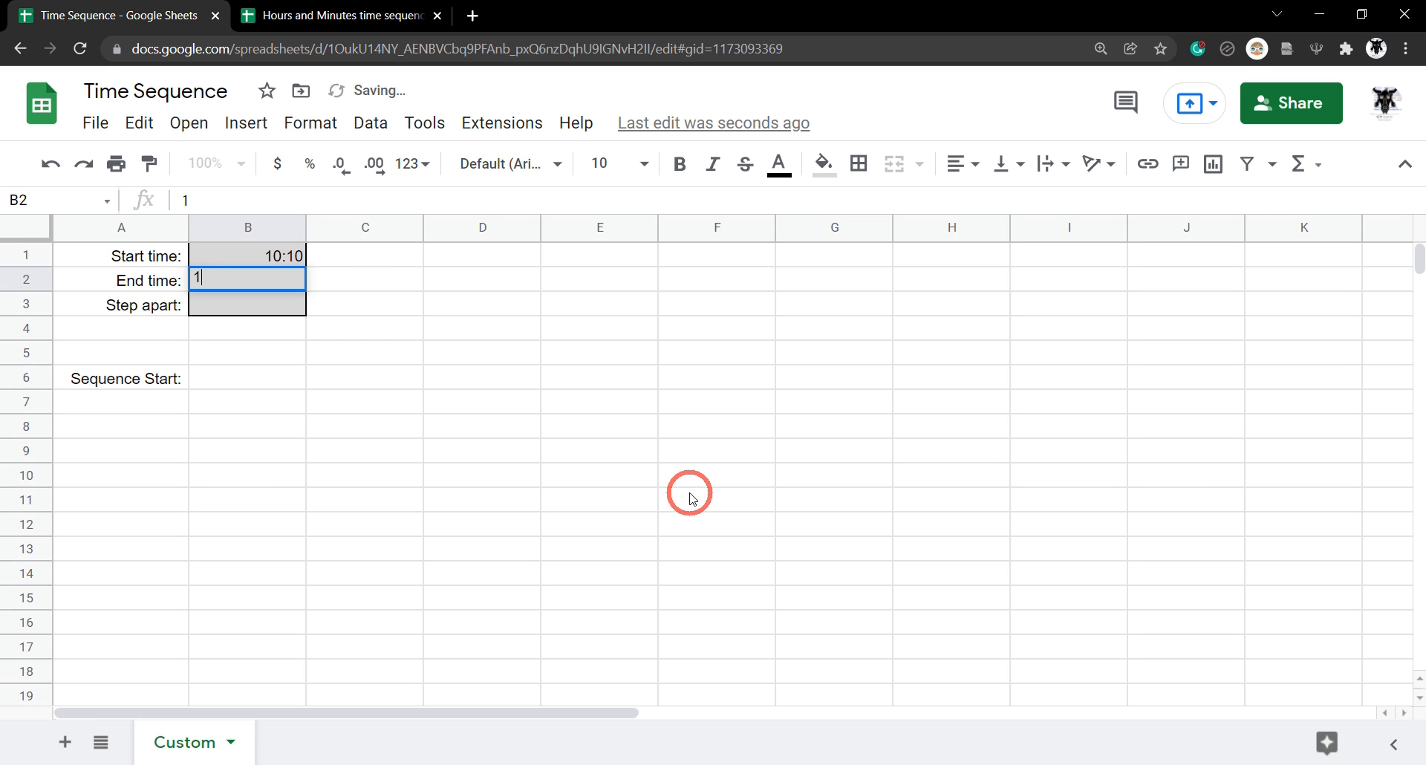
pyautogui.write('7:00')
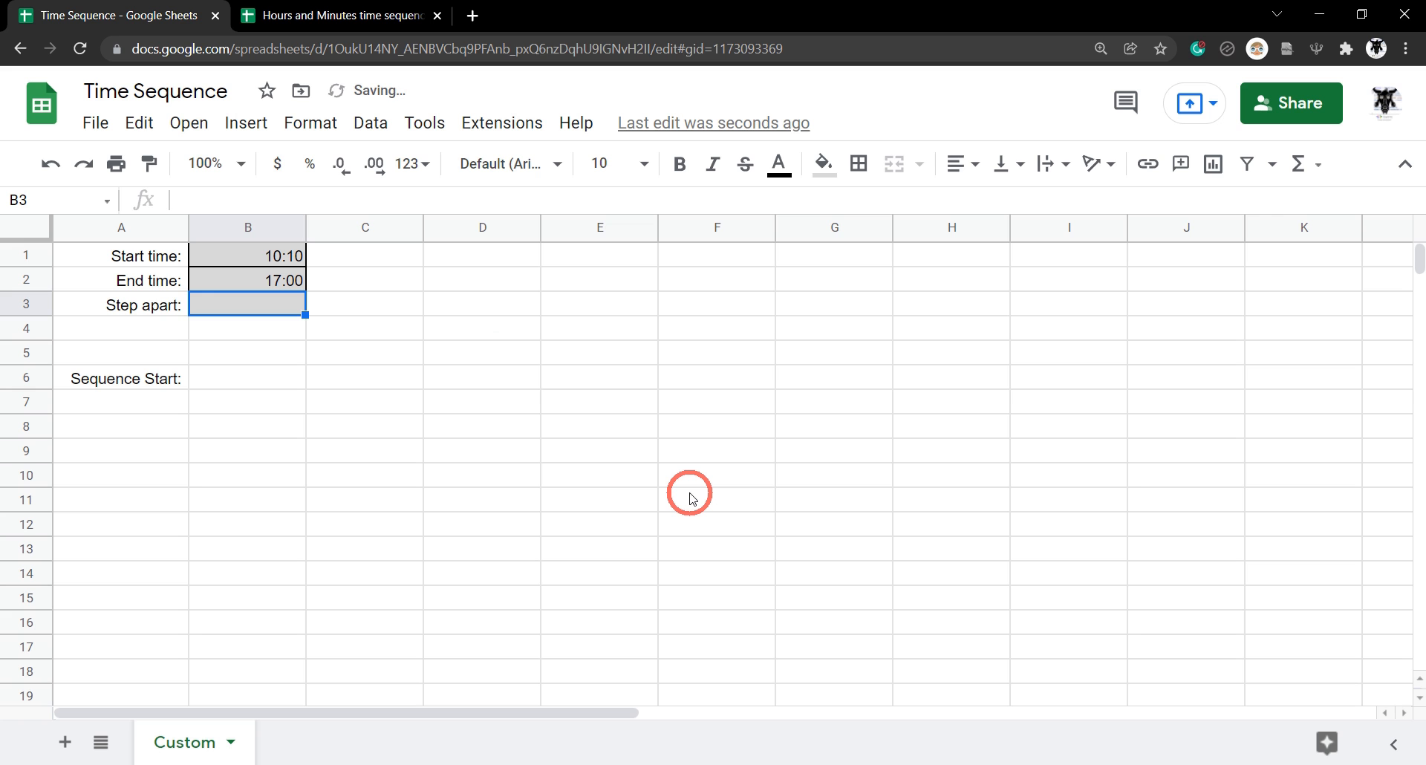
pyautogui.write('00:40')
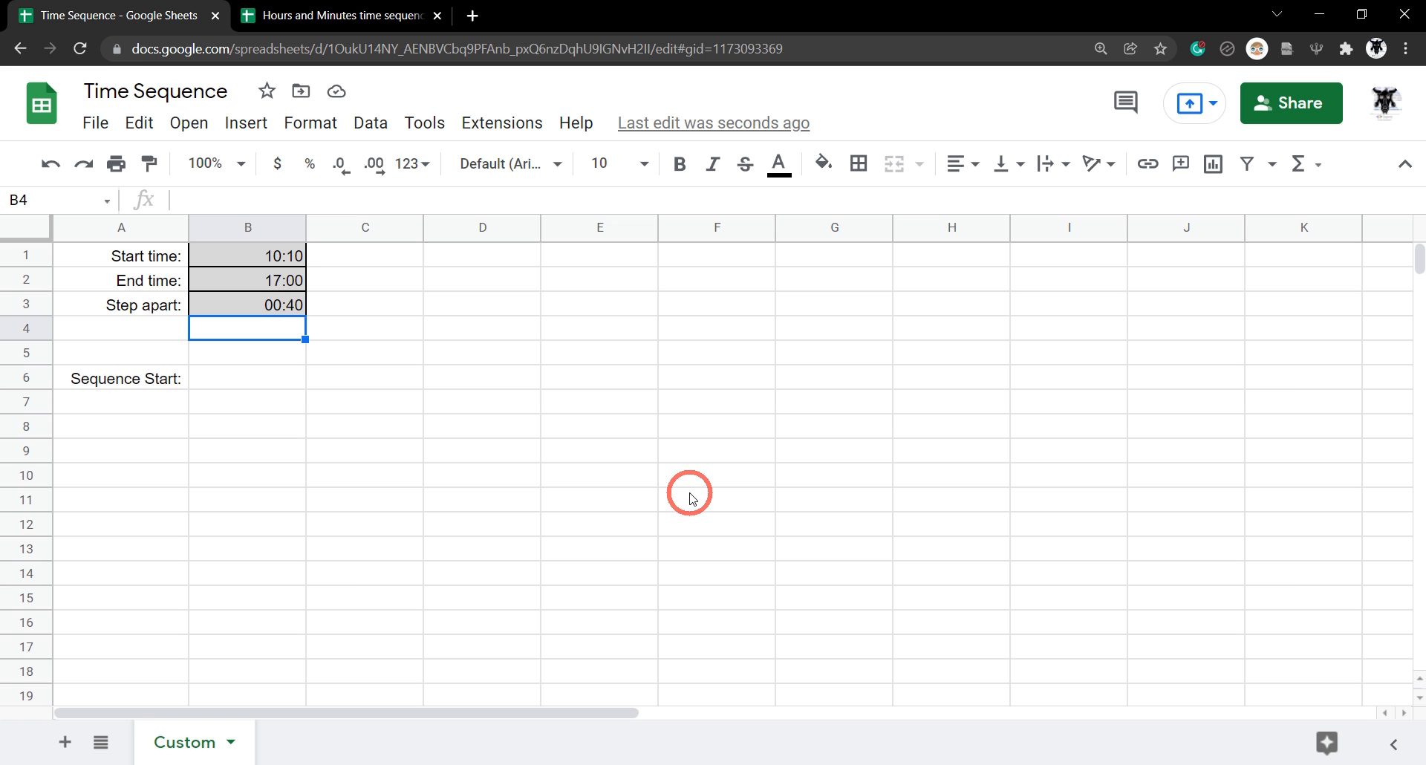
pyautogui.click(248, 377)
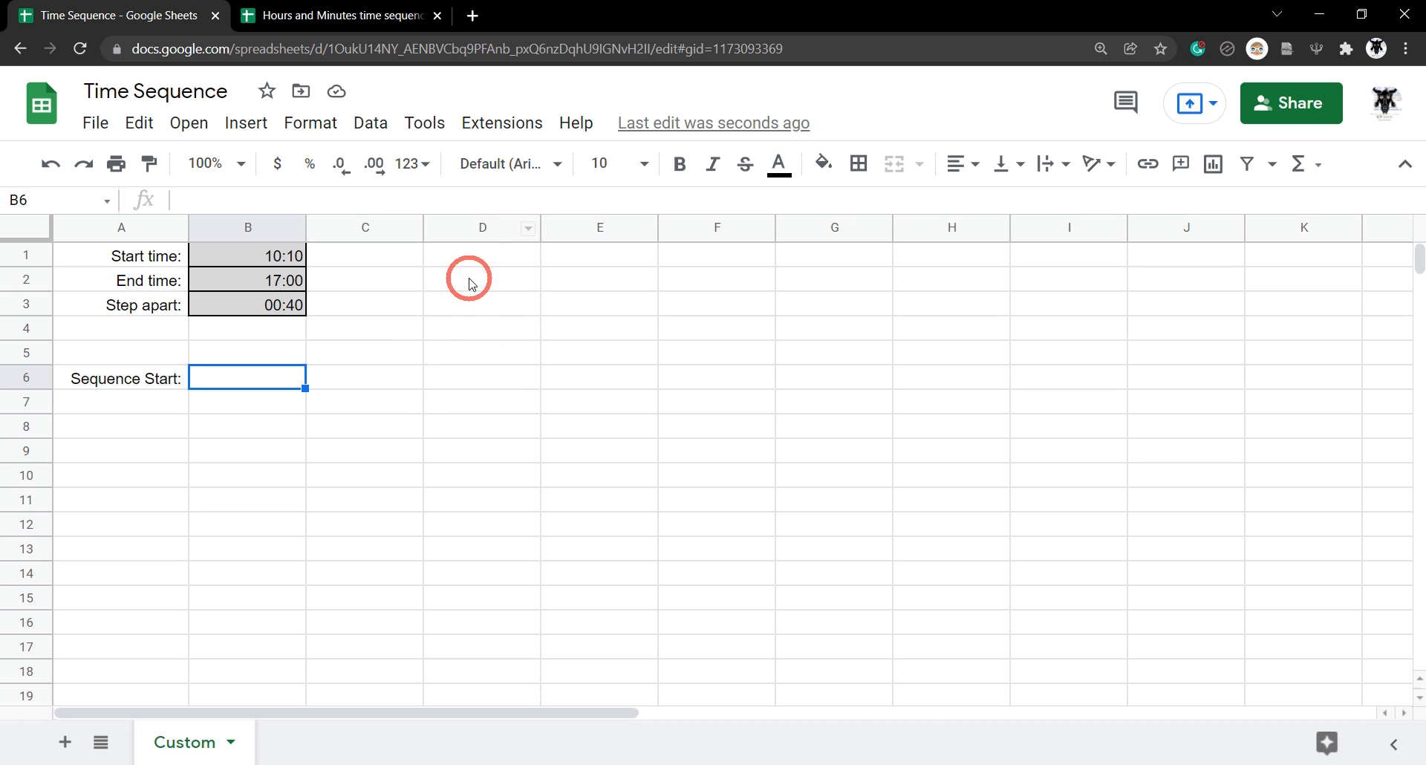
# Step: Add a 'Rows' heading in D1 and begin a formula in D2
pyautogui.click(481, 255)
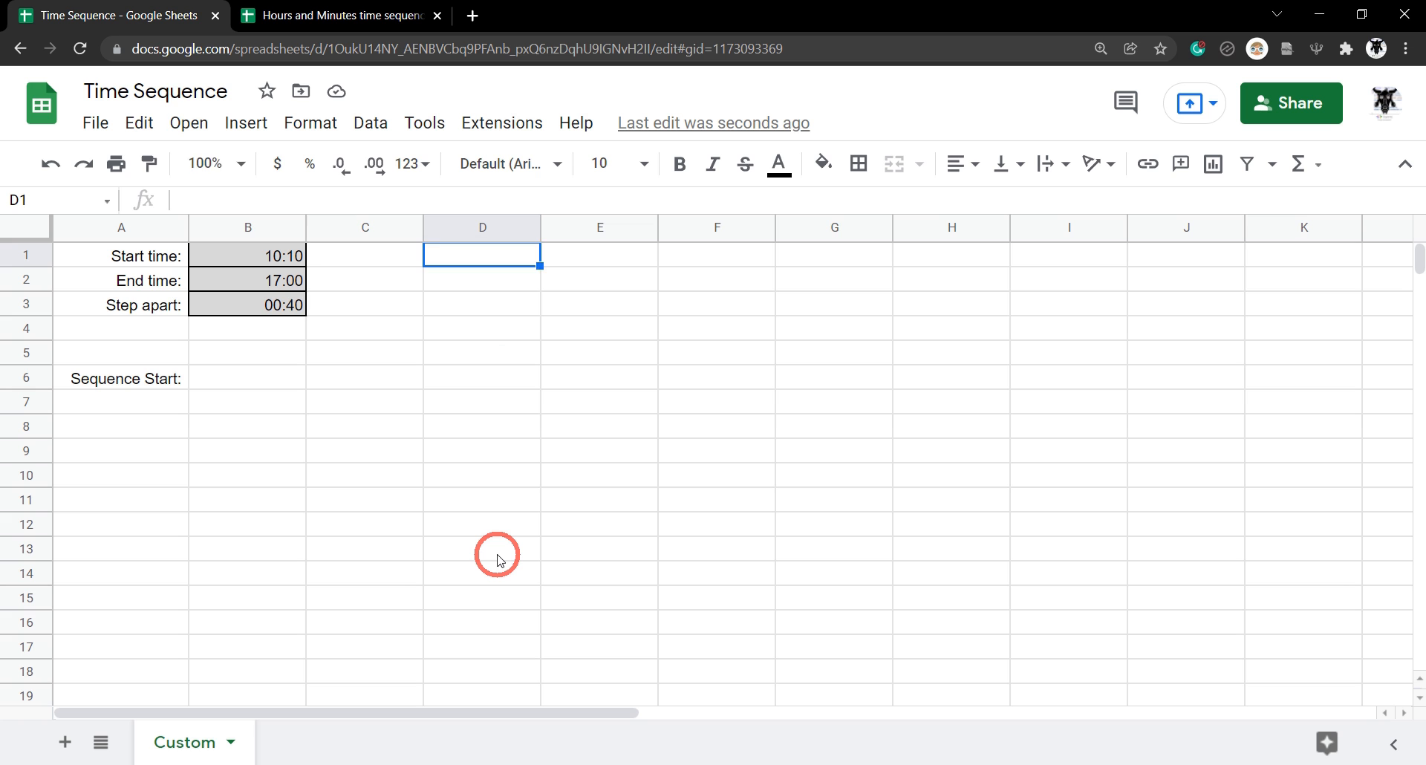
pyautogui.write('Rows')
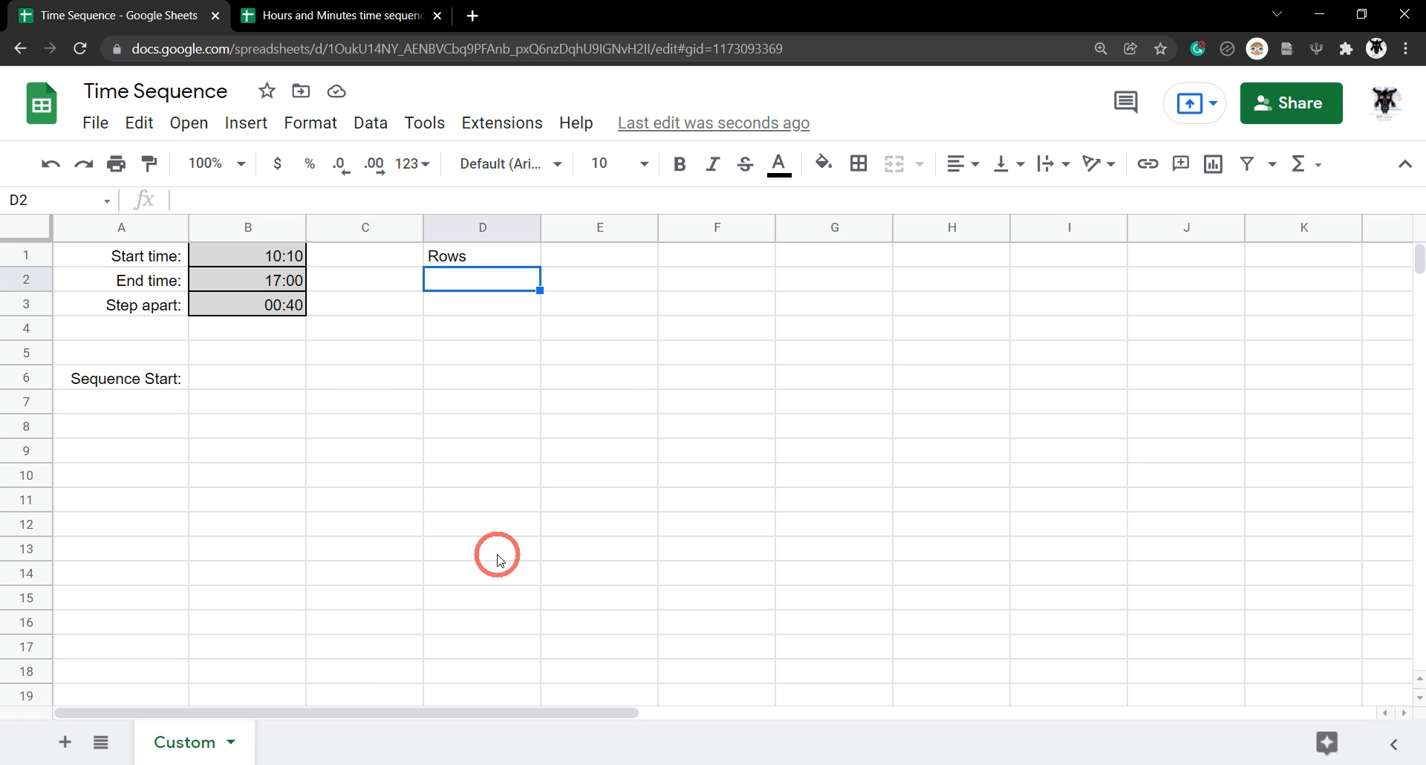
pyautogui.moveTo(293, 350)
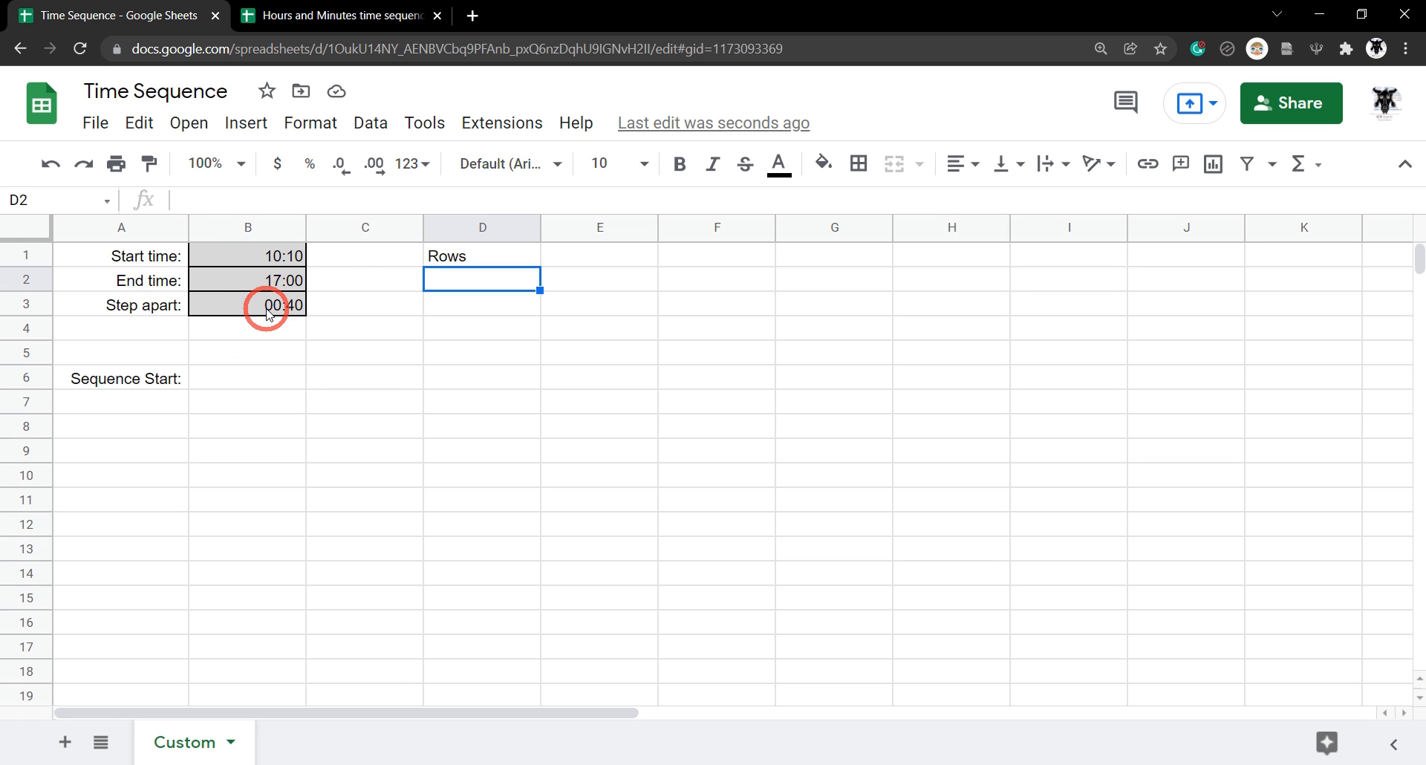
pyautogui.moveTo(291, 291)
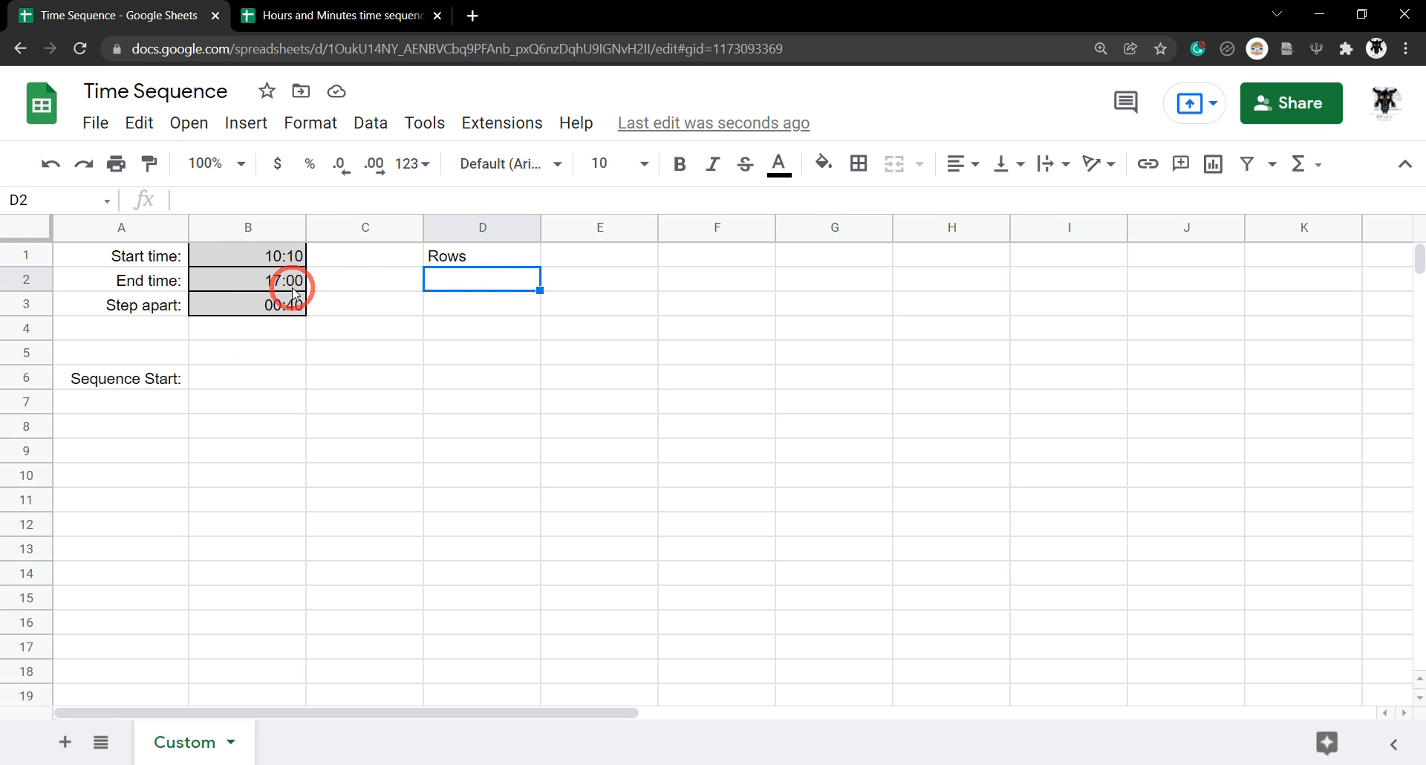
pyautogui.moveTo(609, 375)
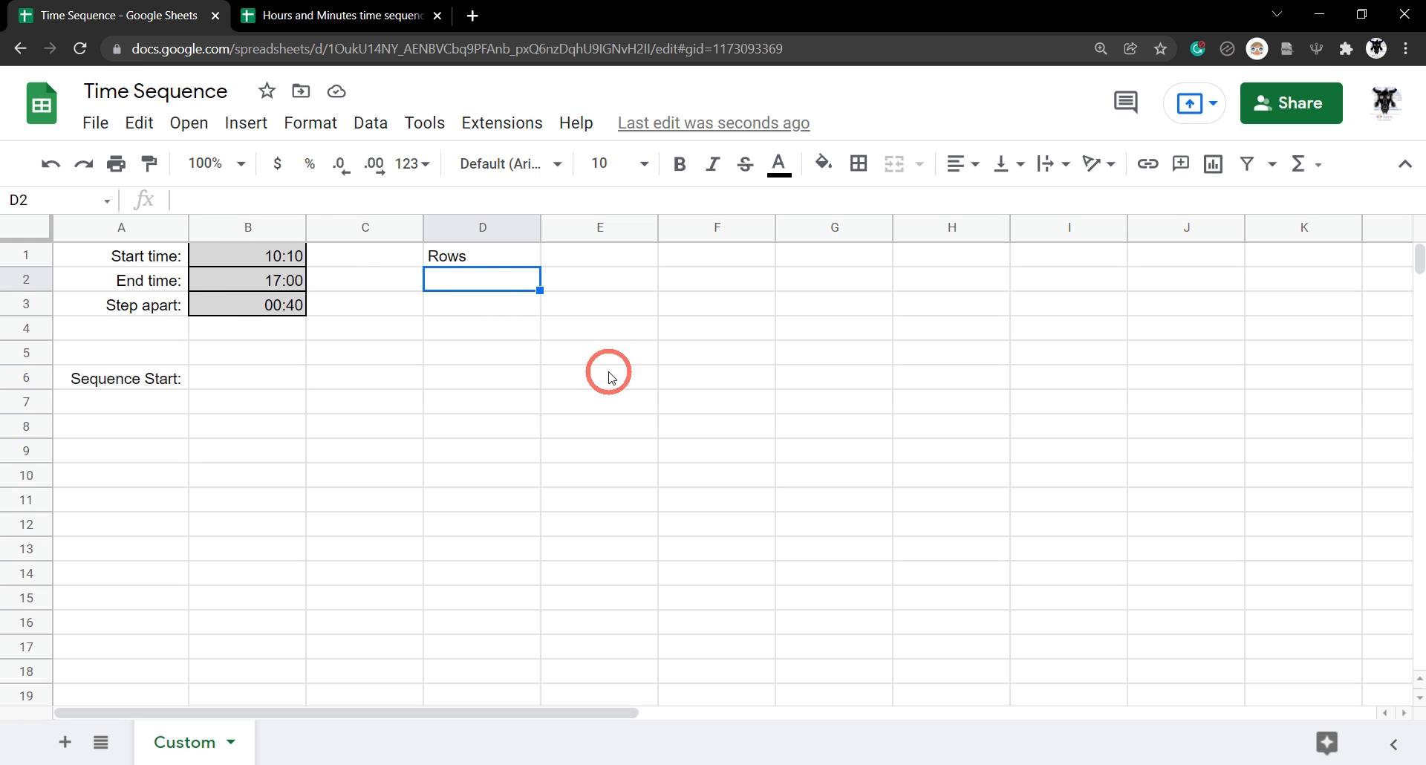
pyautogui.moveTo(605, 370)
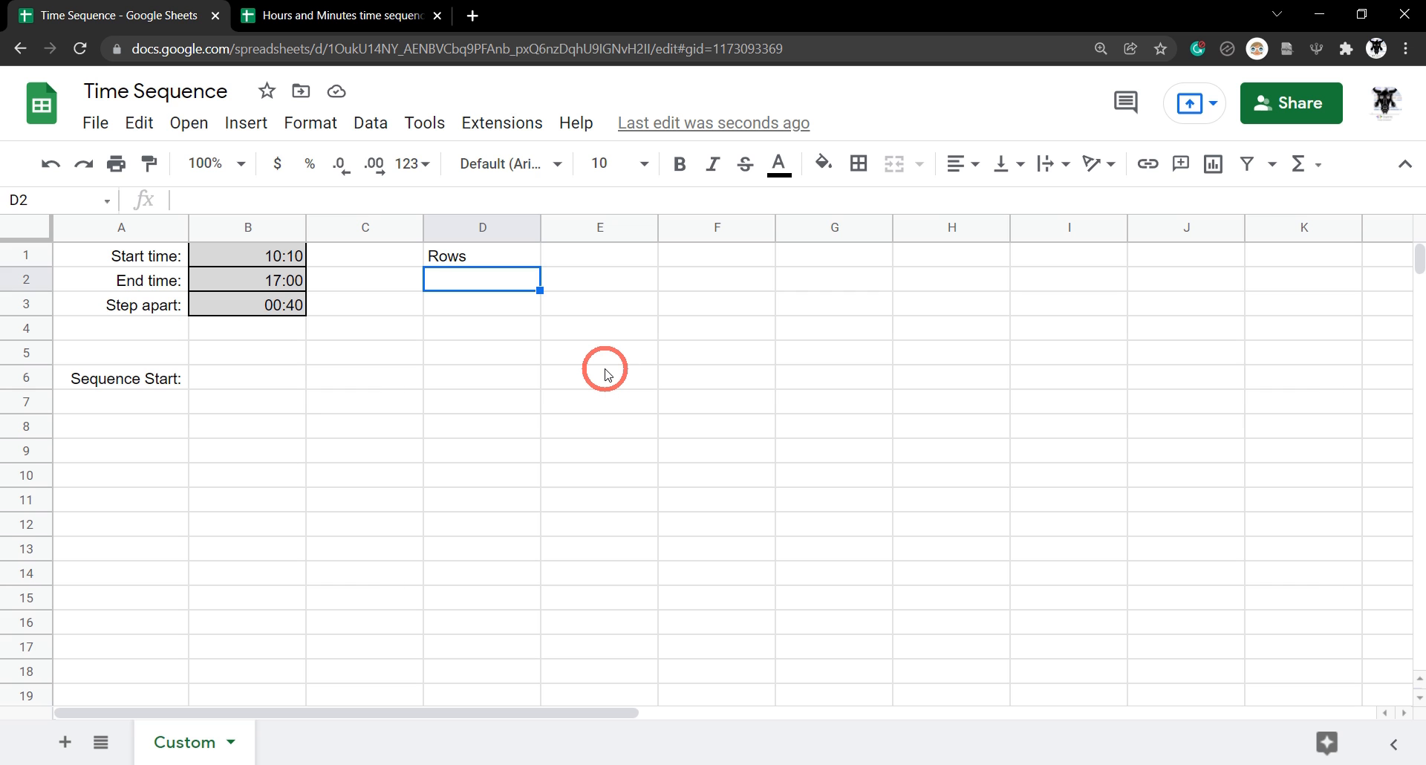
pyautogui.write('=')
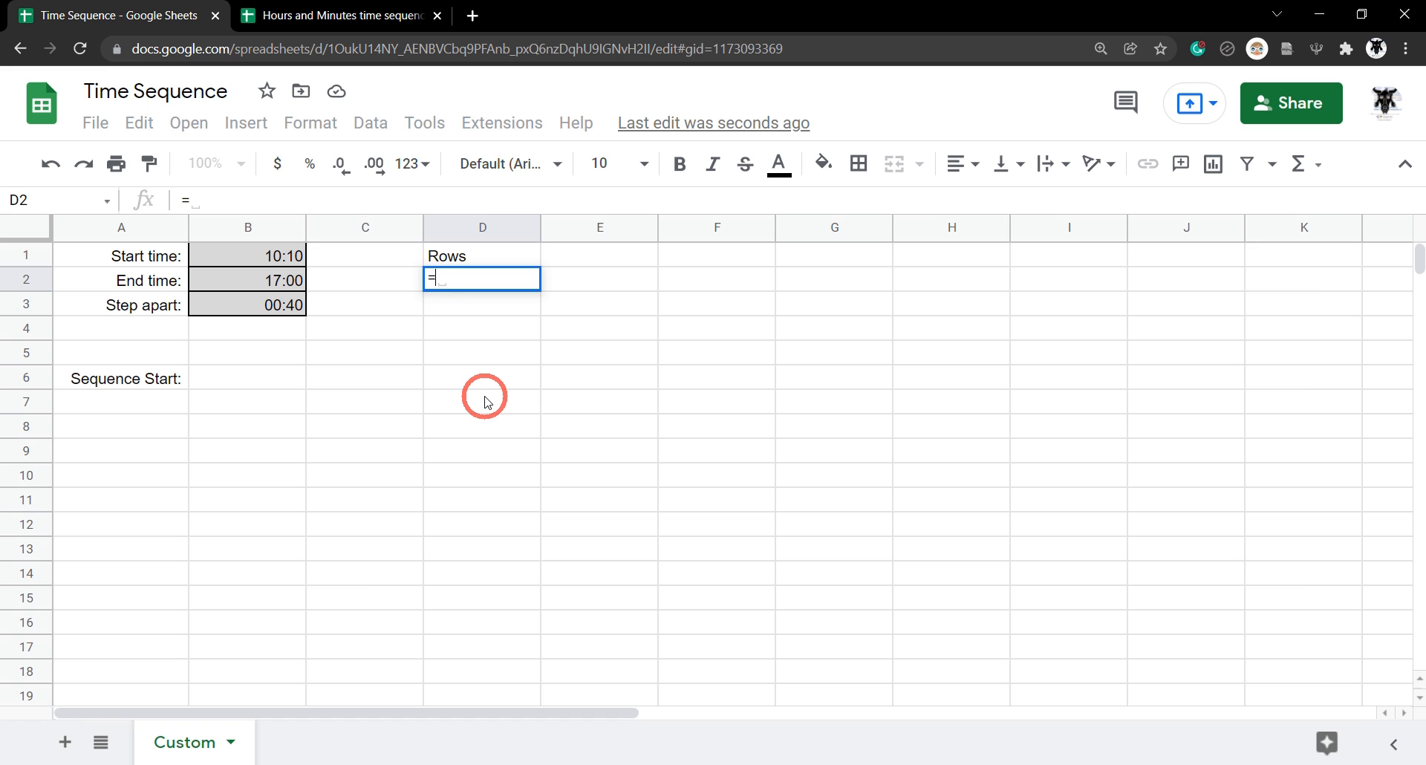
# Step: Write (HOUR(B2) * 60 + MINUTE(B2)) in D2 to convert the end time to minutes
pyautogui.write('(')
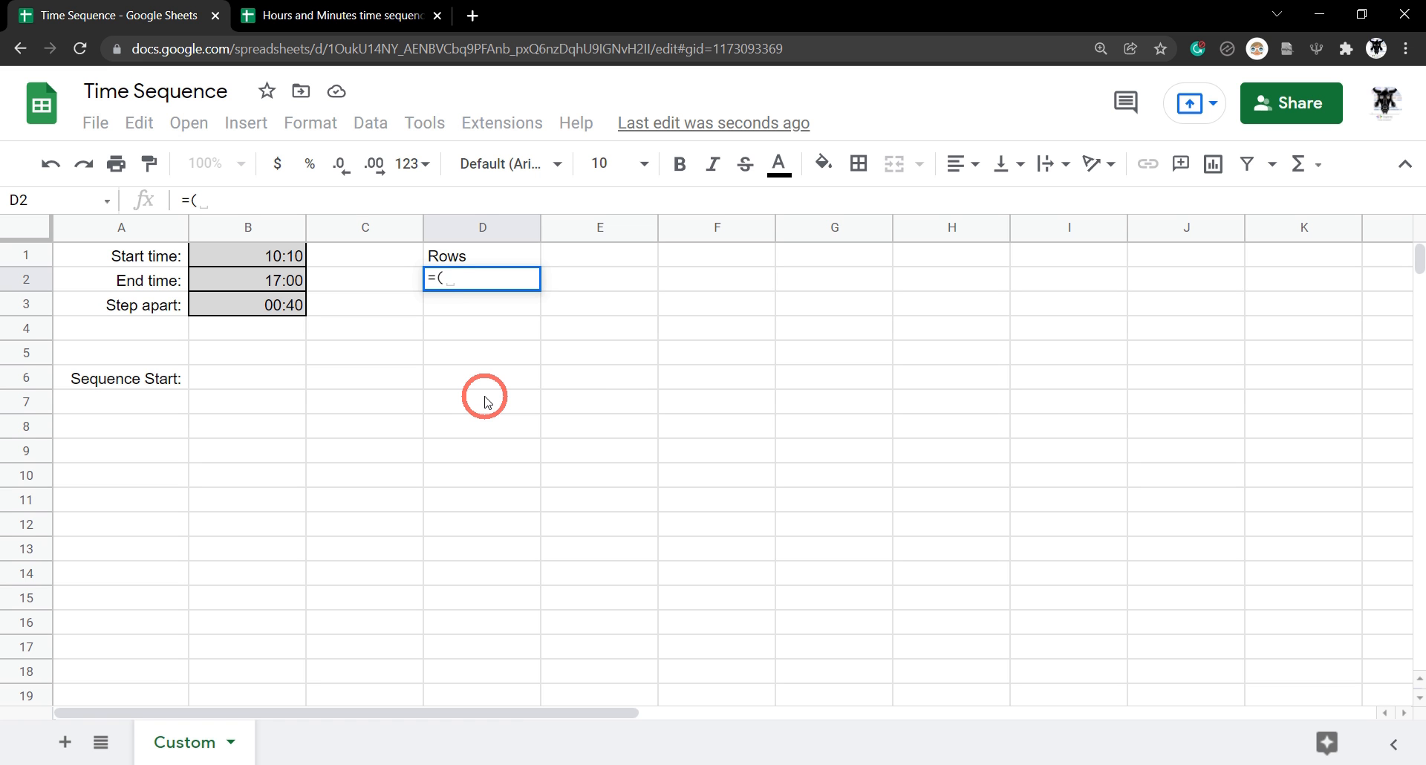
pyautogui.write('hou')
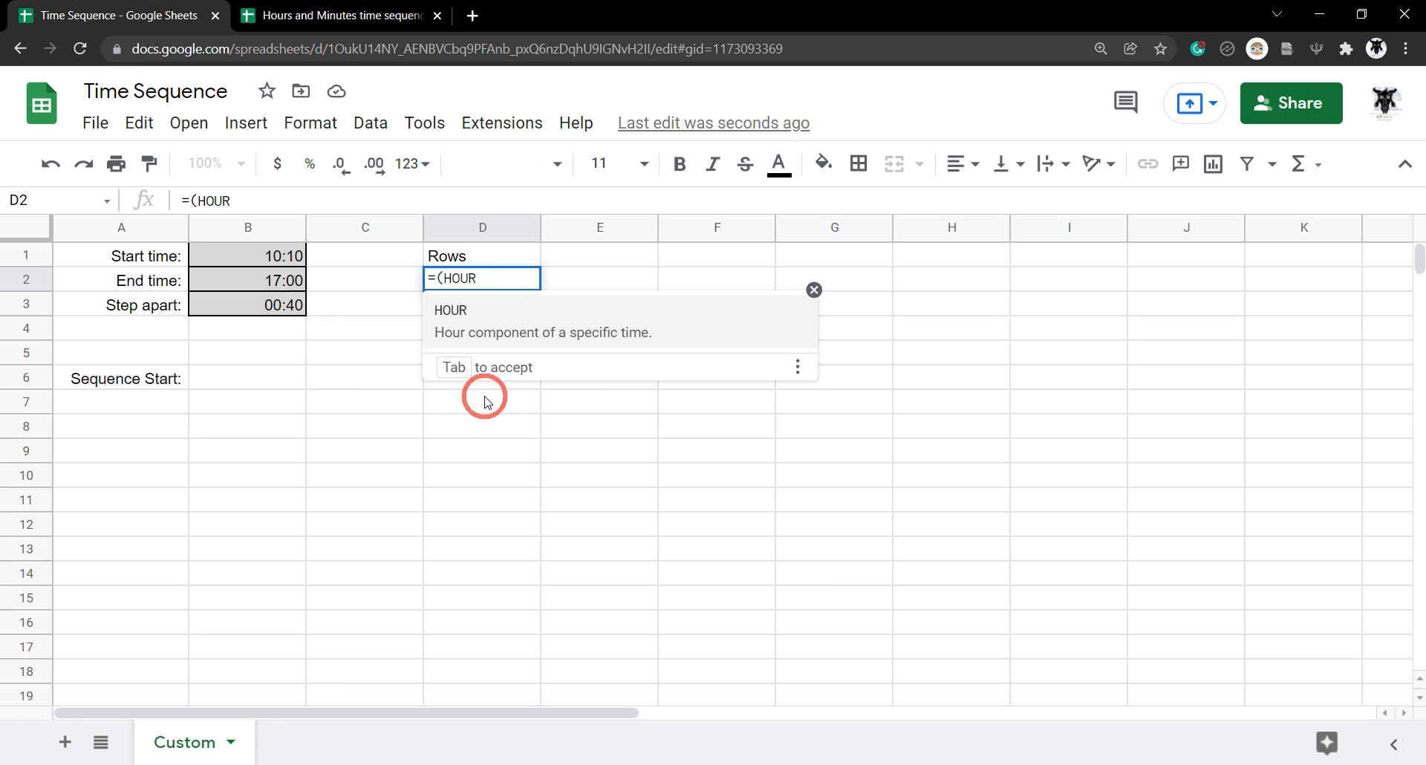
pyautogui.write('(')
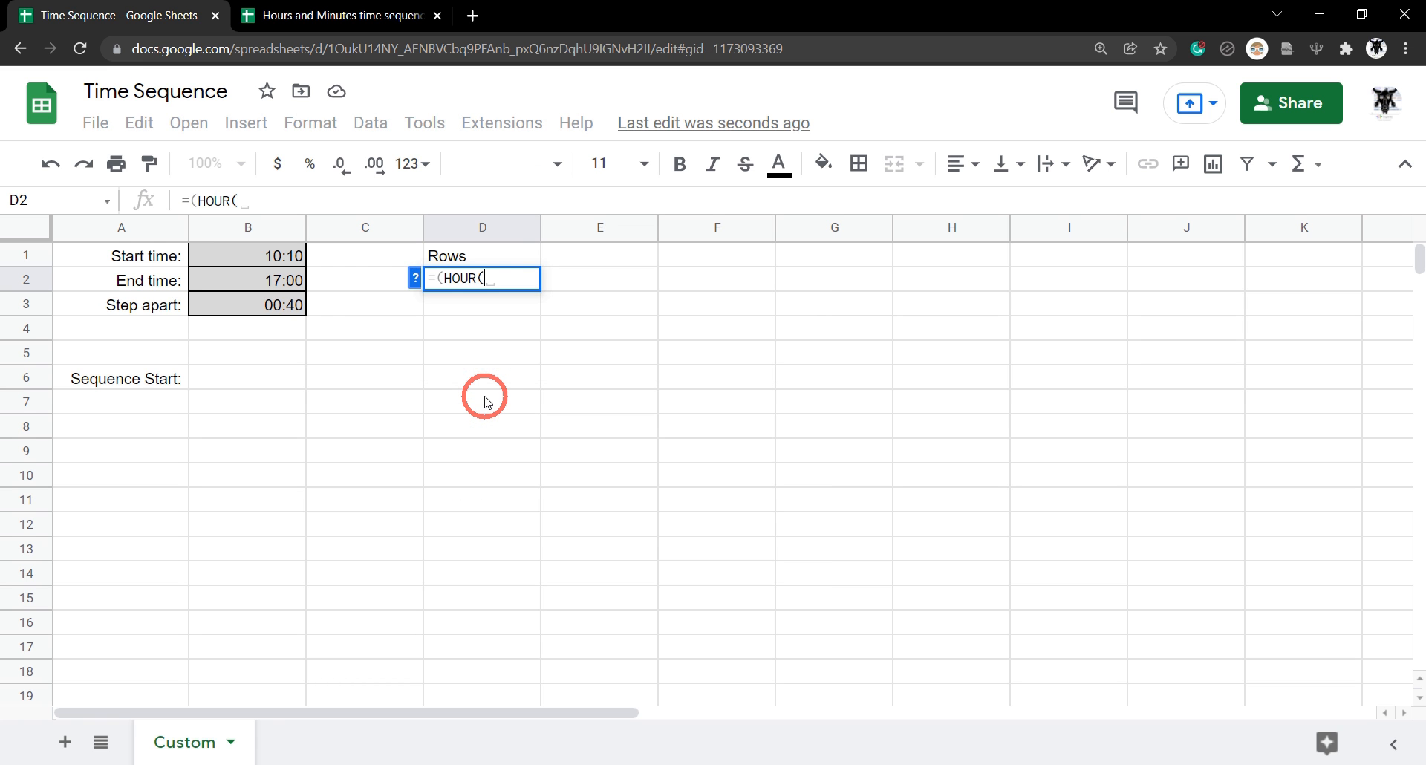
pyautogui.click(248, 281)
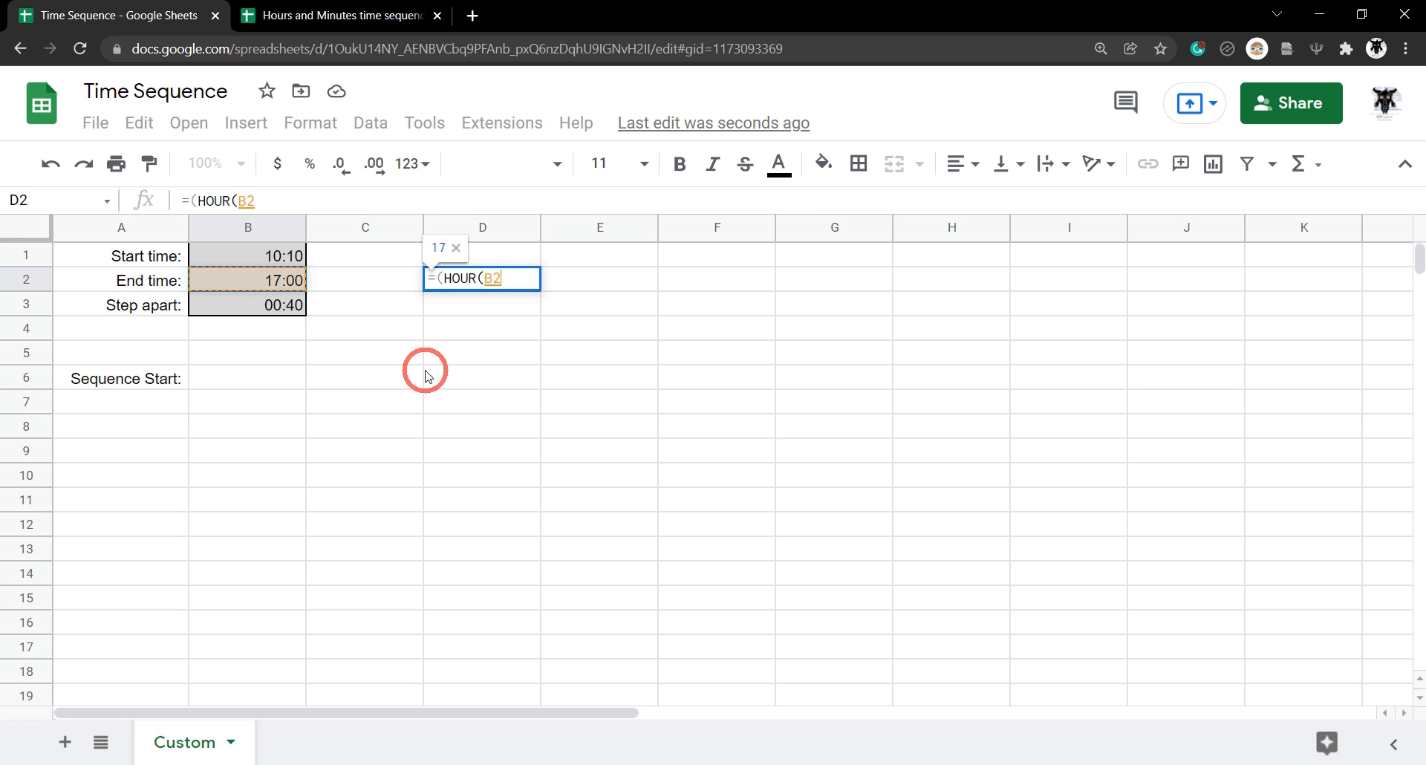
pyautogui.write(') *')
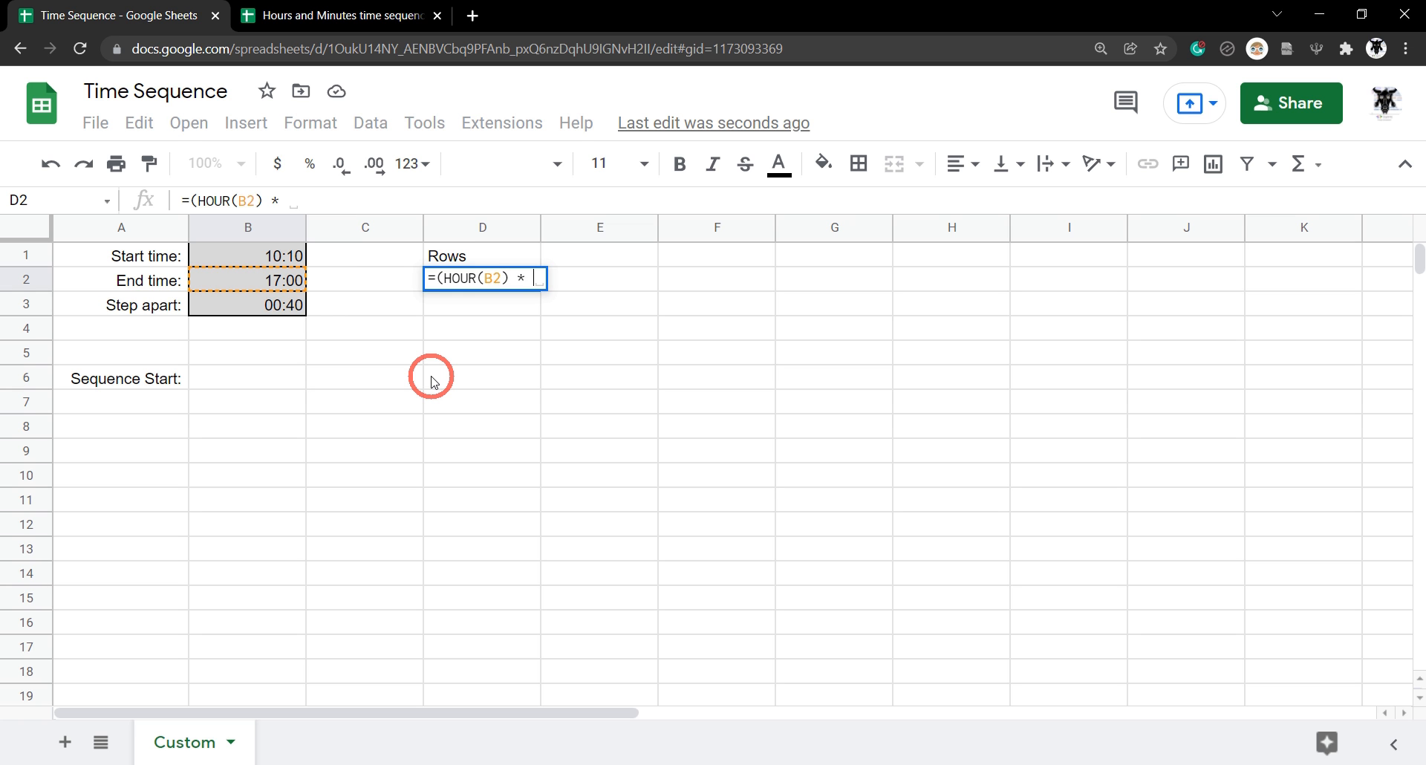
pyautogui.write('60')
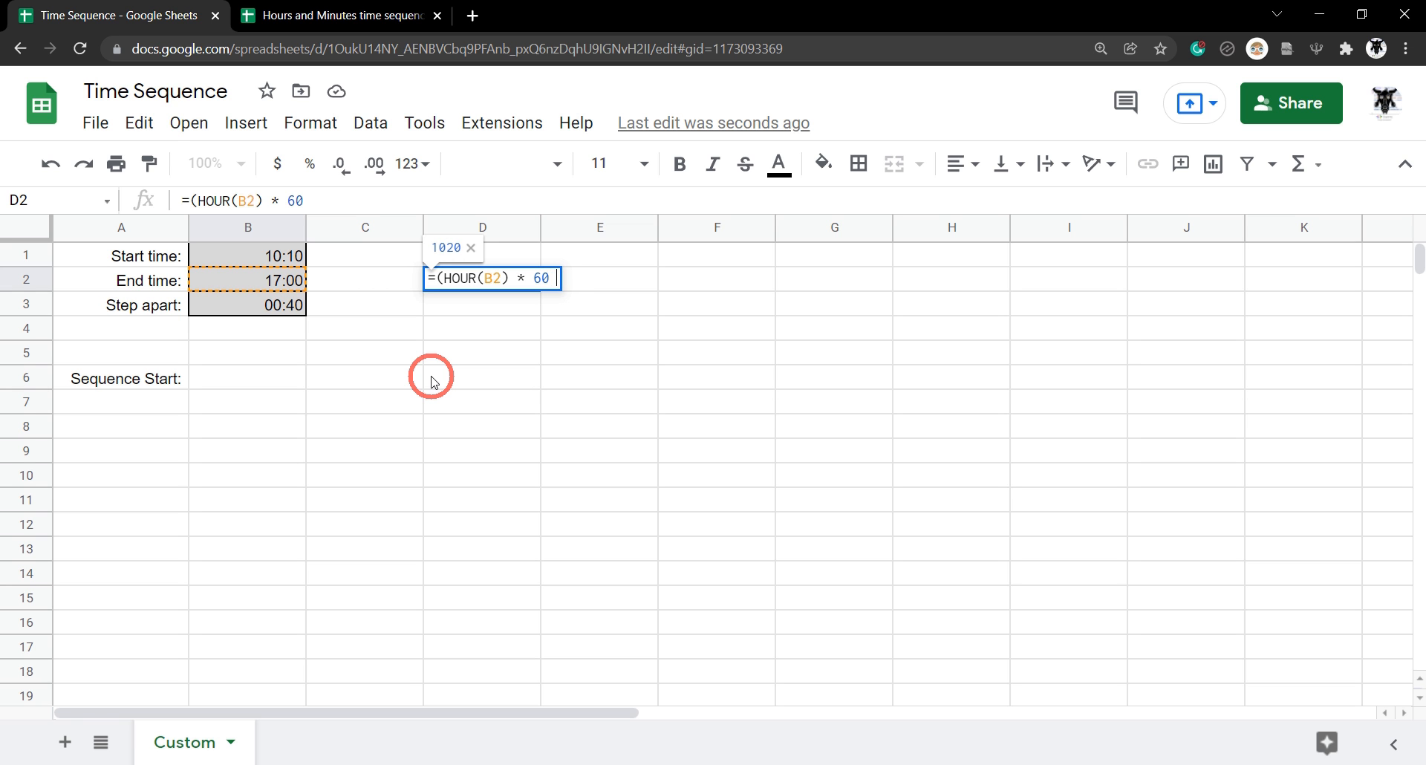
pyautogui.write('+')
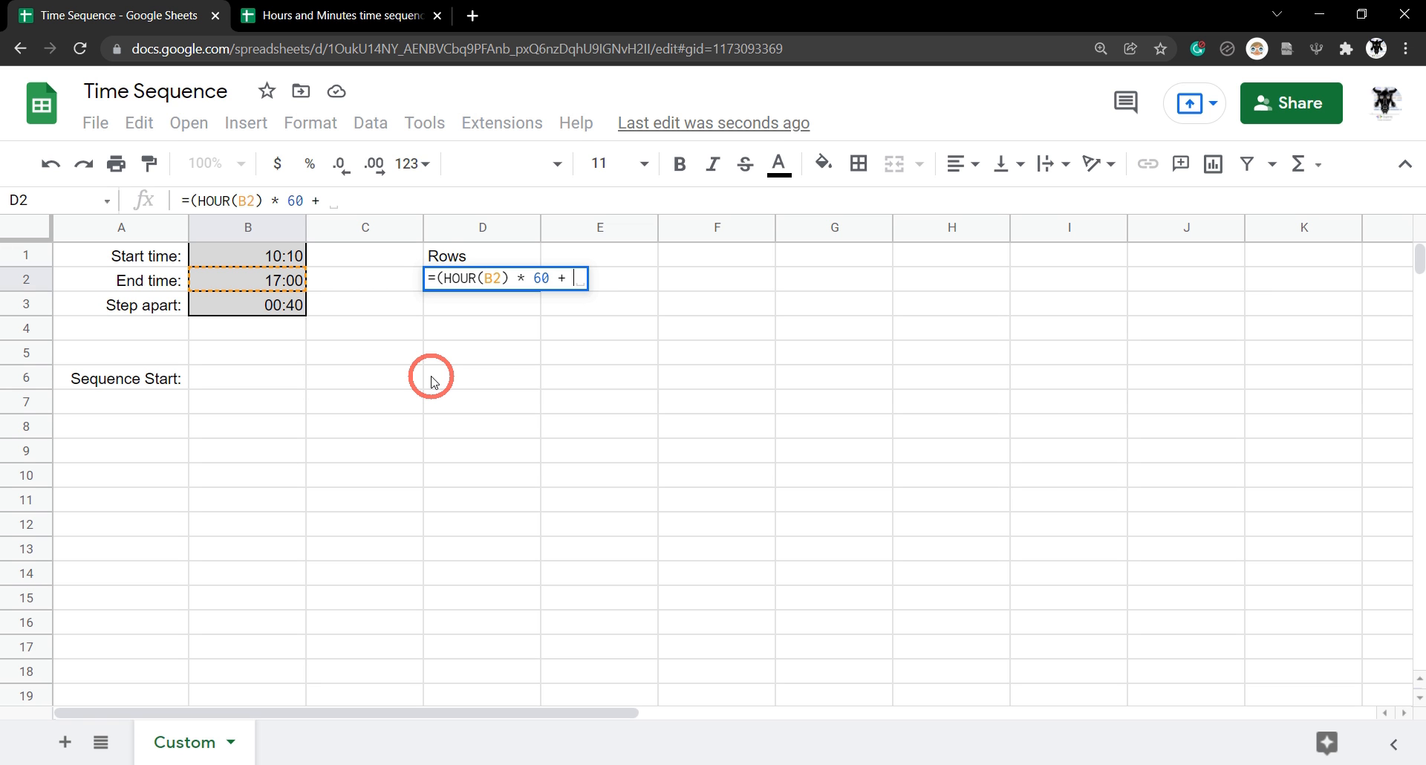
pyautogui.write('MINUTE(')
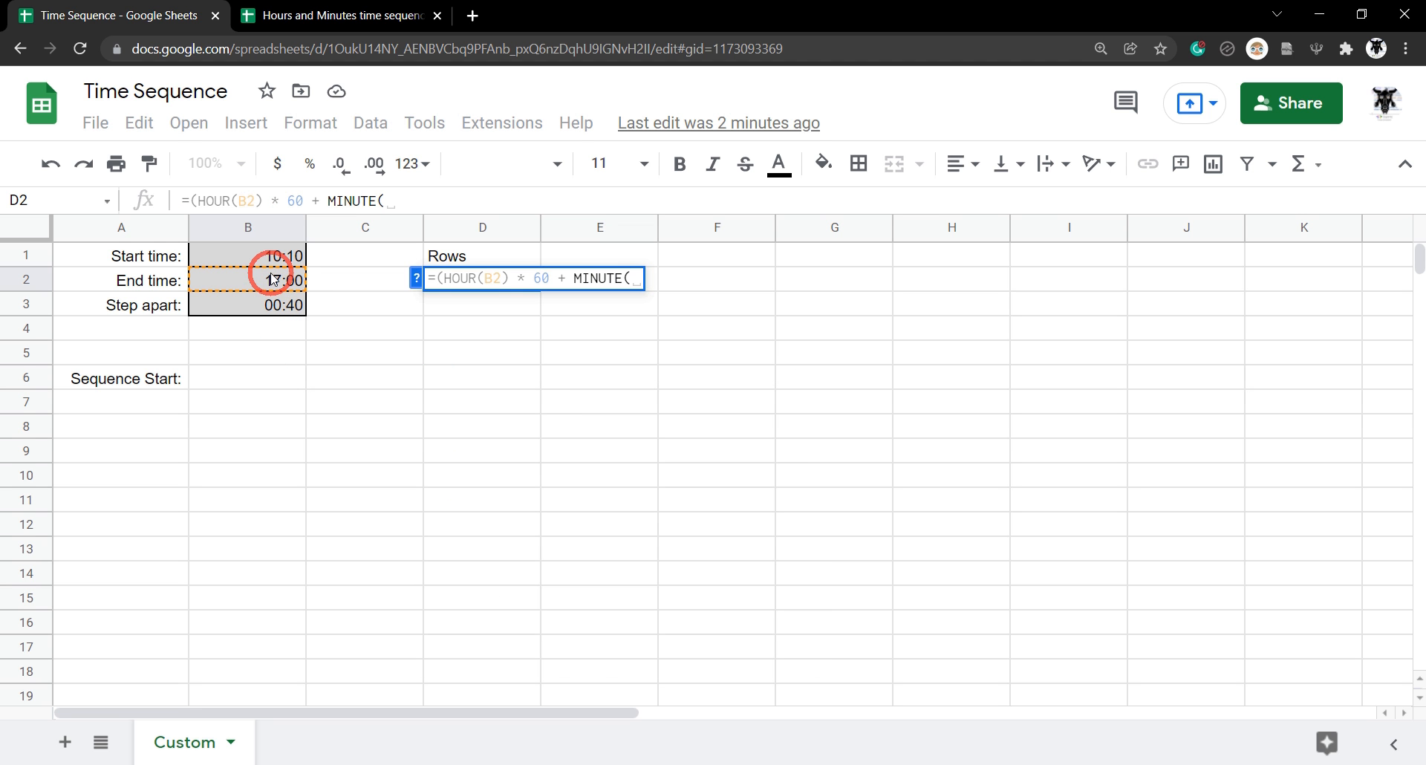
pyautogui.click(248, 279)
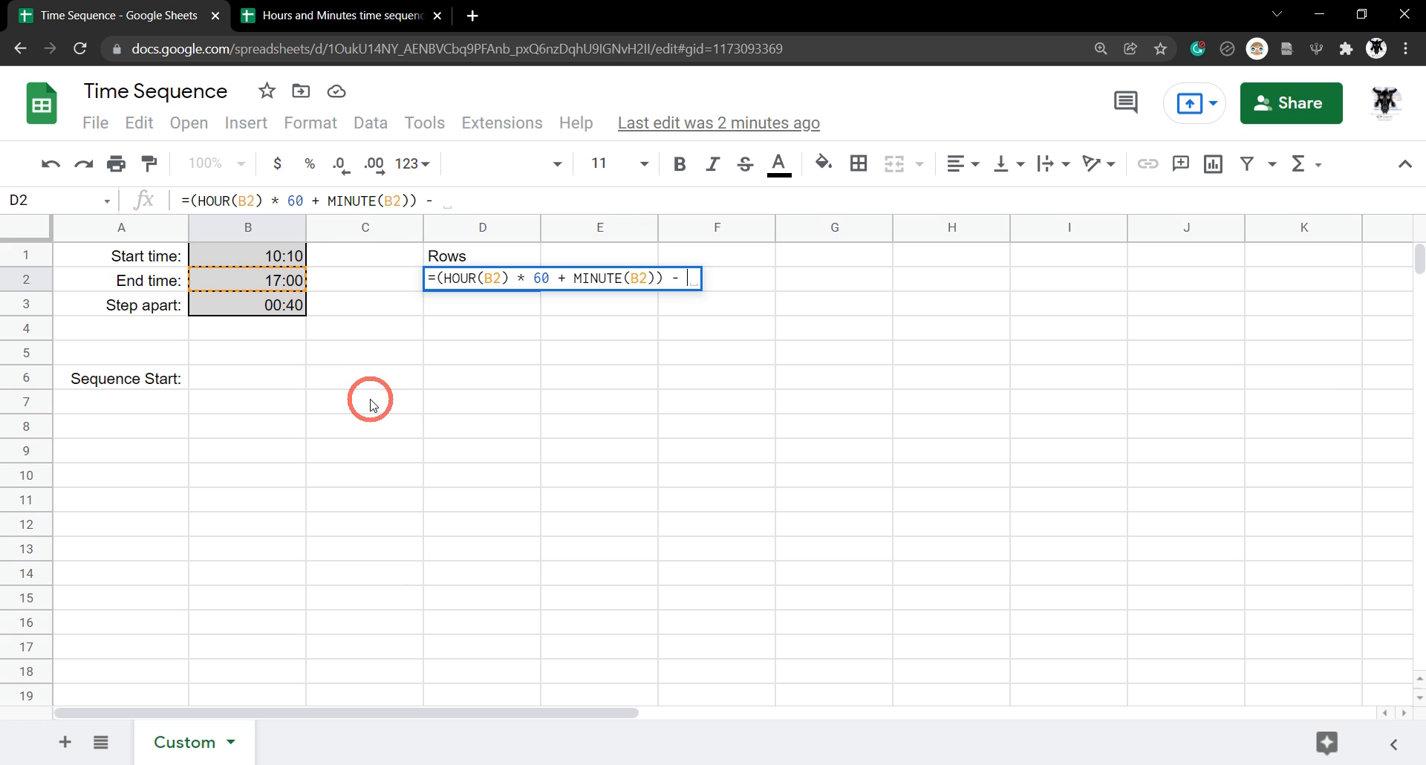
# Step: Subtract (HOUR(B1) * 60 + MINUTE(B1)) so D2 gives the start-to-end difference in minutes
pyautogui.write('(')
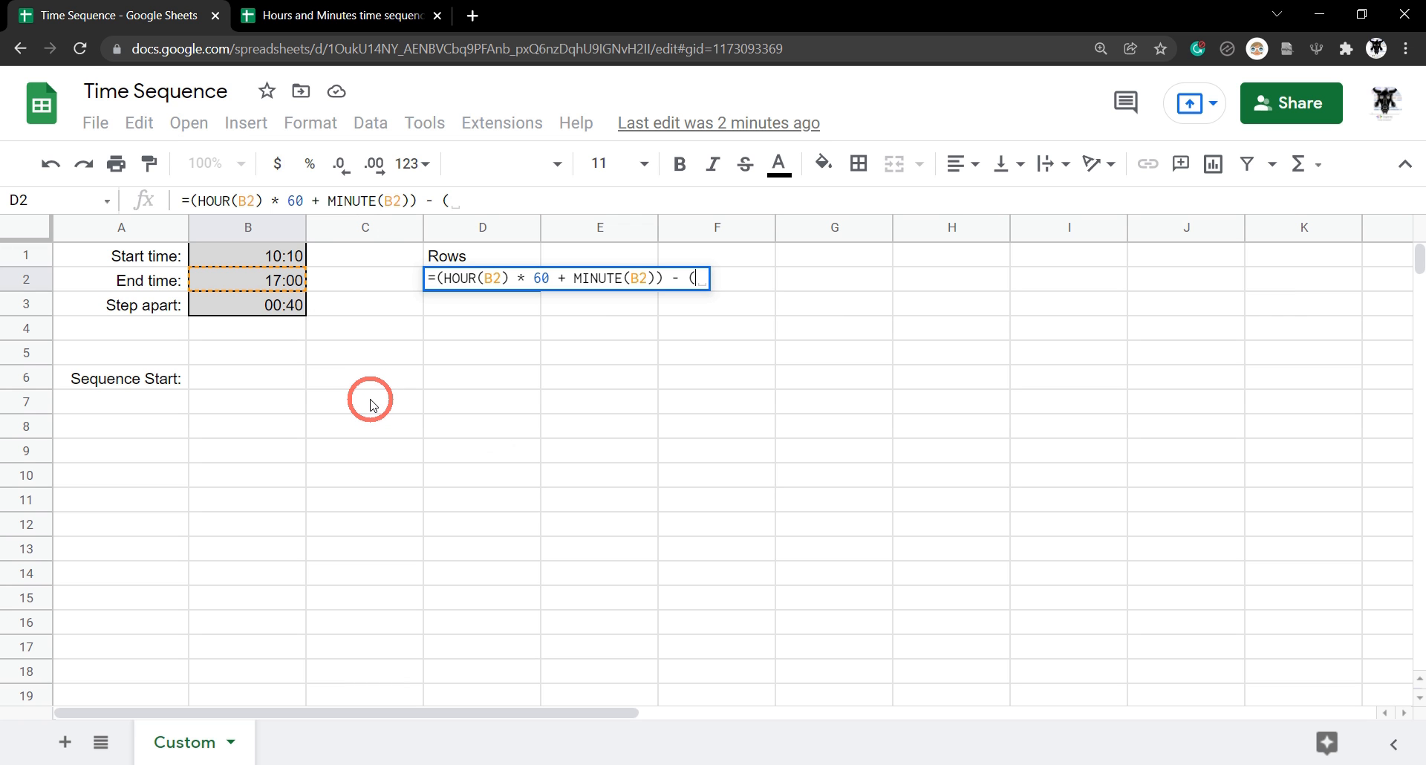
pyautogui.write('HOUR(B1')
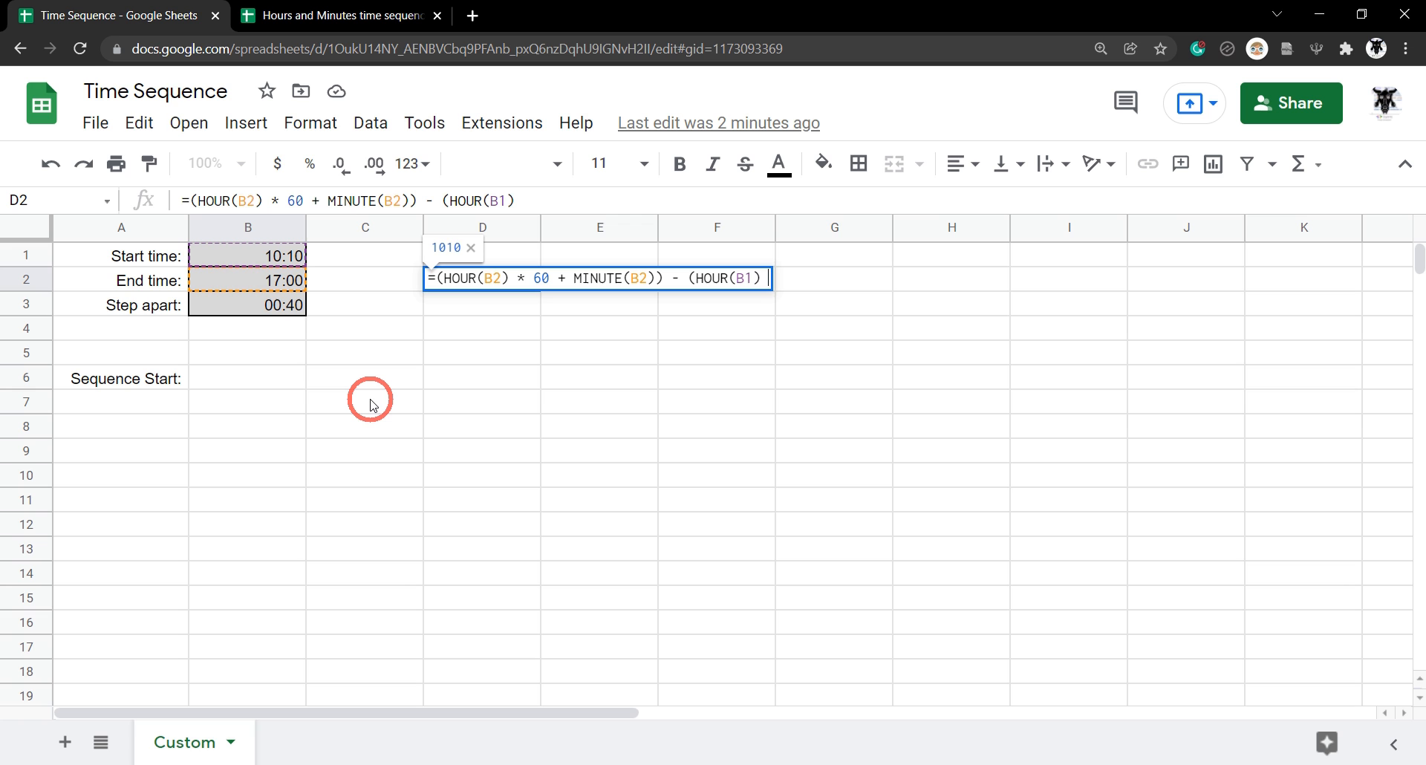
pyautogui.write('*')
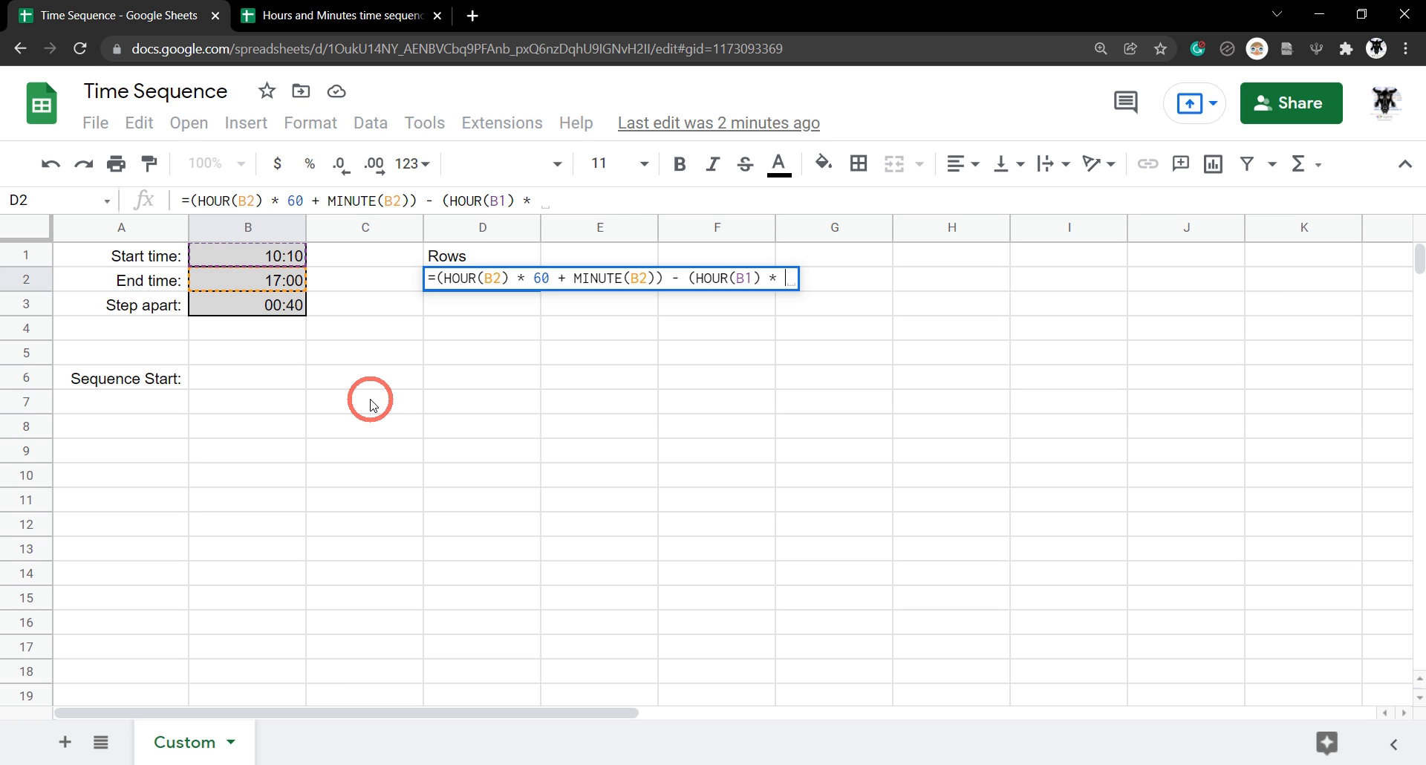
pyautogui.write('60 +')
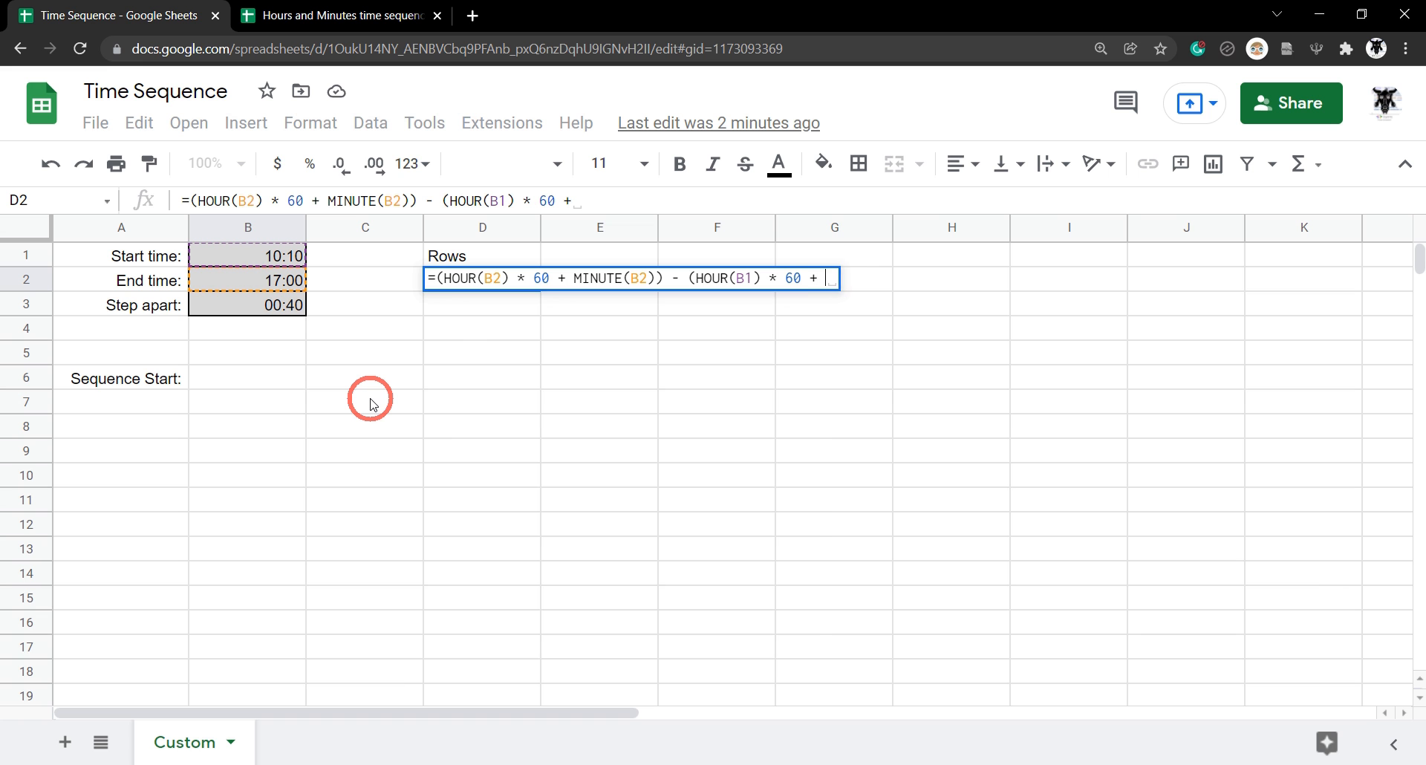
pyautogui.write('MINUTE(')
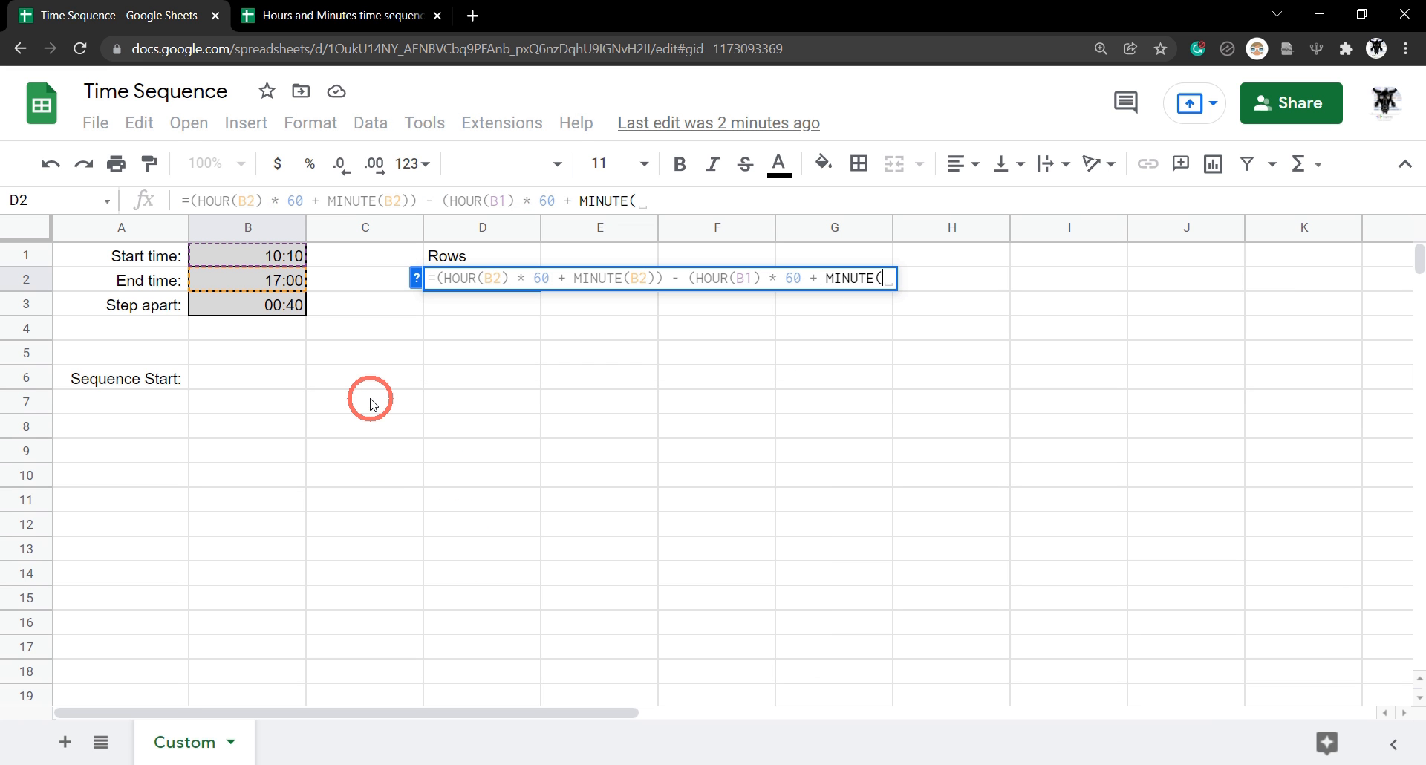
pyautogui.write('B1')
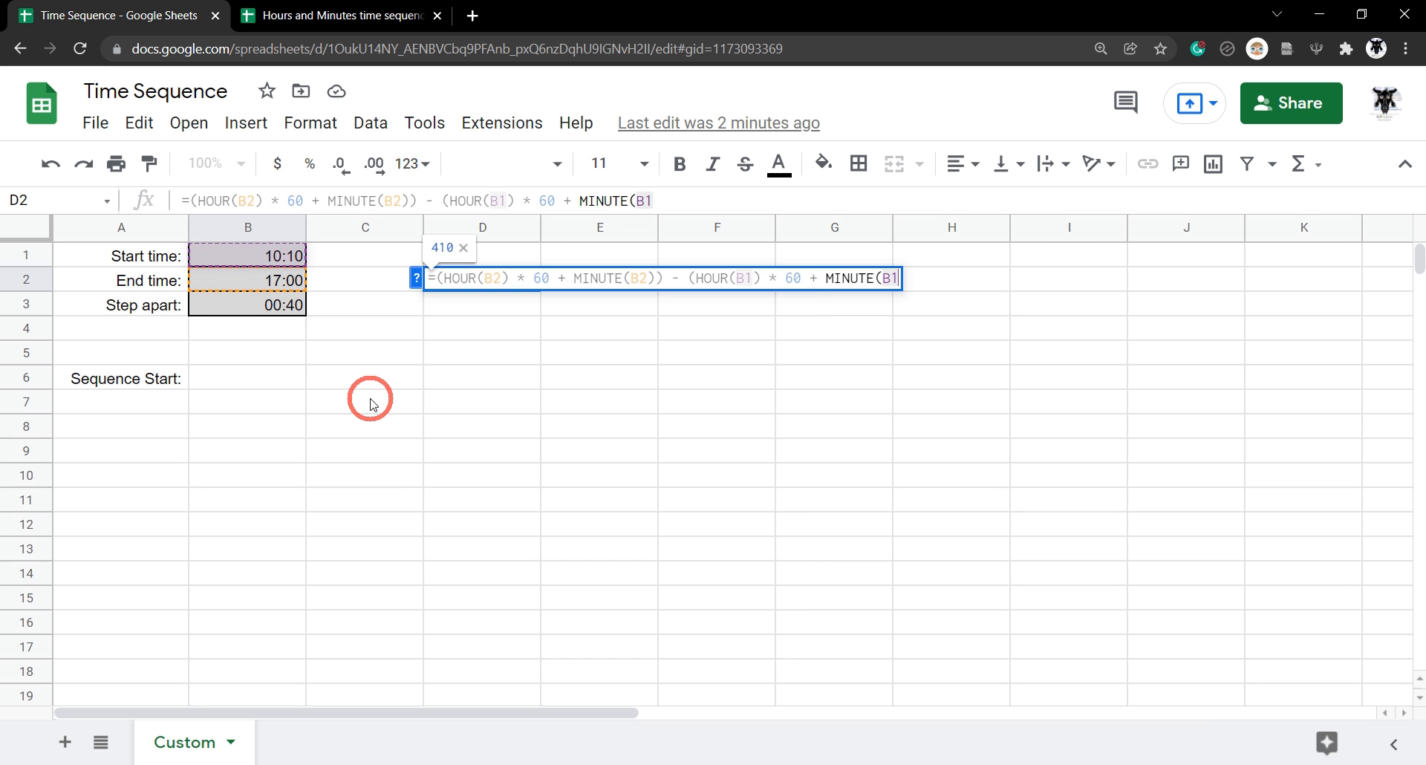
pyautogui.write(')')
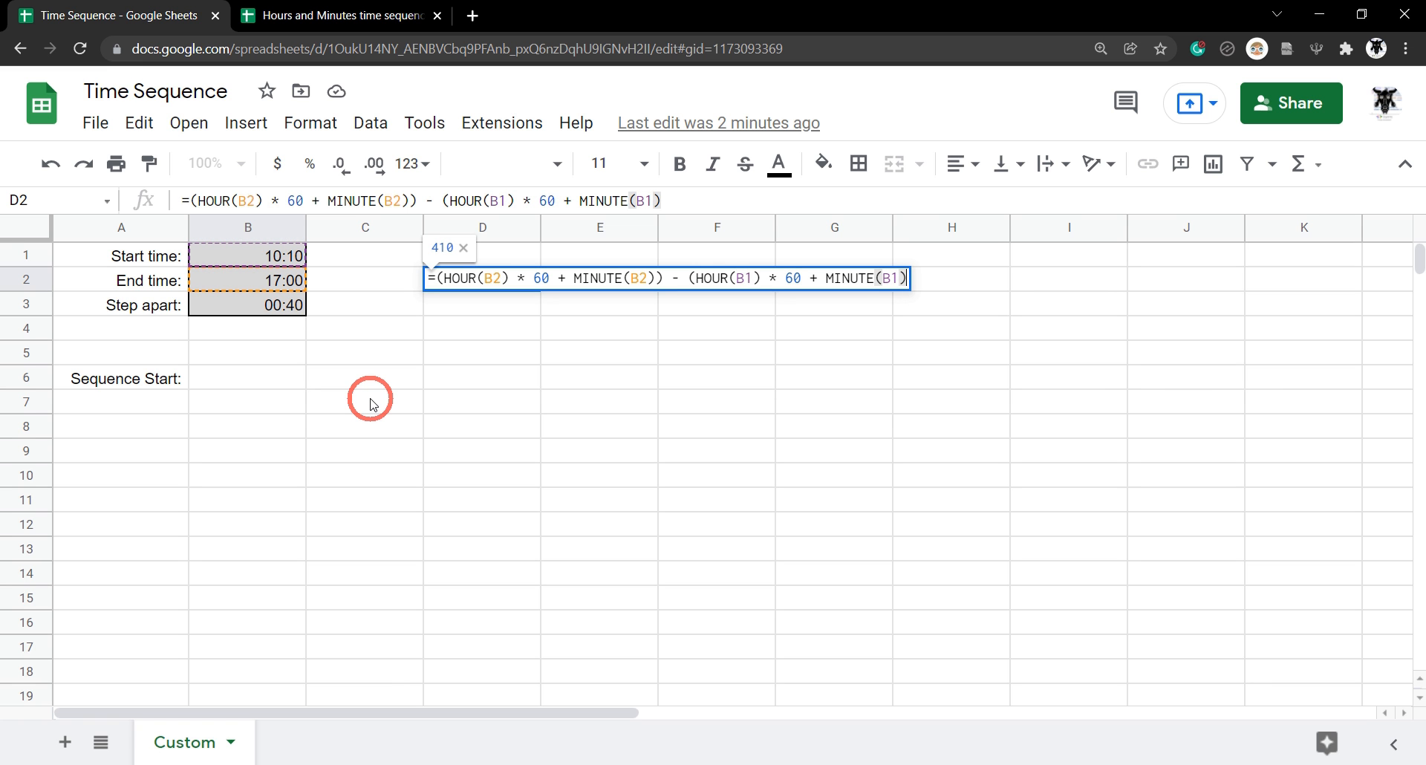
pyautogui.write(')')
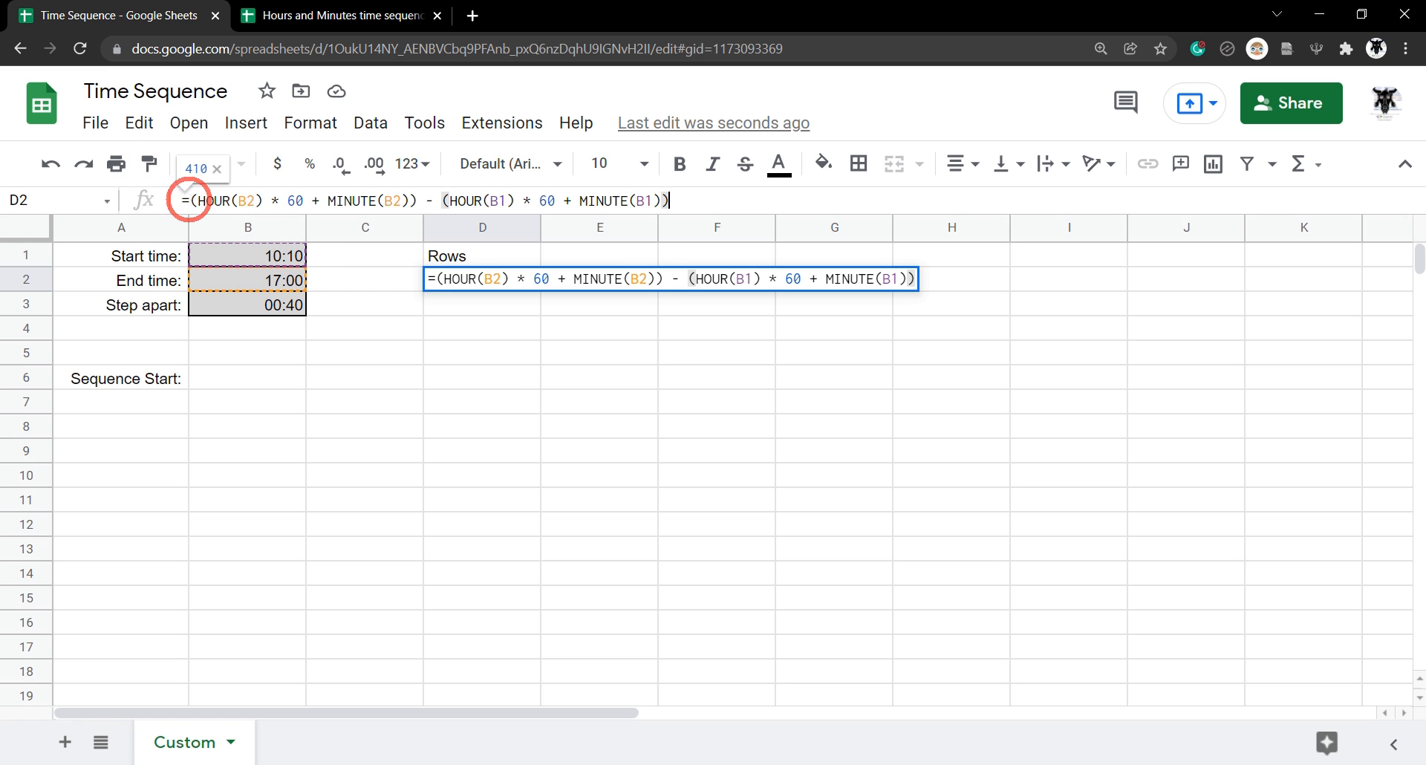
# Step: Divide the minute difference by (HOUR(B3) * 60 + MINUTE(B3)), previewing 10.25 rows
pyautogui.write('(')
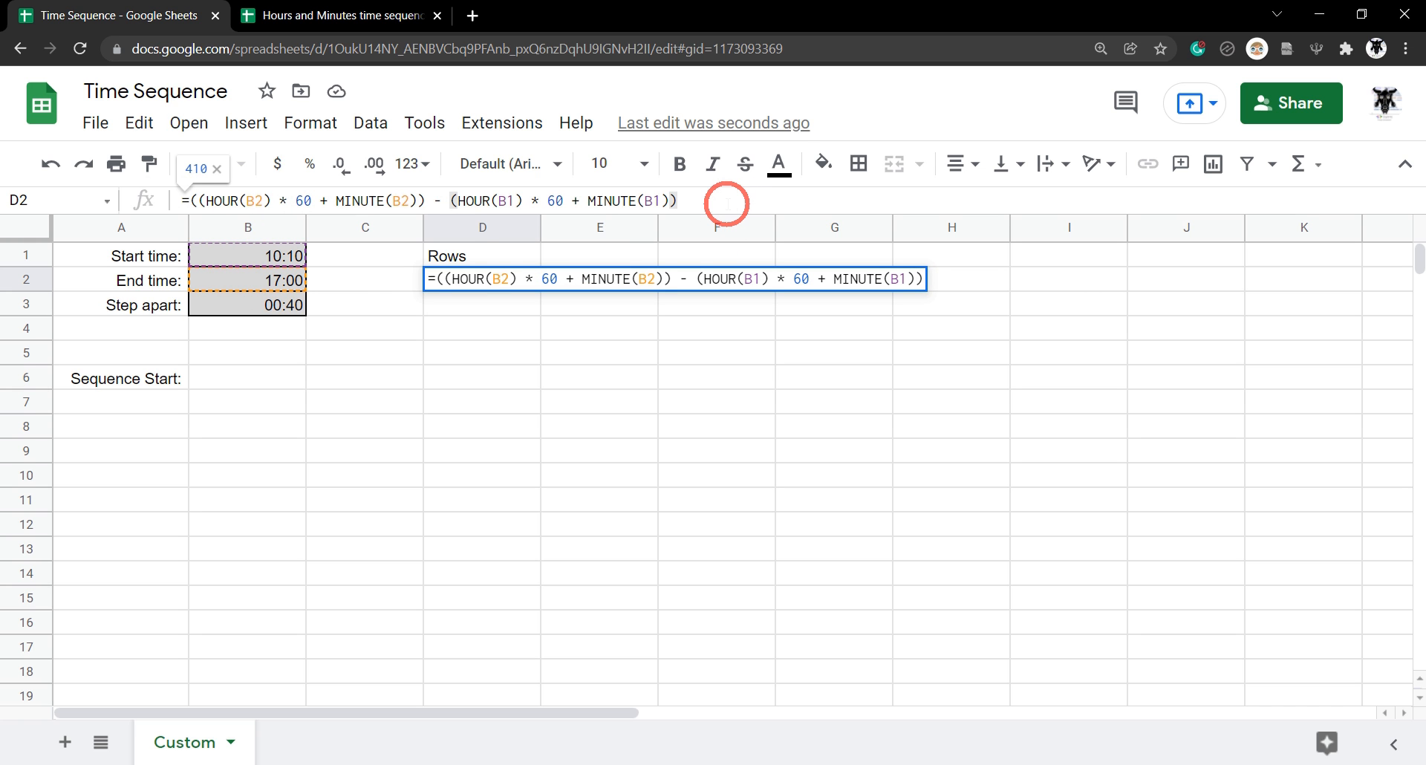
pyautogui.write(')')
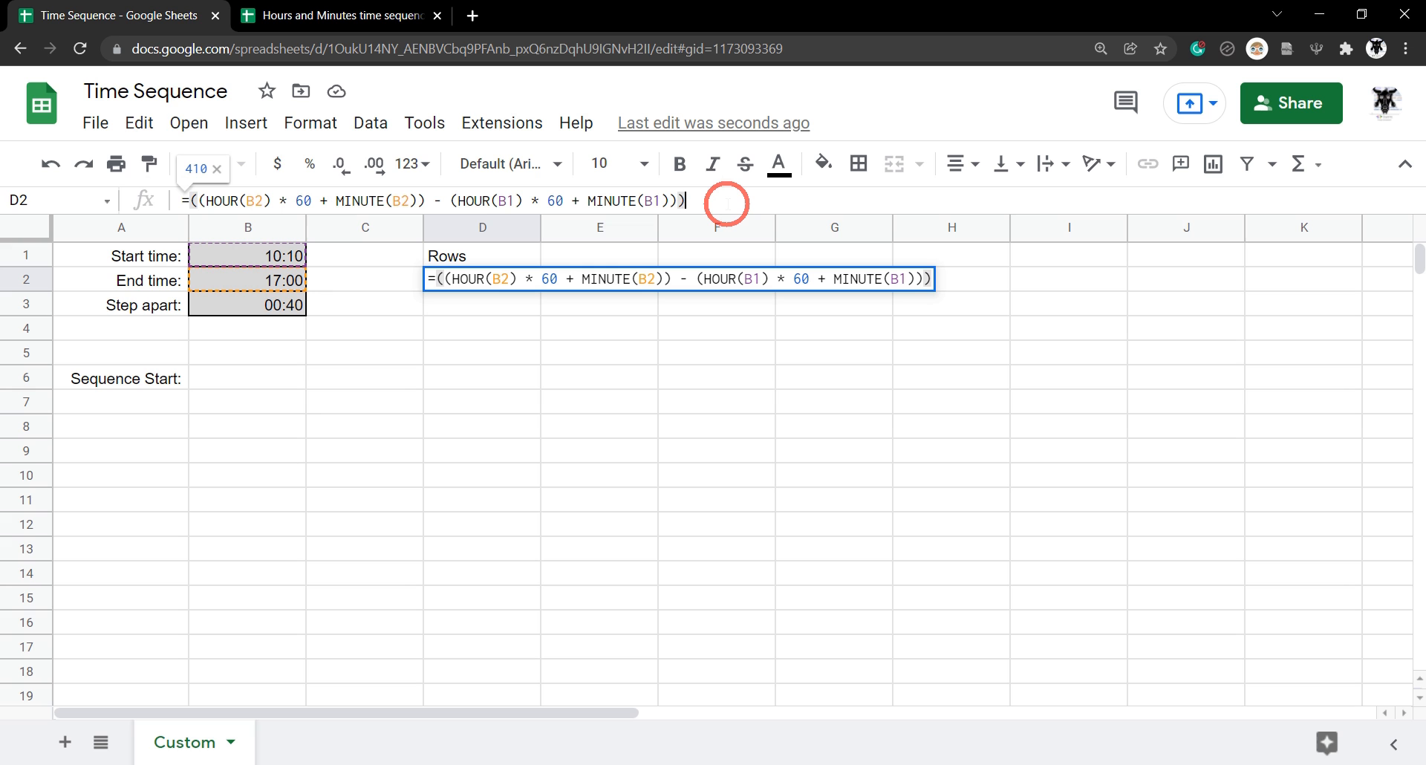
pyautogui.write('/')
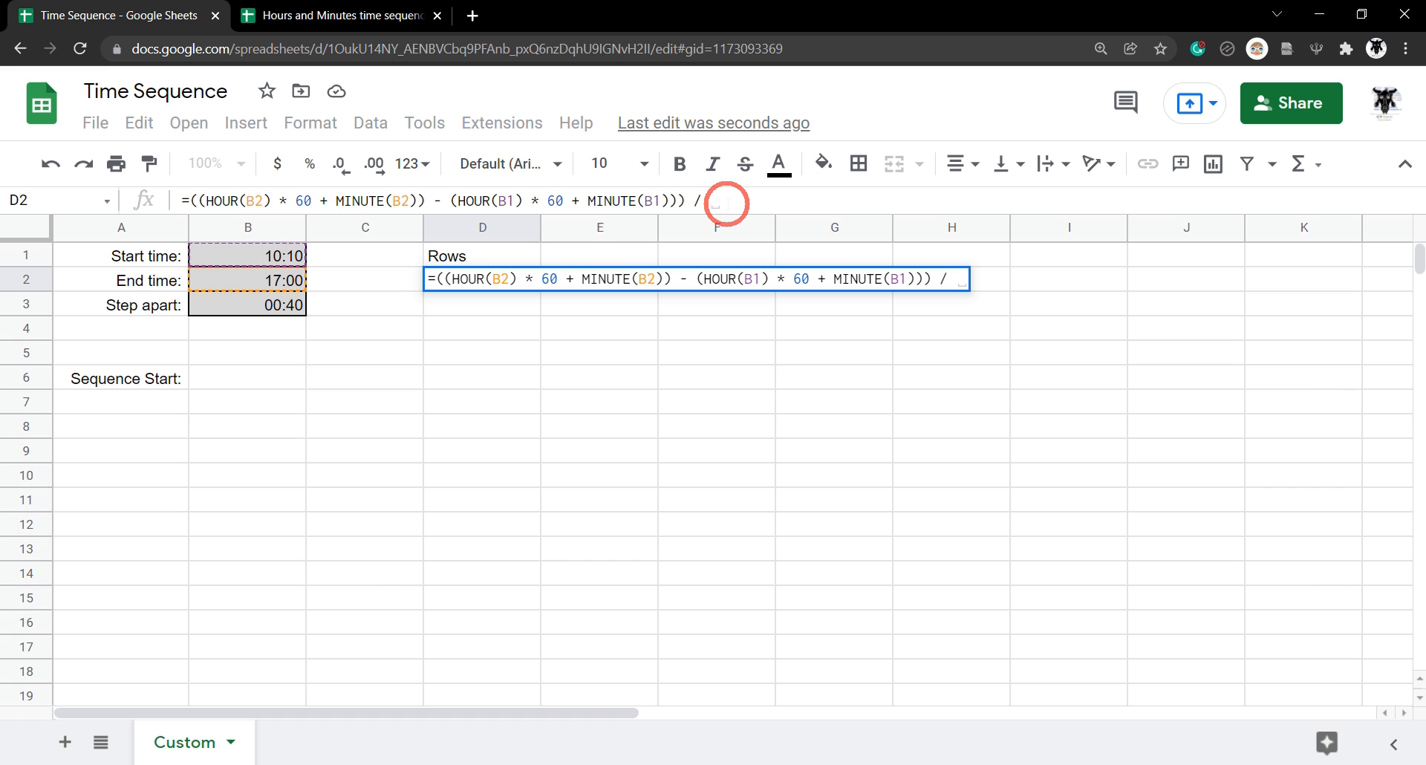
pyautogui.write('(HOUR(B3) * 60 =')
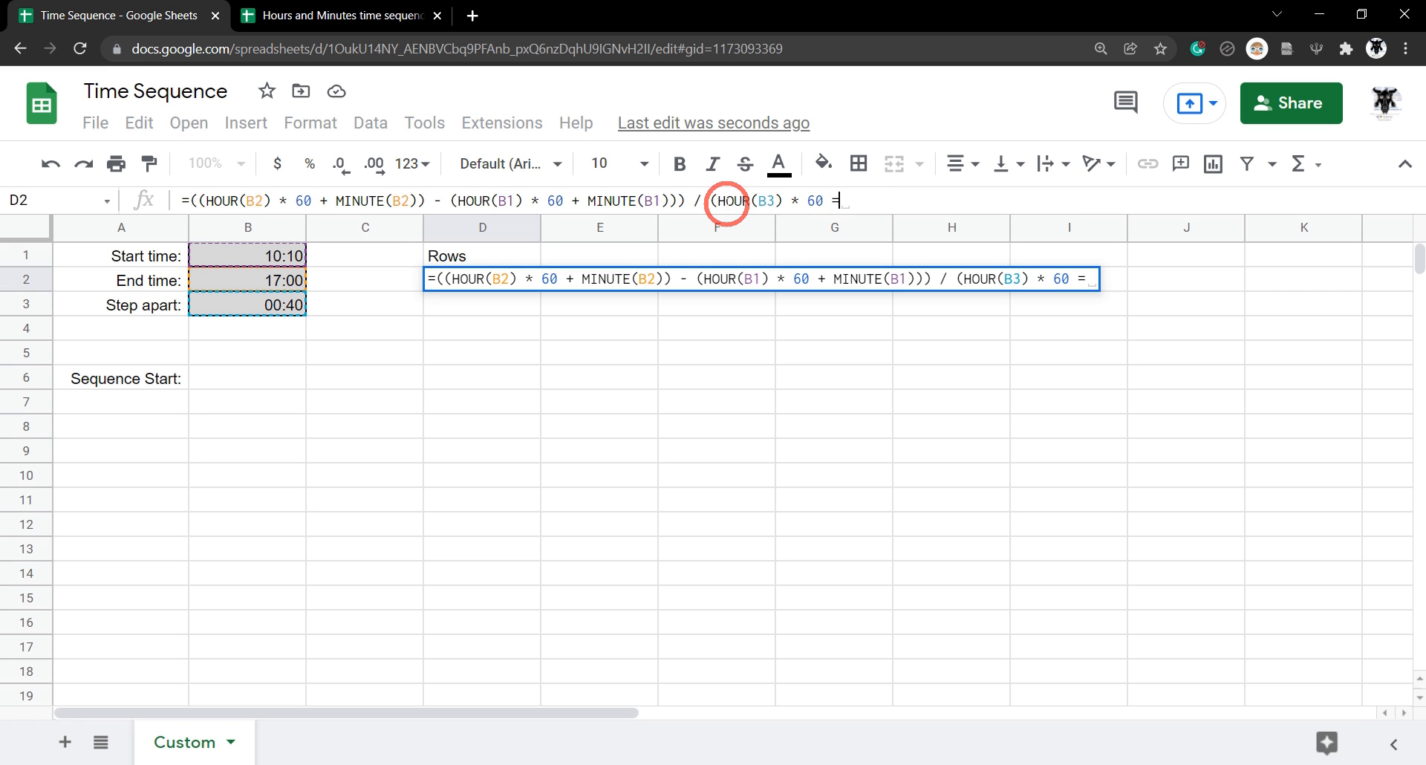
pyautogui.write('+')
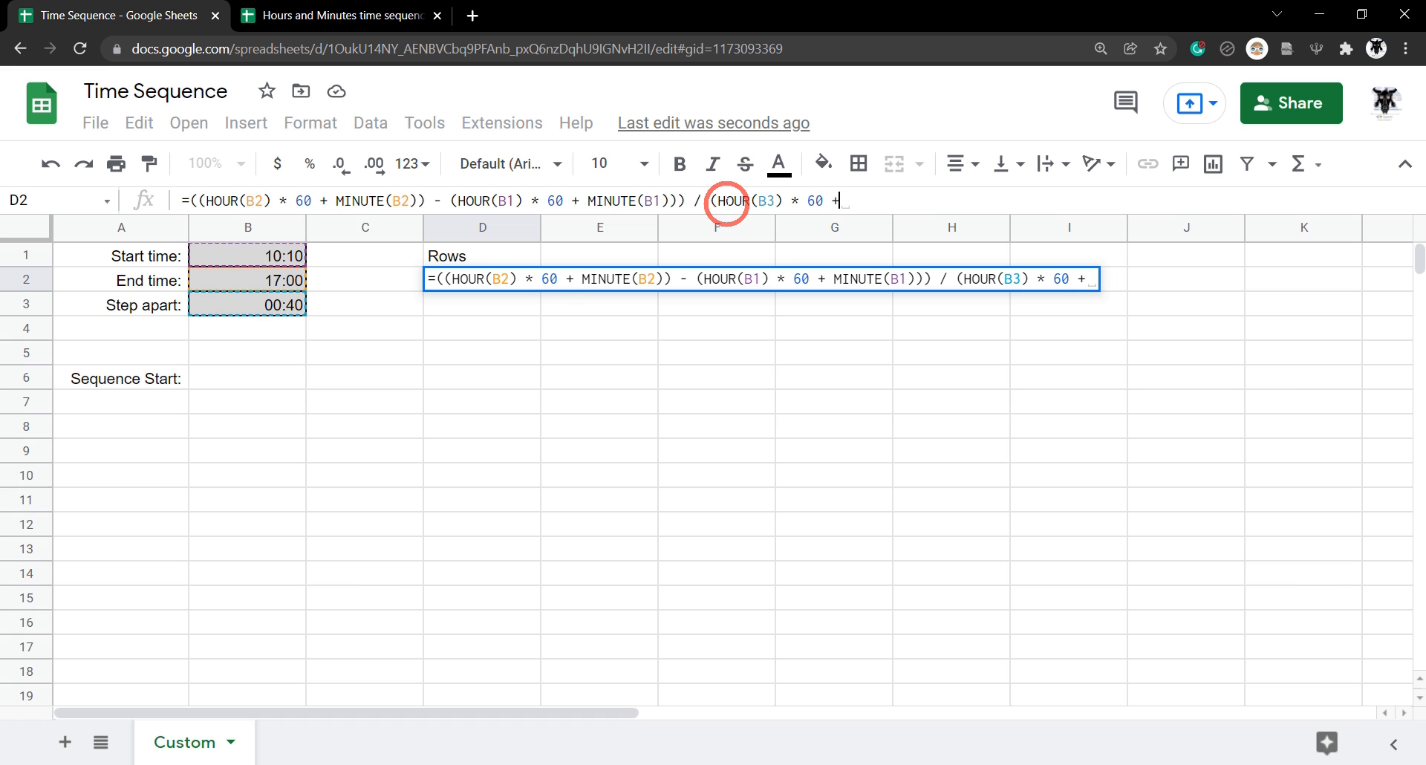
pyautogui.write('MINUTE')
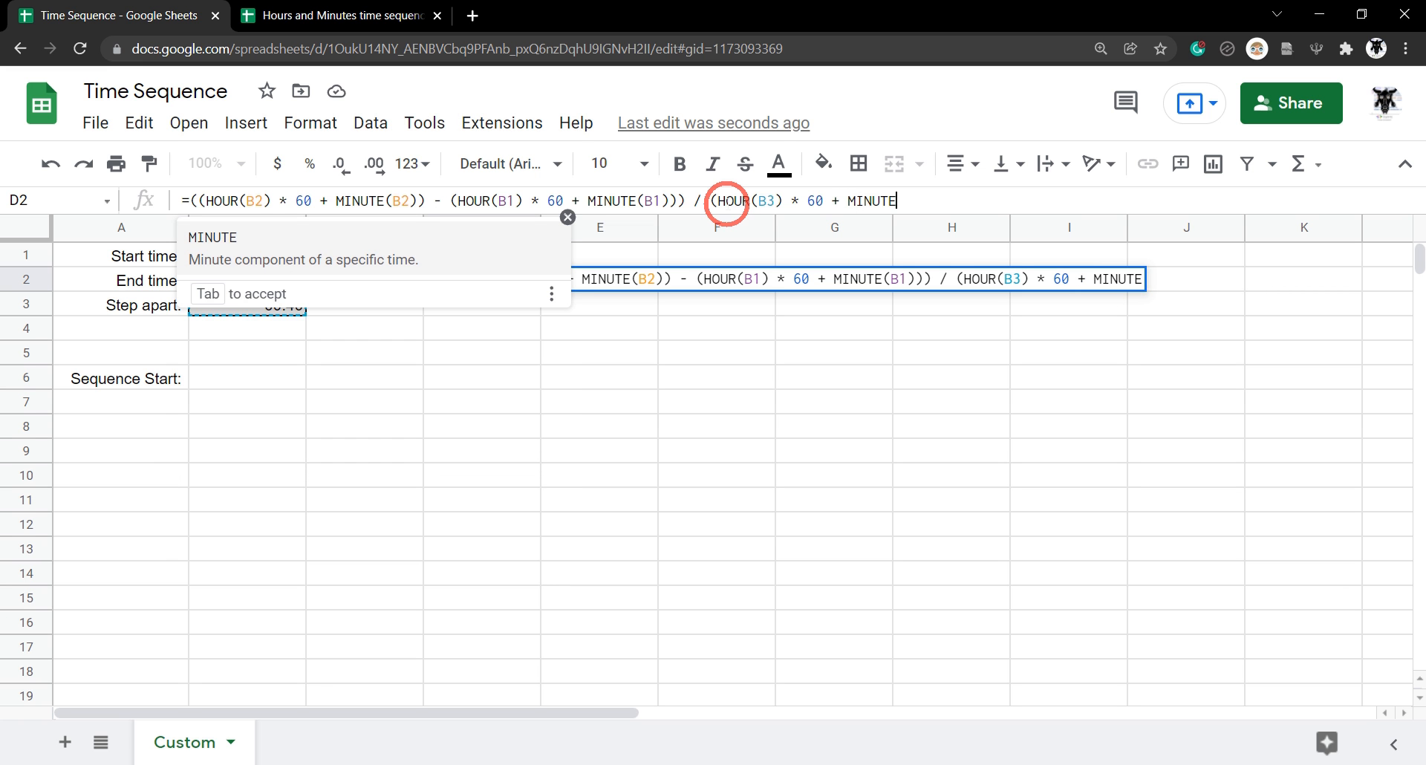
pyautogui.write('(B')
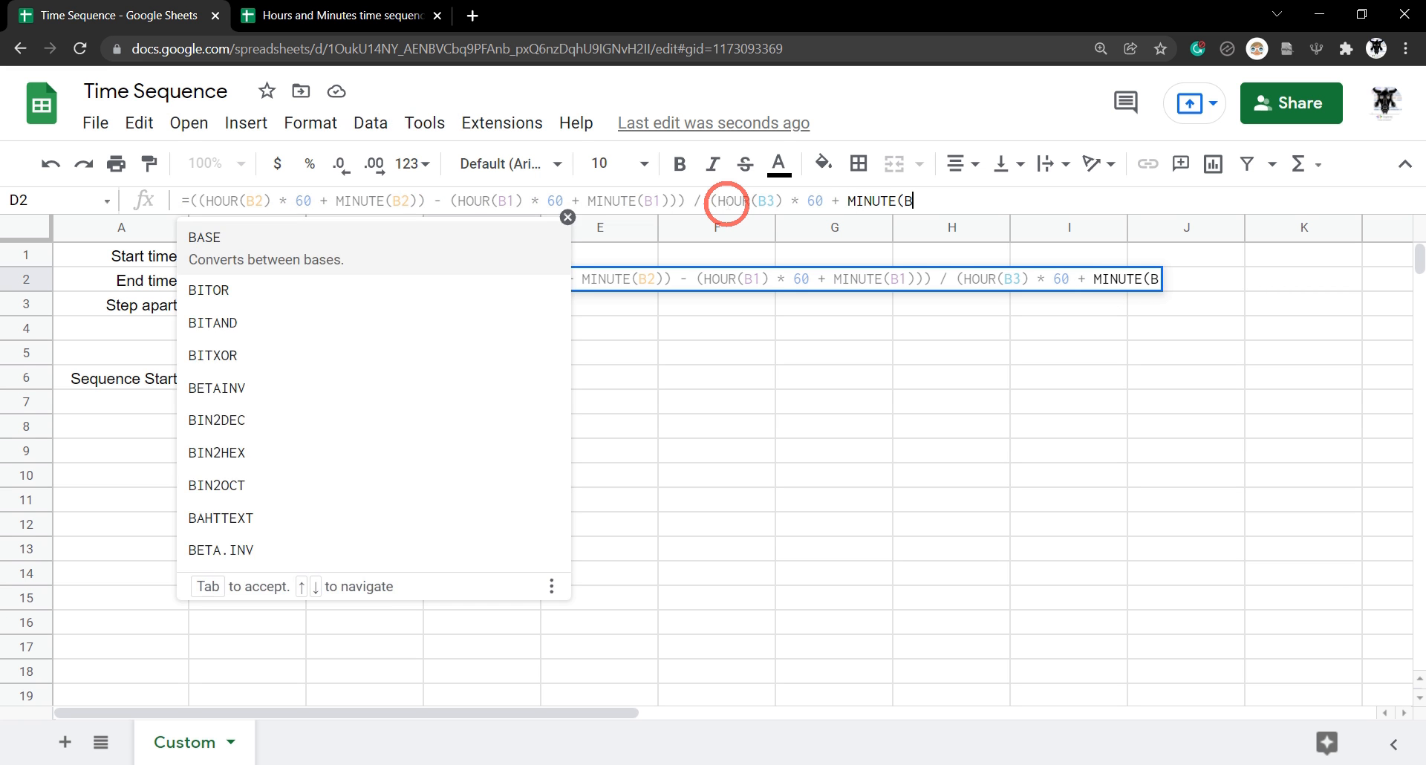
pyautogui.write('3)')
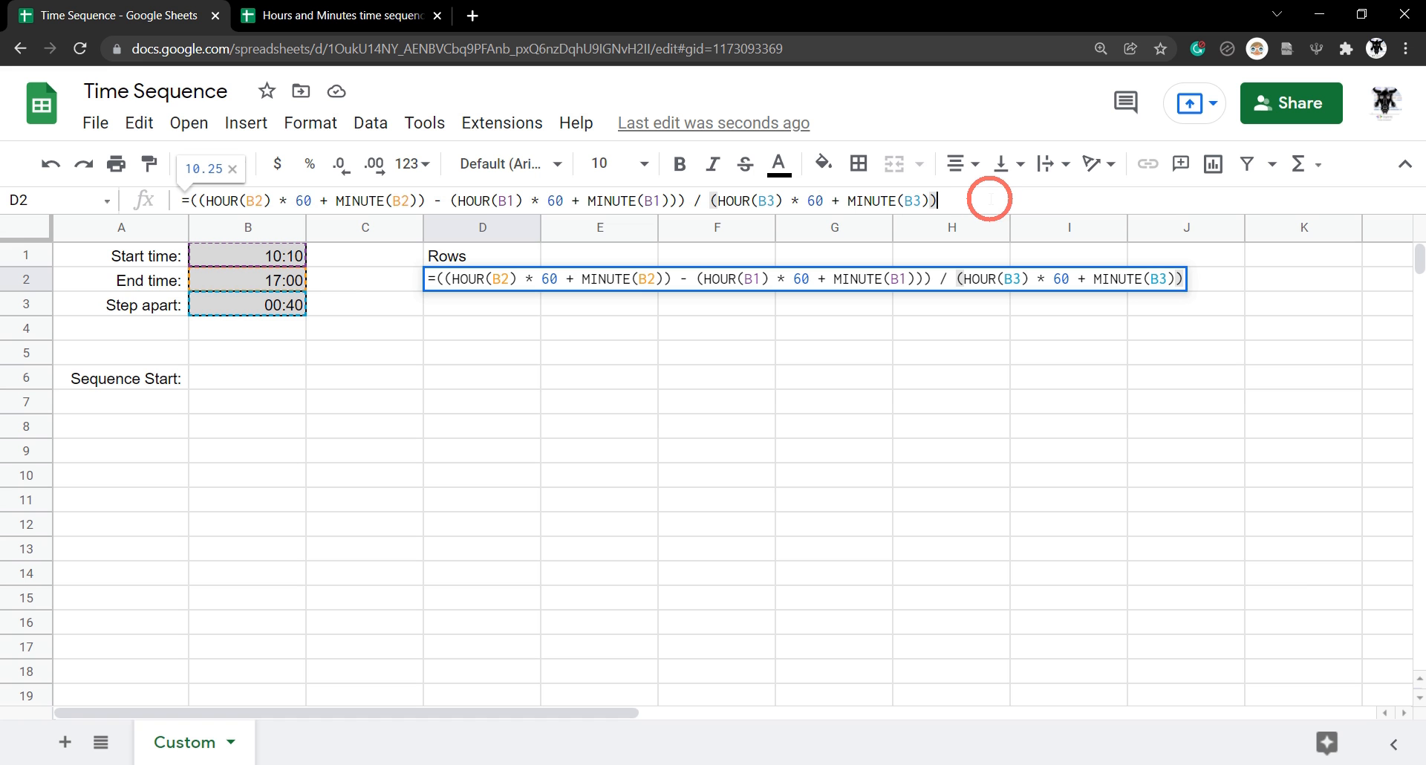
# Step: Commit the Rows formula, review it, and change the start time to 09:00 so Rows shows 12
pyautogui.press('enter')
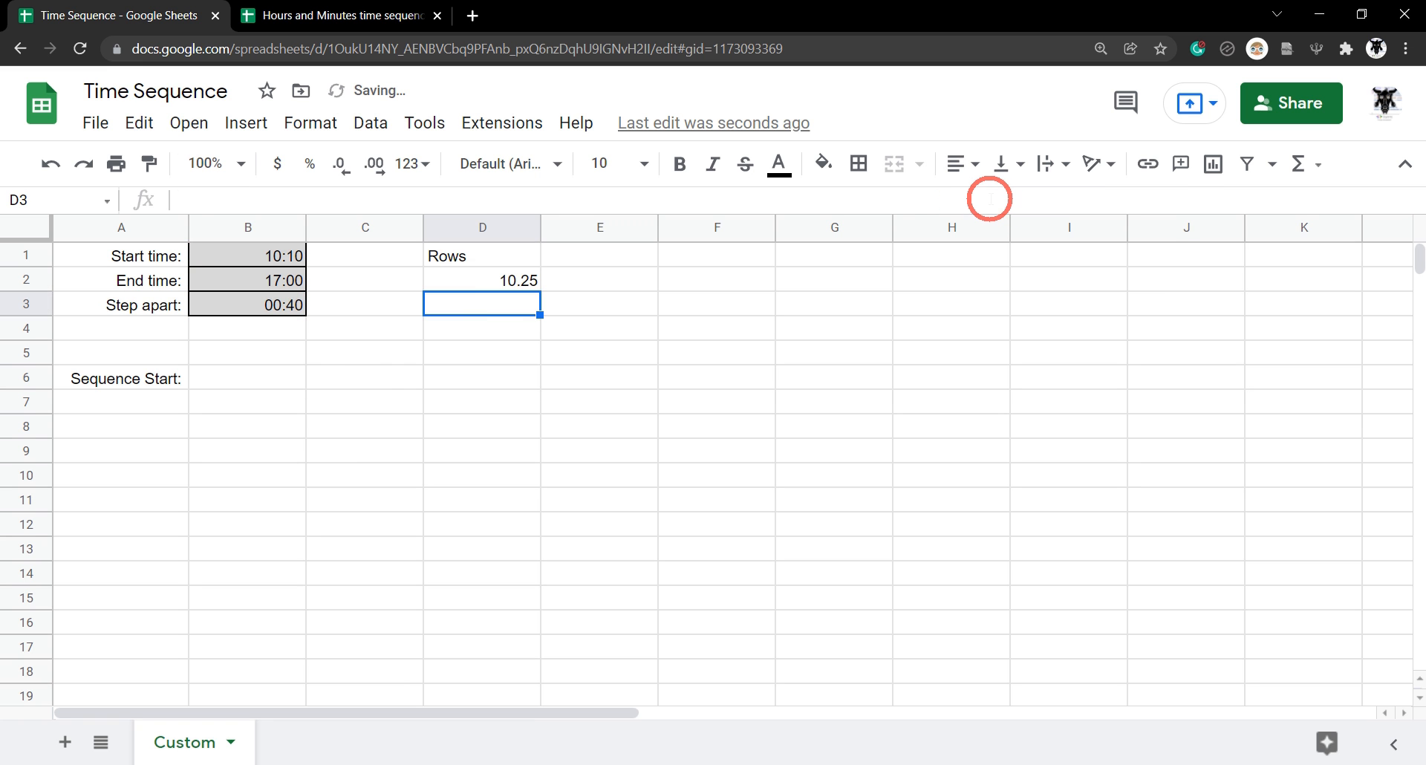
pyautogui.click(481, 280)
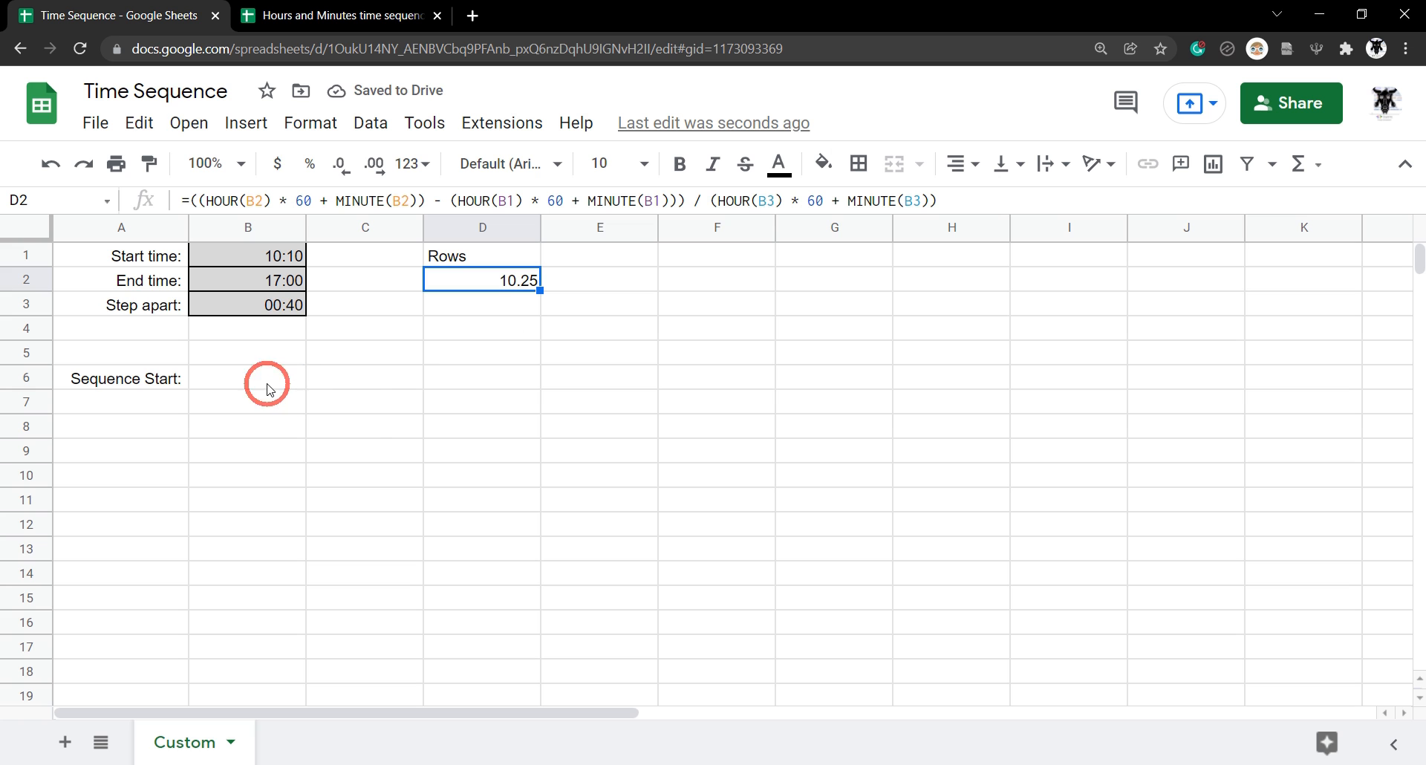
pyautogui.moveTo(392, 406)
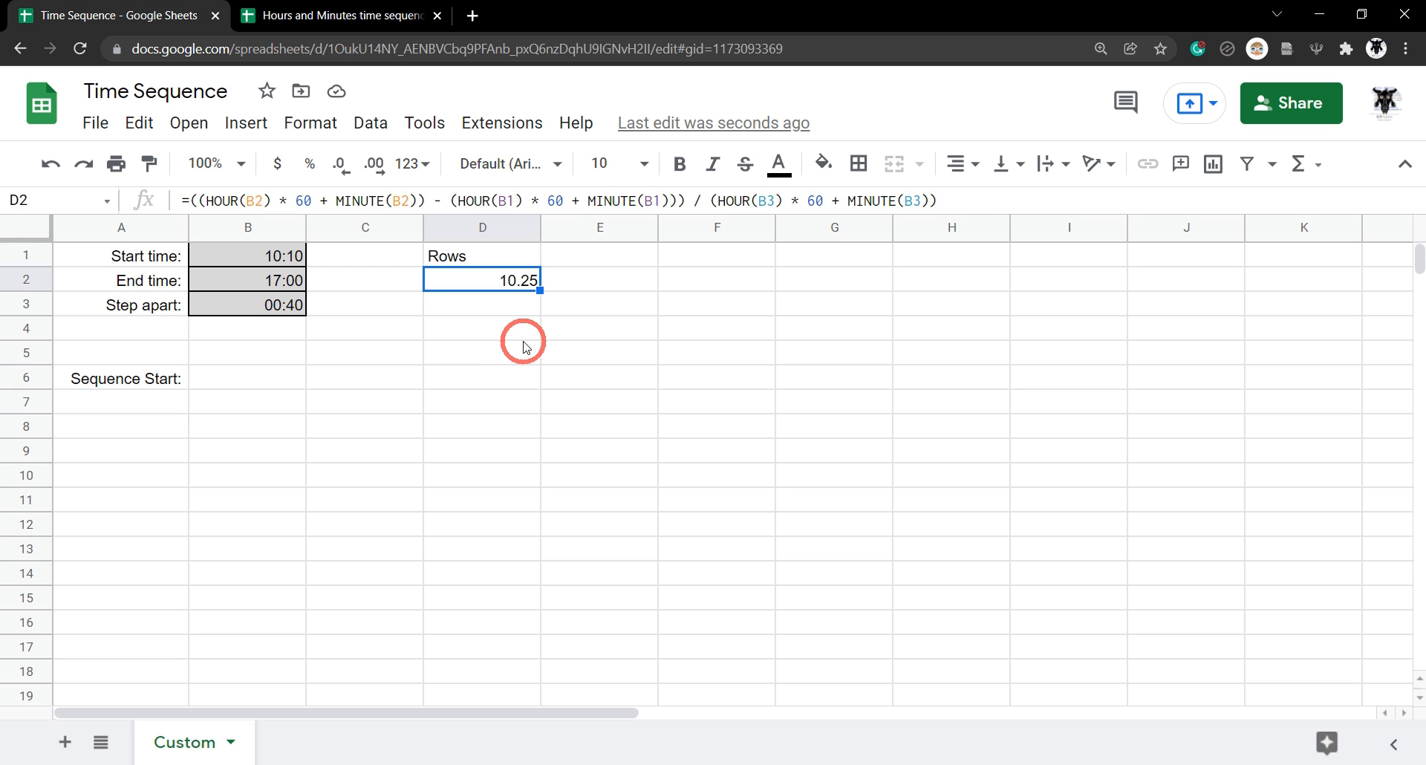
pyautogui.moveTo(487, 318)
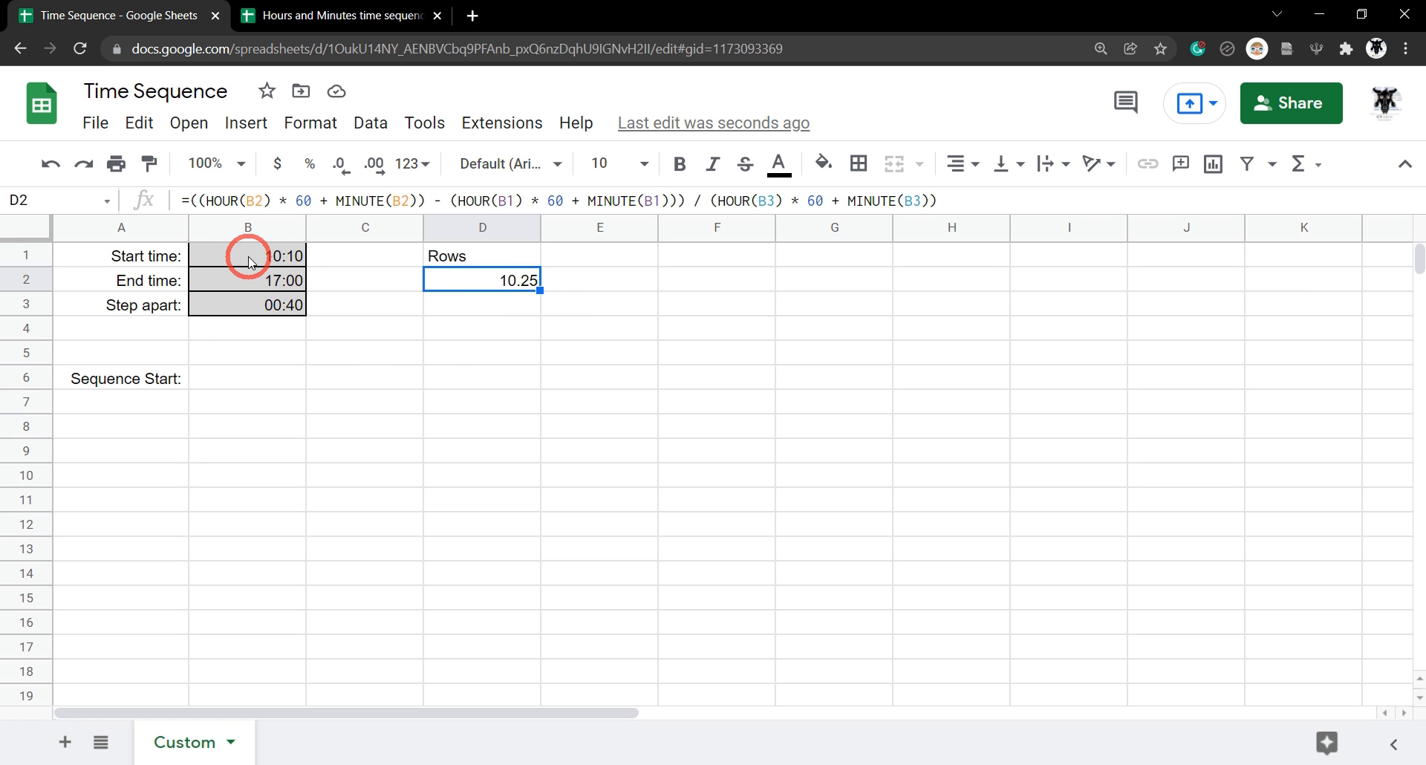
pyautogui.click(248, 255)
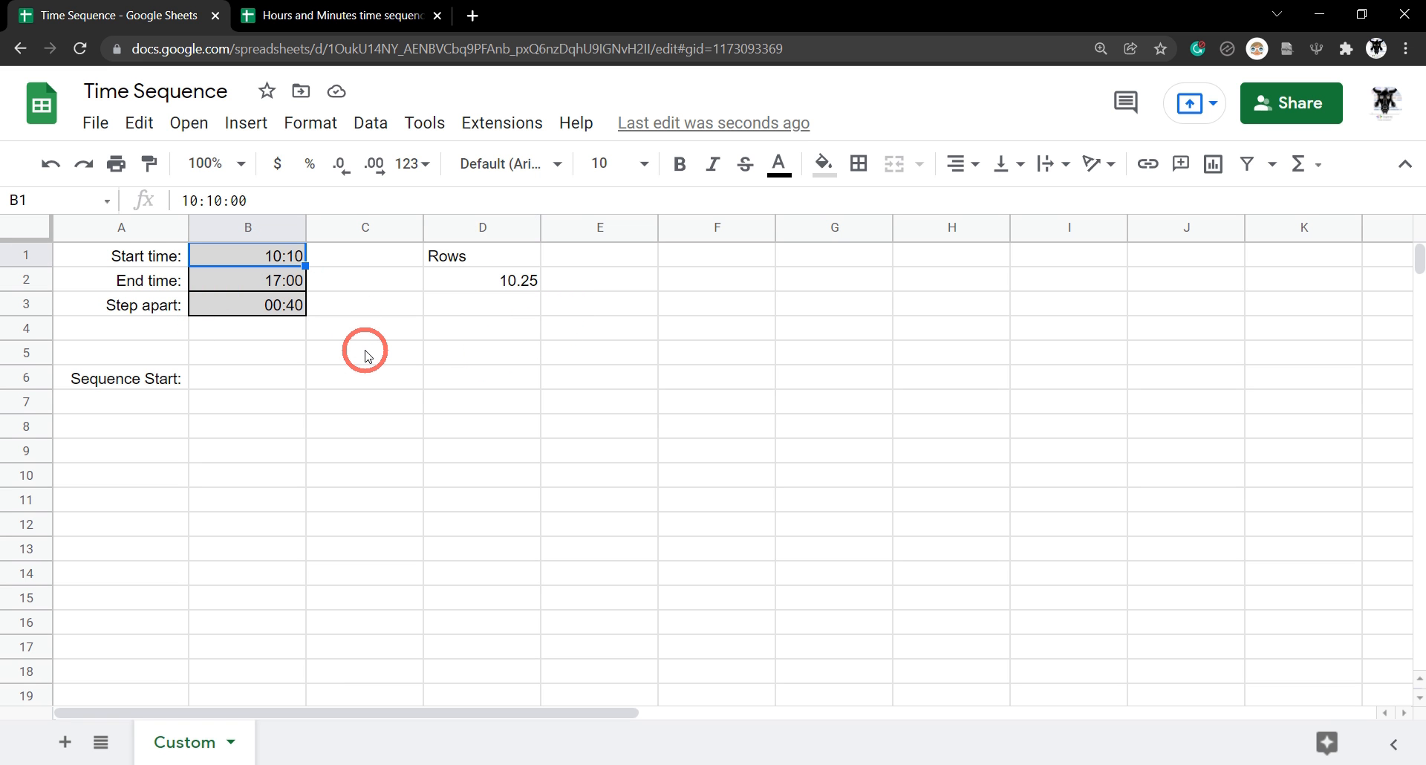
pyautogui.write('09')
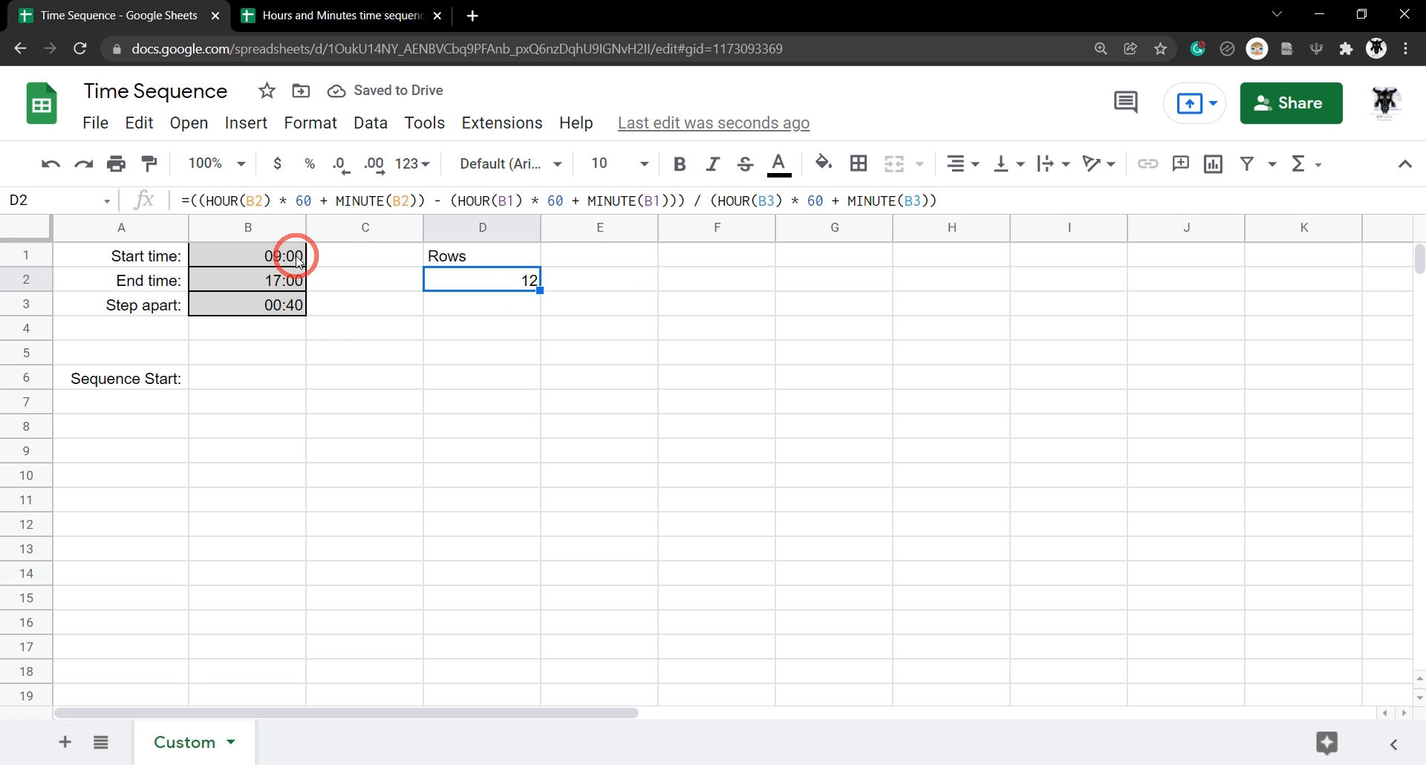
# Step: Change the end time in B2 to 17:15 so Rows recalculates to 12.375
pyautogui.click(248, 281)
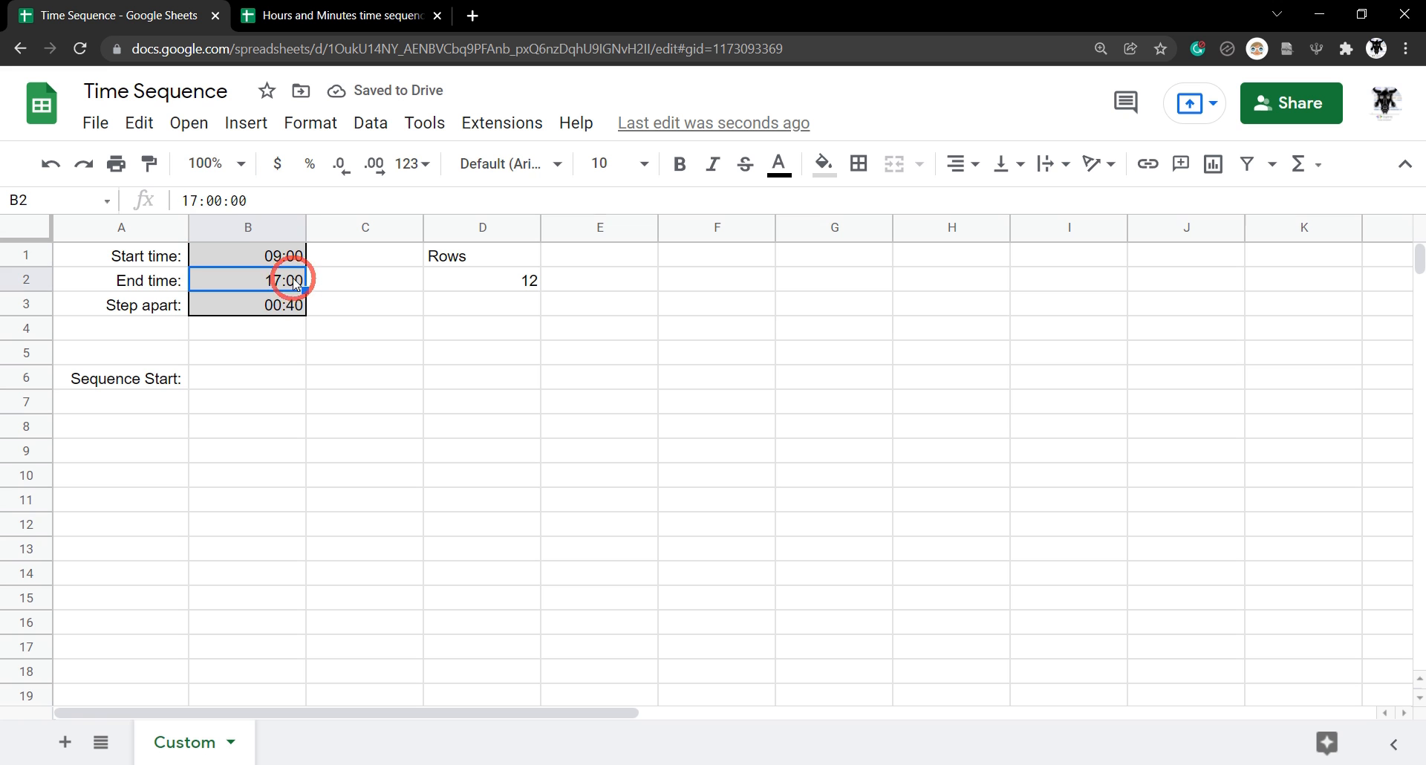
pyautogui.doubleClick(248, 278)
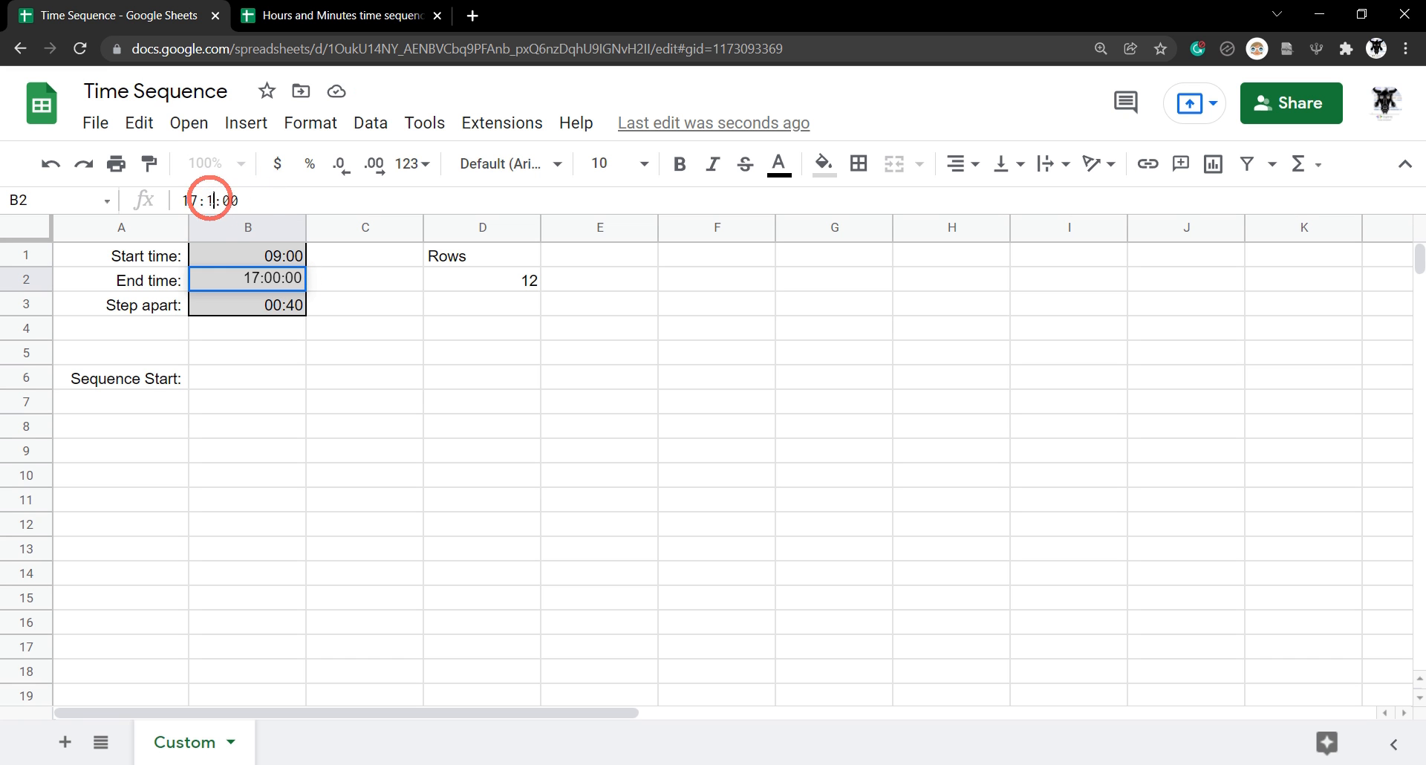
pyautogui.write('5')
pyautogui.press('enter')
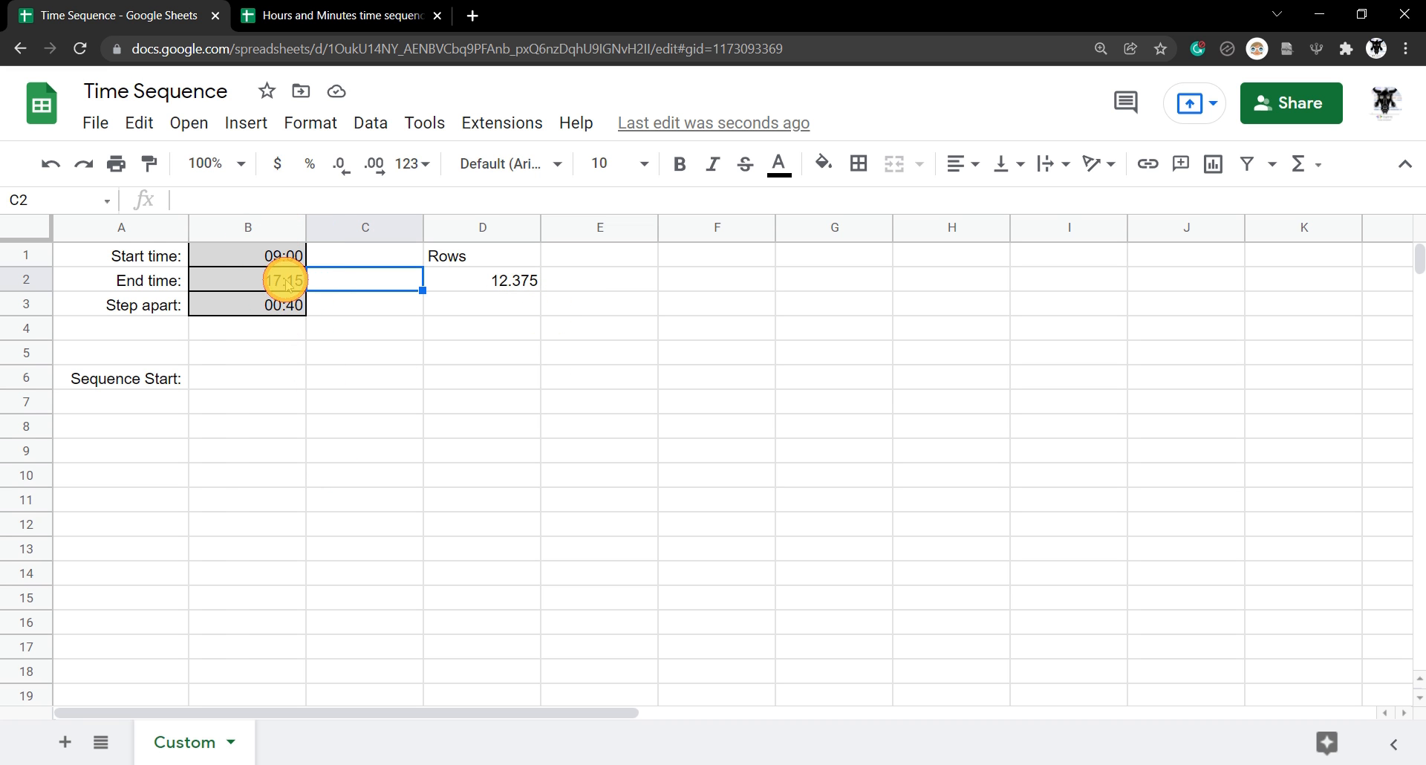
# Step: Wrap the D2 row-count formula in FLOOR and add 1 so it returns 13
pyautogui.click(248, 256)
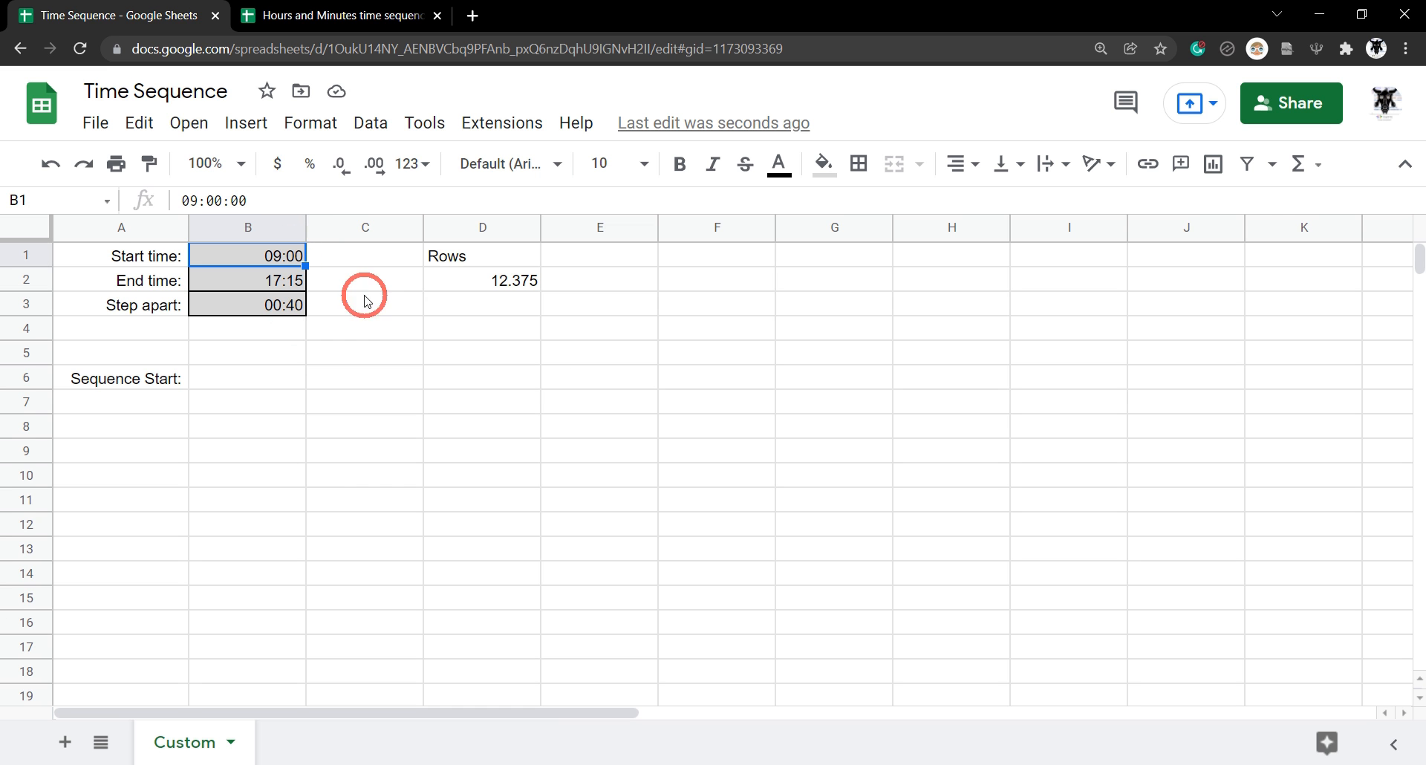
pyautogui.click(481, 281)
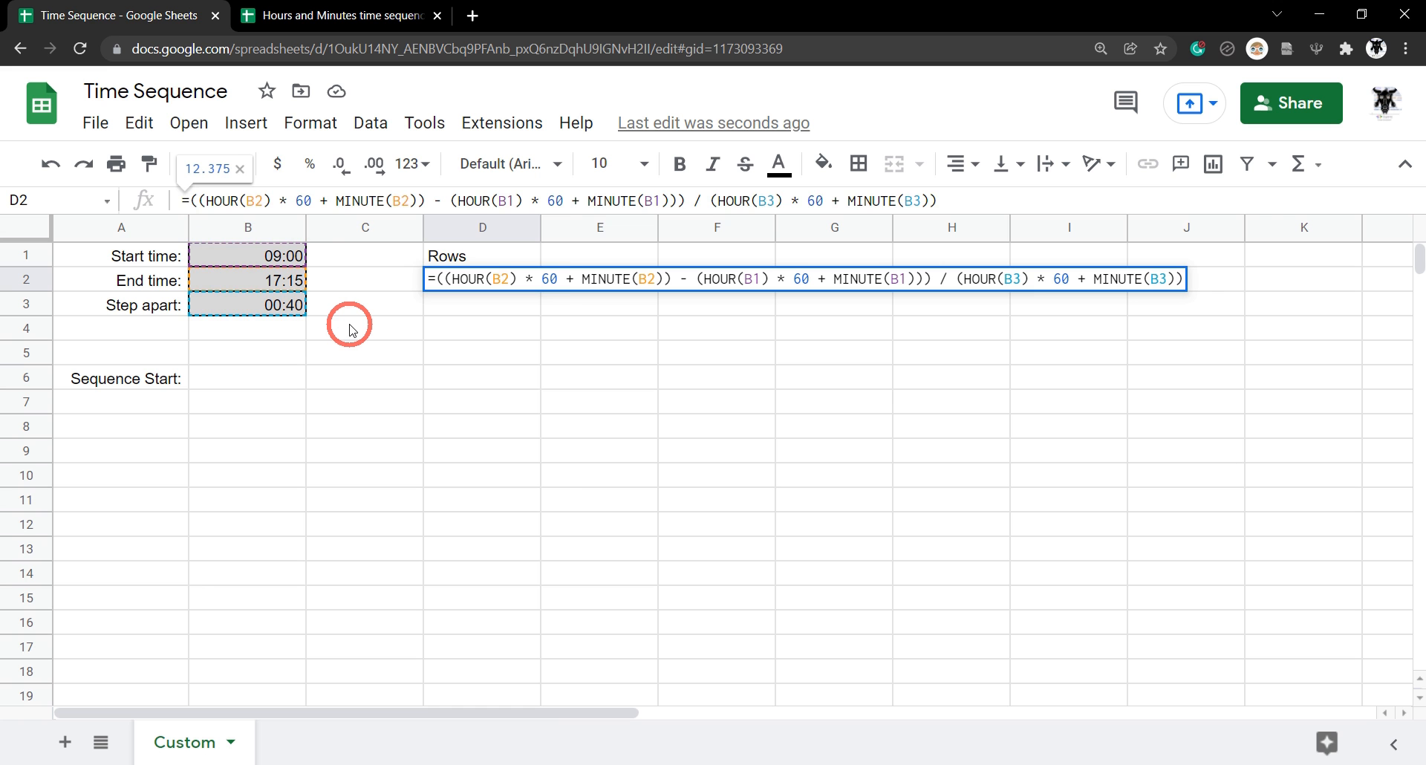
pyautogui.write('FLOOR')
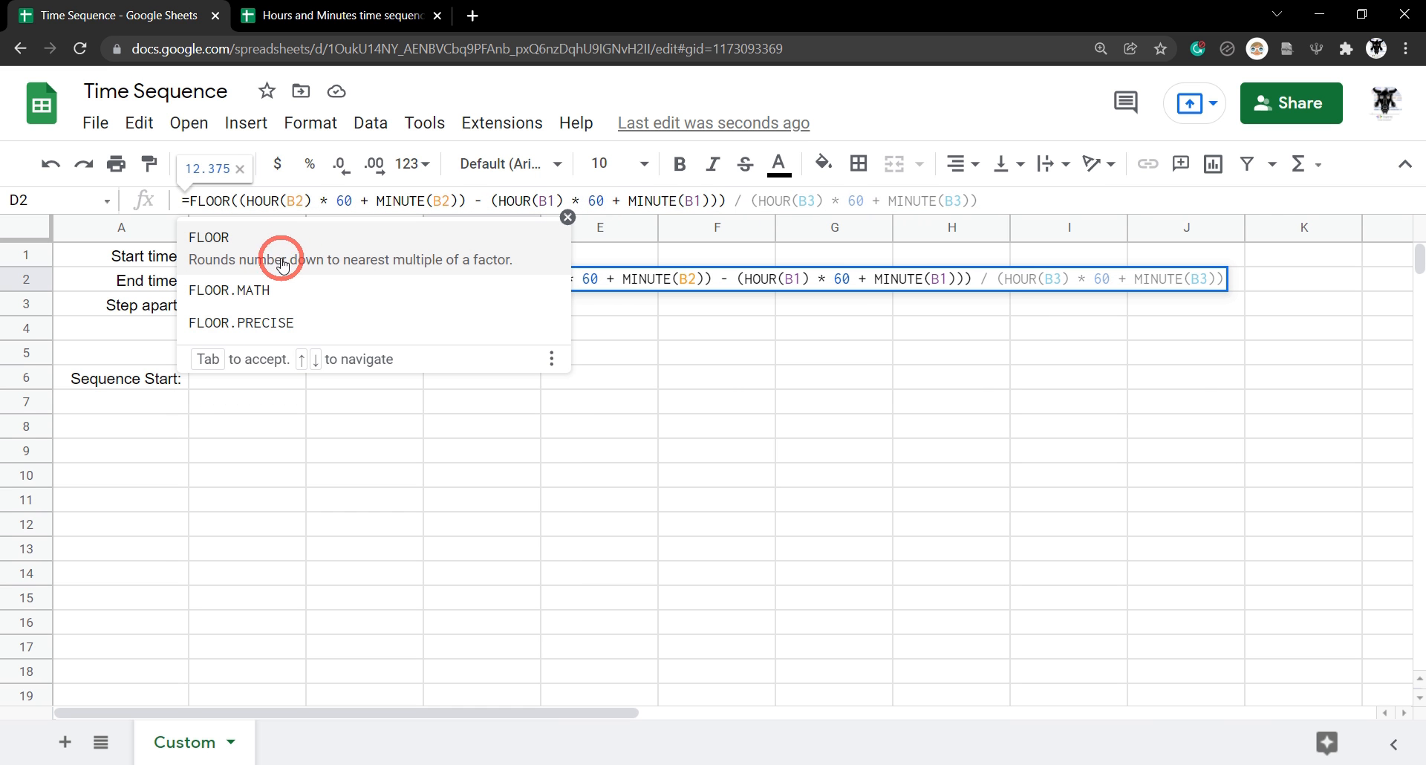
pyautogui.moveTo(433, 270)
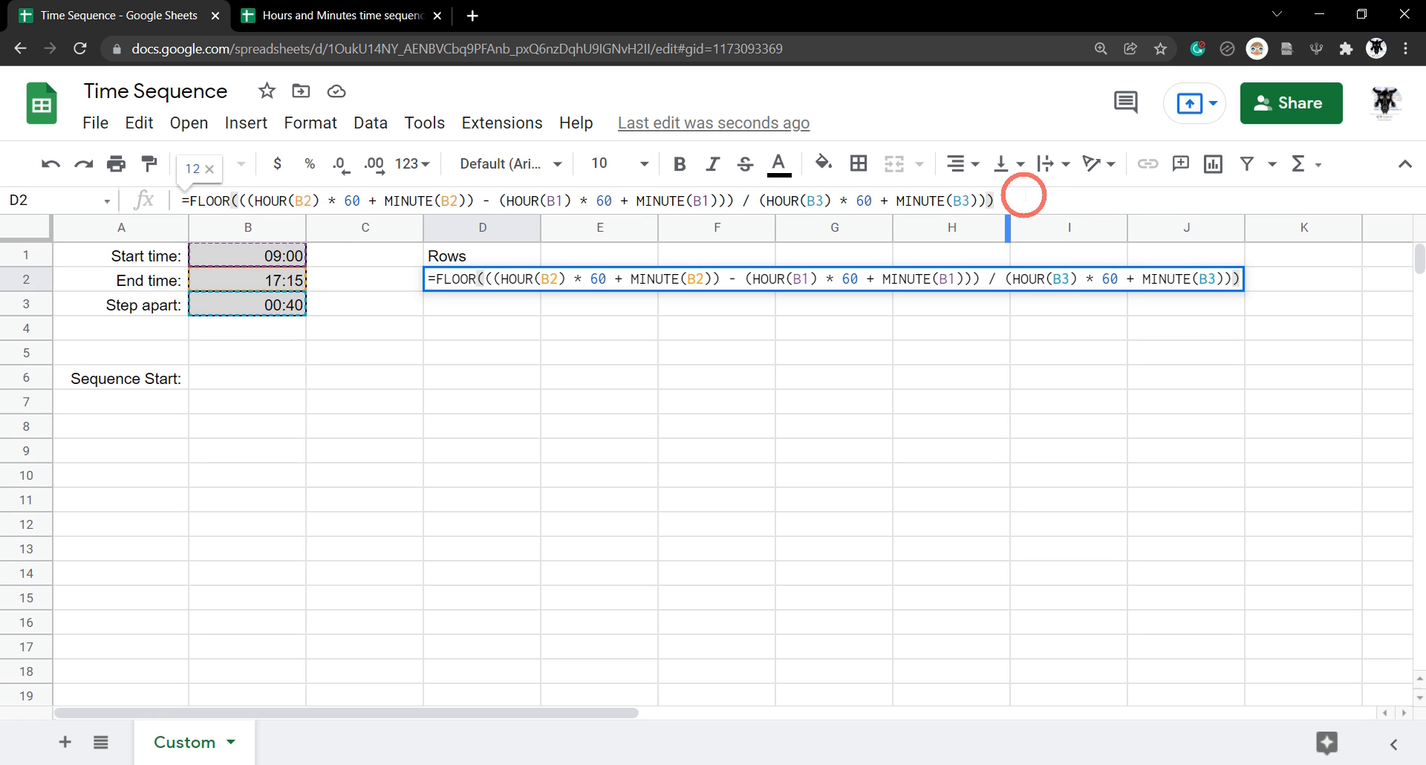
pyautogui.write('+ 1')
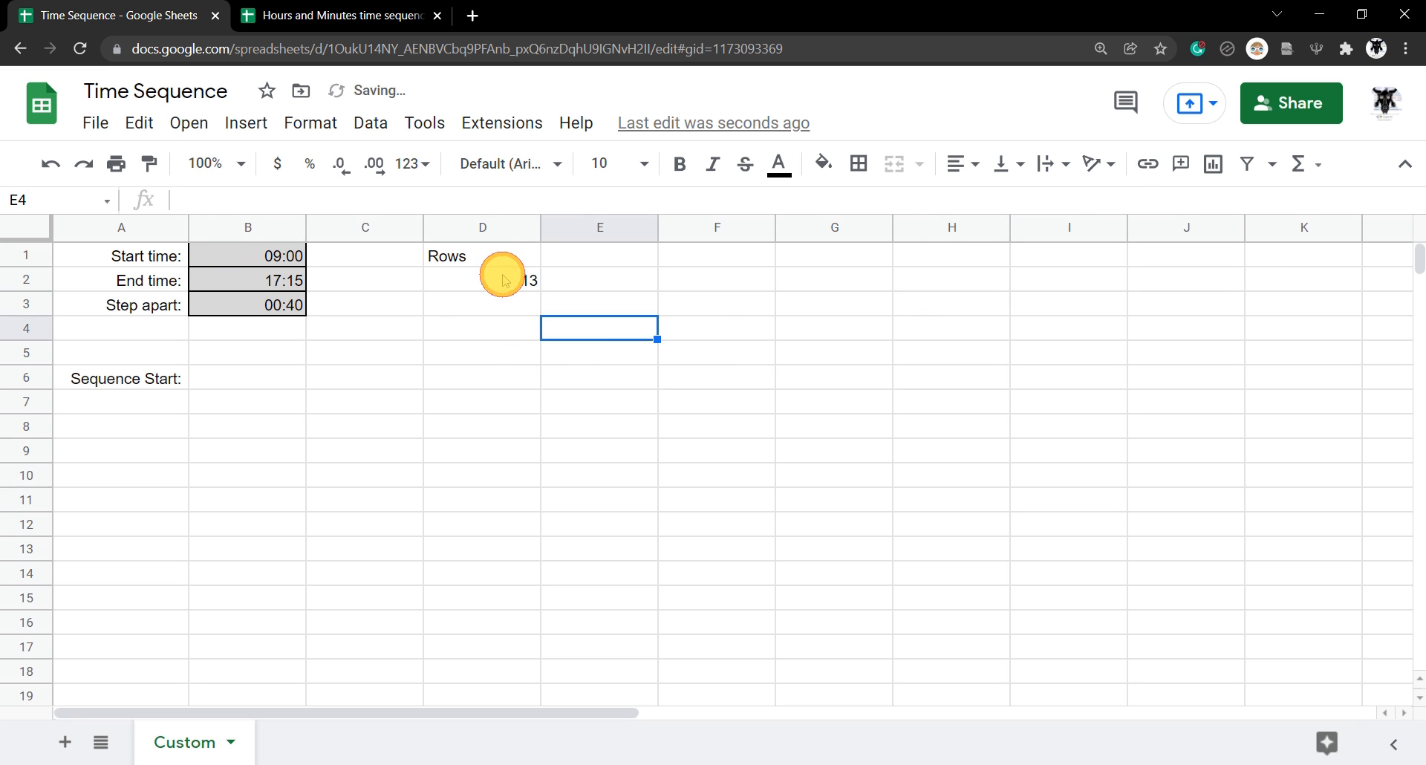
# Step: Add a 'Start' heading in E1 beside Rows
pyautogui.click(501, 280)
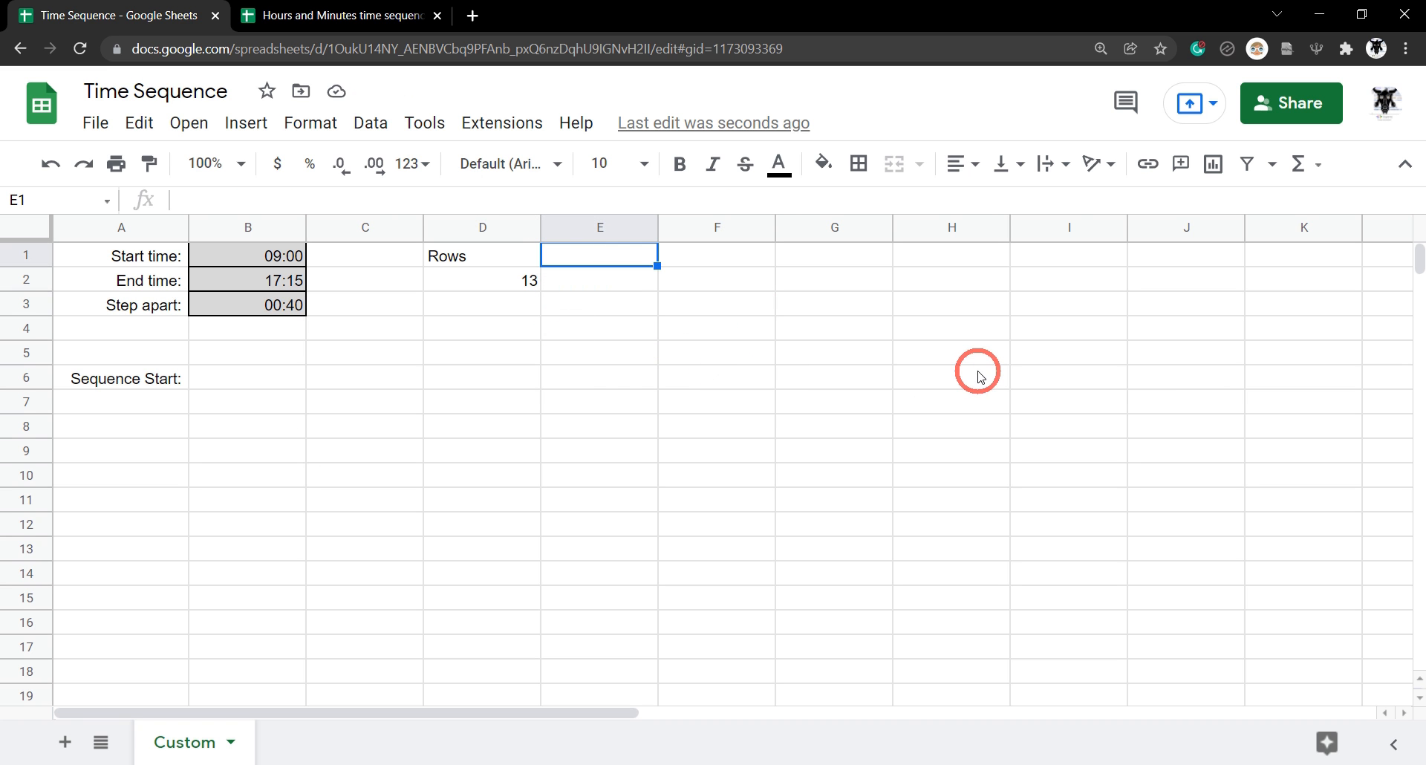
pyautogui.moveTo(963, 358)
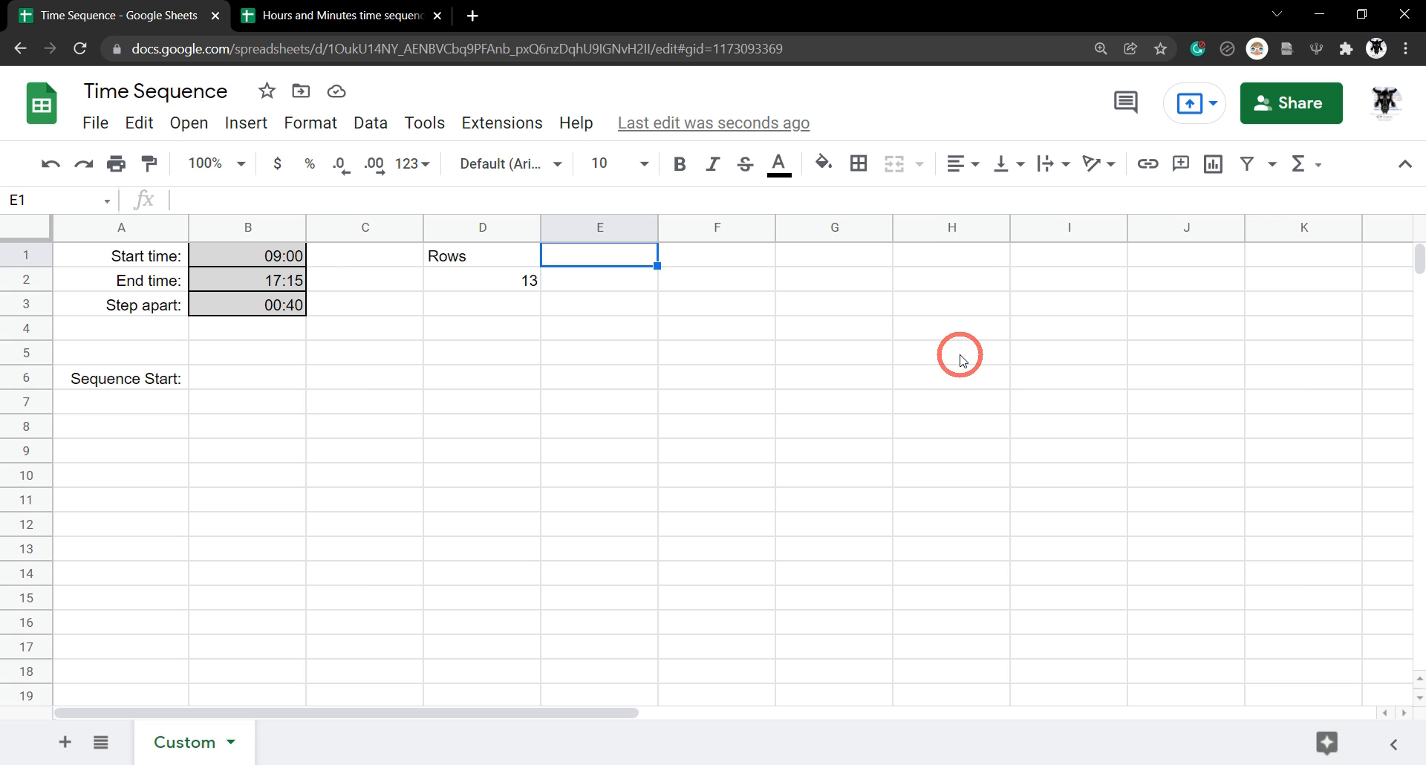
pyautogui.write('Sta')
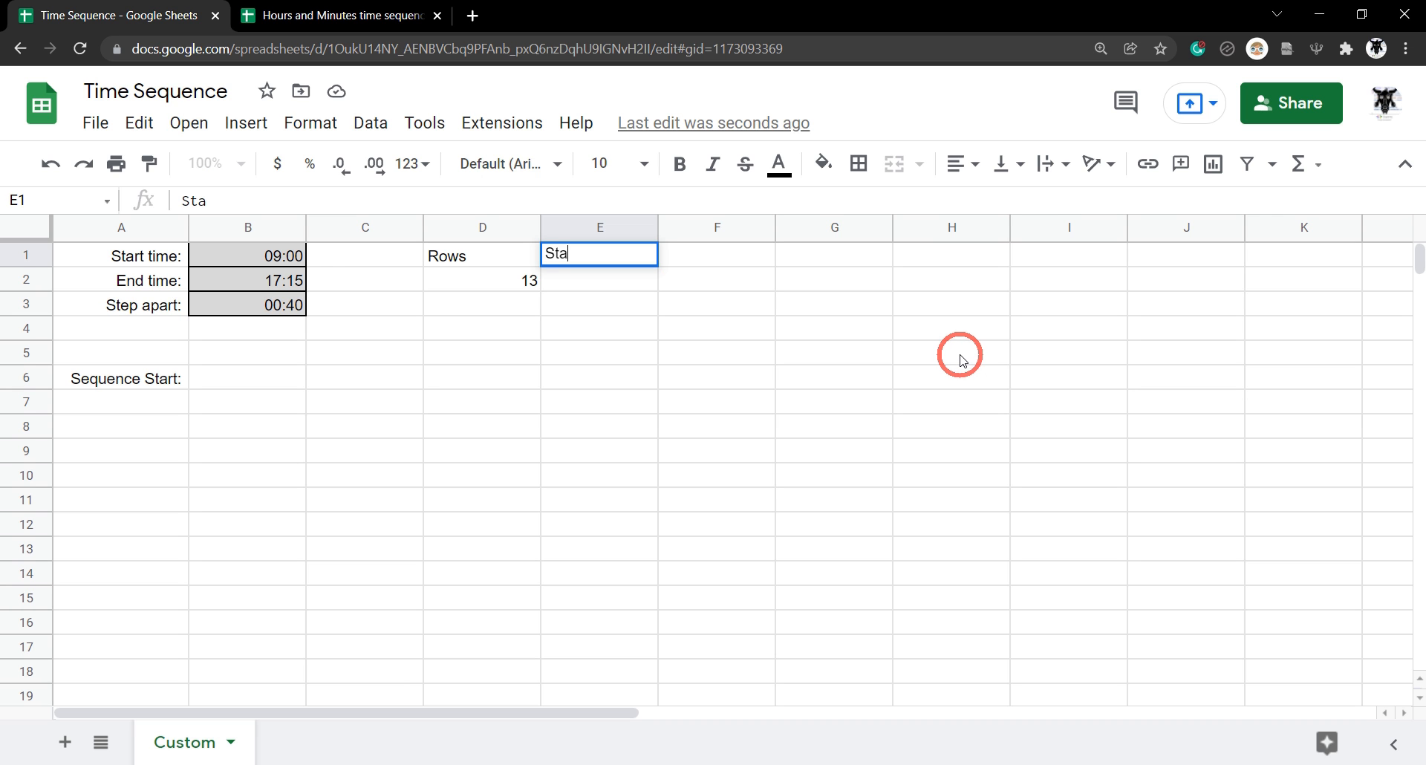
pyautogui.press('enter')
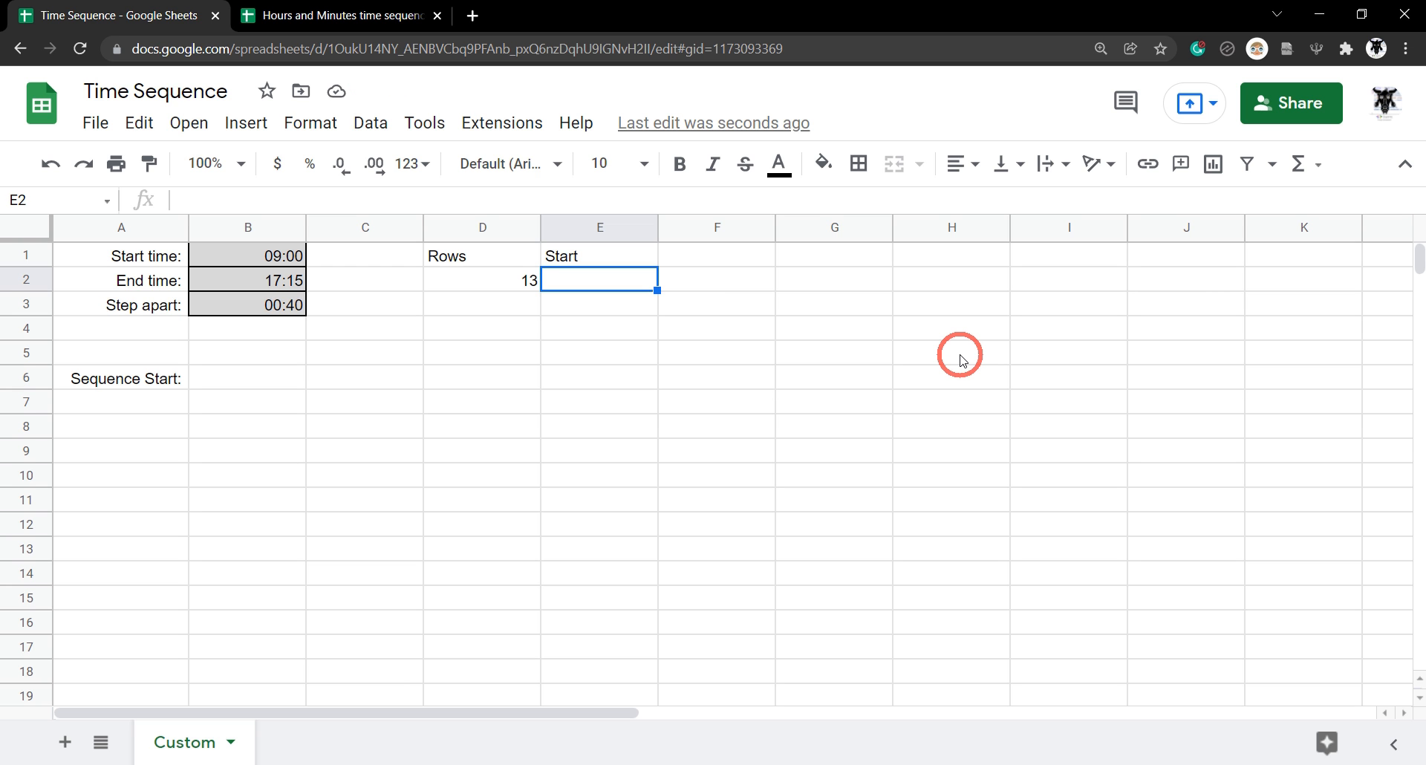
# Step: Enter =HOUR(B1)*60+MINUTE(B1) in E2 to get the start as 540 minutes
pyautogui.write('=')
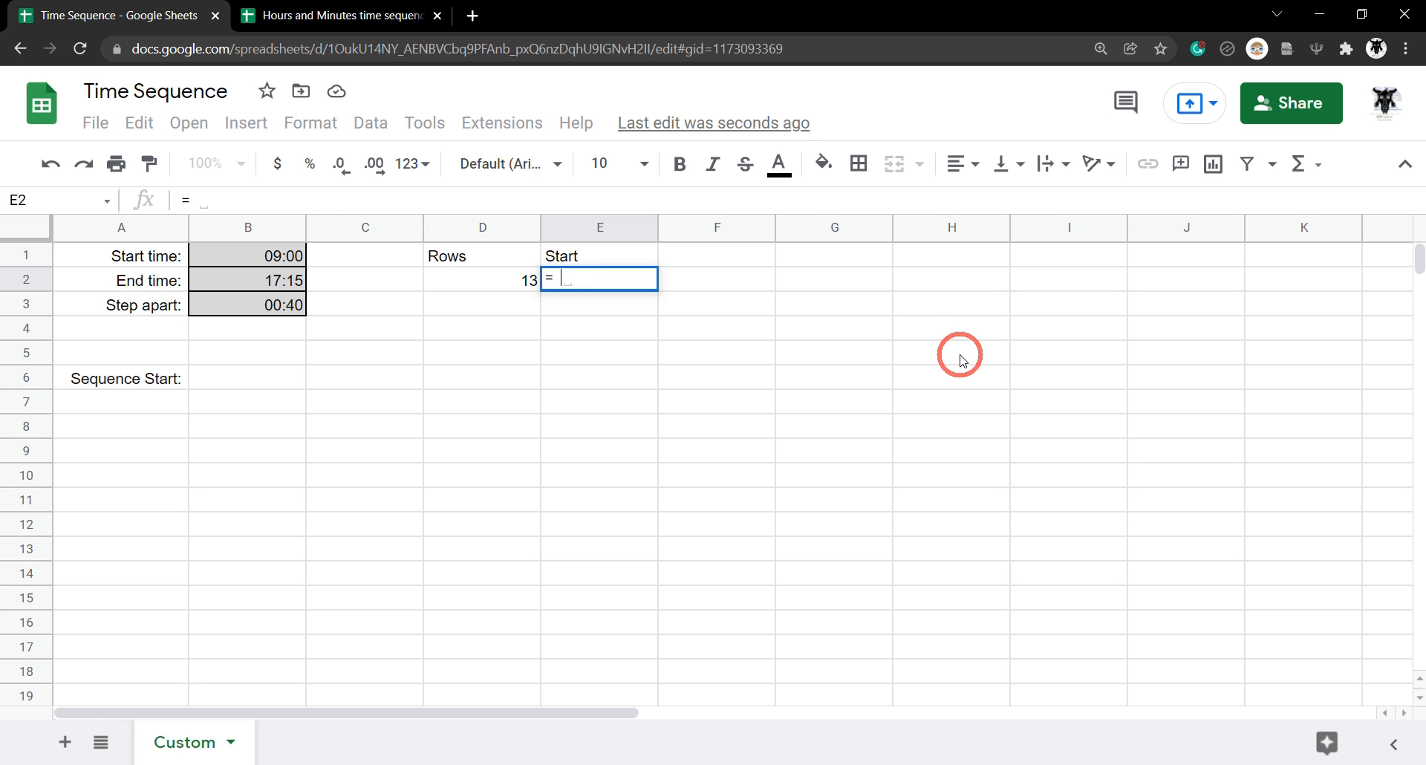
pyautogui.write('HOUR(')
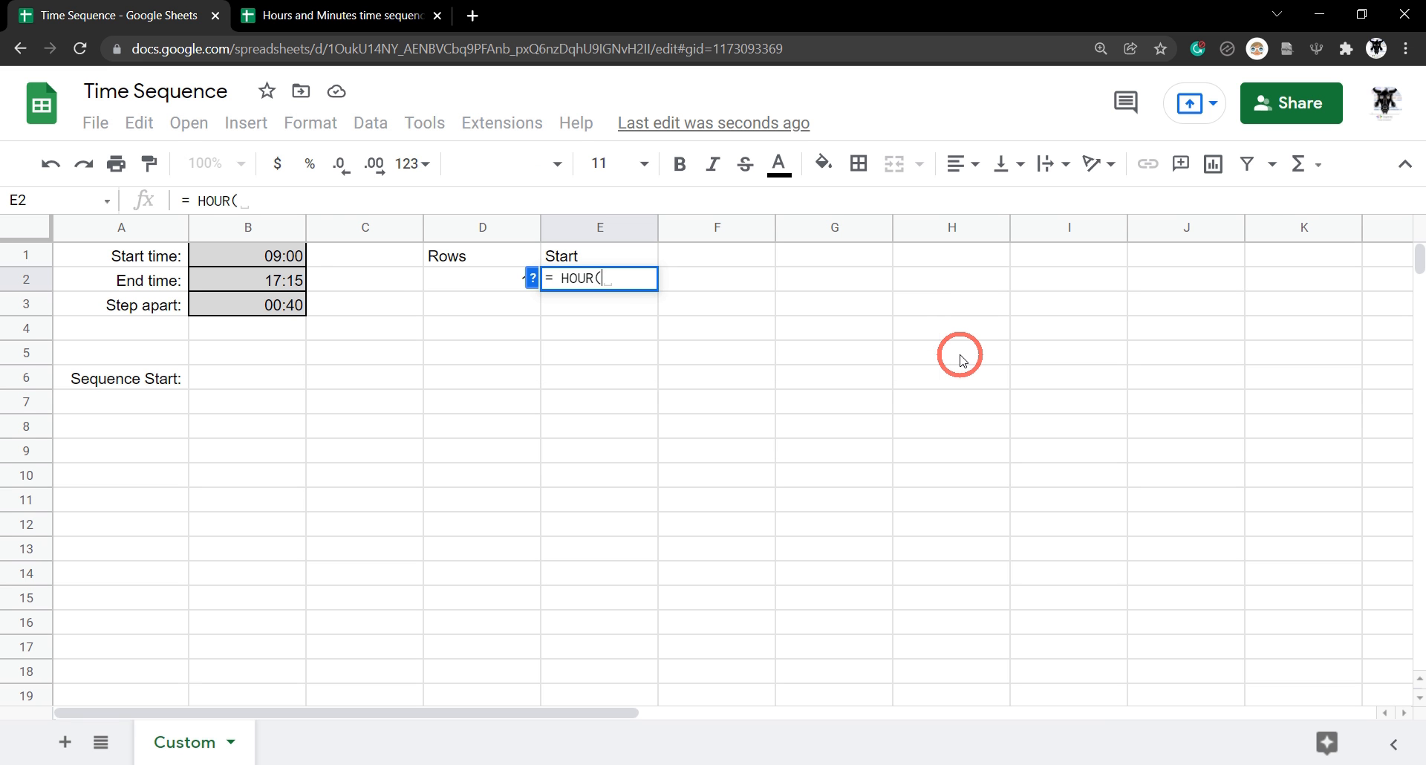
pyautogui.click(248, 255)
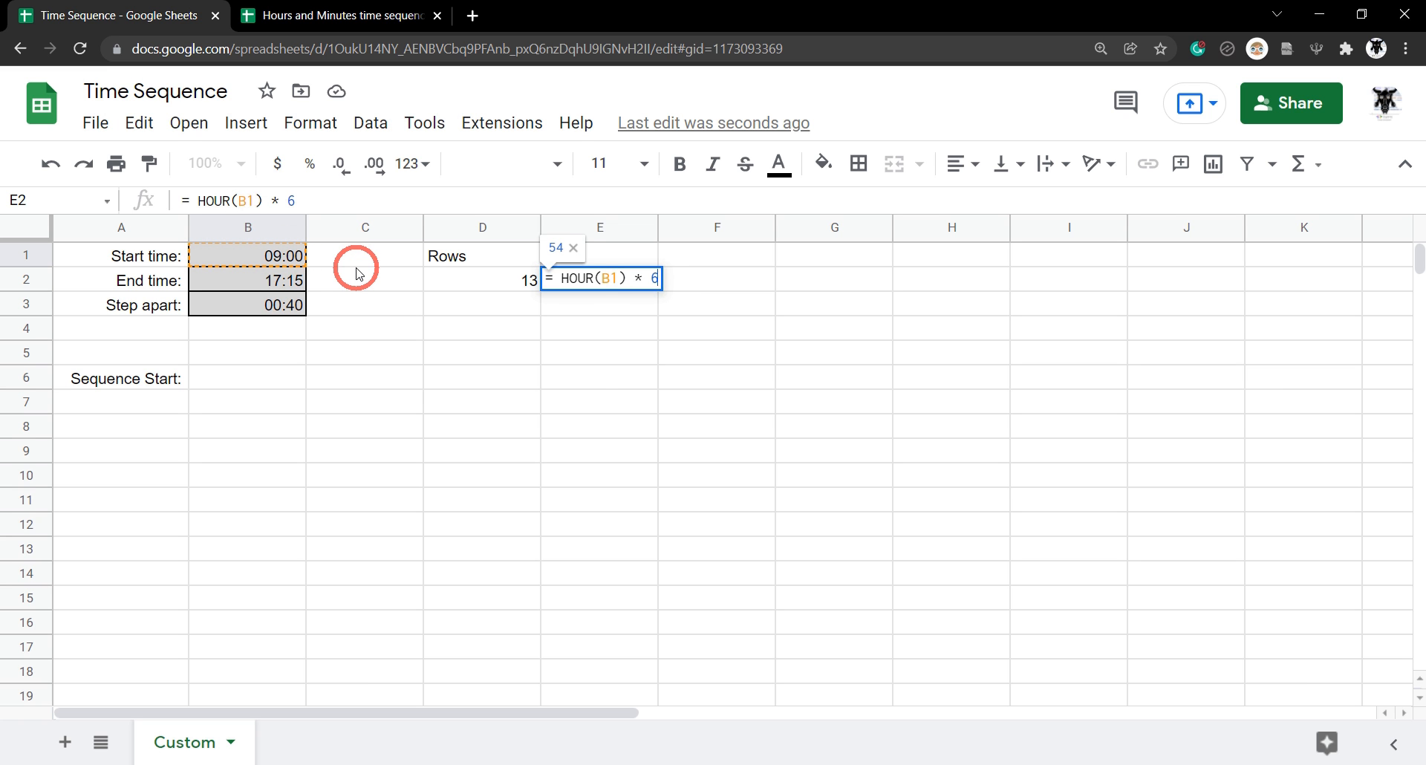
pyautogui.write('0 +')
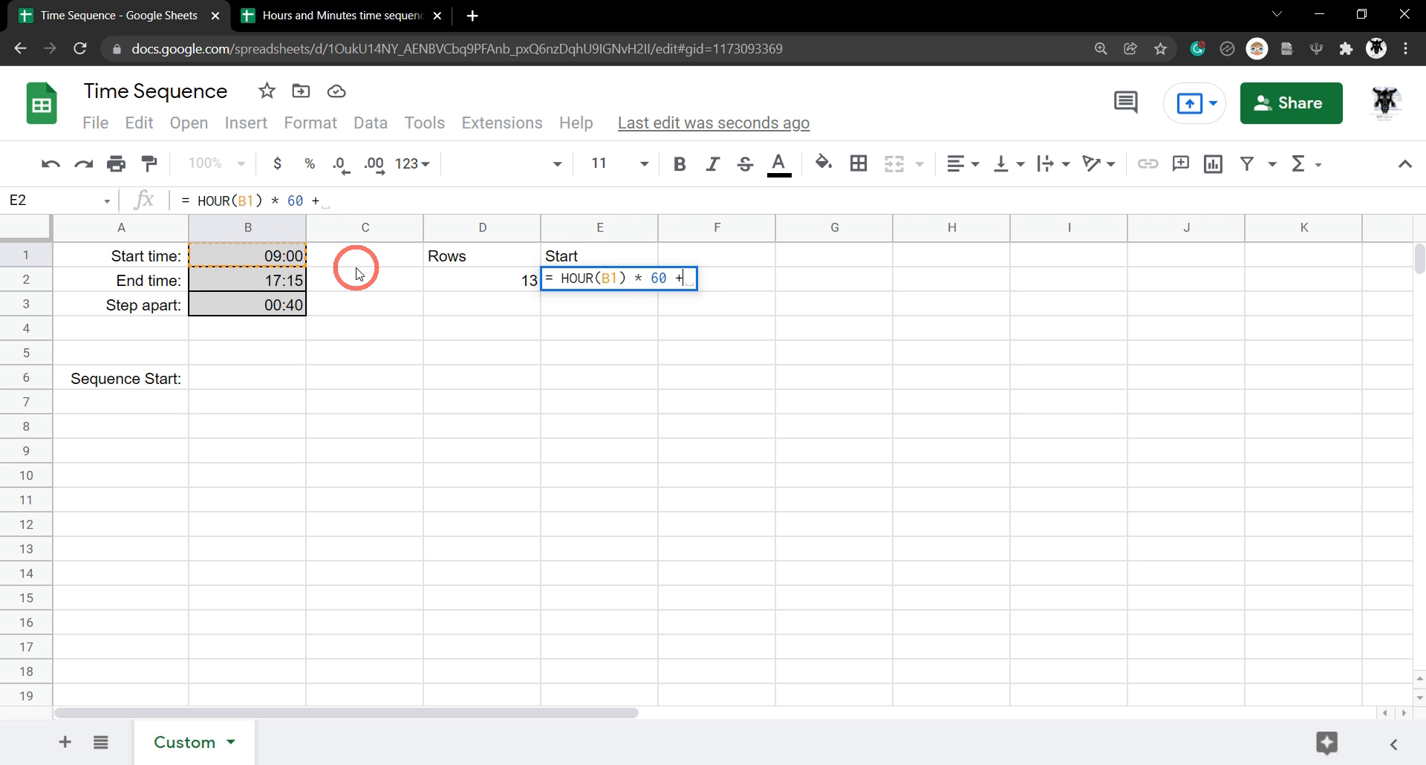
pyautogui.write('MINU')
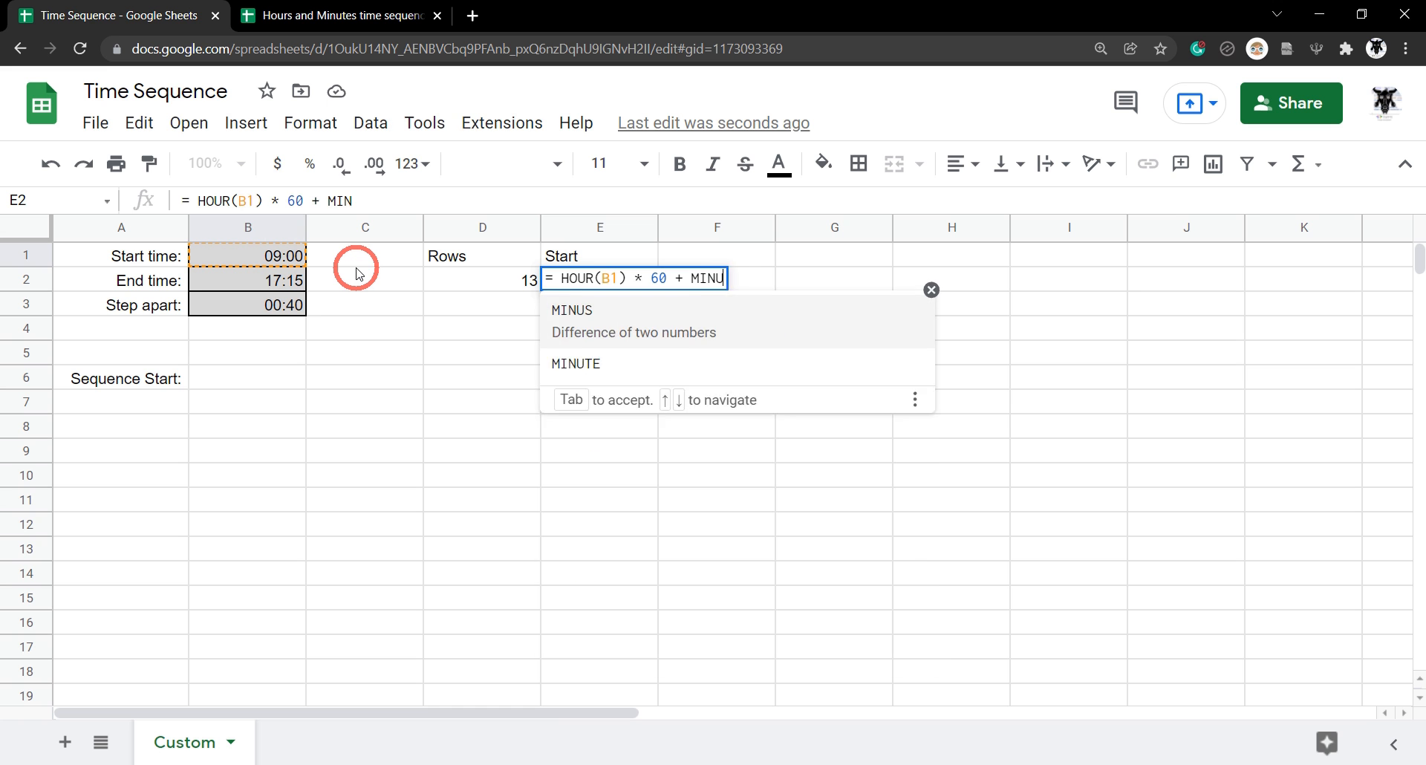
pyautogui.press('Tab')
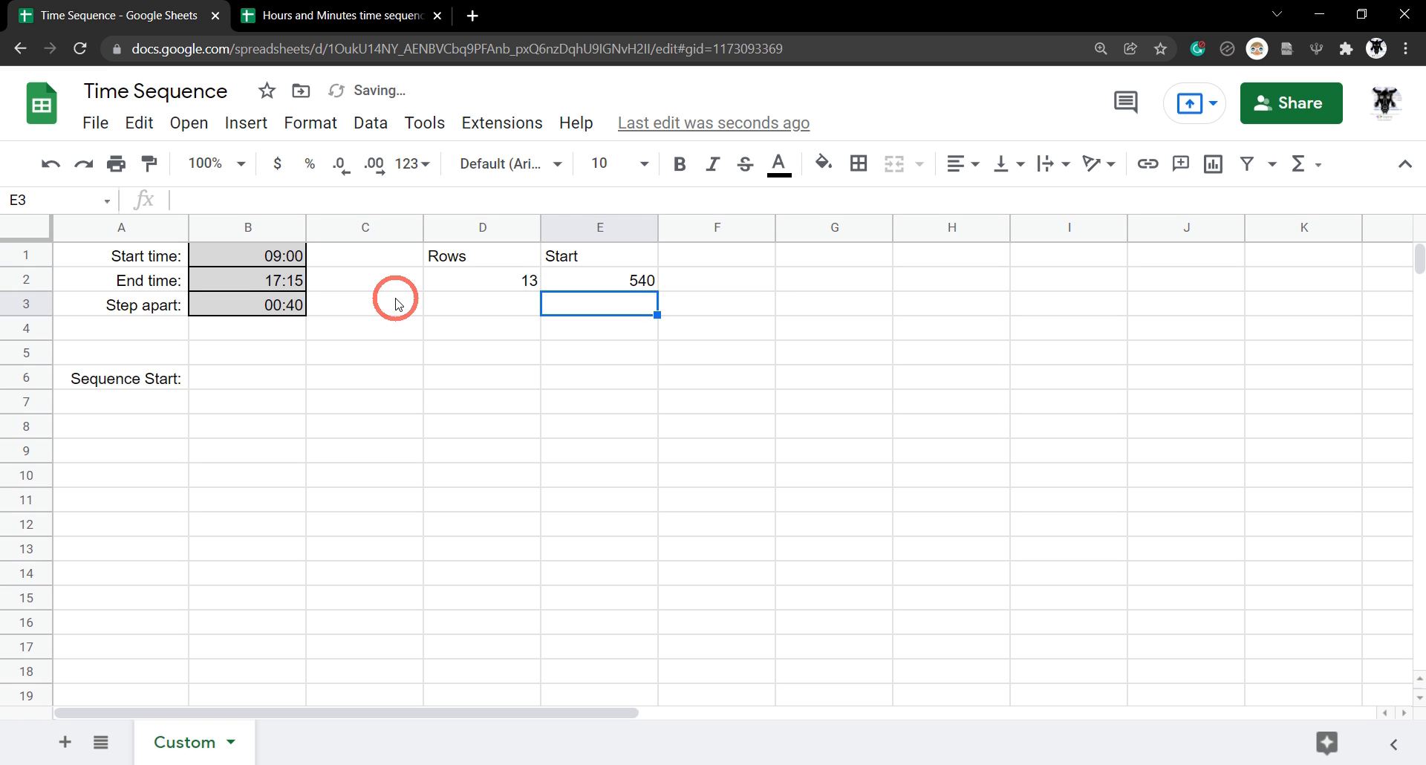
pyautogui.moveTo(799, 238)
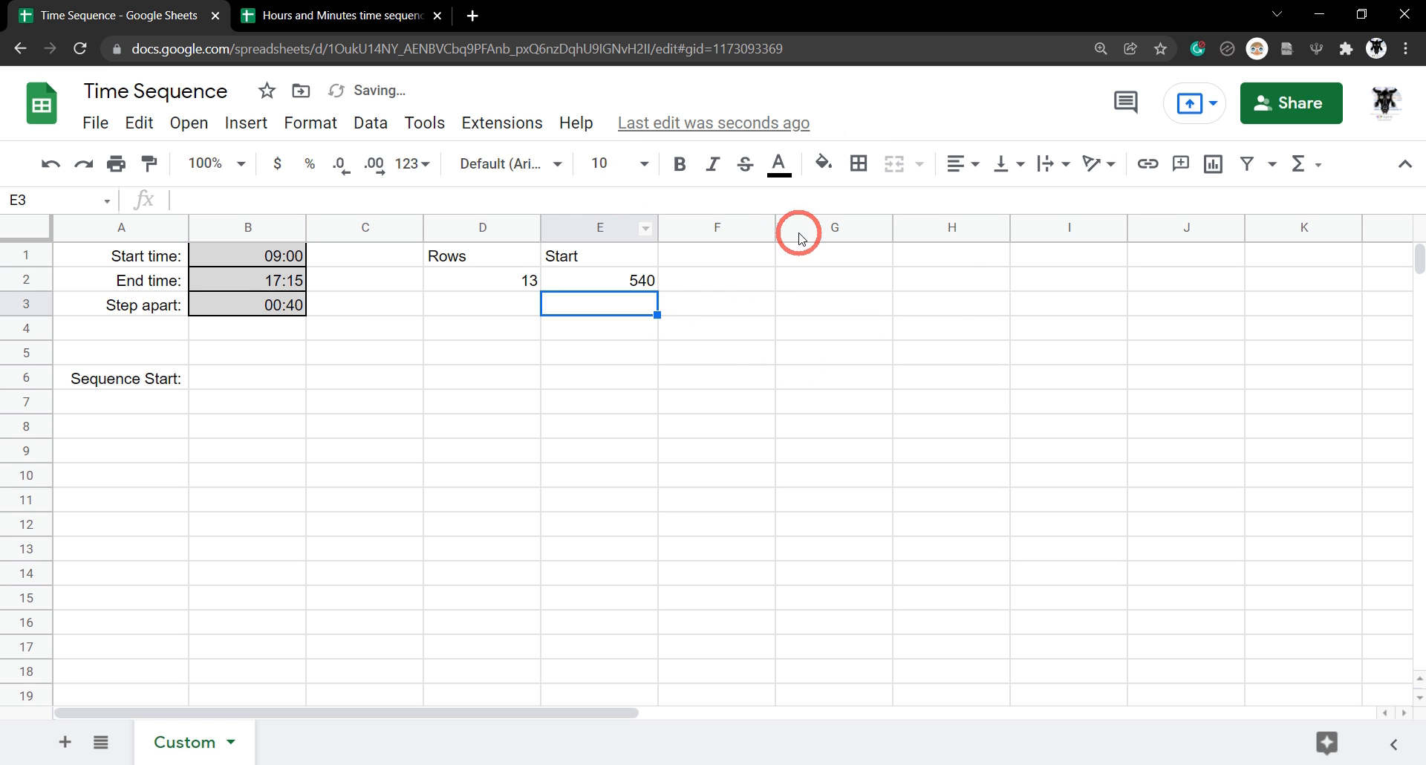
# Step: Add a 'Steps' heading in F1 beside Start
pyautogui.click(716, 255)
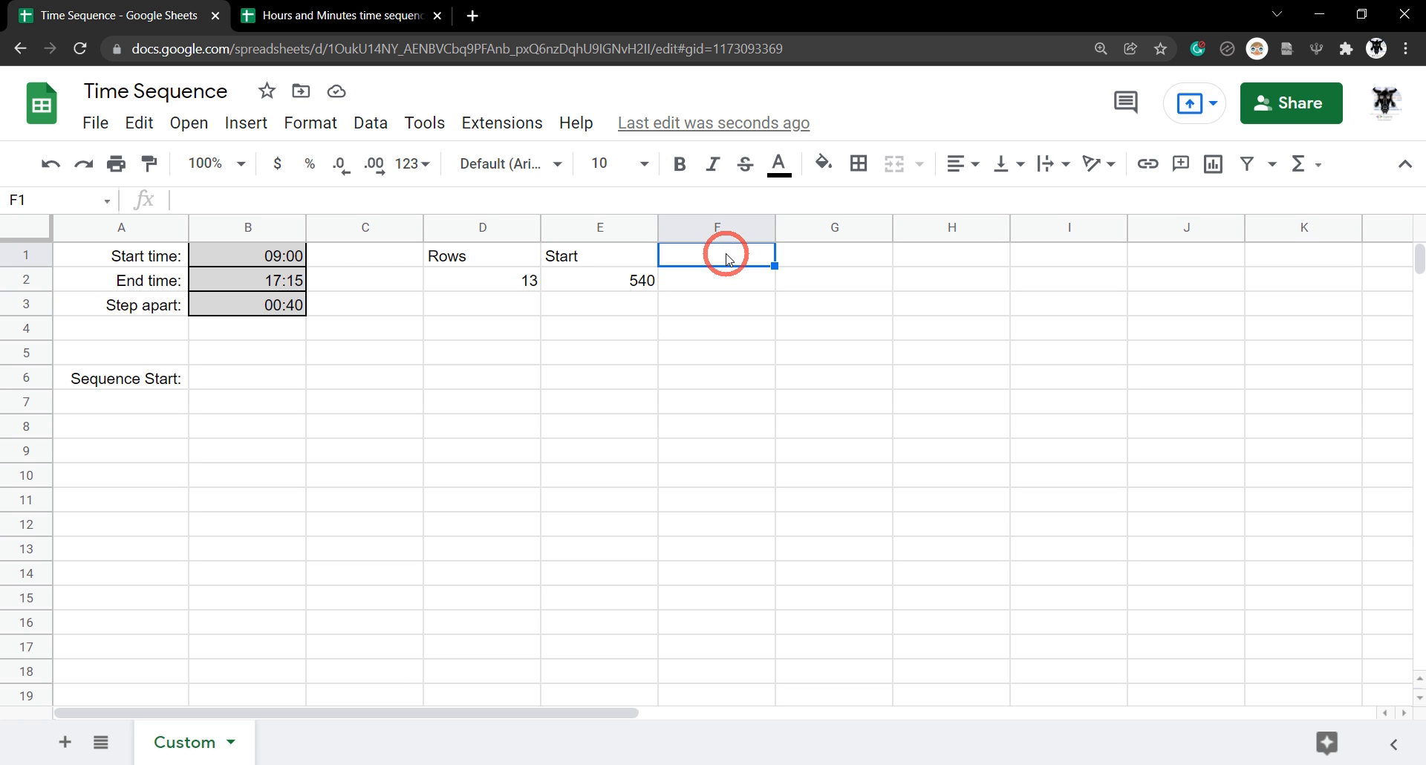
pyautogui.write('S')
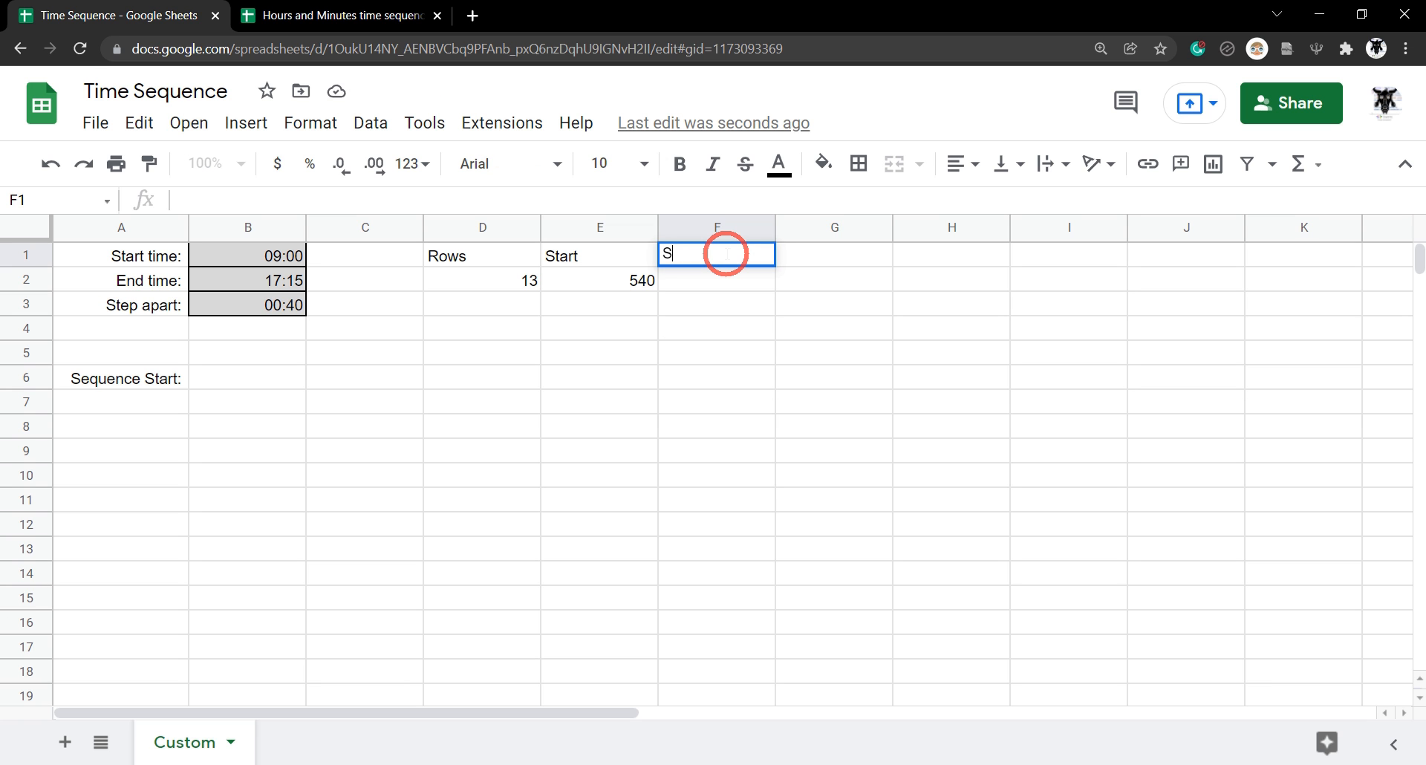
pyautogui.press('enter')
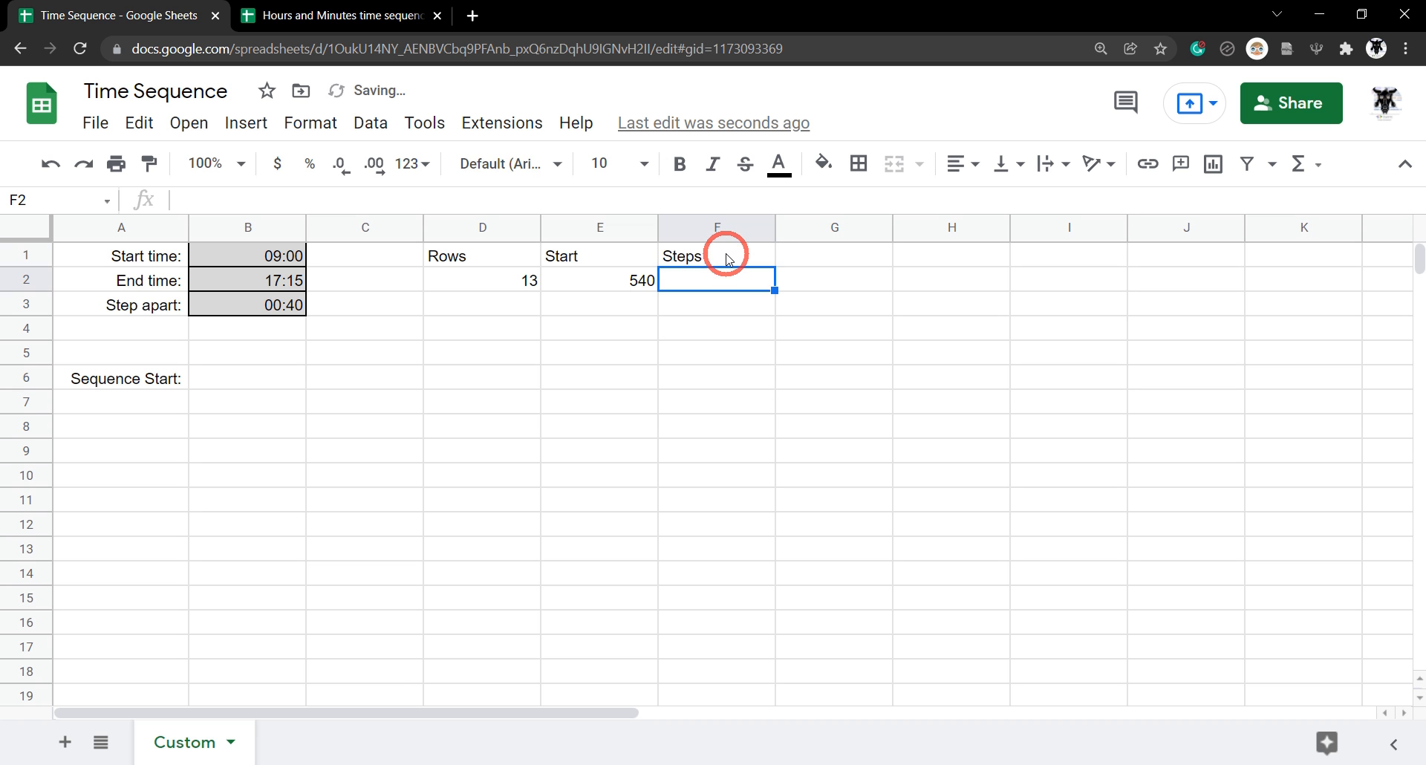
# Step: Enter =HOUR(B3)*60+MINUTE(B3) in F2 to get the step as 40 minutes
pyautogui.write('=')
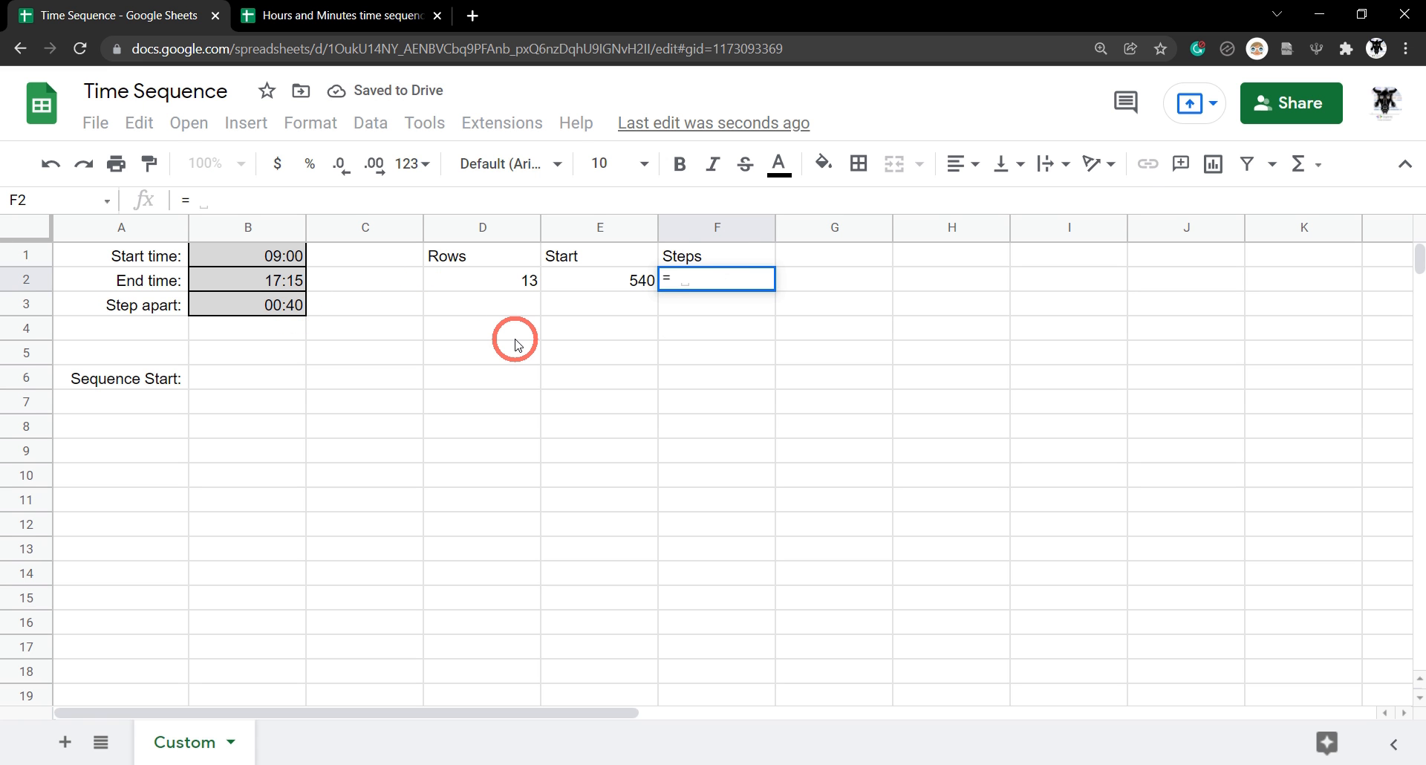
pyautogui.write('HOUR(')
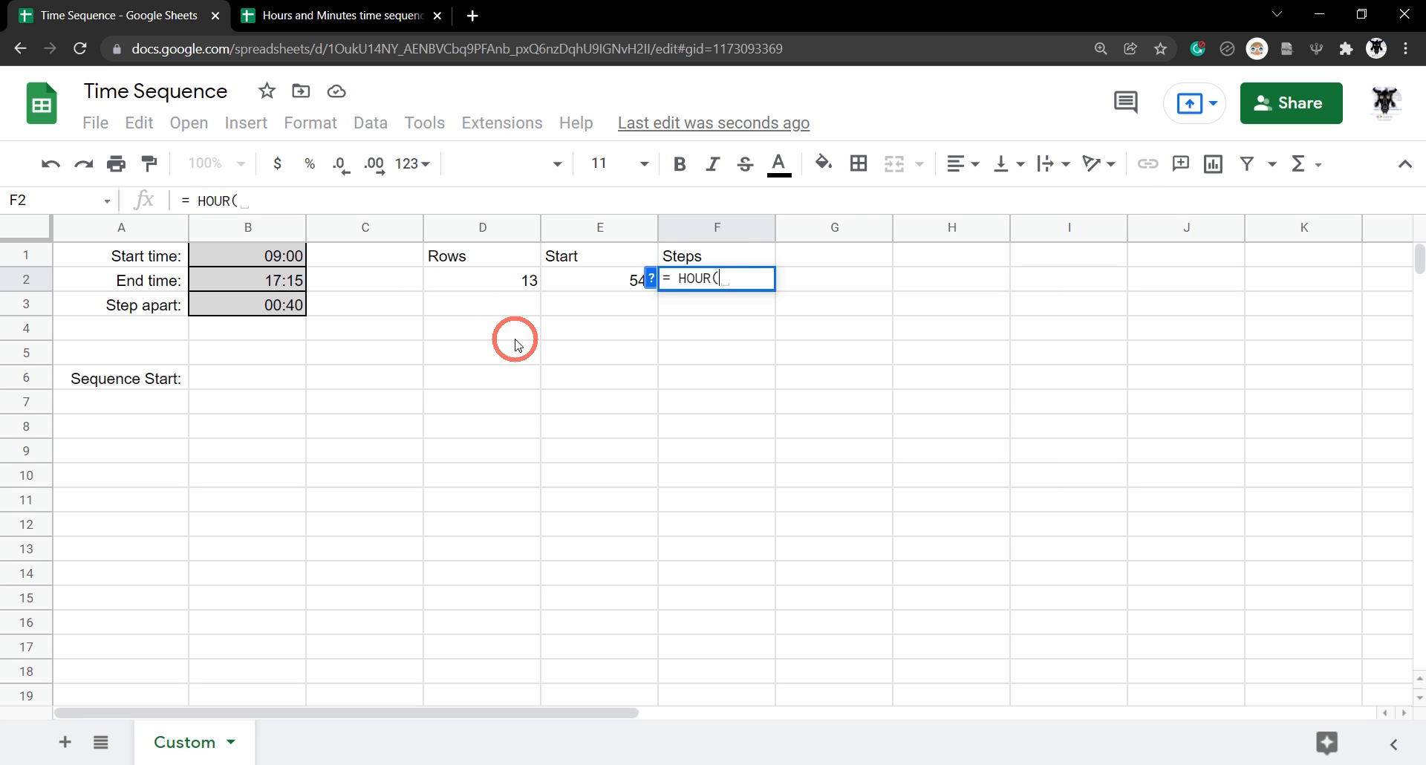
pyautogui.click(248, 304)
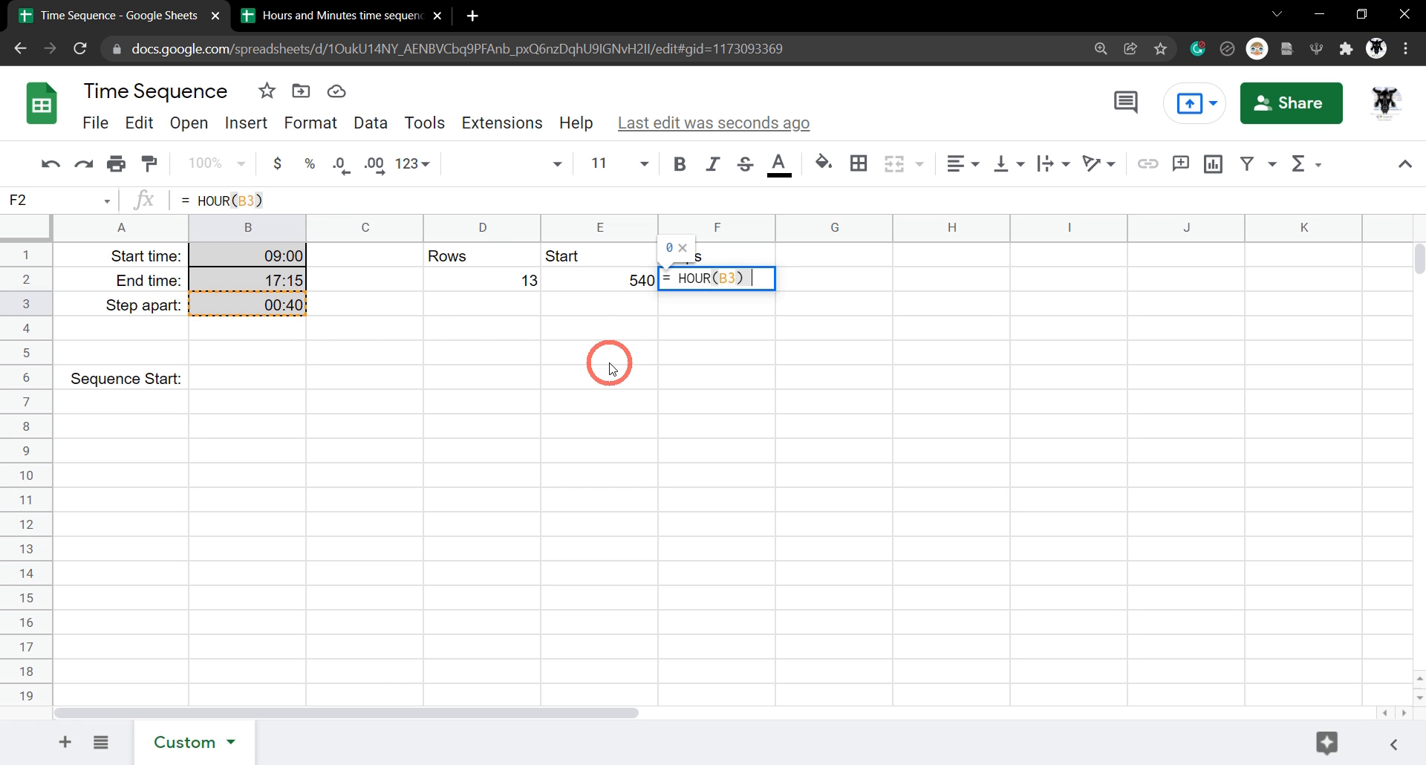
pyautogui.write('* 60')
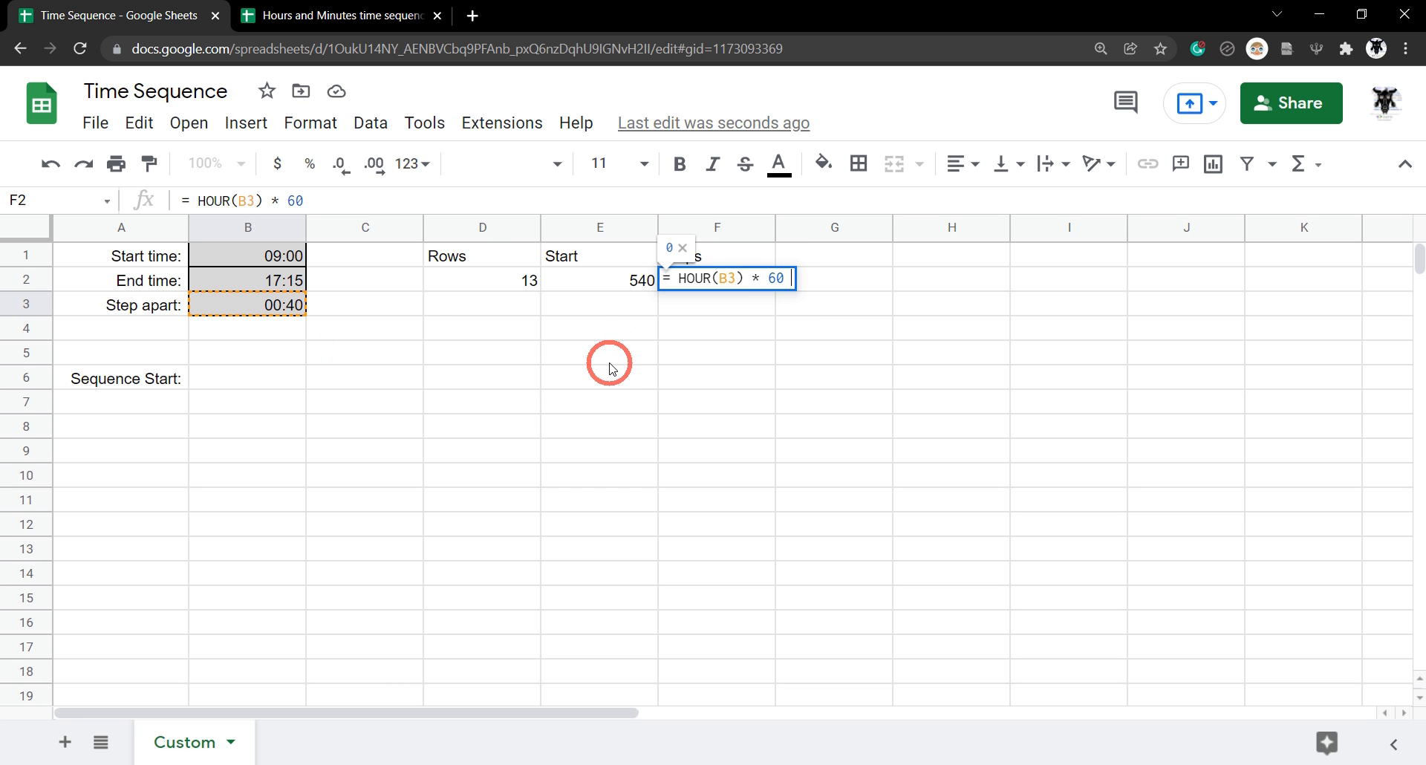
pyautogui.write('+ MIN')
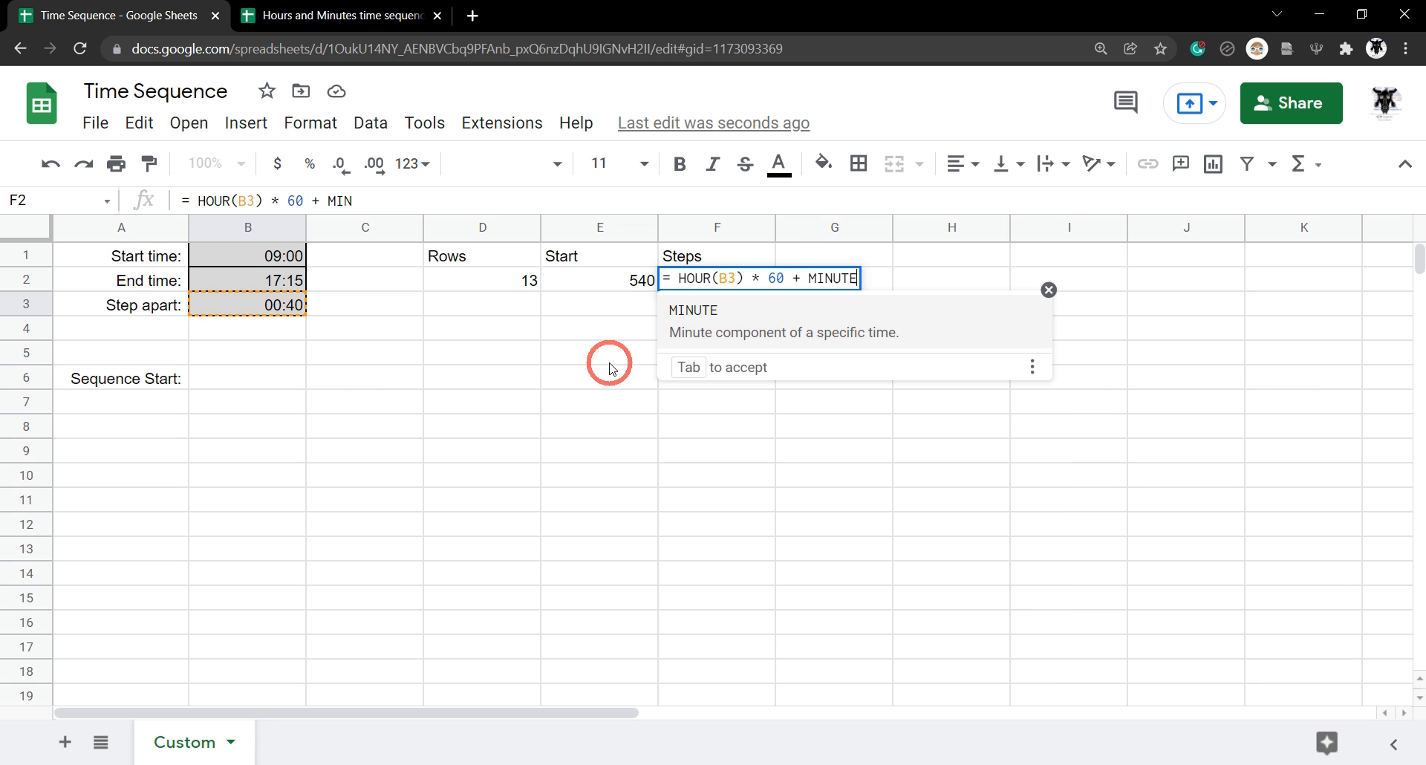
pyautogui.write('(B3')
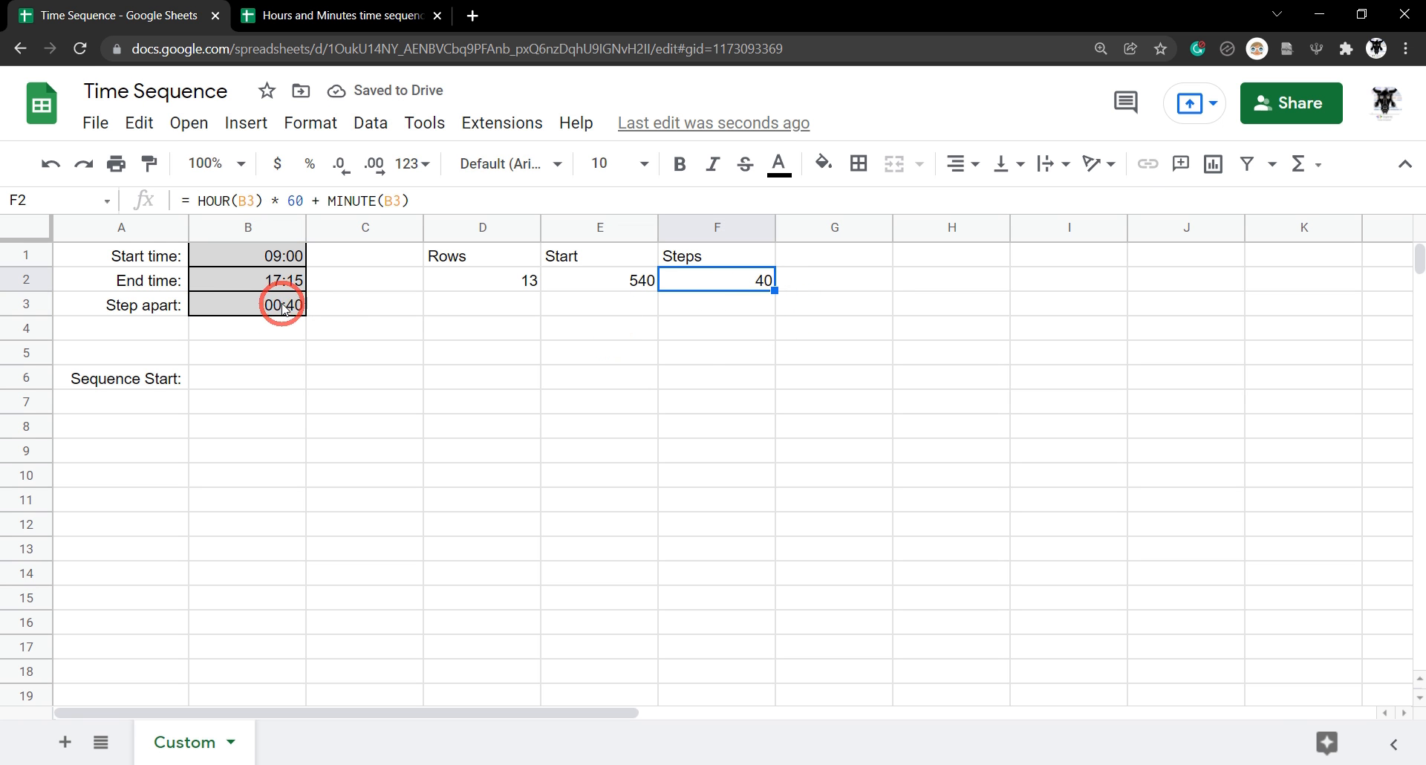
pyautogui.moveTo(338, 311)
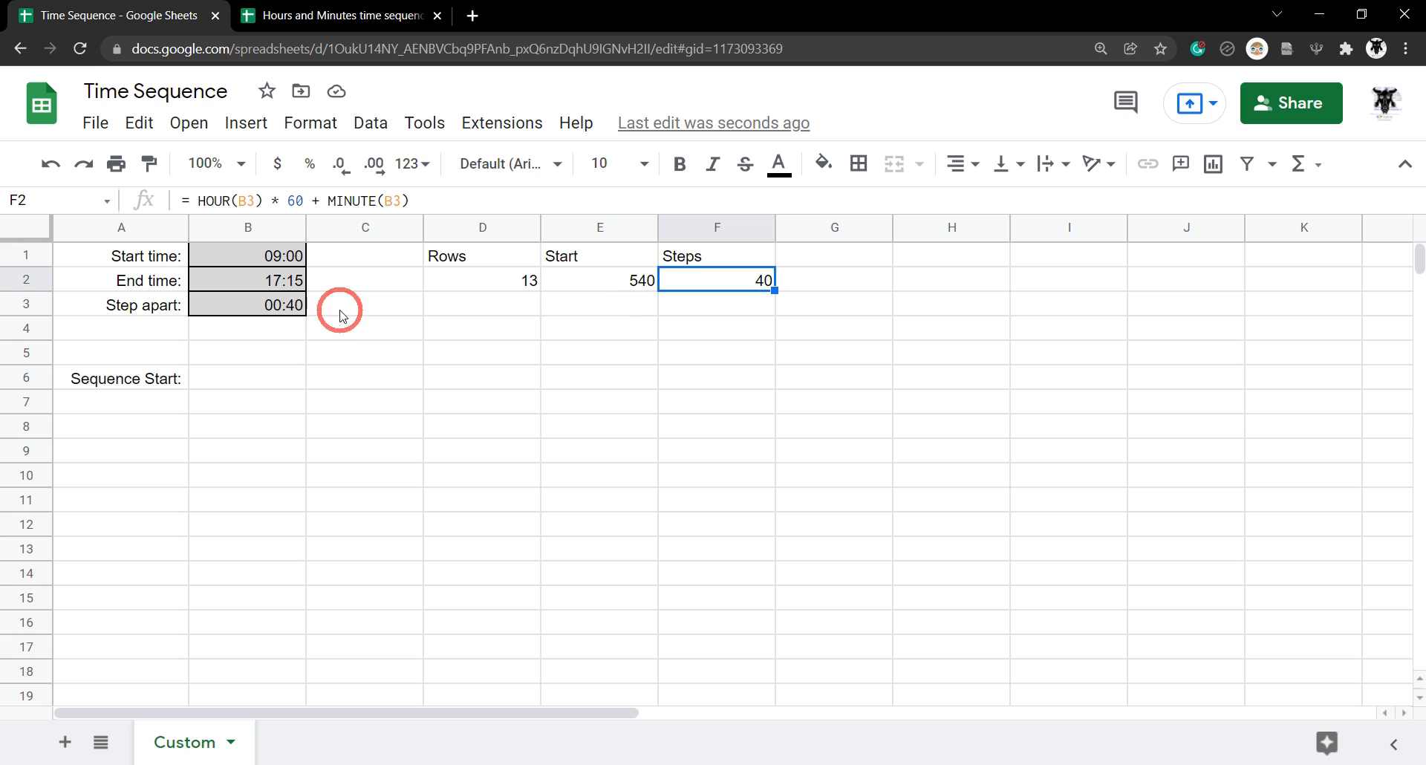
pyautogui.moveTo(267, 309)
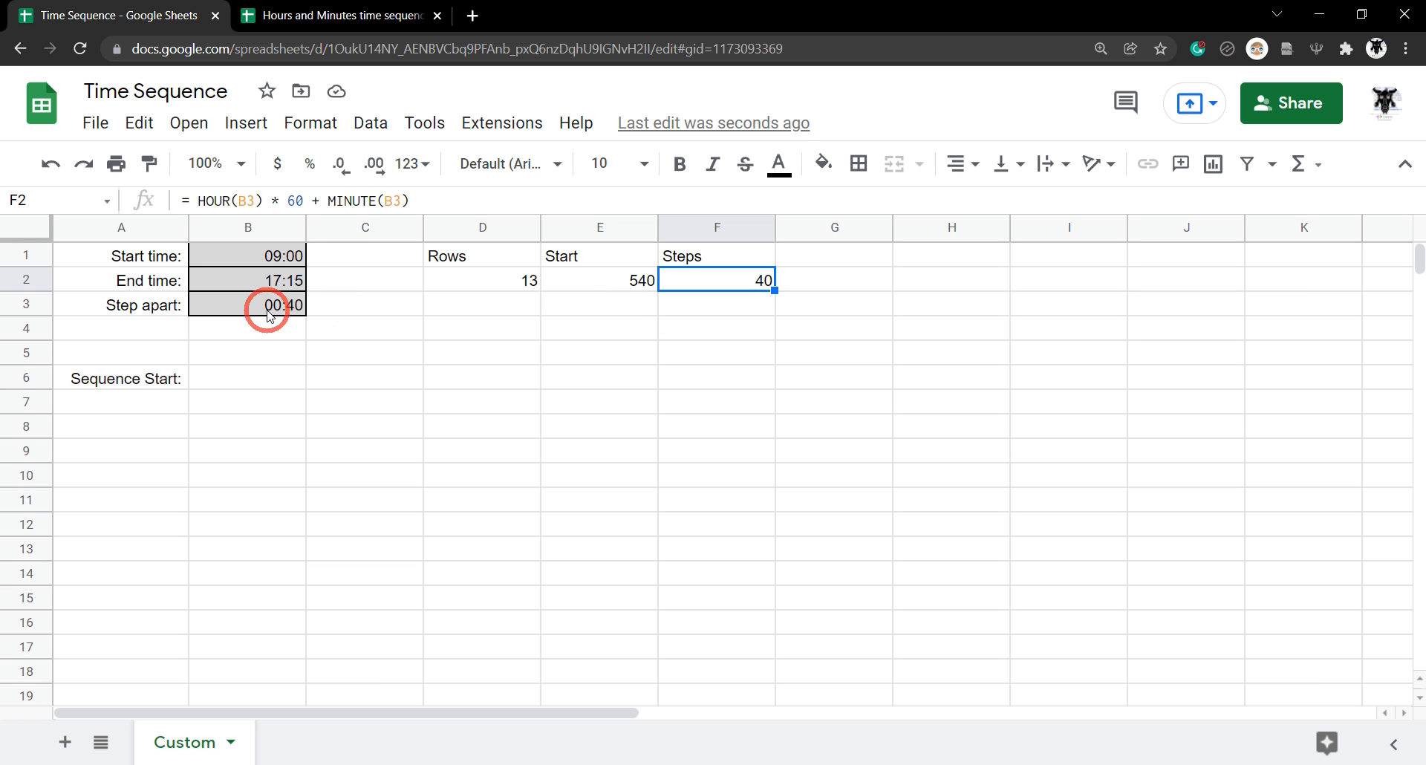
pyautogui.click(364, 377)
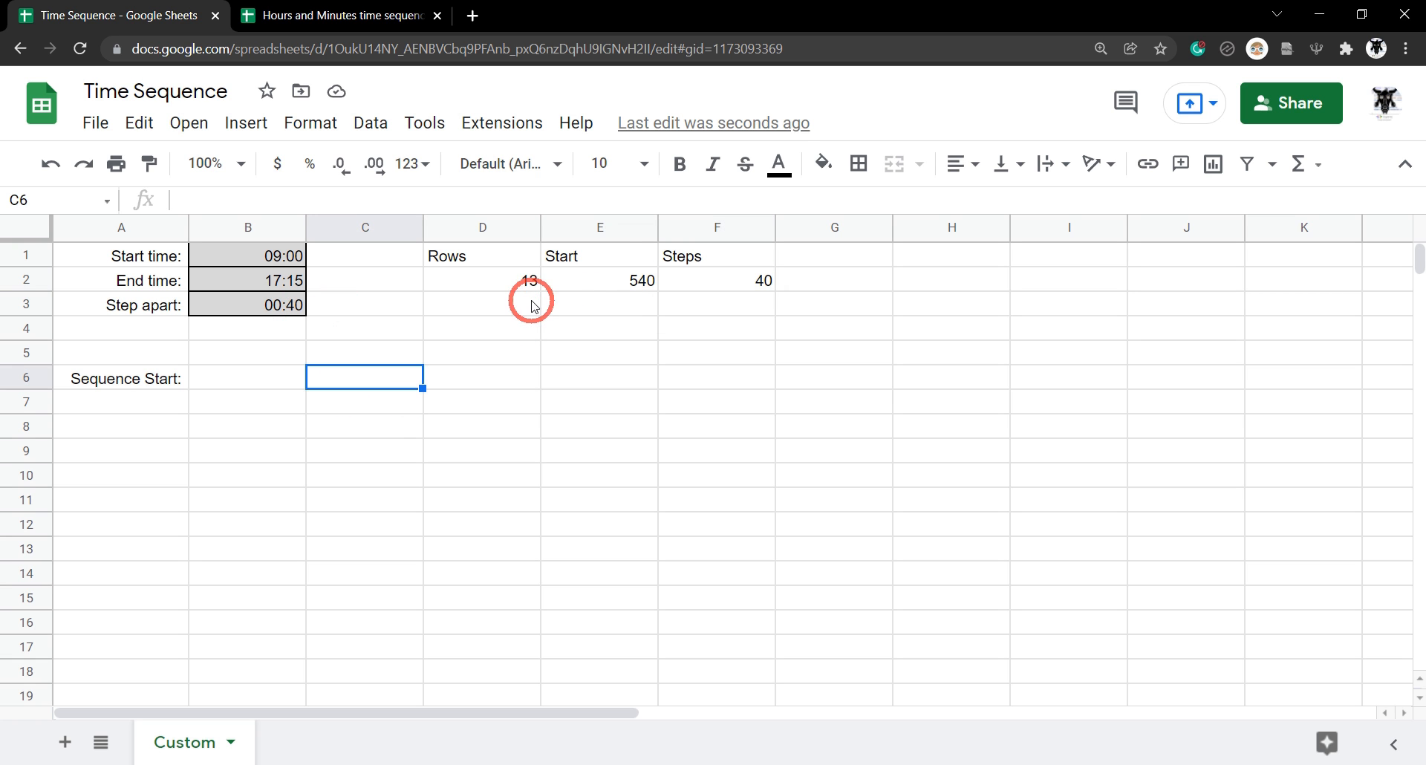
pyautogui.moveTo(501, 300)
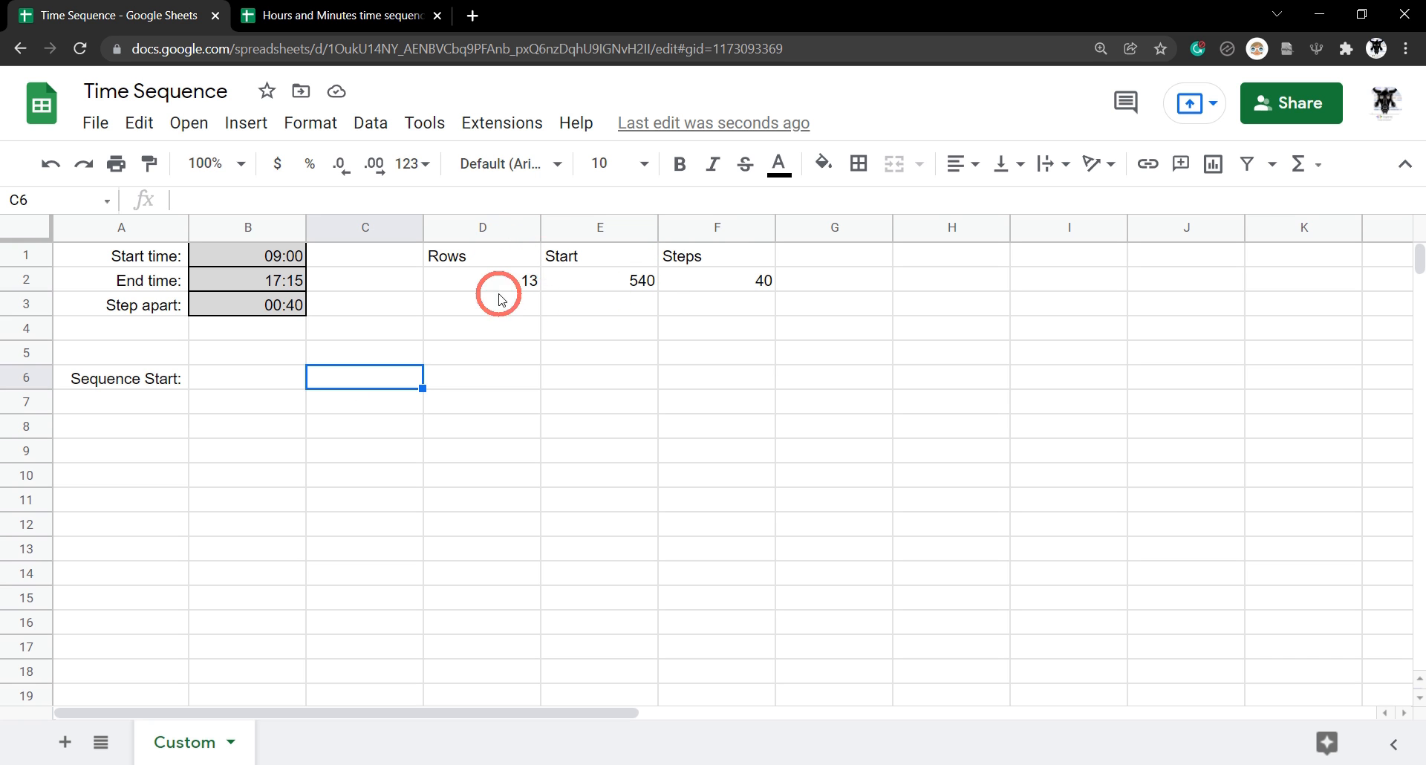
pyautogui.moveTo(484, 290)
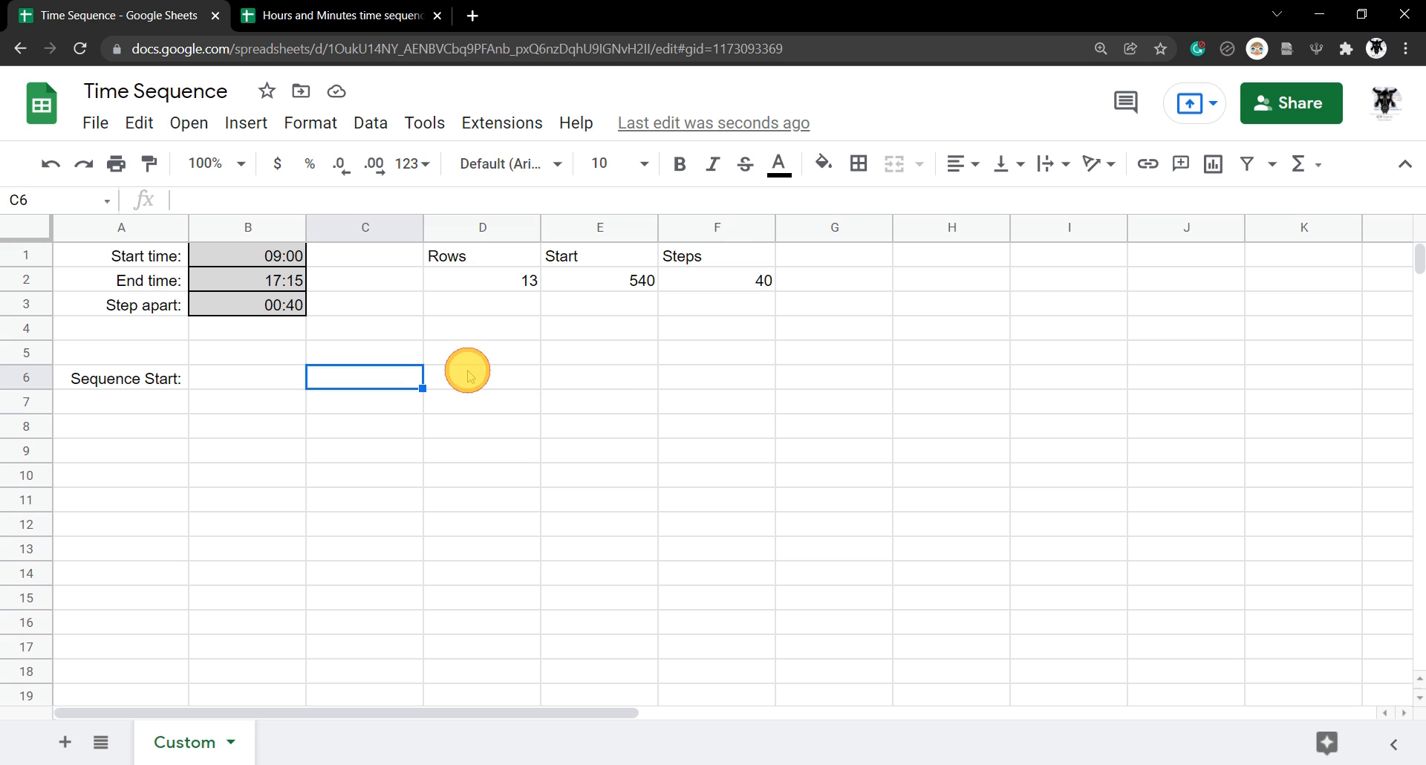
# Step: Add a 'Sequence' heading in D5
pyautogui.click(481, 354)
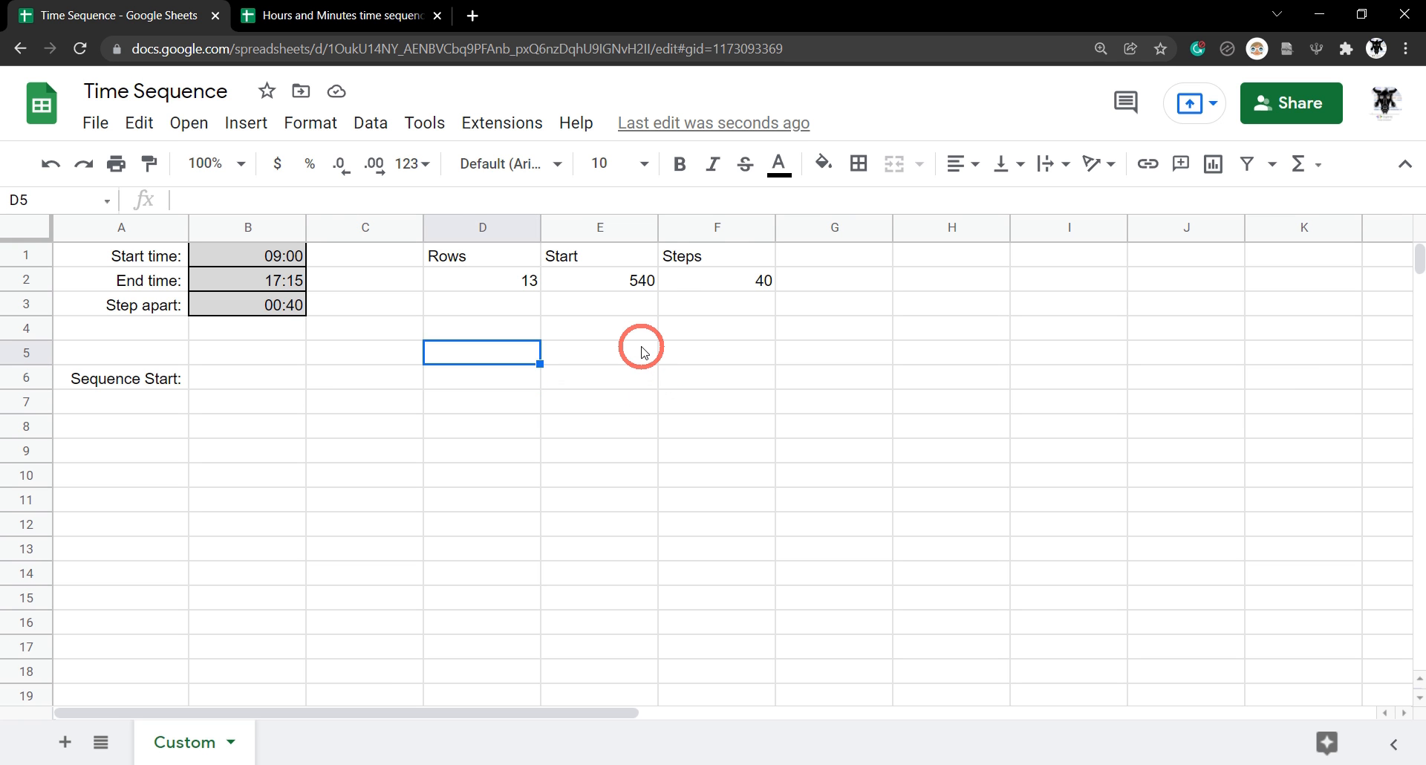
pyautogui.write('s')
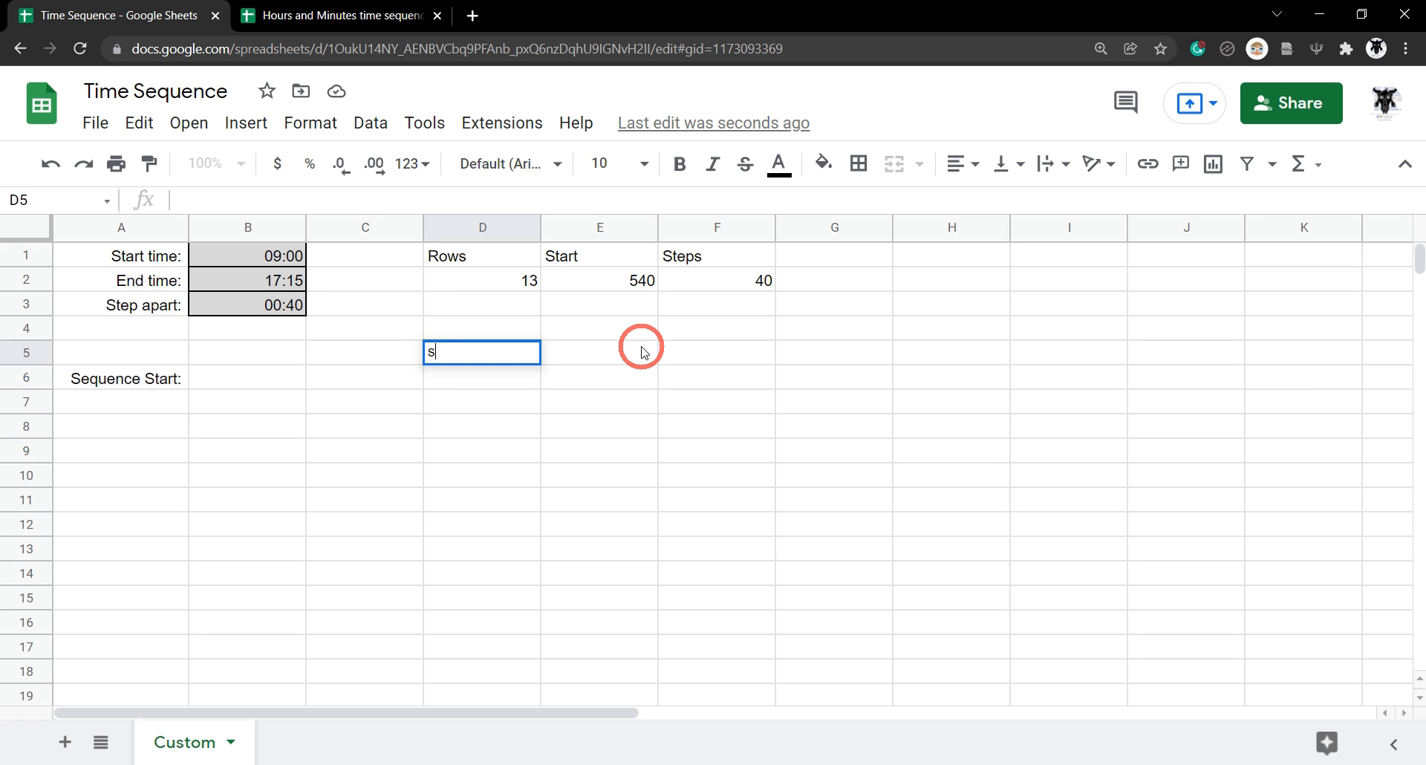
pyautogui.write('equence')
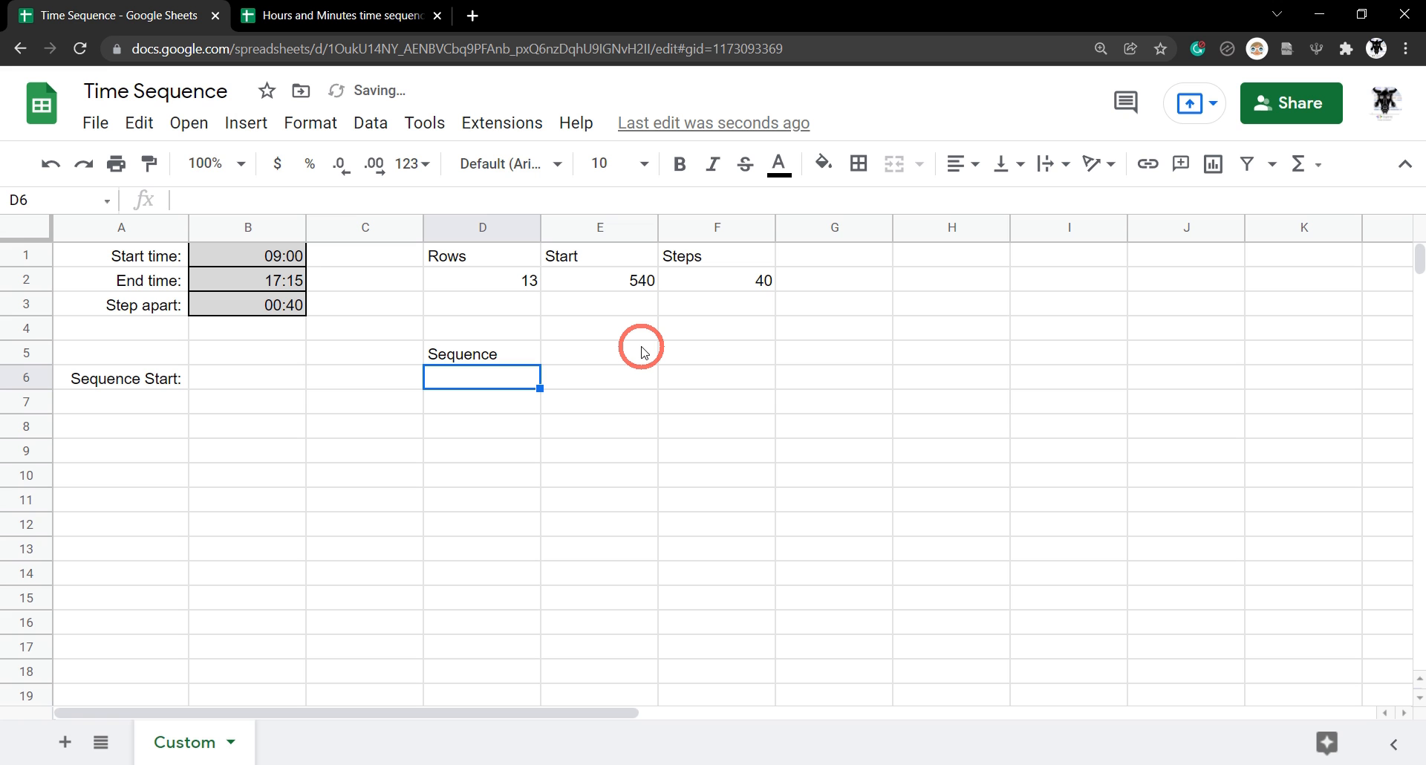
# Step: Enter =SEQUENCE(D2,1,E2,F2) in D6 listing minutes 540 to 1020 by 40
pyautogui.write('=')
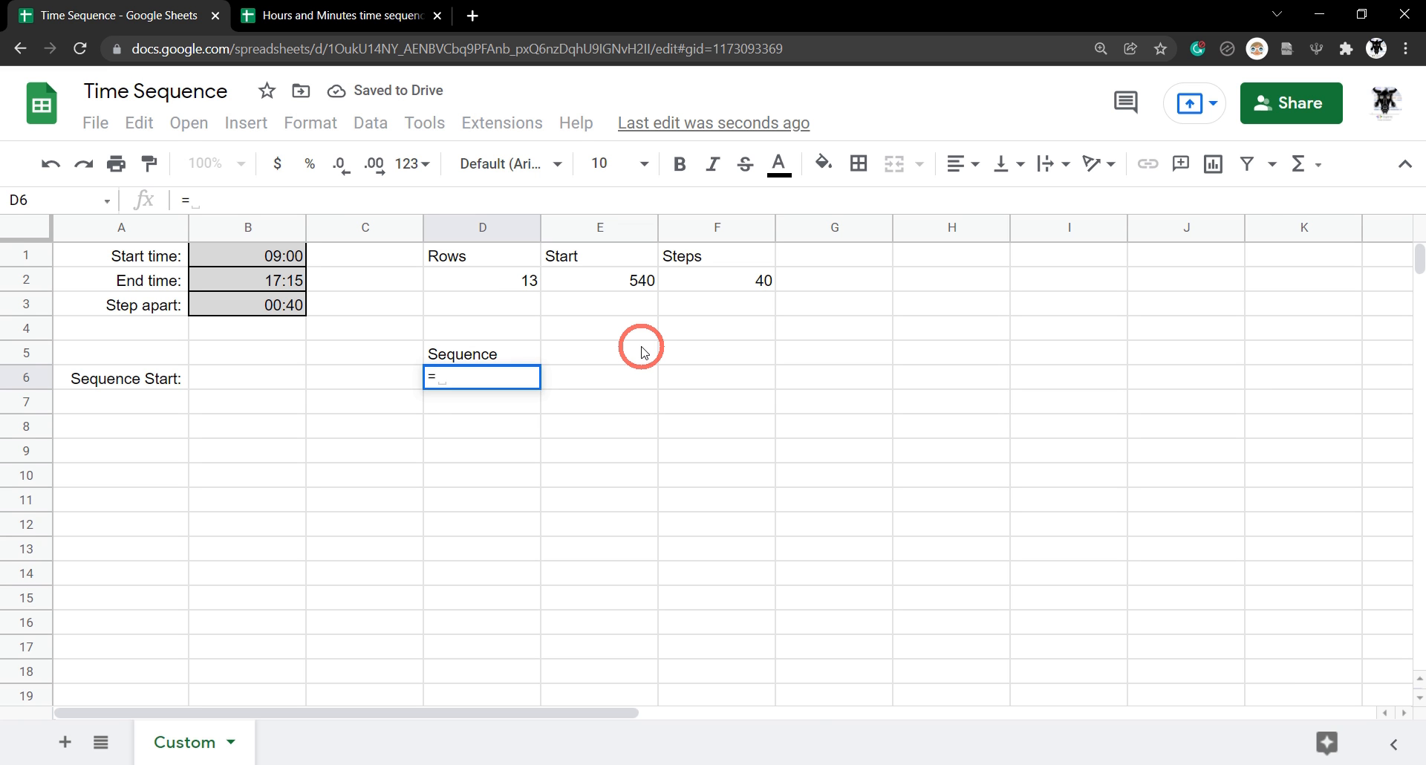
pyautogui.write('SEQU')
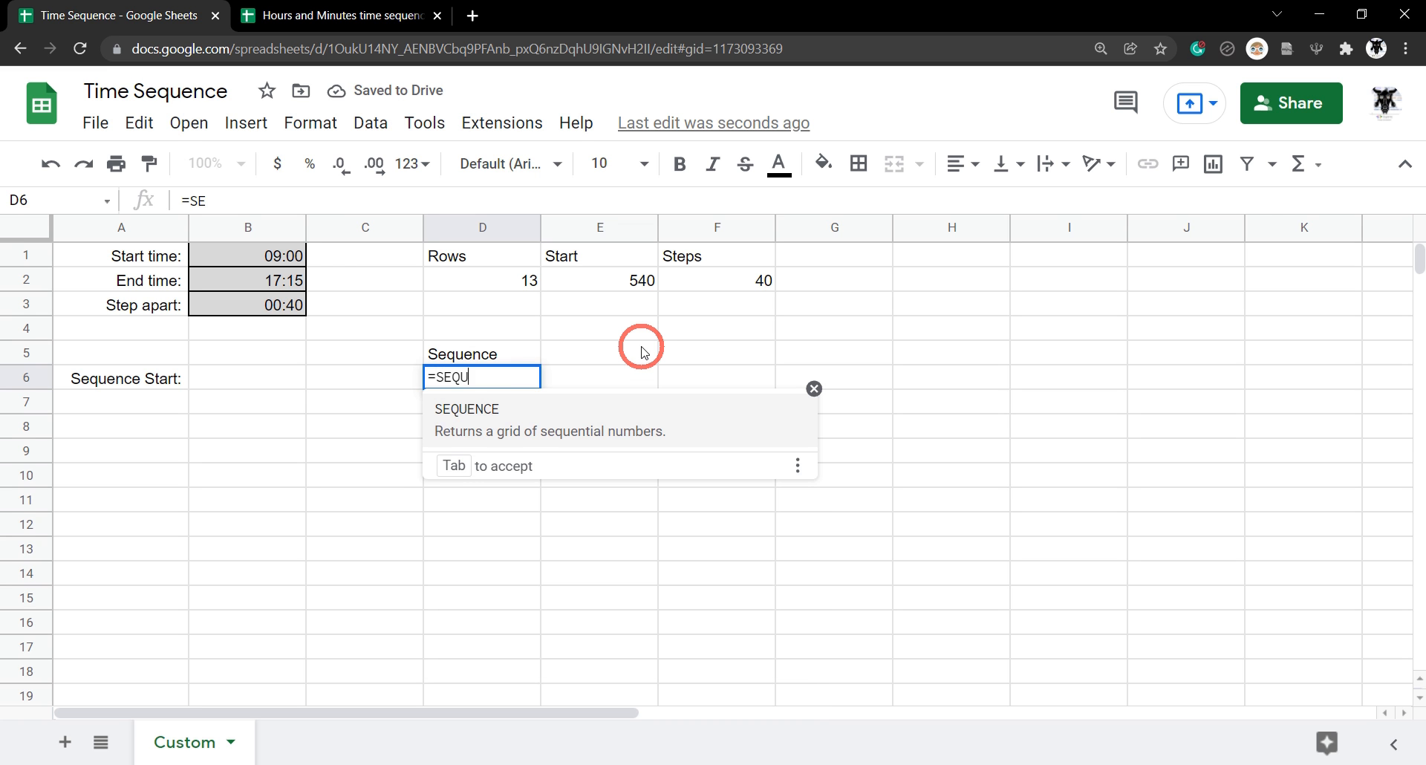
pyautogui.press('Tab')
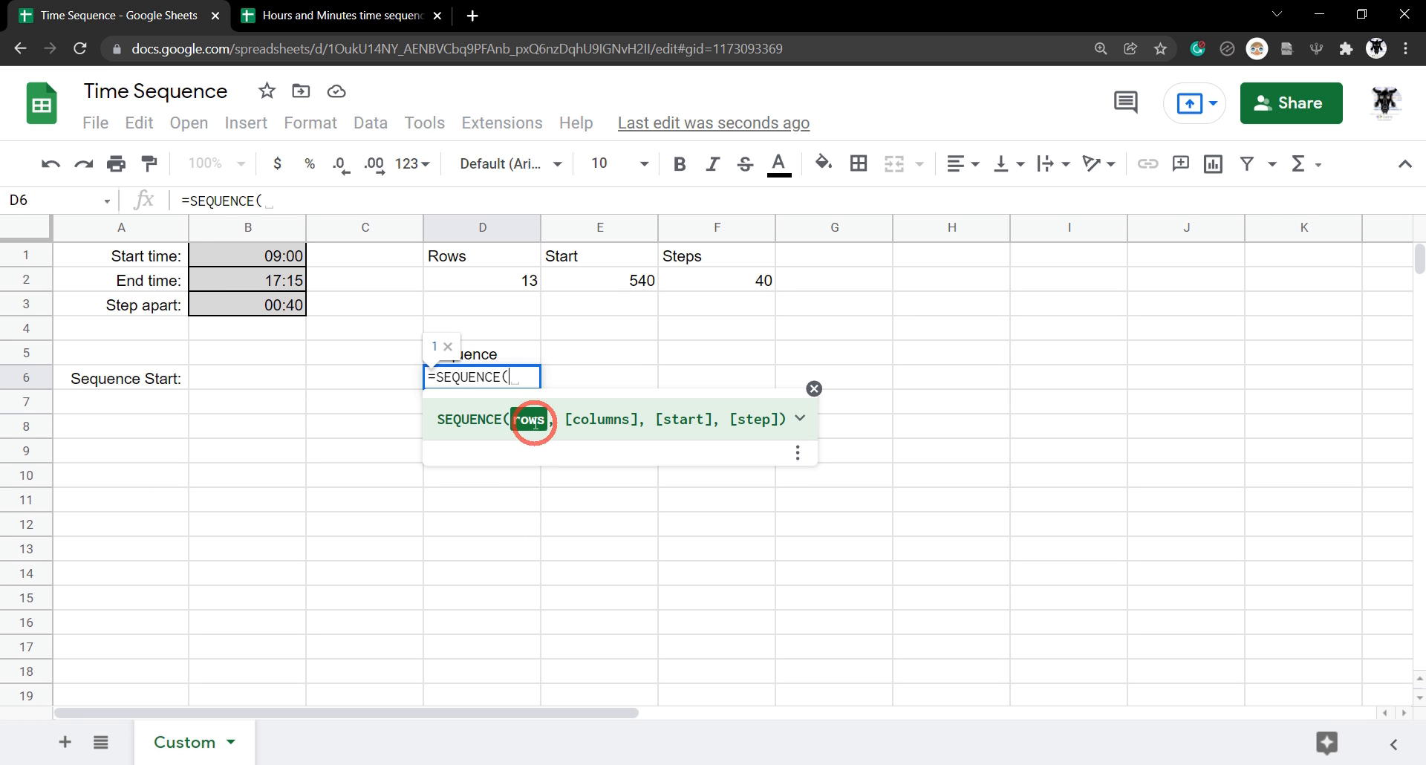
pyautogui.click(482, 279)
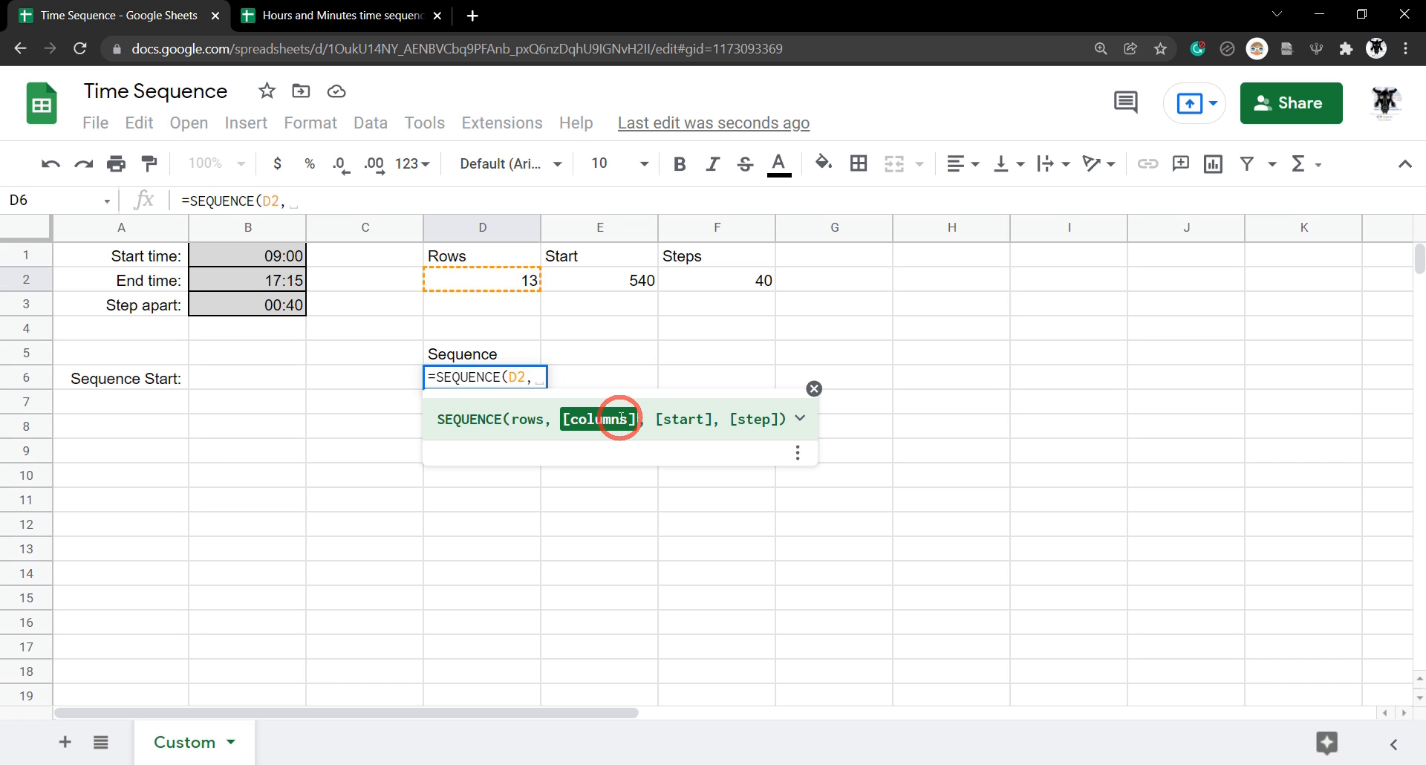
pyautogui.moveTo(598, 402)
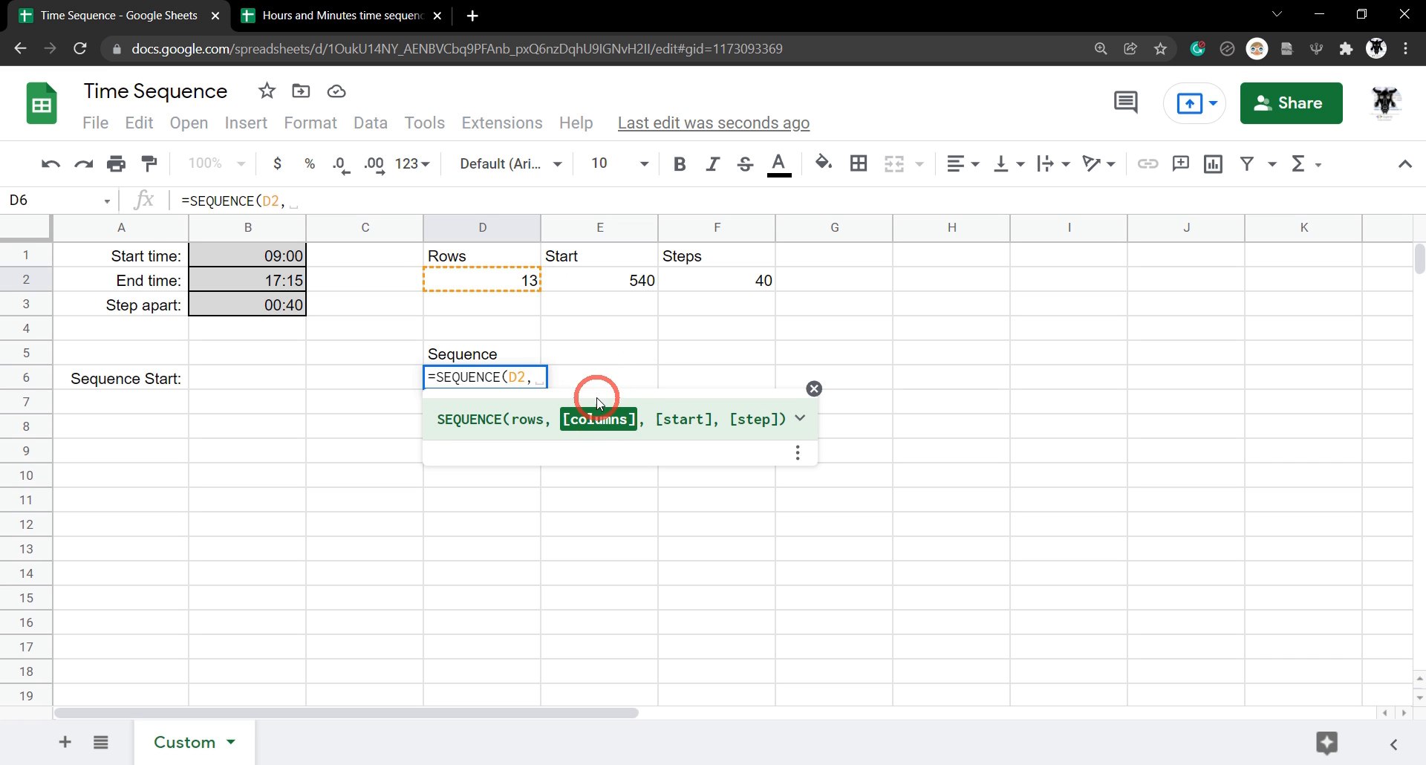
pyautogui.write('1')
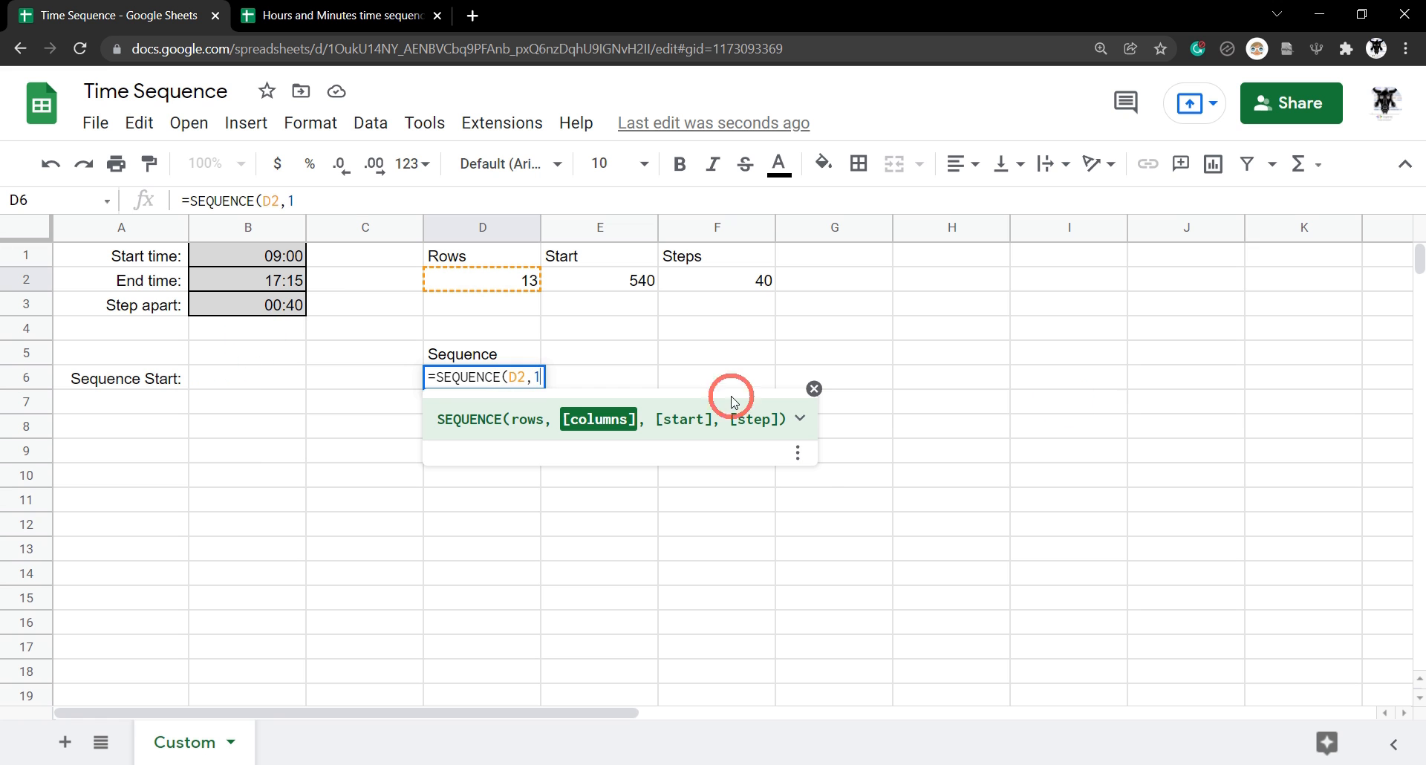
pyautogui.write(',')
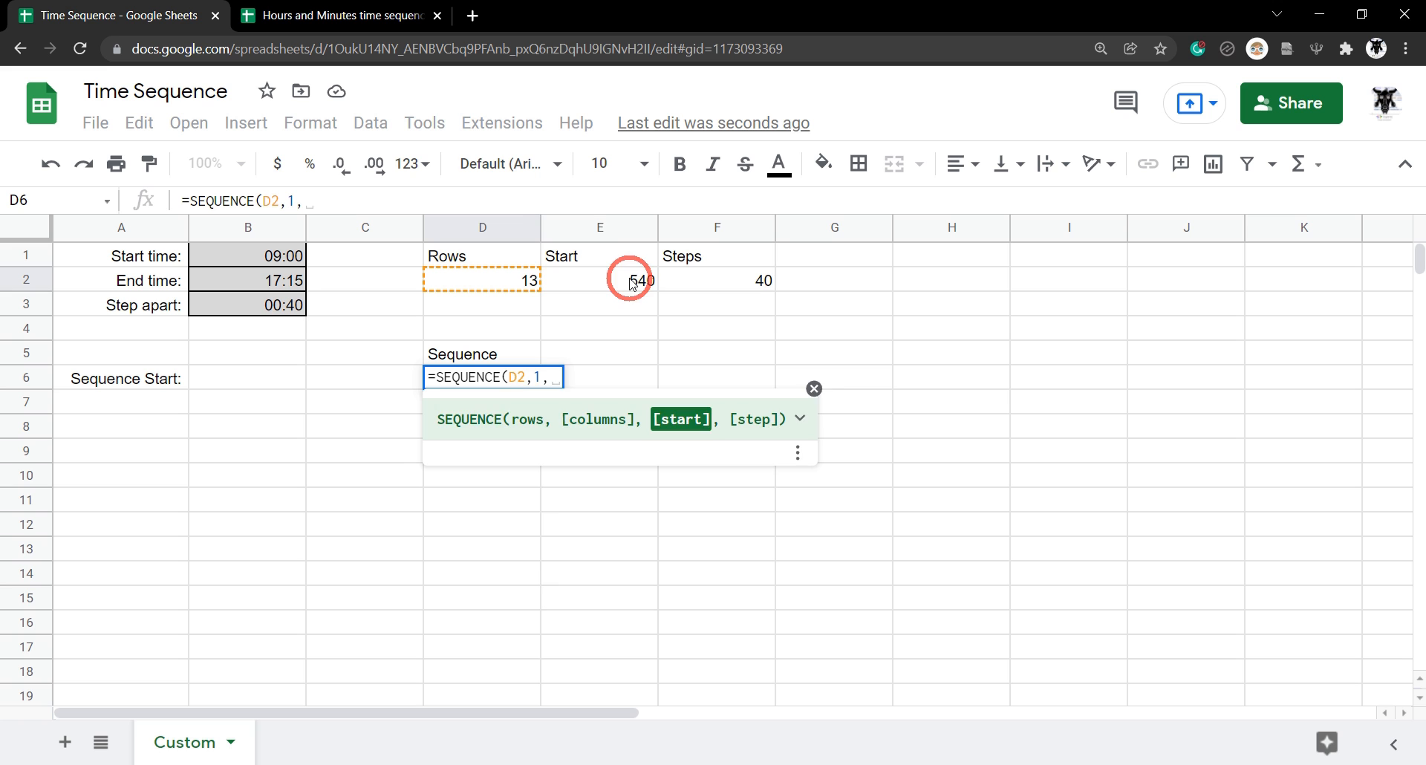
pyautogui.click(599, 279)
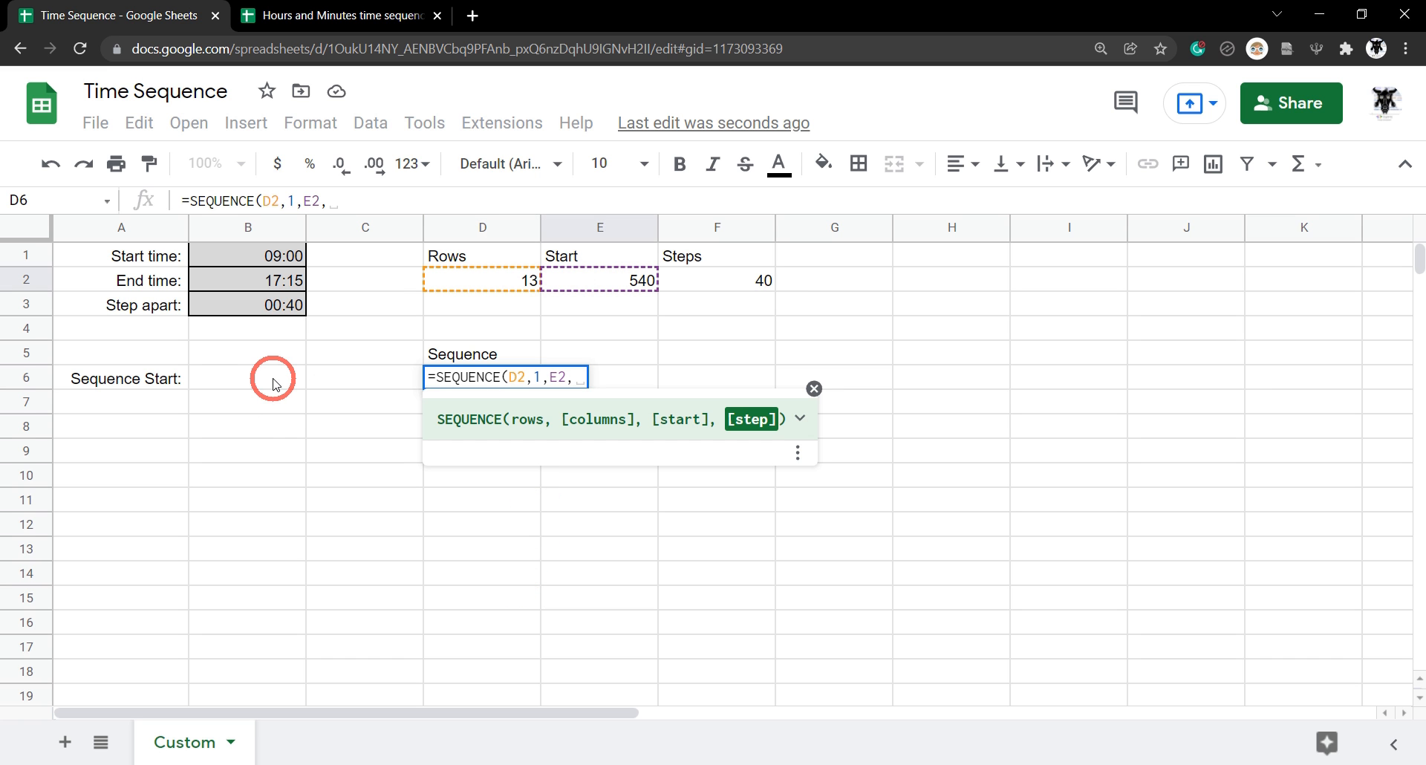
pyautogui.moveTo(278, 440)
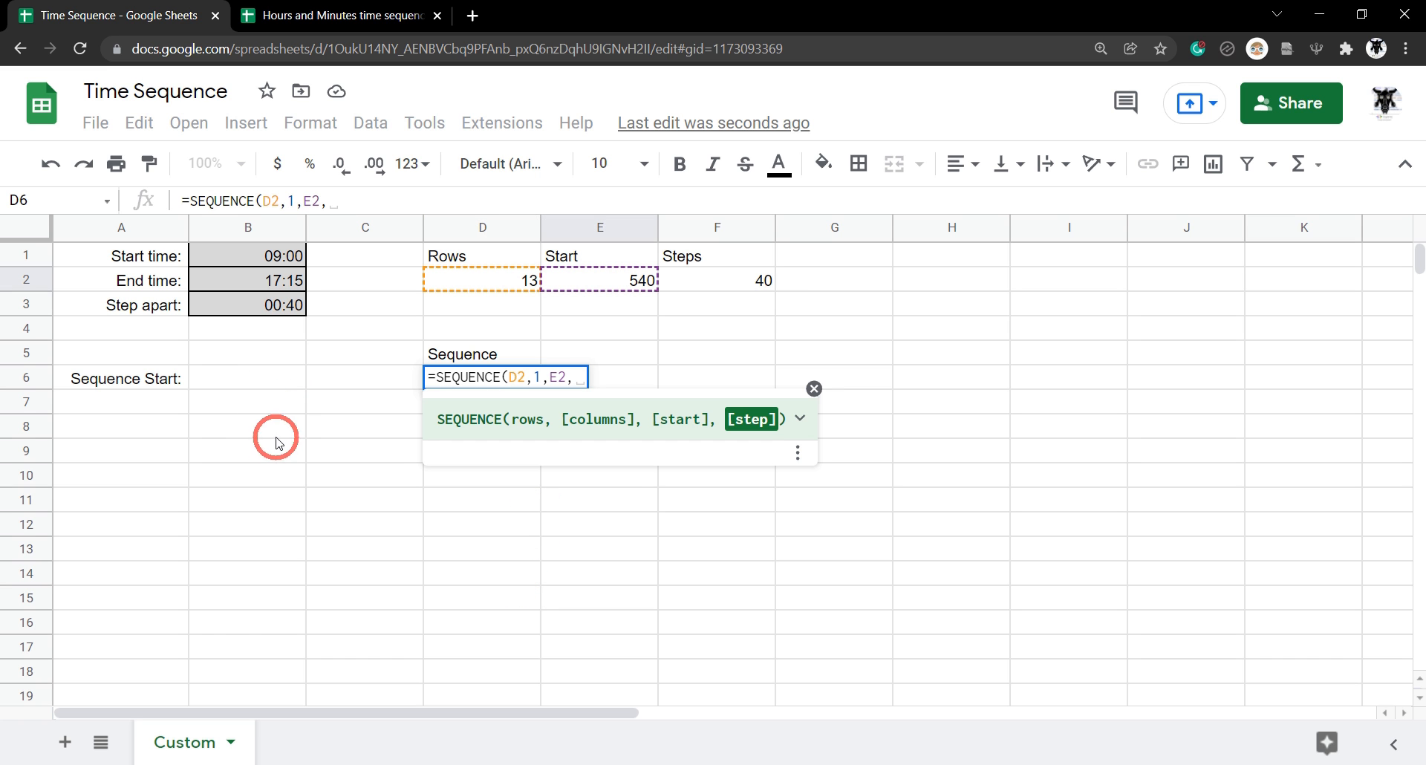
pyautogui.moveTo(716, 278)
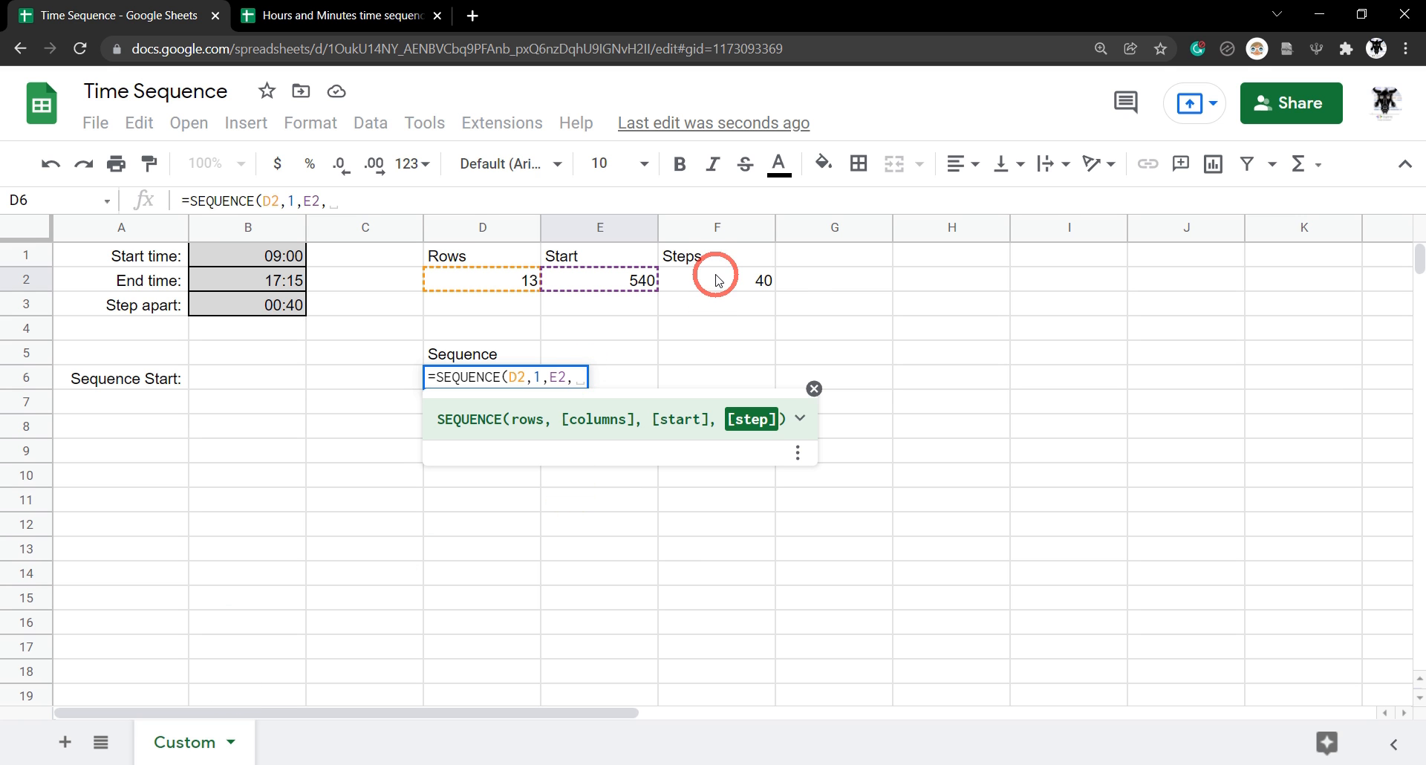
pyautogui.click(716, 279)
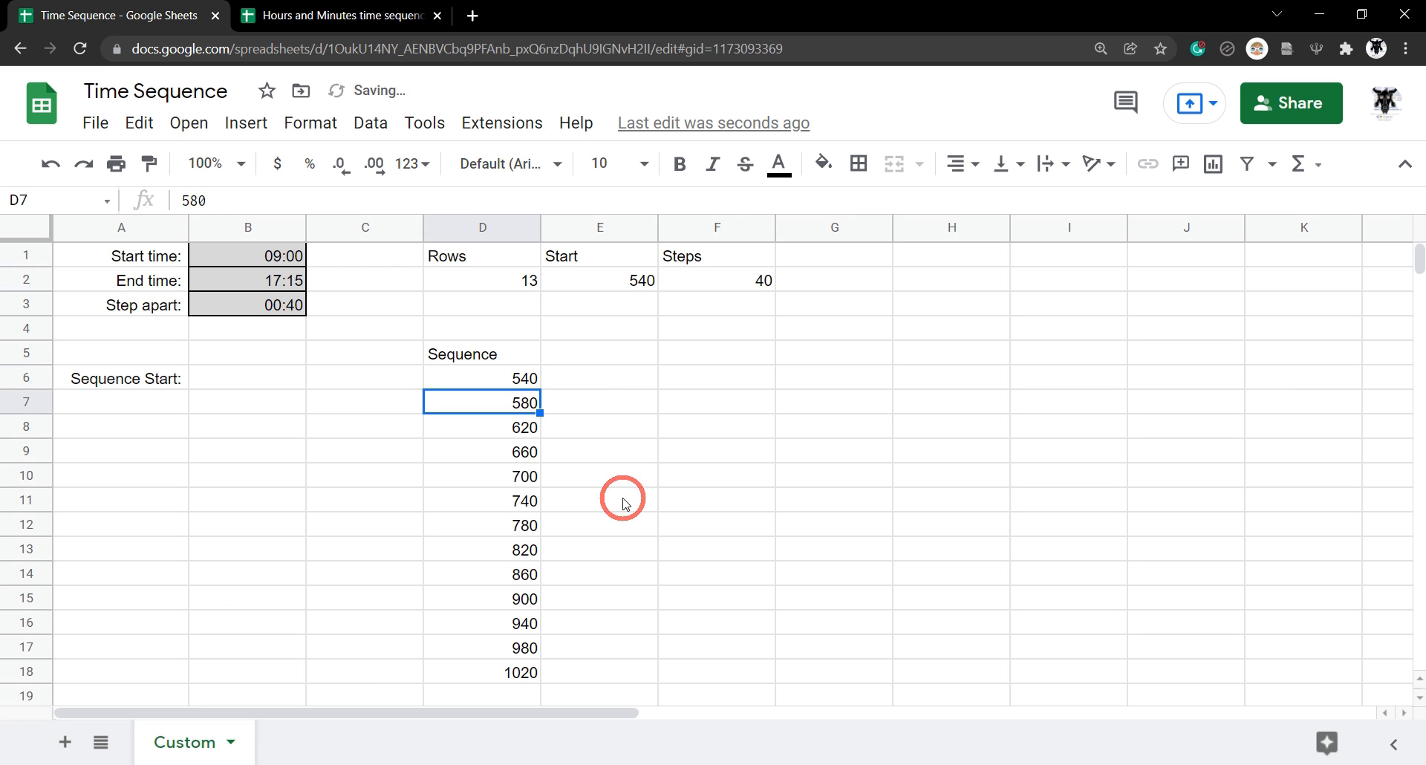
pyautogui.moveTo(508, 672)
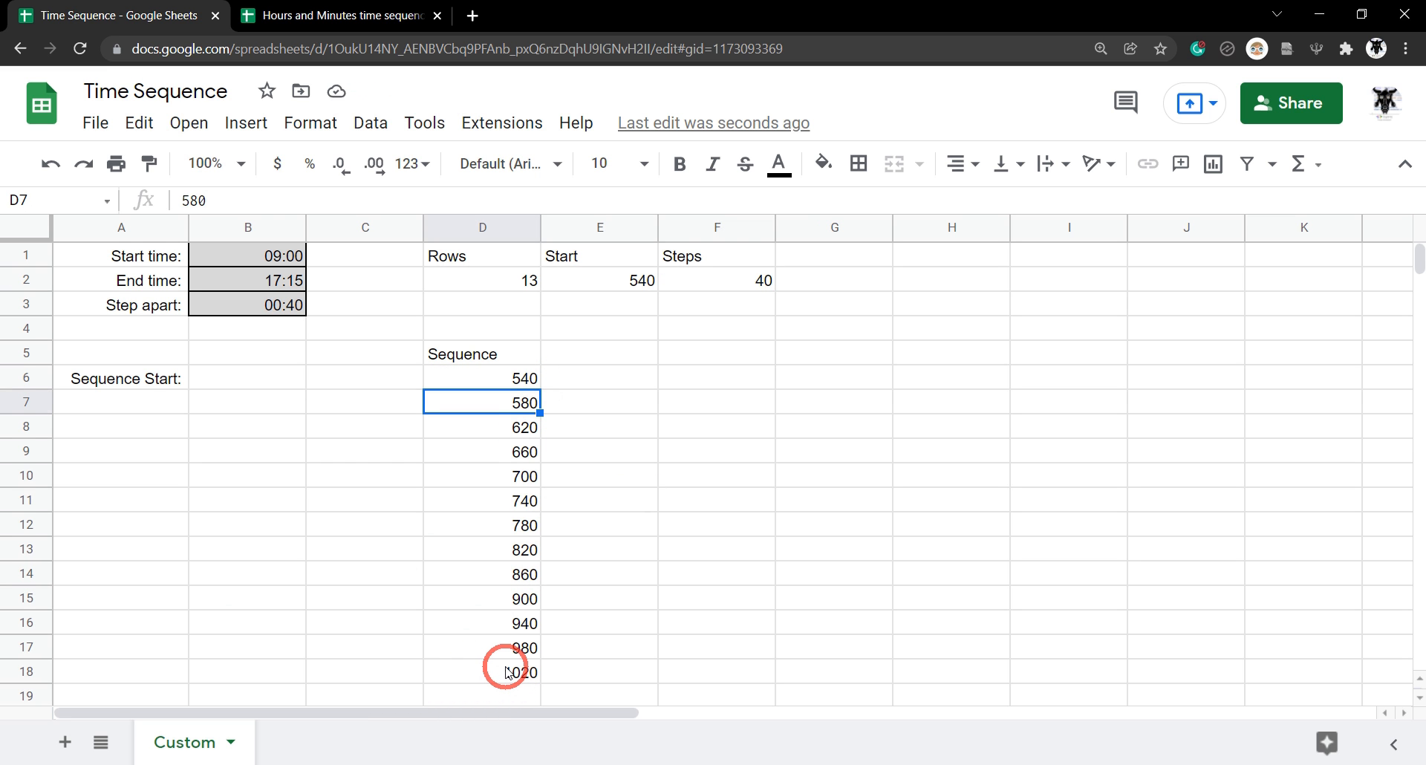
pyautogui.moveTo(621, 359)
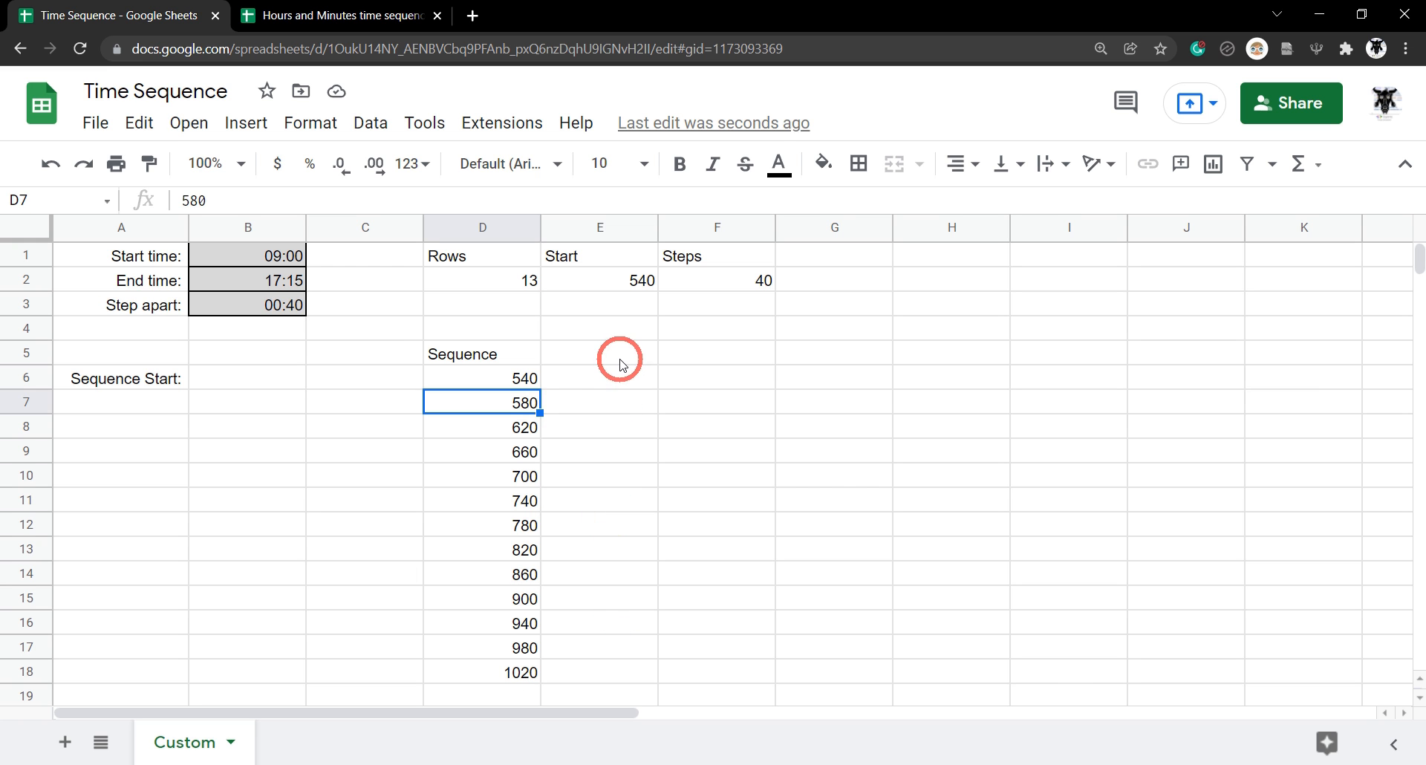
# Step: Add an 'Arrayfomula' heading in E5
pyautogui.click(598, 354)
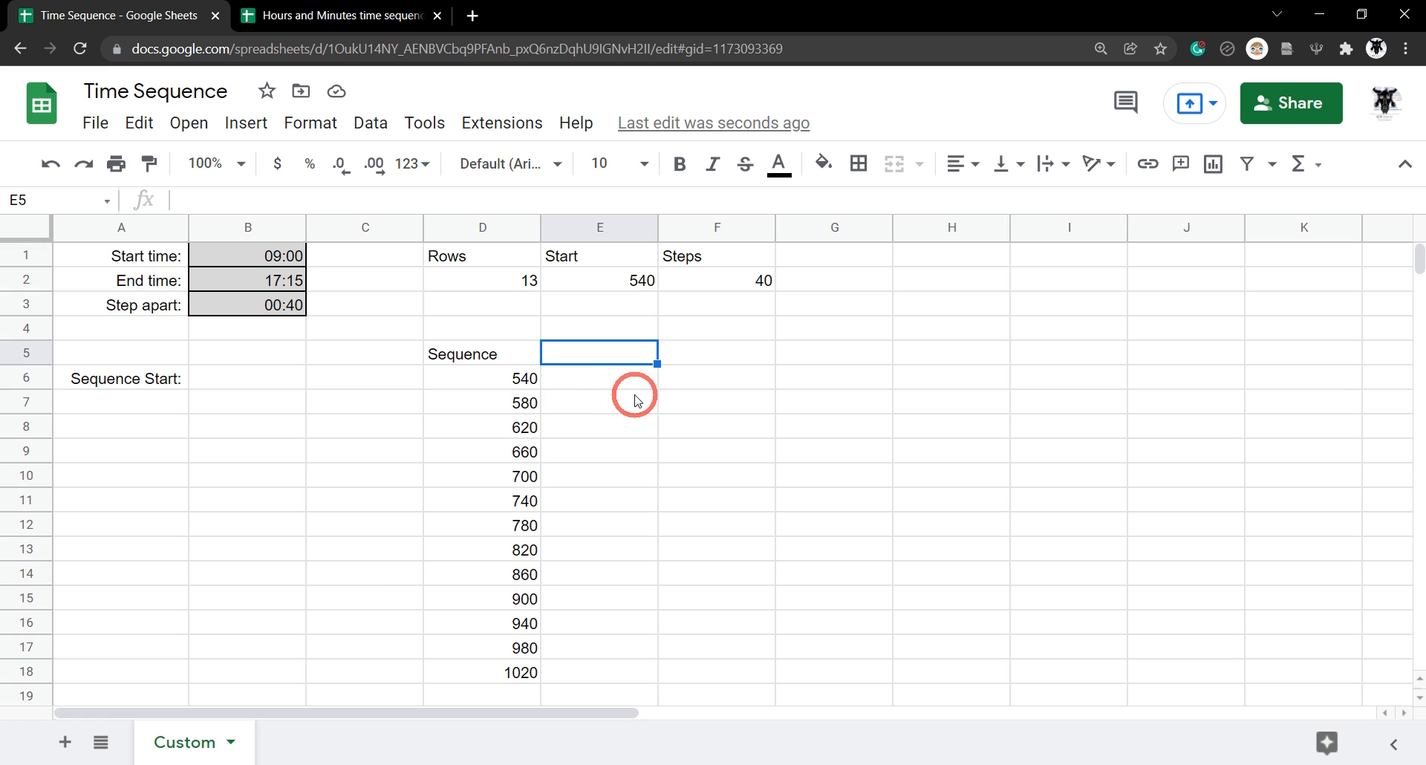
pyautogui.moveTo(524, 523)
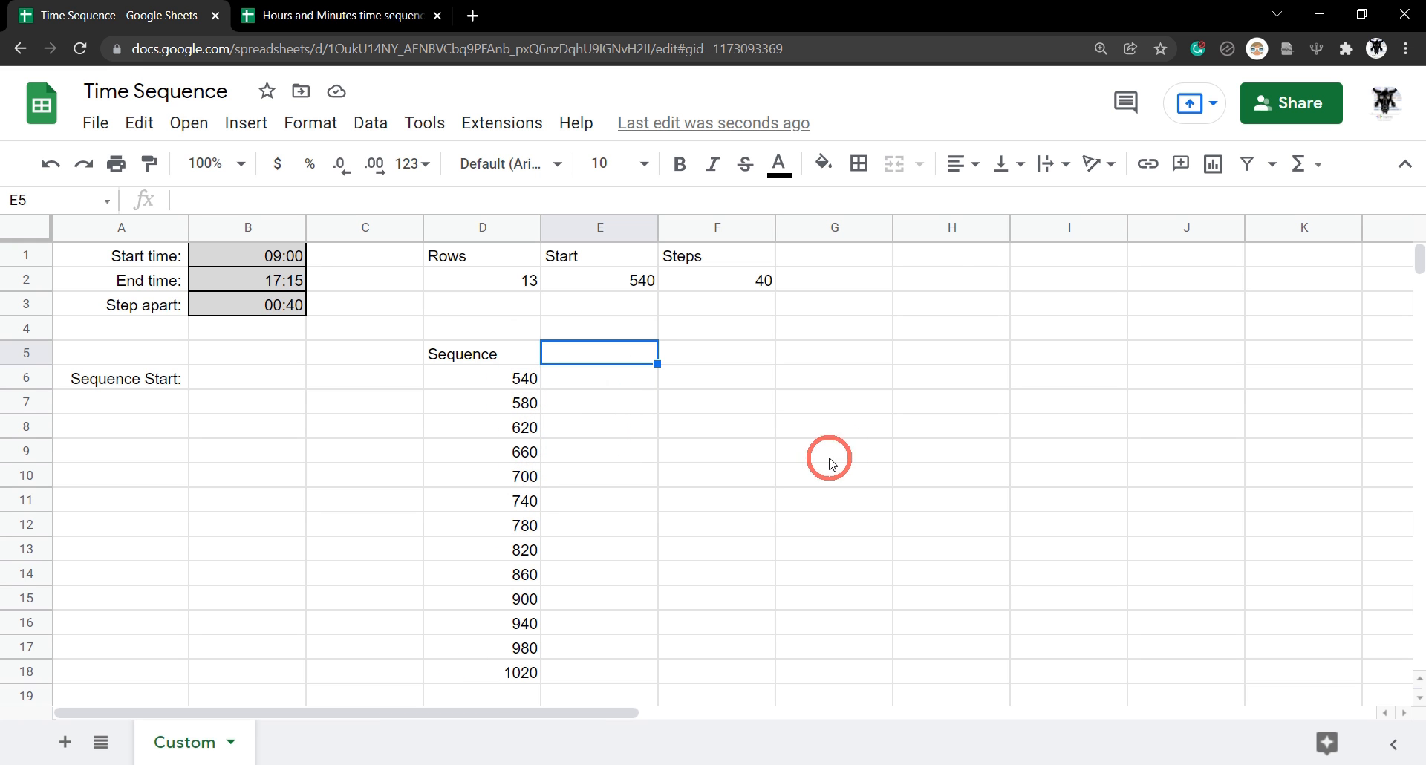
pyautogui.write('a')
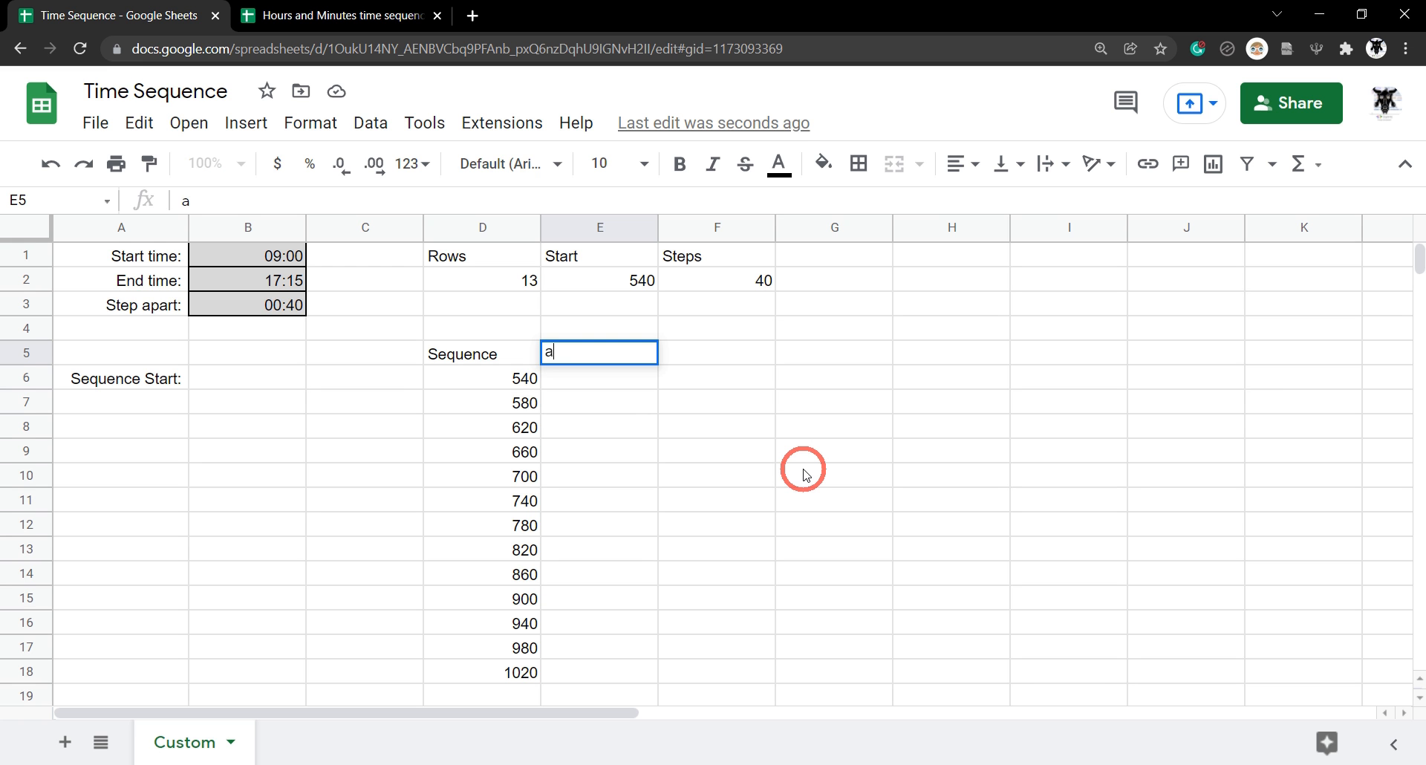
pyautogui.write('rrayfomula')
pyautogui.click(599, 377)
pyautogui.write('=')
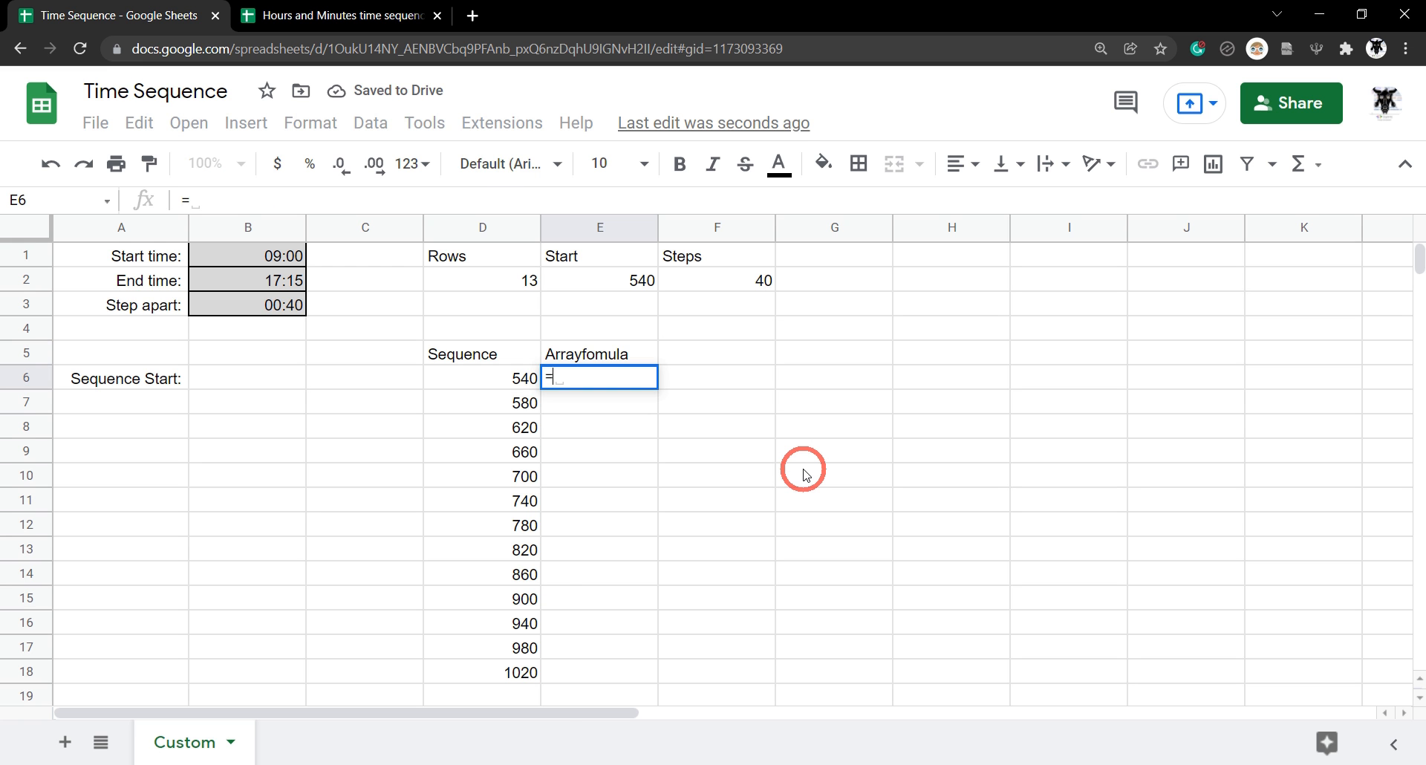
# Step: Enter =ARRAYFORMULA(D6:D18/(60*24)) in E6 giving day fractions from 0.375
pyautogui.write('ARRAYFORM')
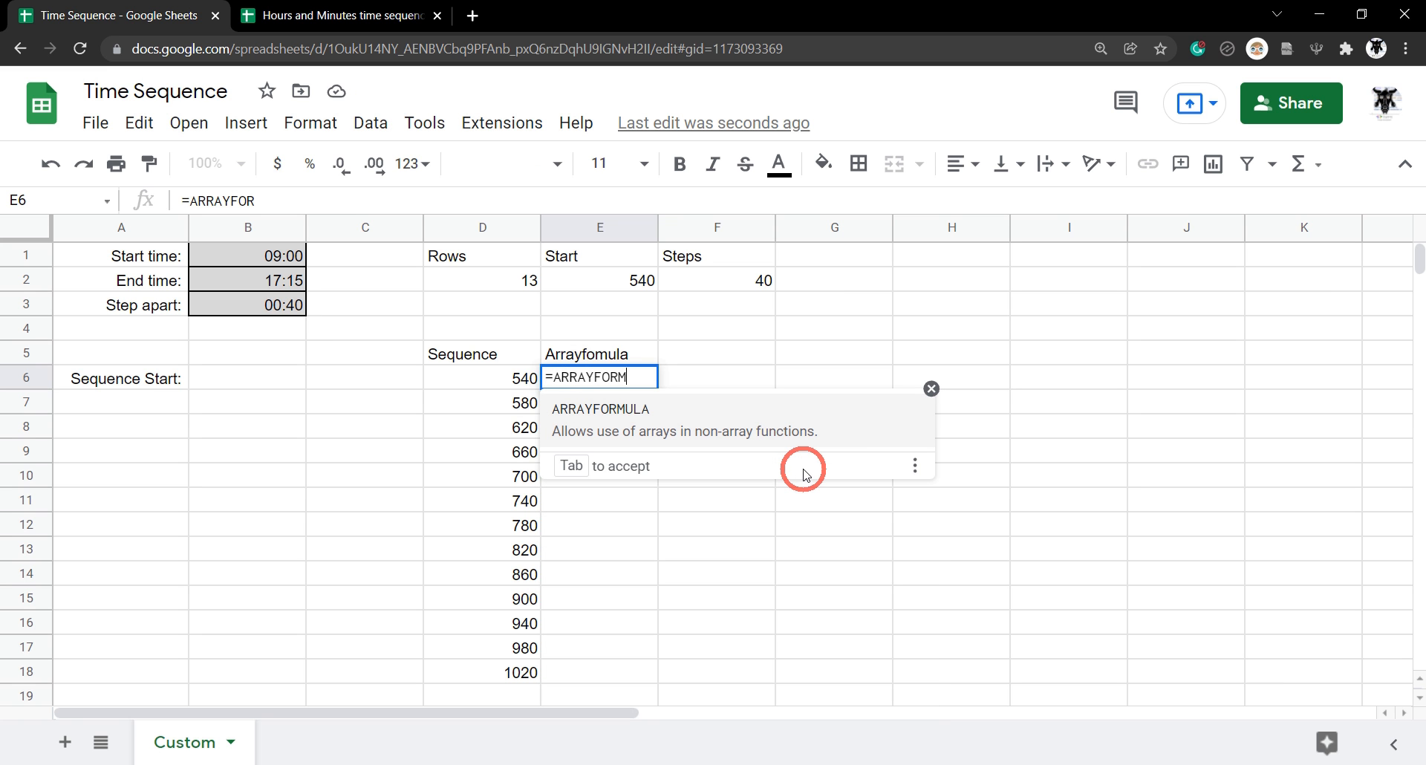
pyautogui.press('Tab')
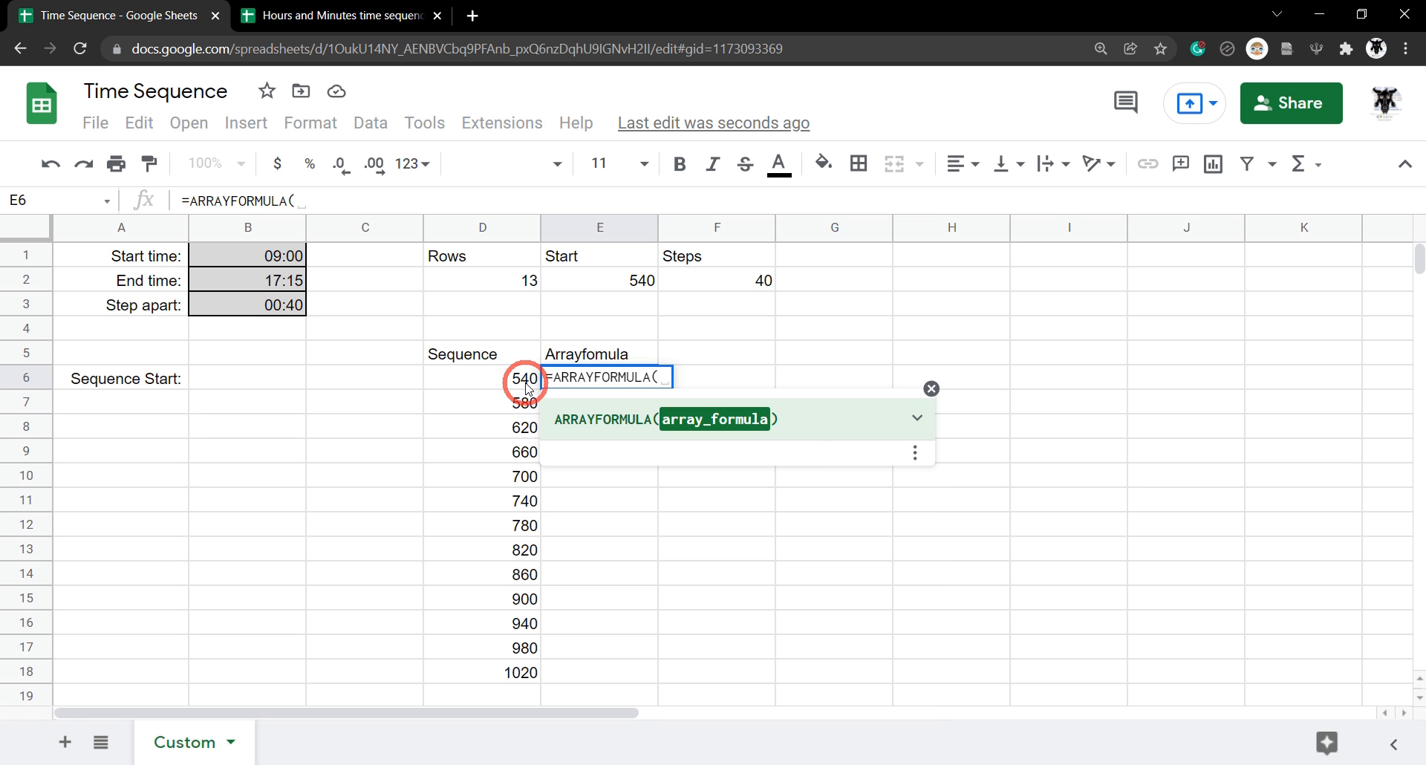
pyautogui.moveTo(523, 378); pyautogui.dragTo(523, 673)
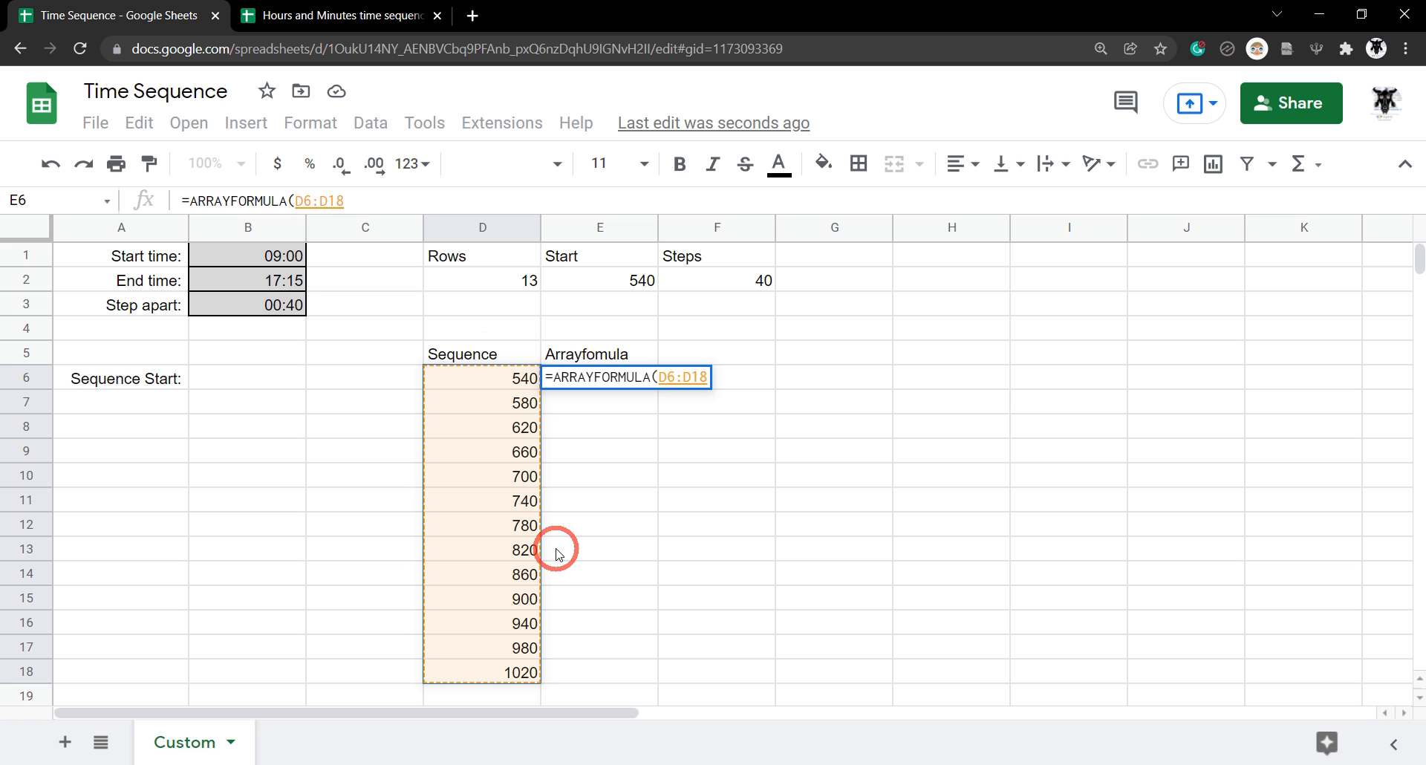
pyautogui.write('/')
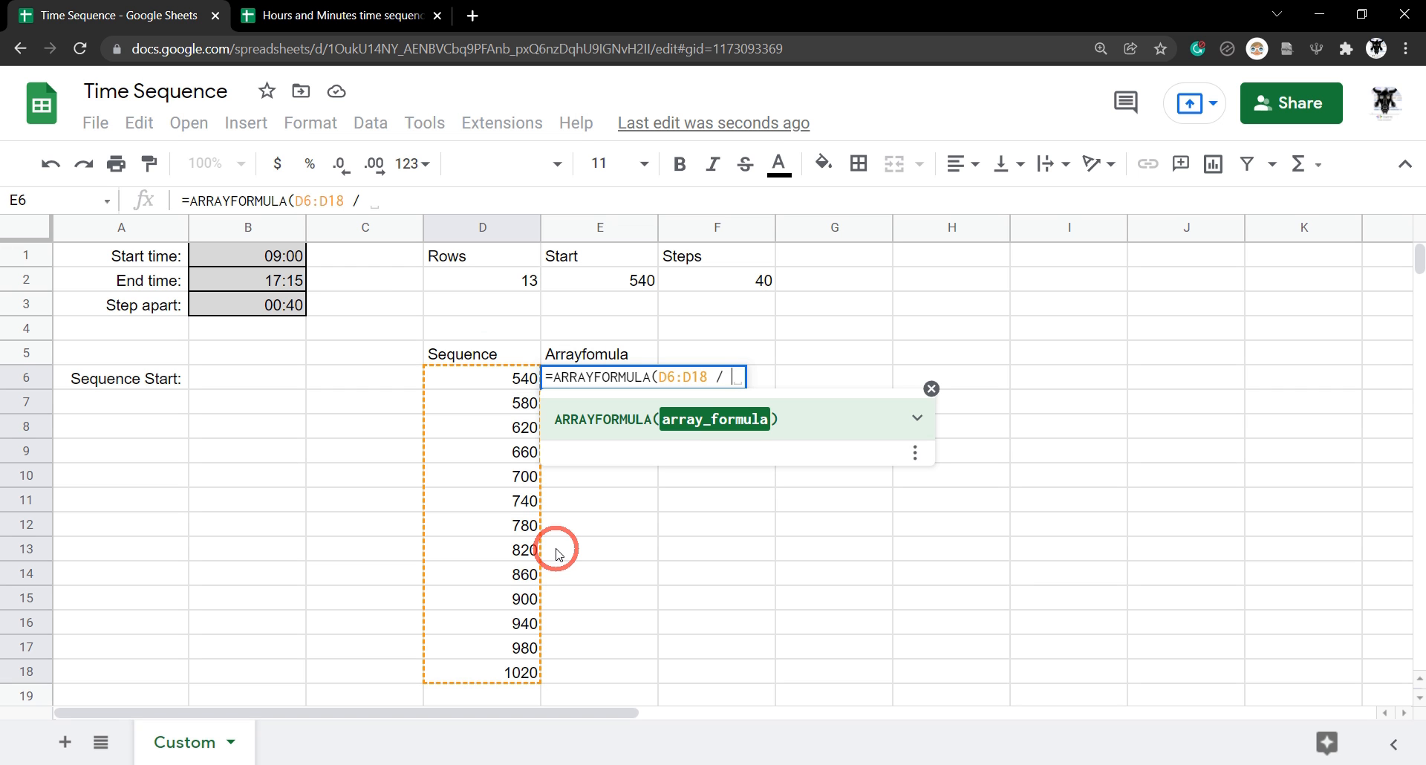
pyautogui.write('60')
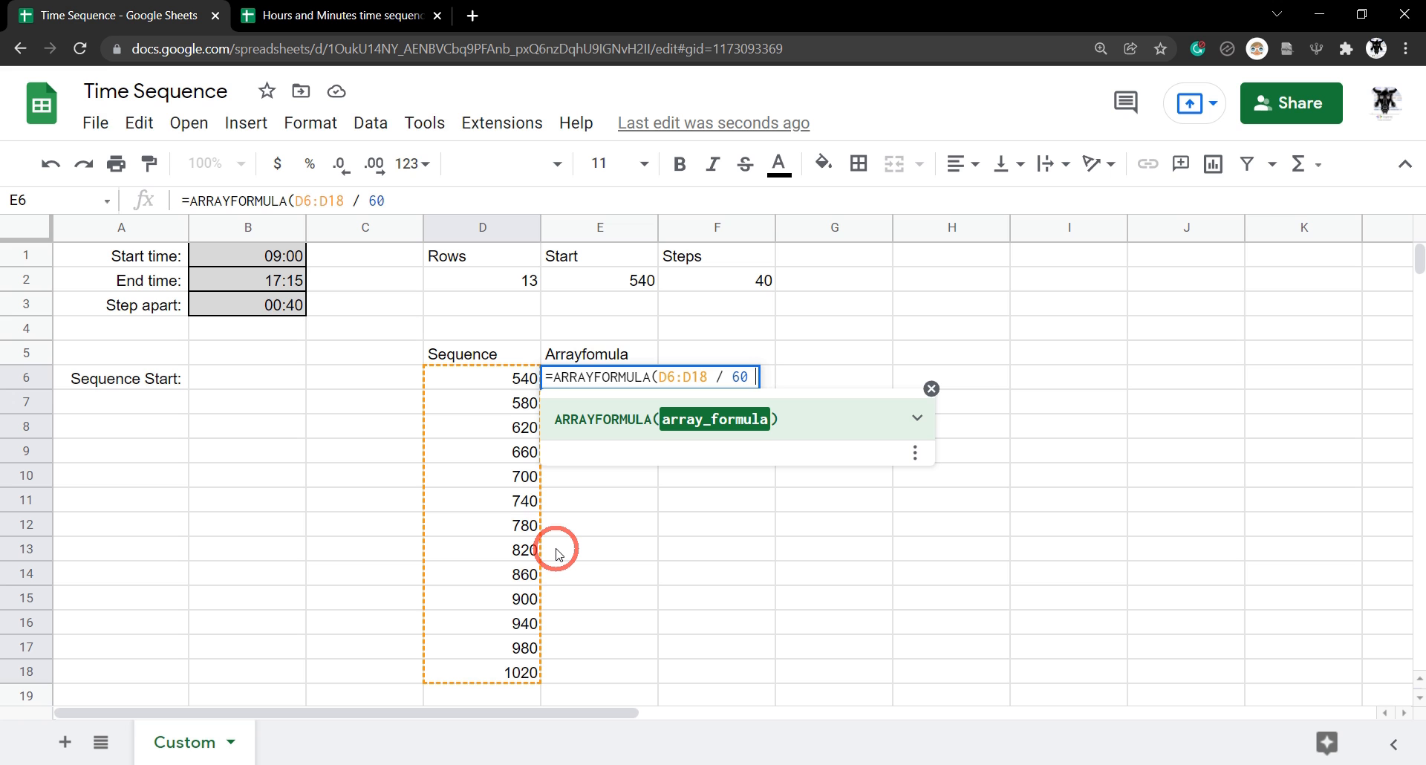
pyautogui.write('*')
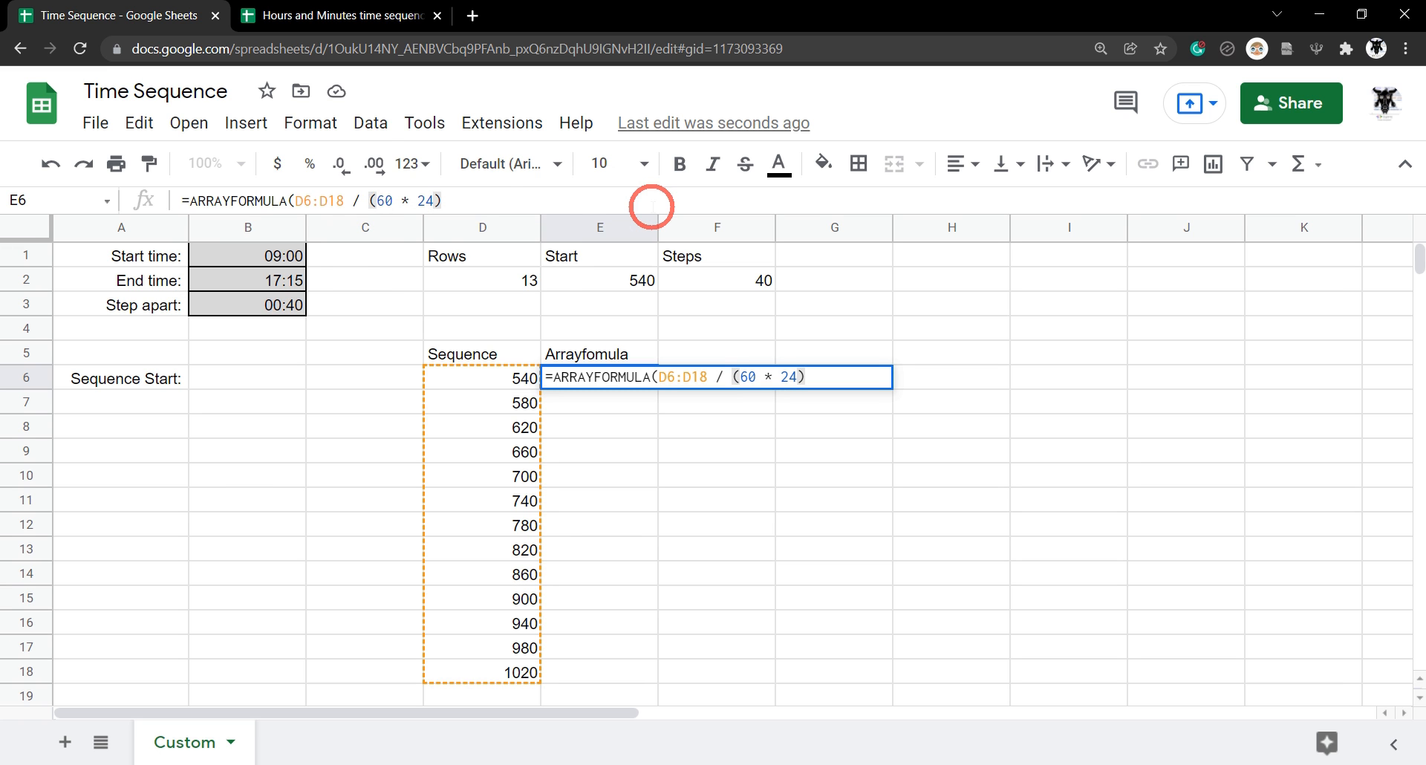
pyautogui.click(441, 200)
pyautogui.write(')')
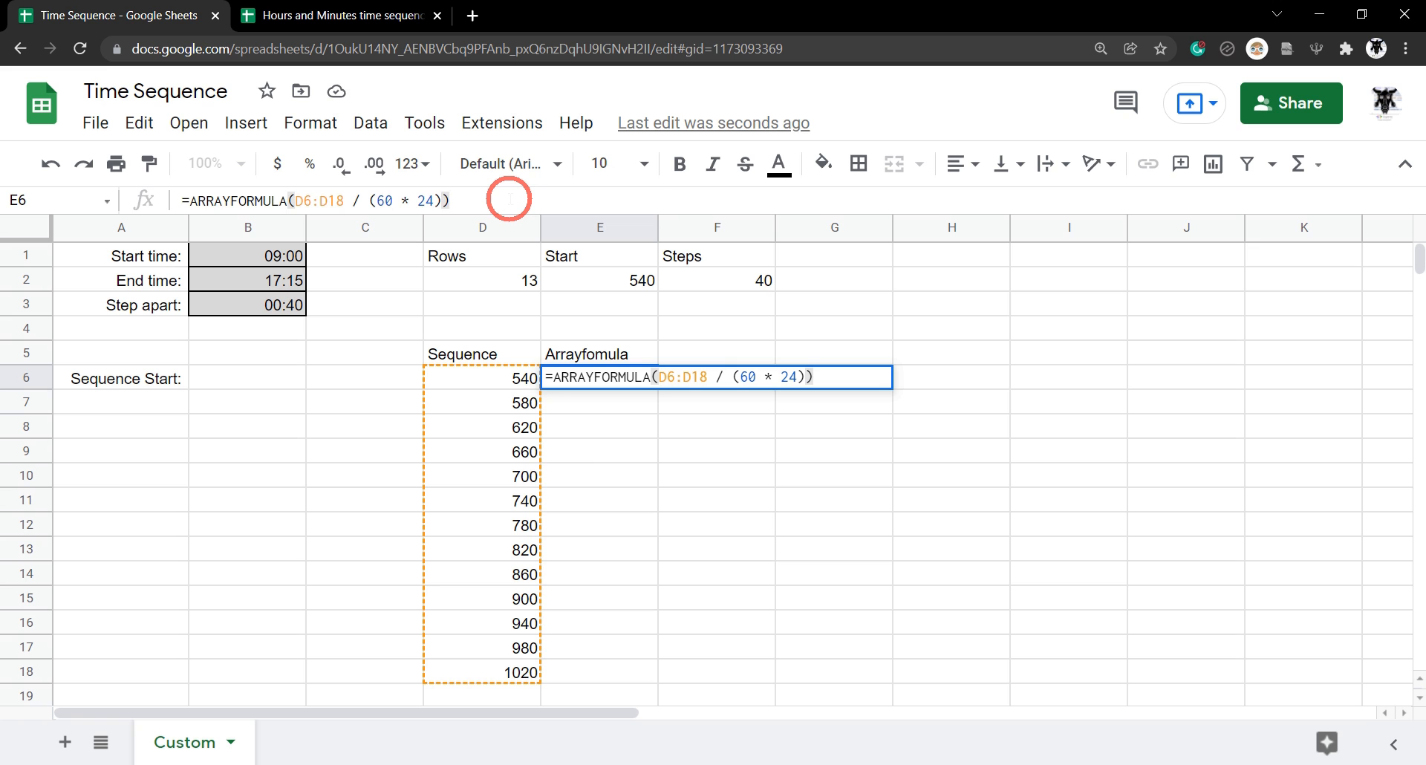
pyautogui.press('enter')
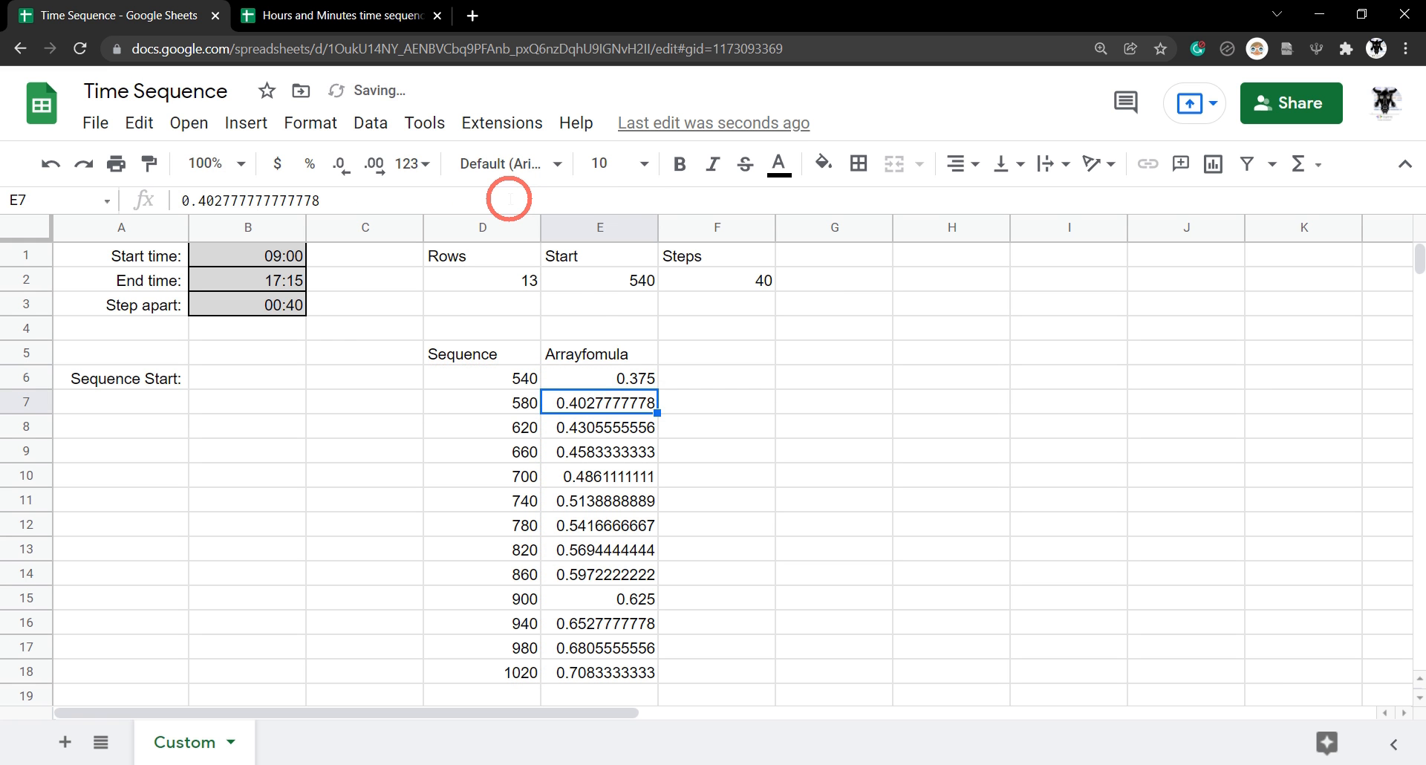
# Step: Inspect the E6 conversion formula and several of its day-fraction results
pyautogui.click(598, 378)
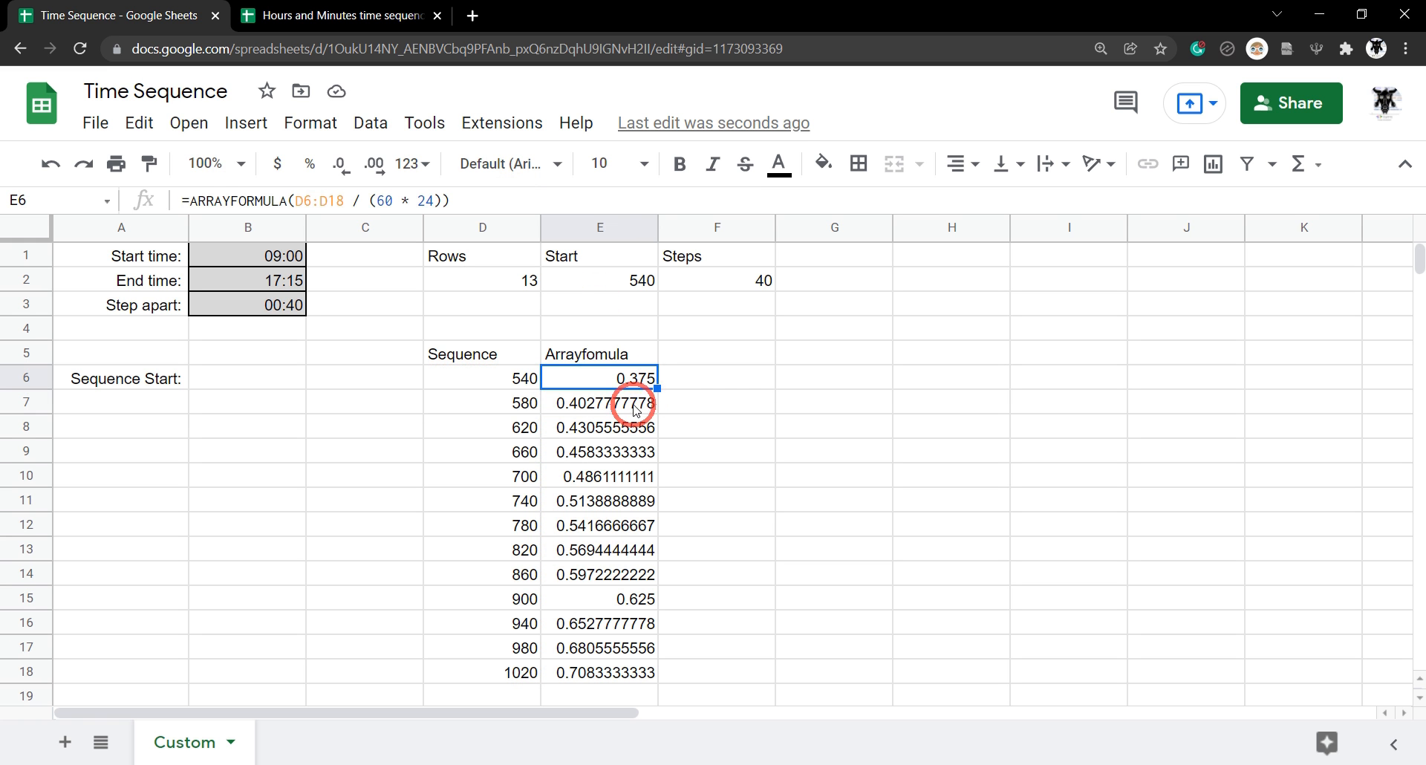
pyautogui.click(599, 524)
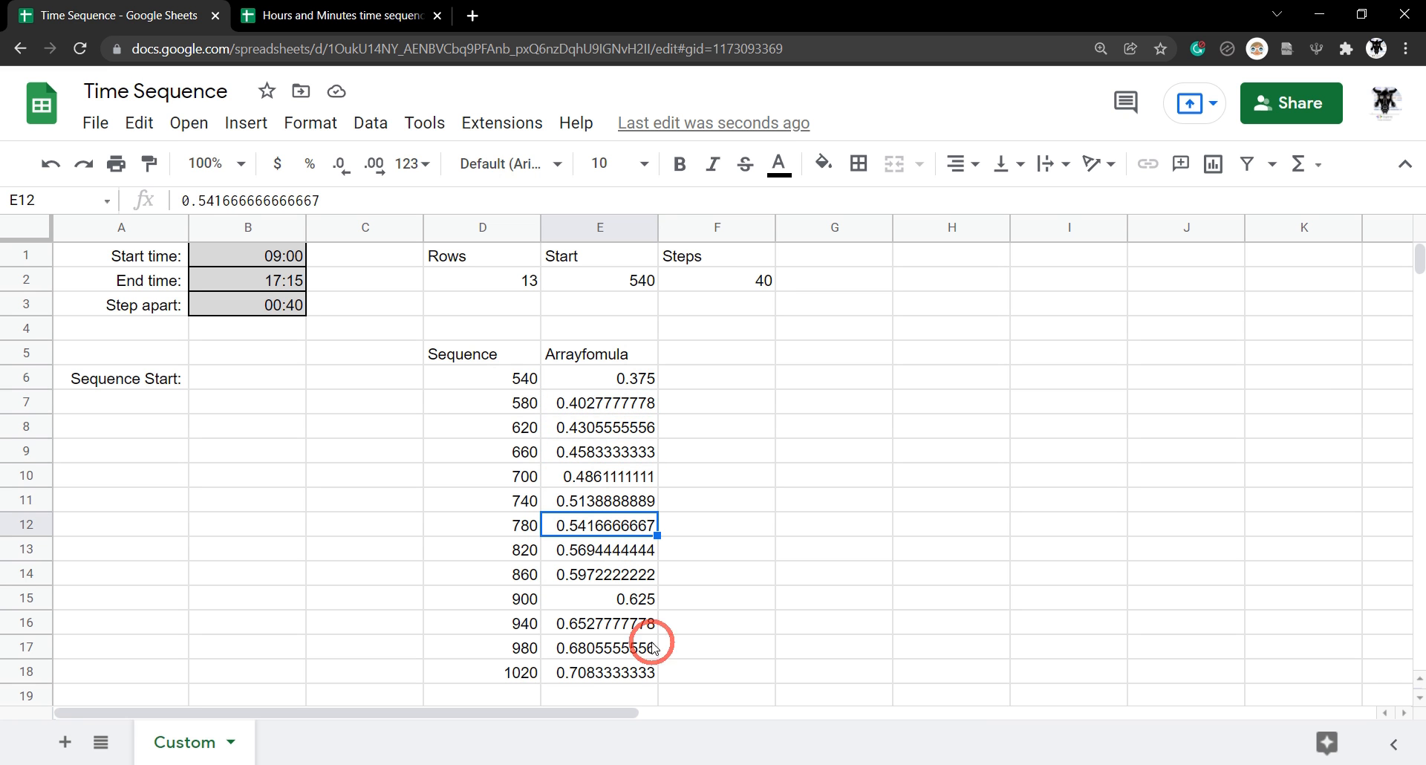
pyautogui.moveTo(845, 559)
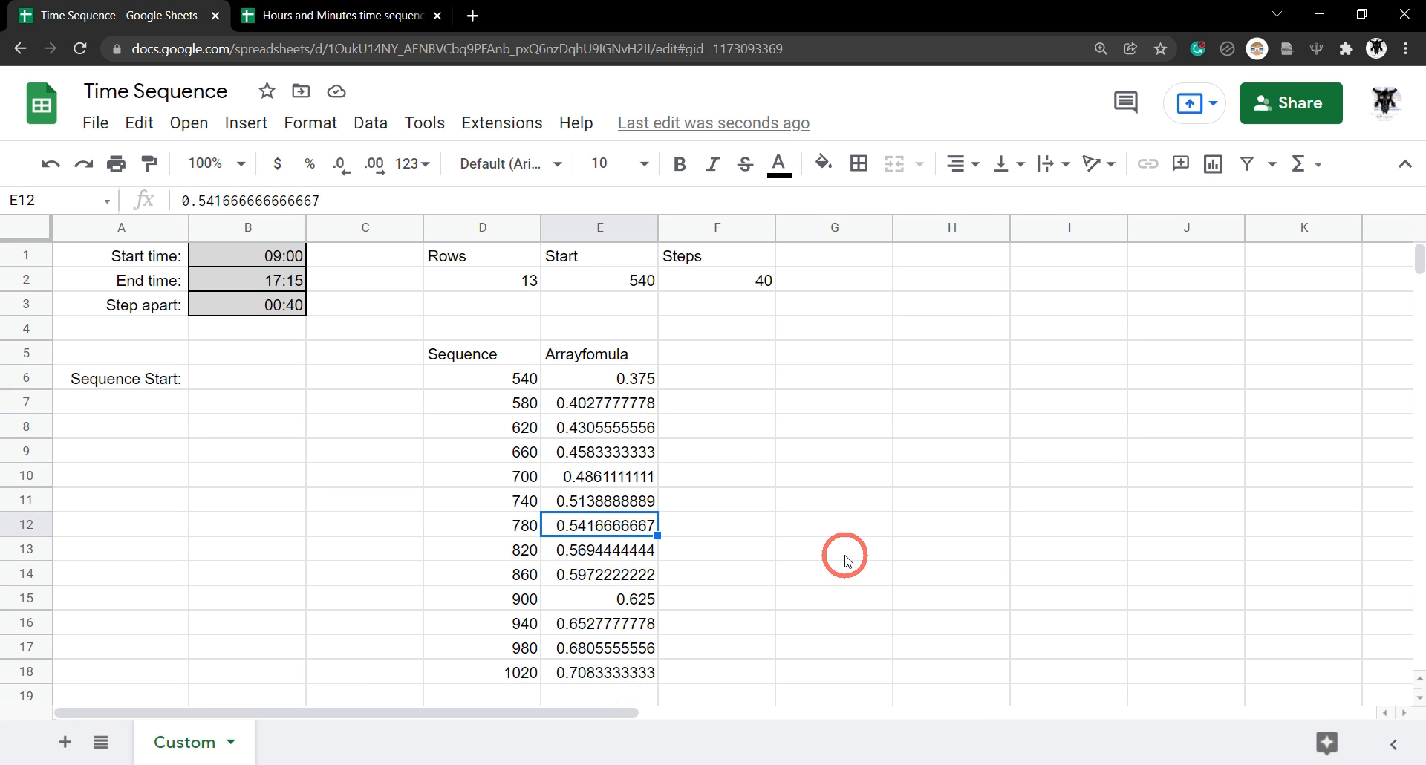
pyautogui.moveTo(703, 380)
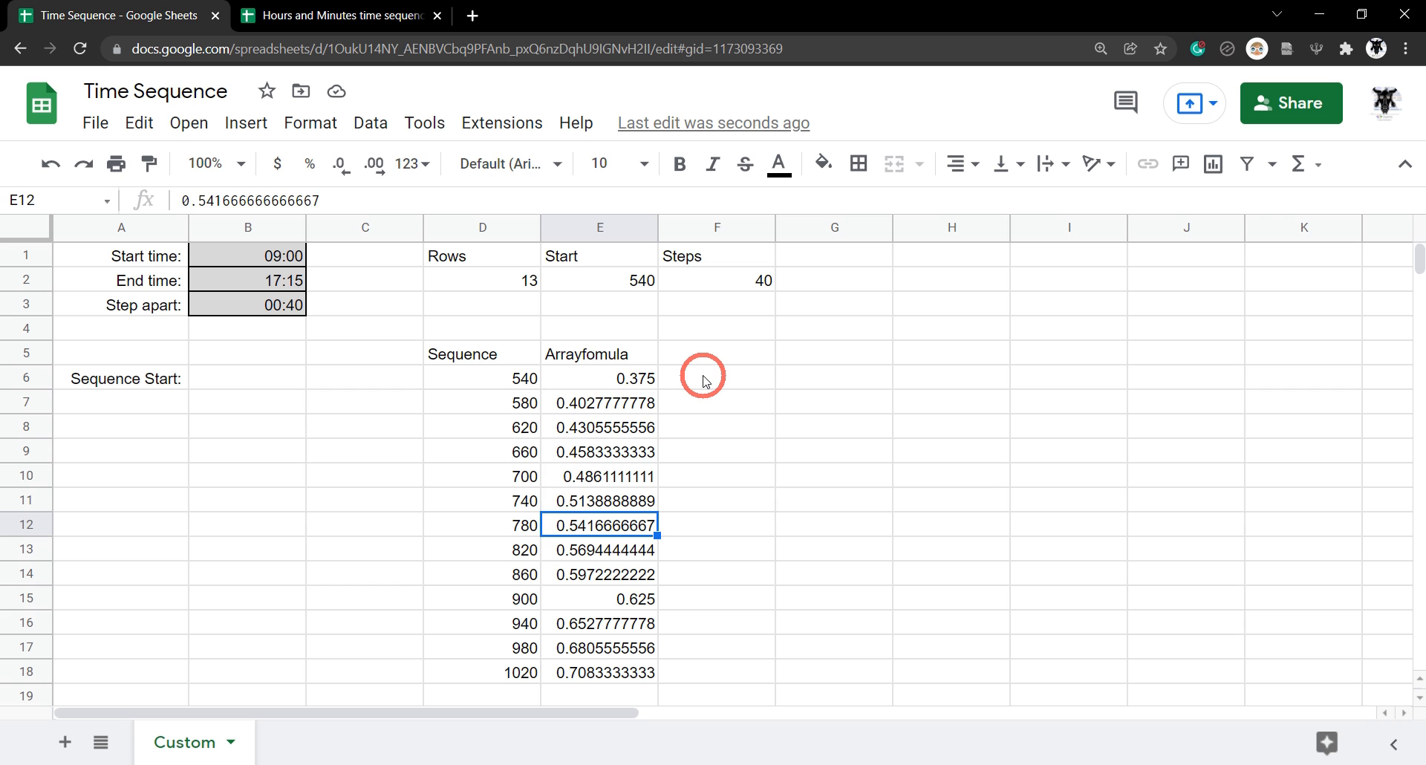
pyautogui.moveTo(779, 462)
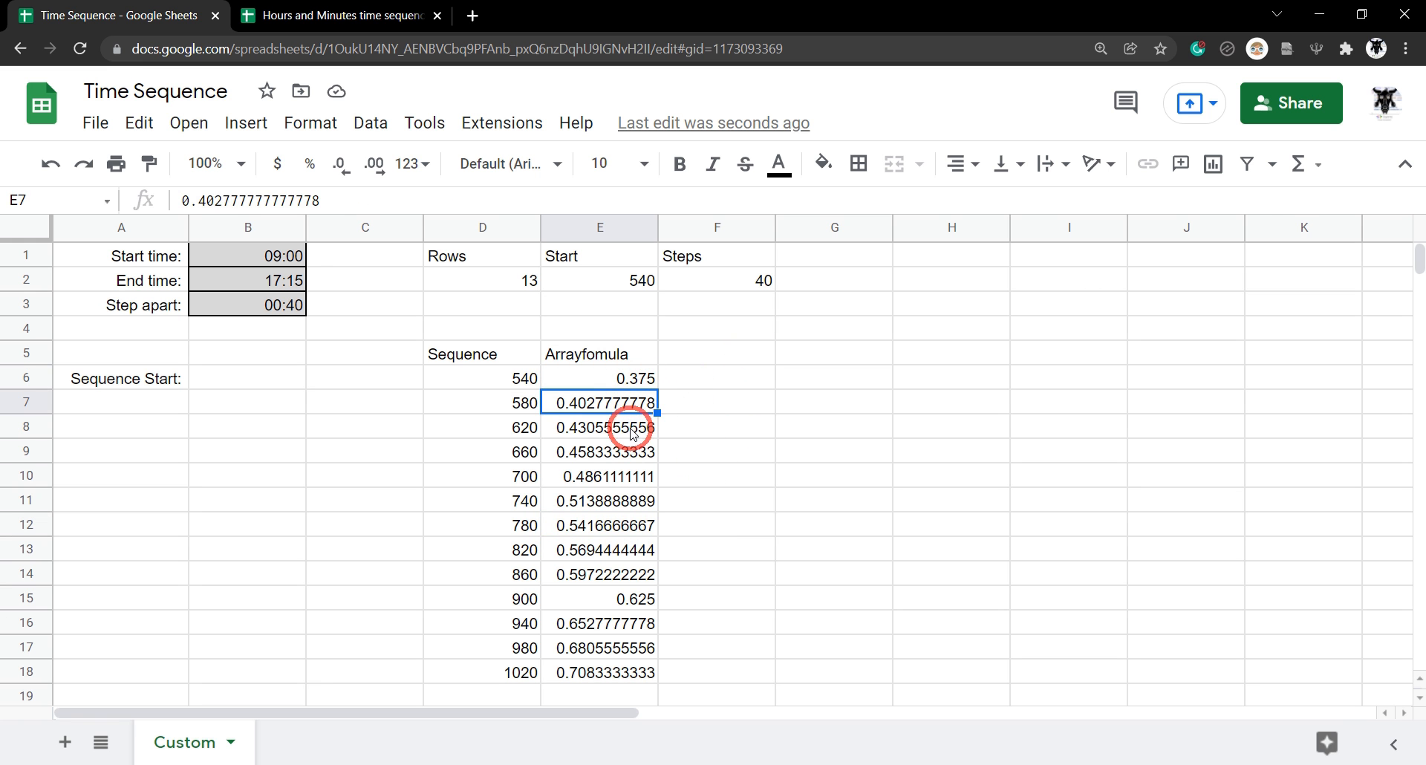
pyautogui.click(600, 500)
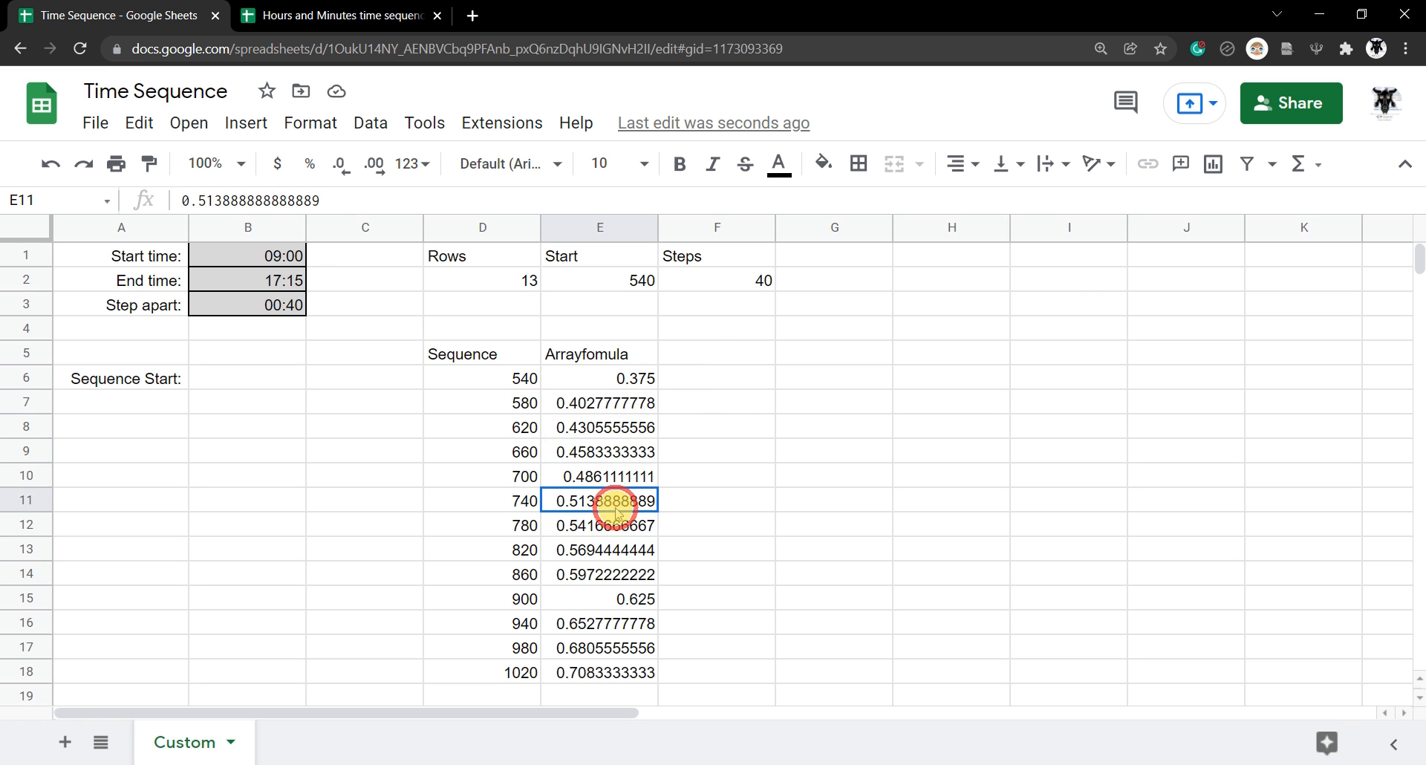
pyautogui.click(599, 378)
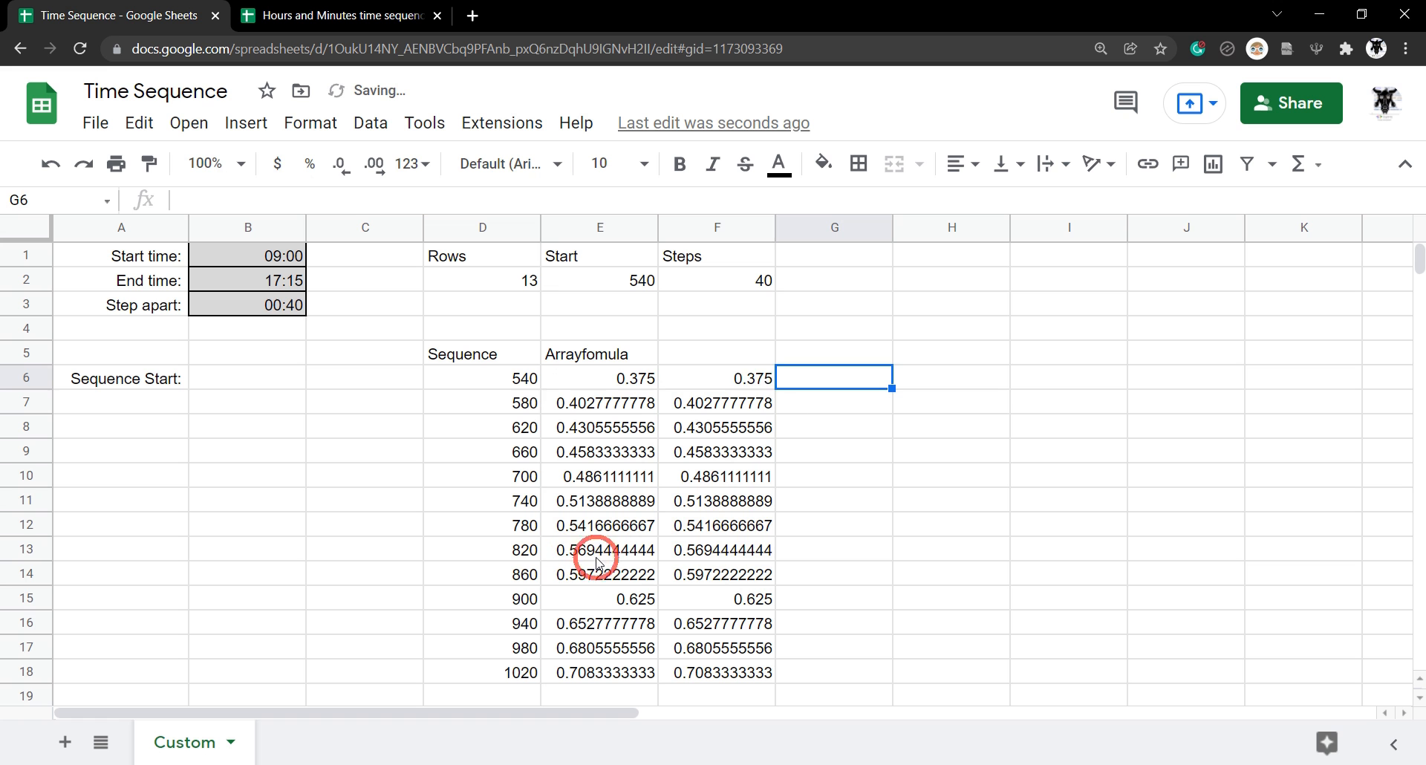
# Step: Format F6:F18 as 24-hour times showing 09:00 through 17:00
pyautogui.click(716, 379)
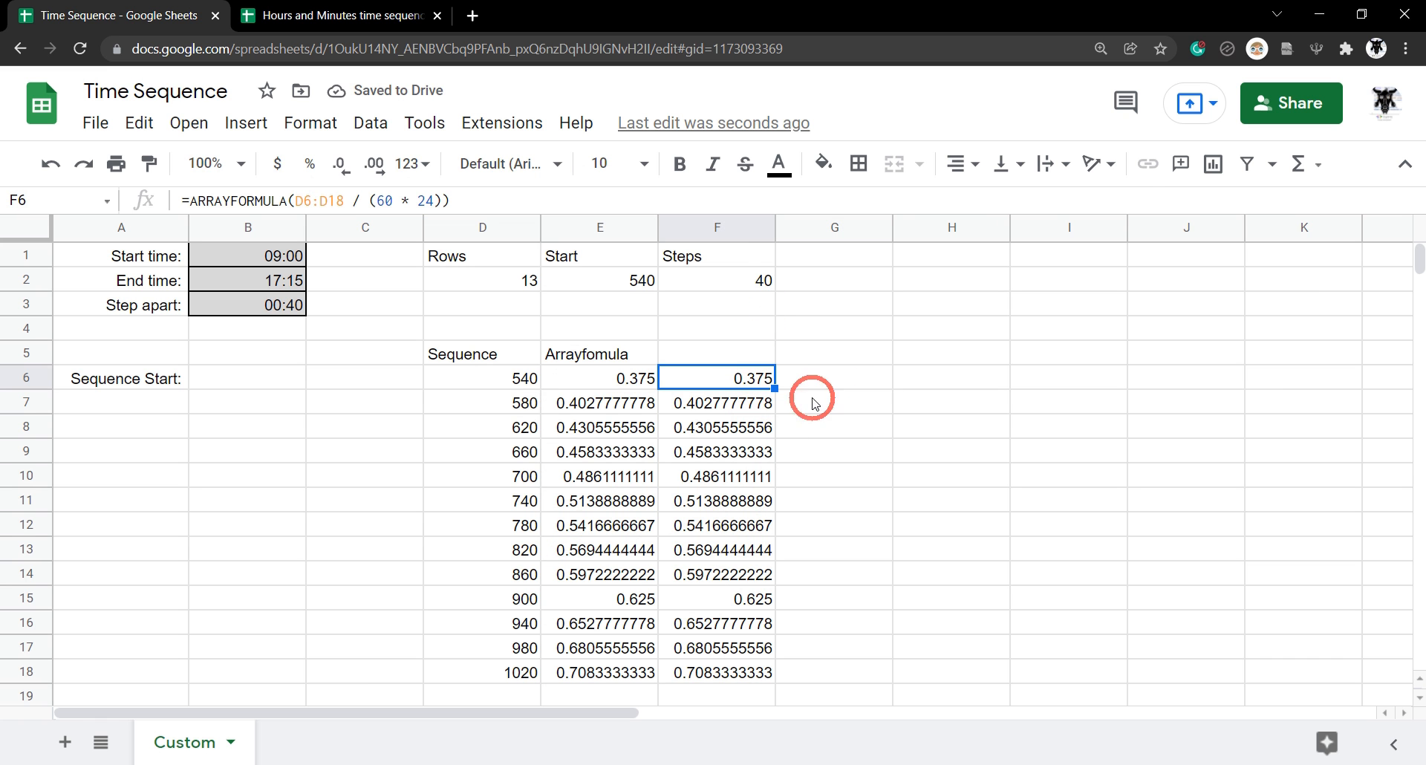
pyautogui.moveTo(821, 573)
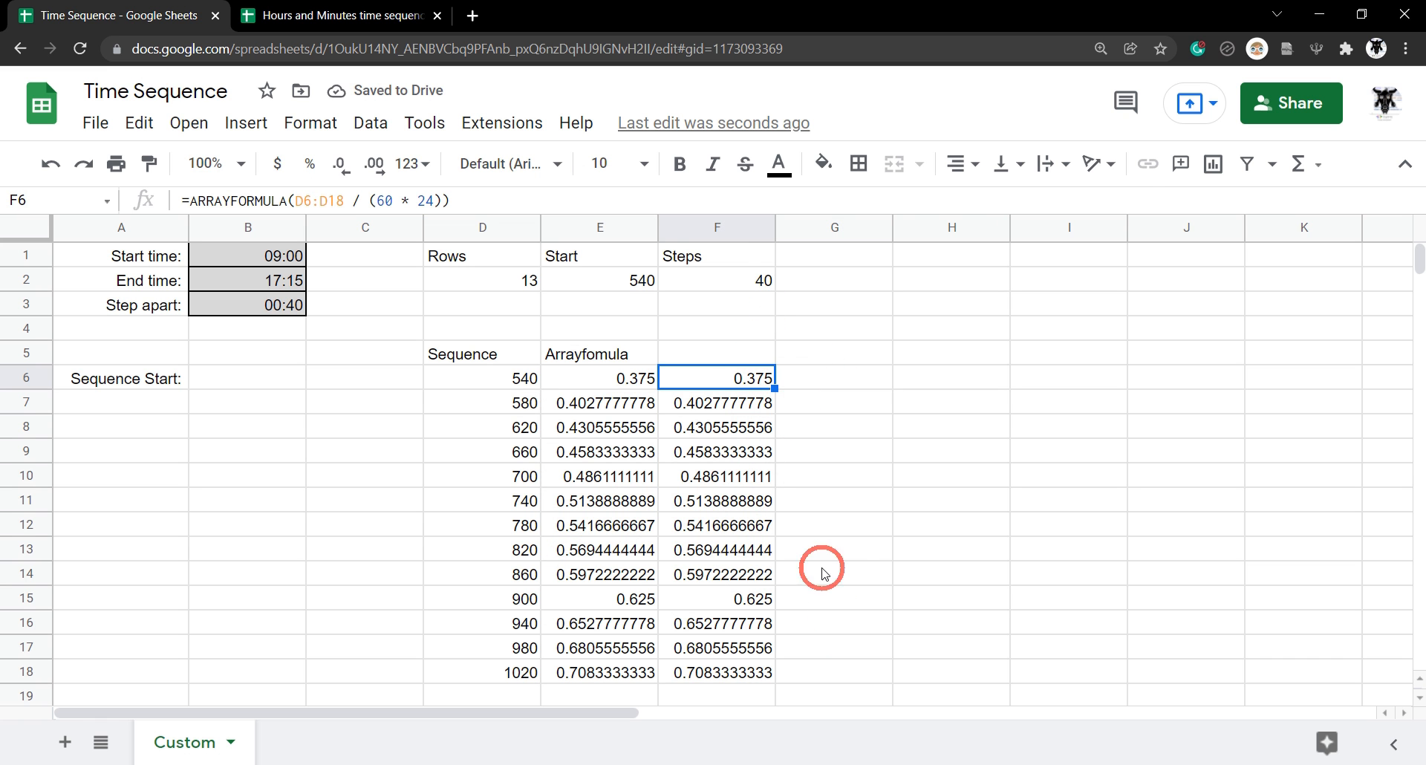
pyautogui.moveTo(716, 379); pyautogui.dragTo(716, 673)
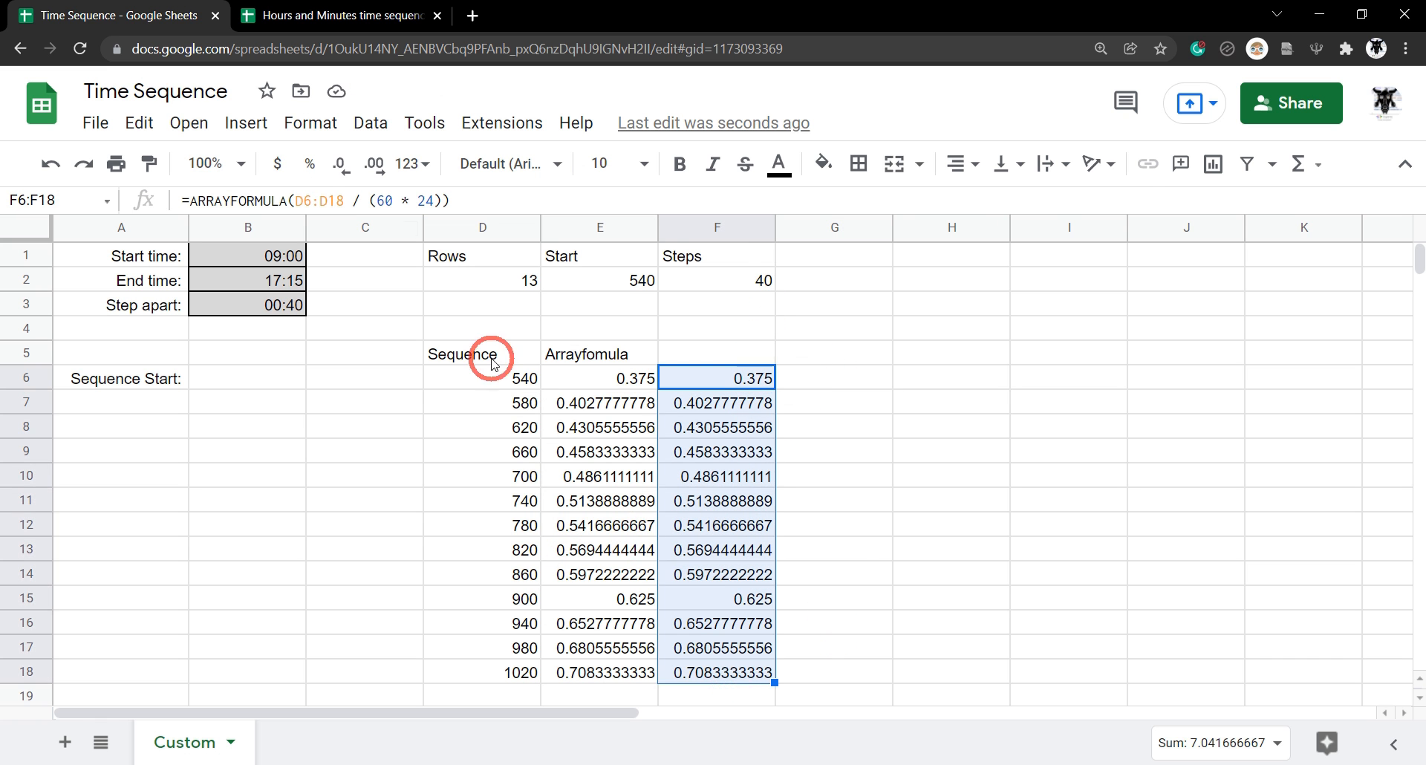
pyautogui.click(310, 124)
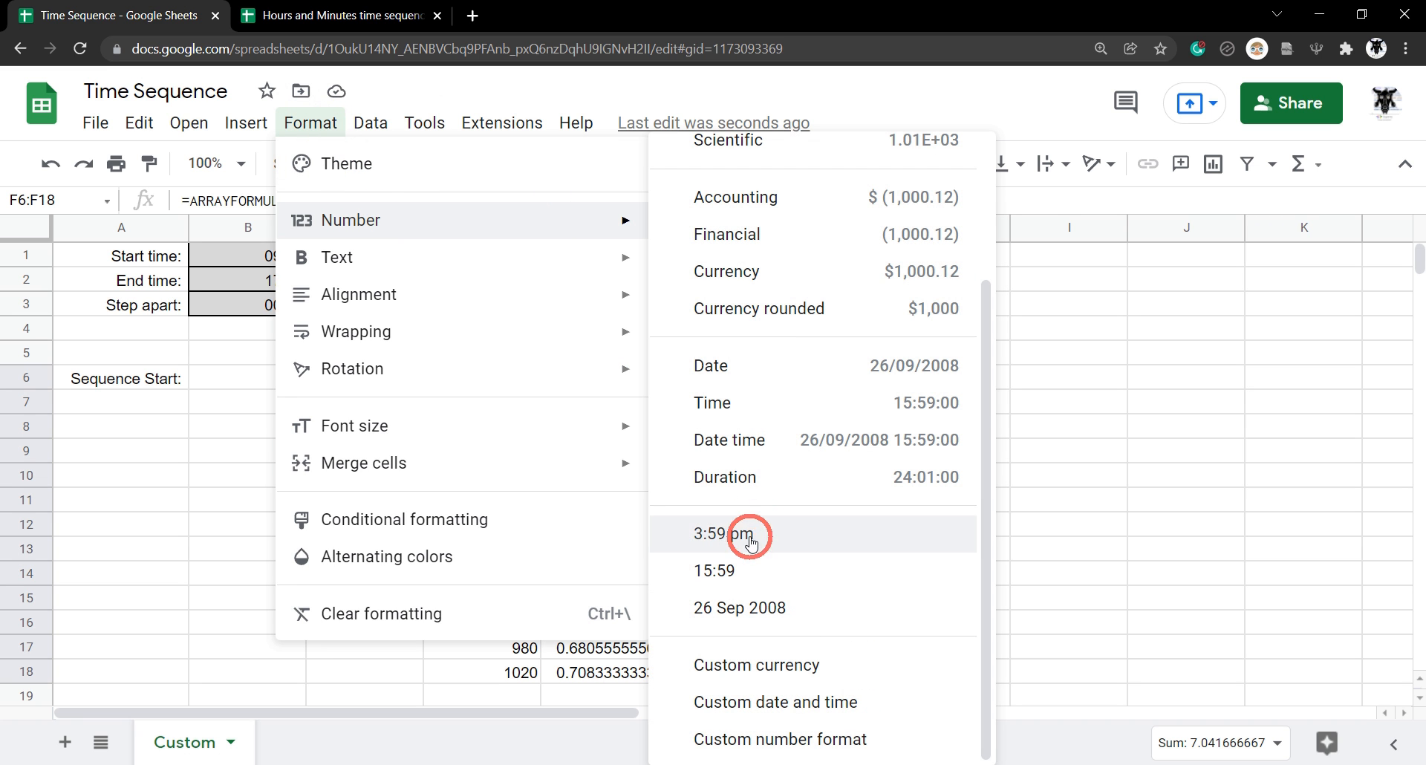
pyautogui.moveTo(719, 571)
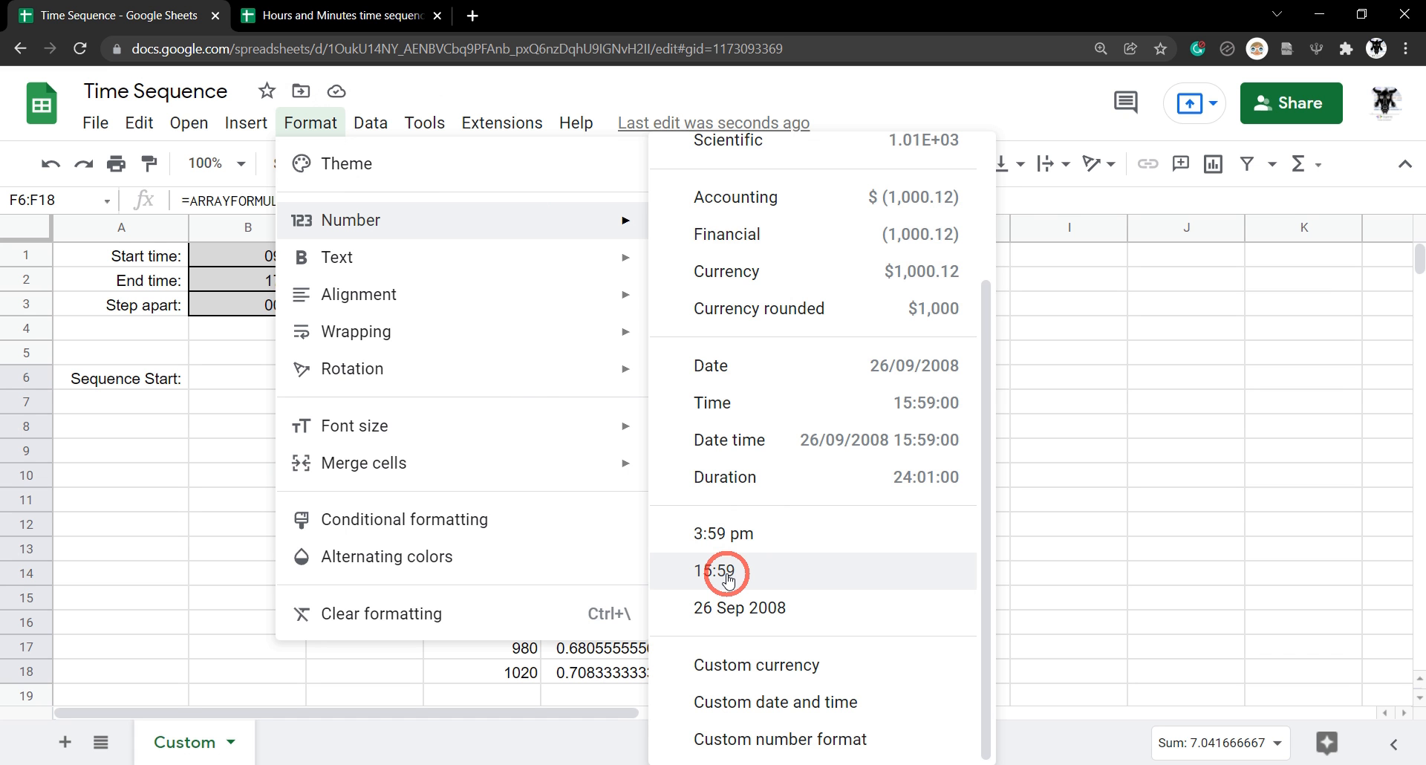
pyautogui.click(724, 573)
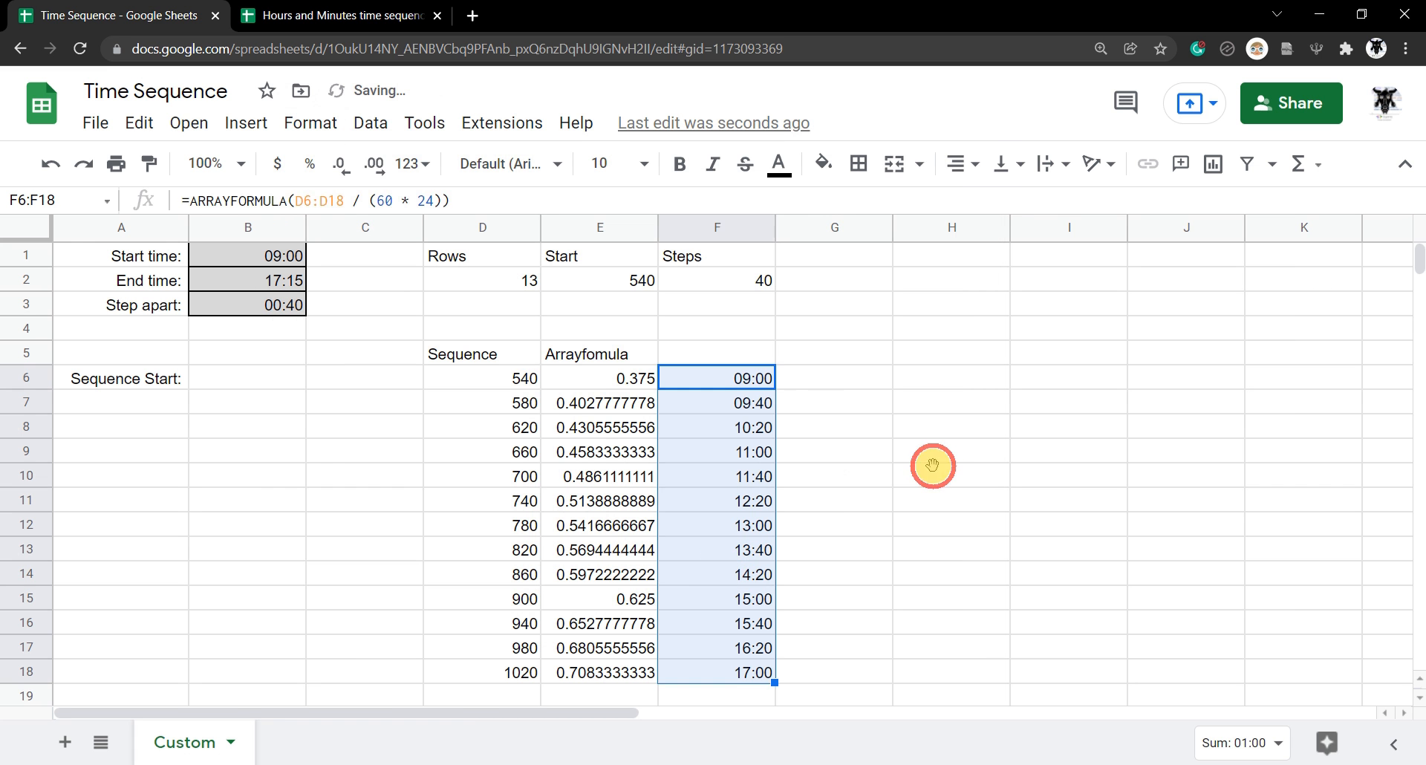
pyautogui.click(950, 474)
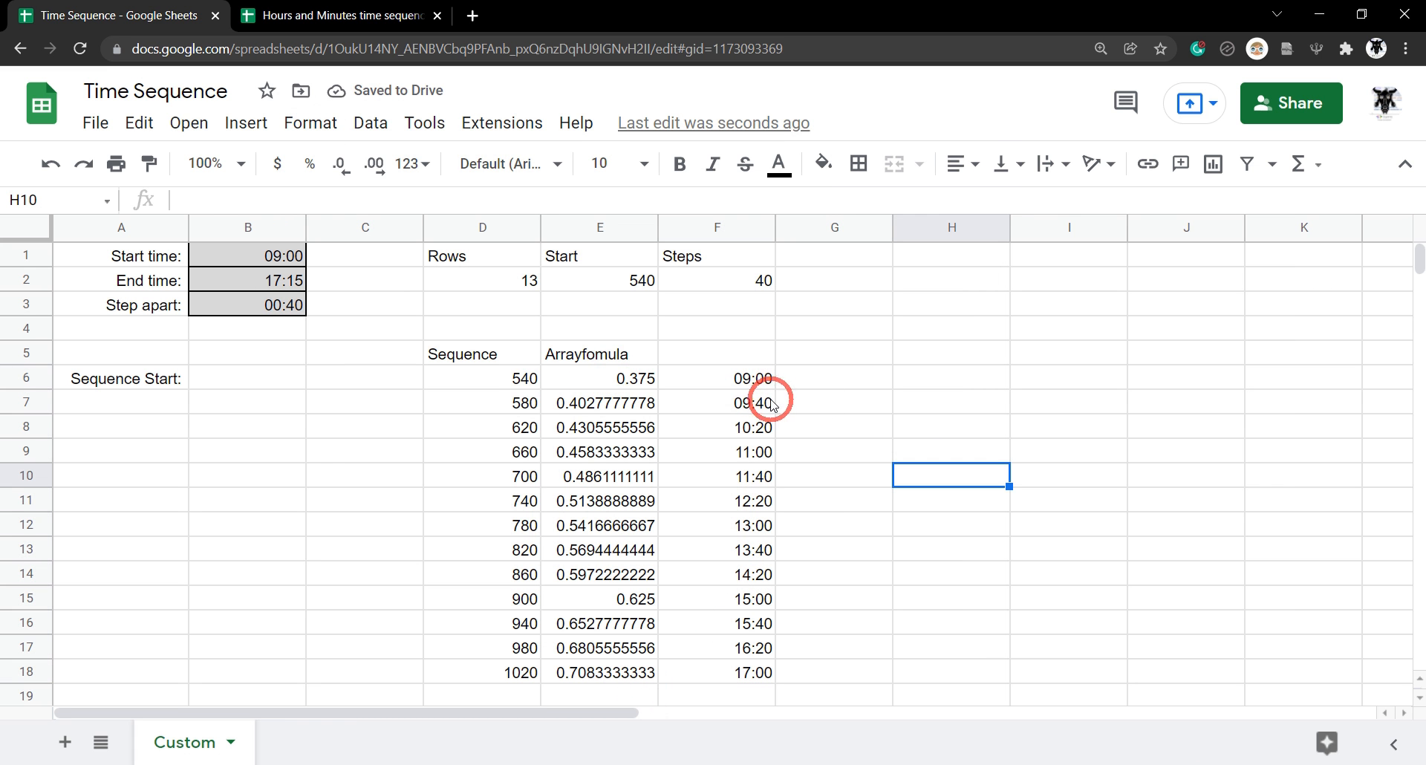
pyautogui.moveTo(346, 295)
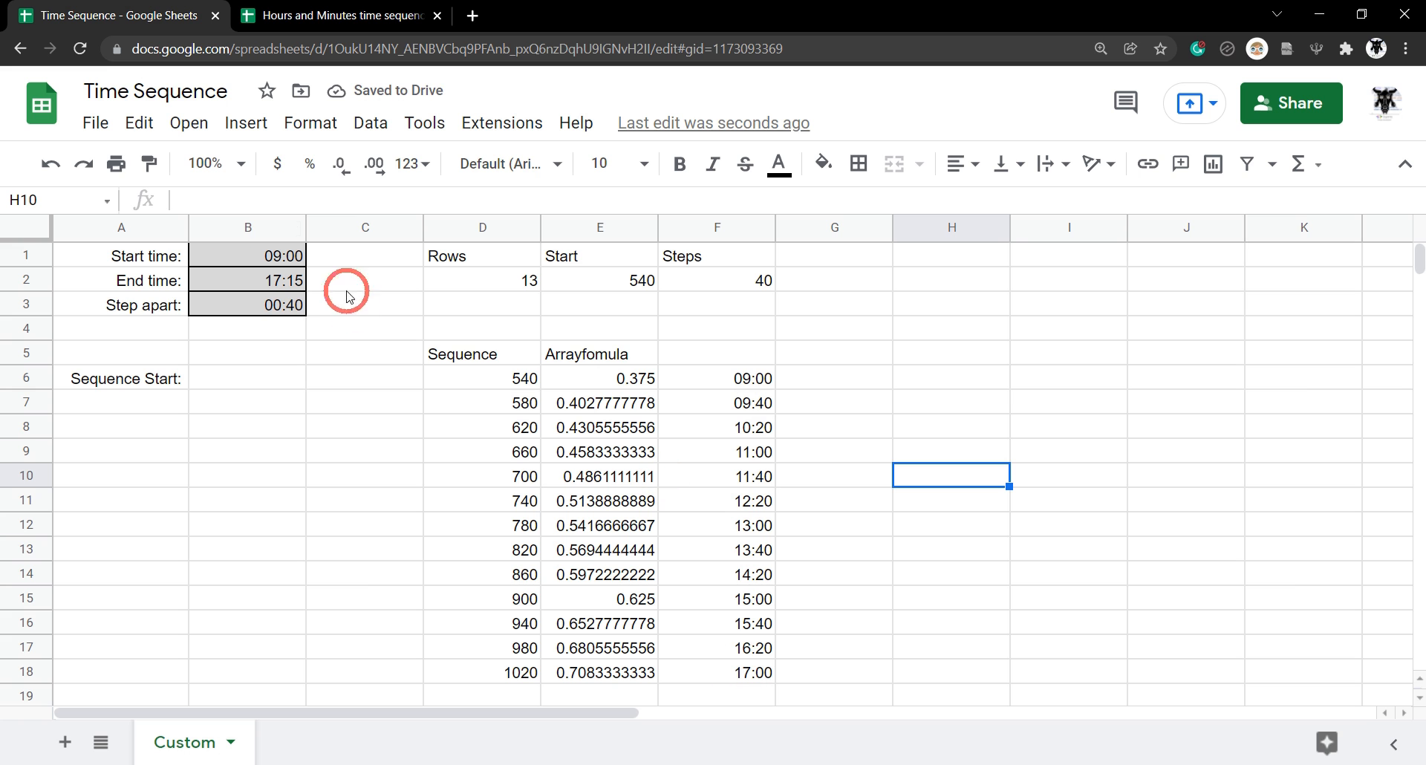
pyautogui.moveTo(761, 677)
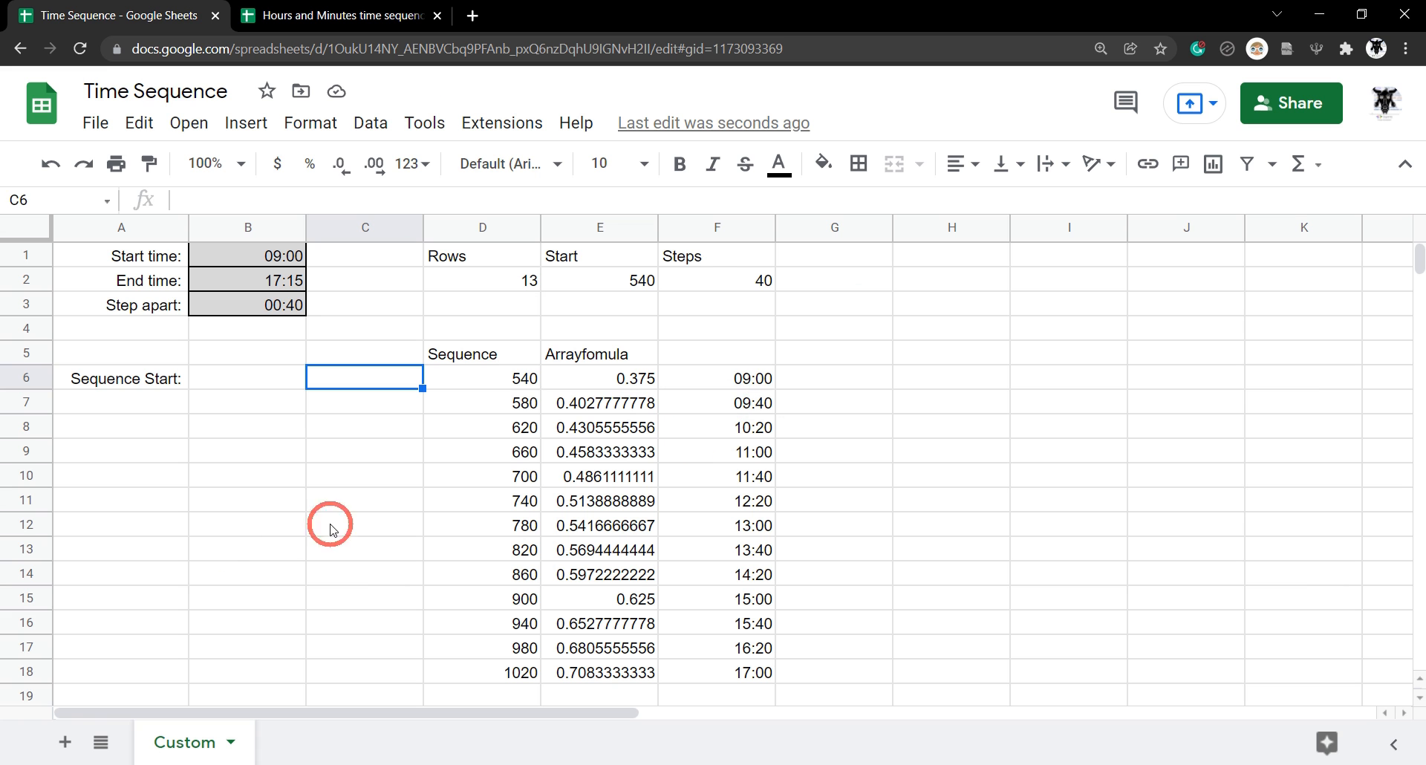
# Step: Begin =ARRAYFORMULA(SEQUENCE( in cell A7
pyautogui.click(121, 401)
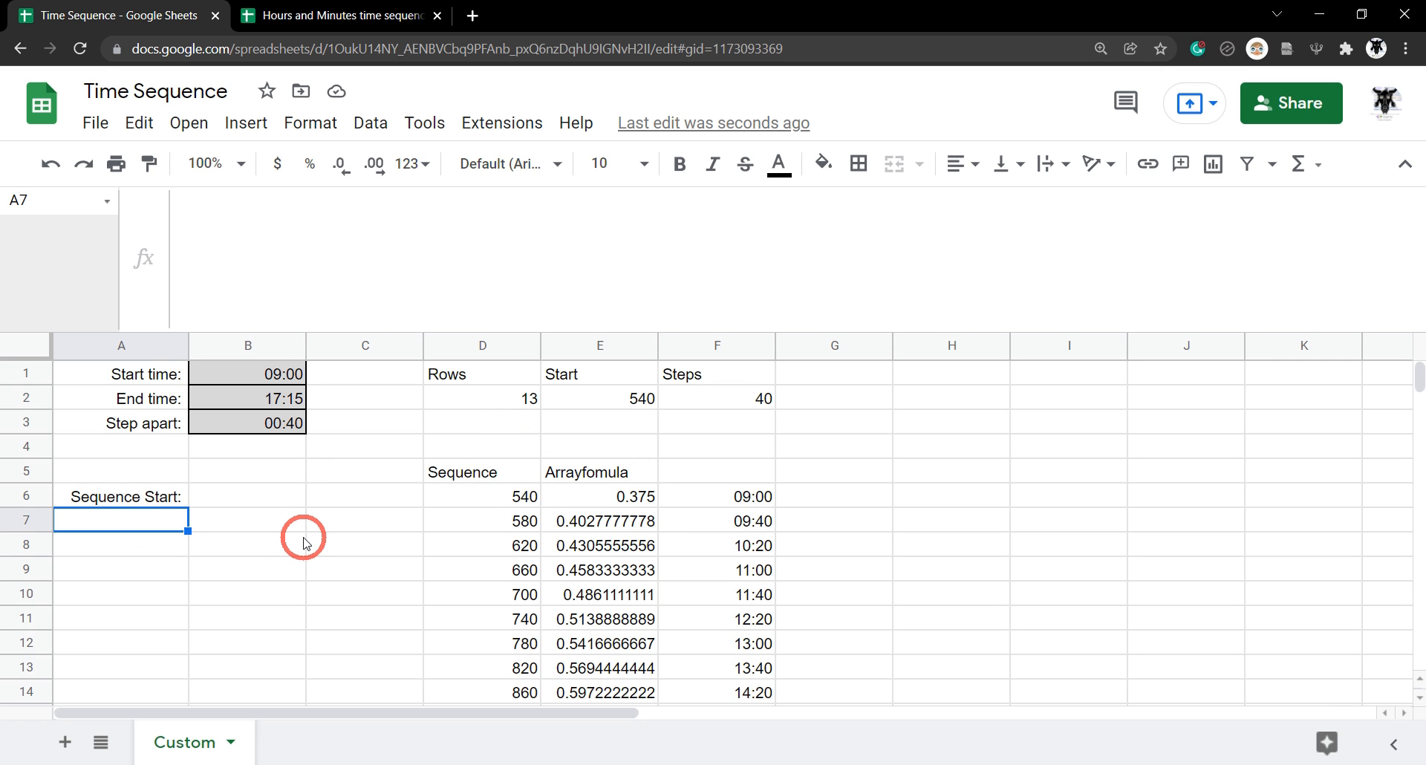
pyautogui.write('=A')
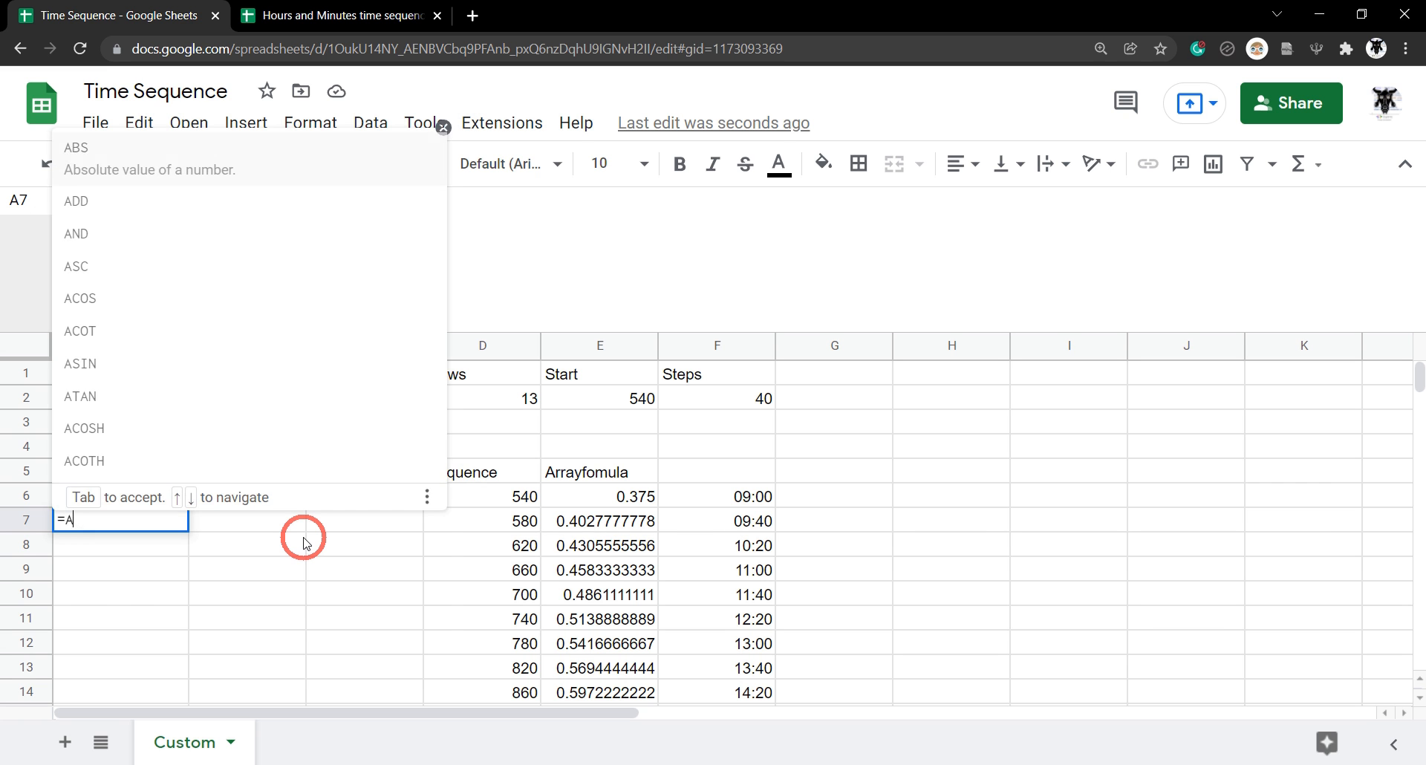
pyautogui.write('RRAYFORMULA(')
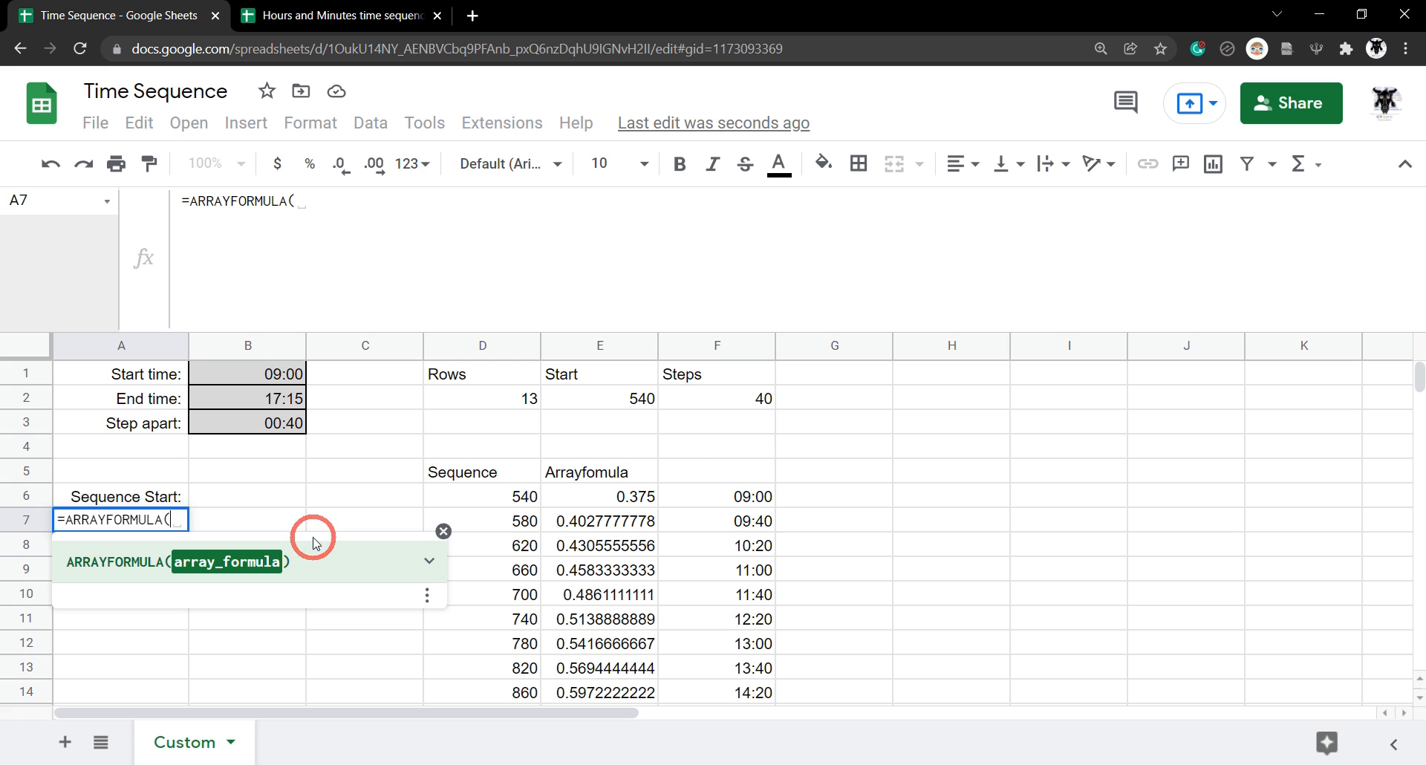
pyautogui.moveTo(515, 506)
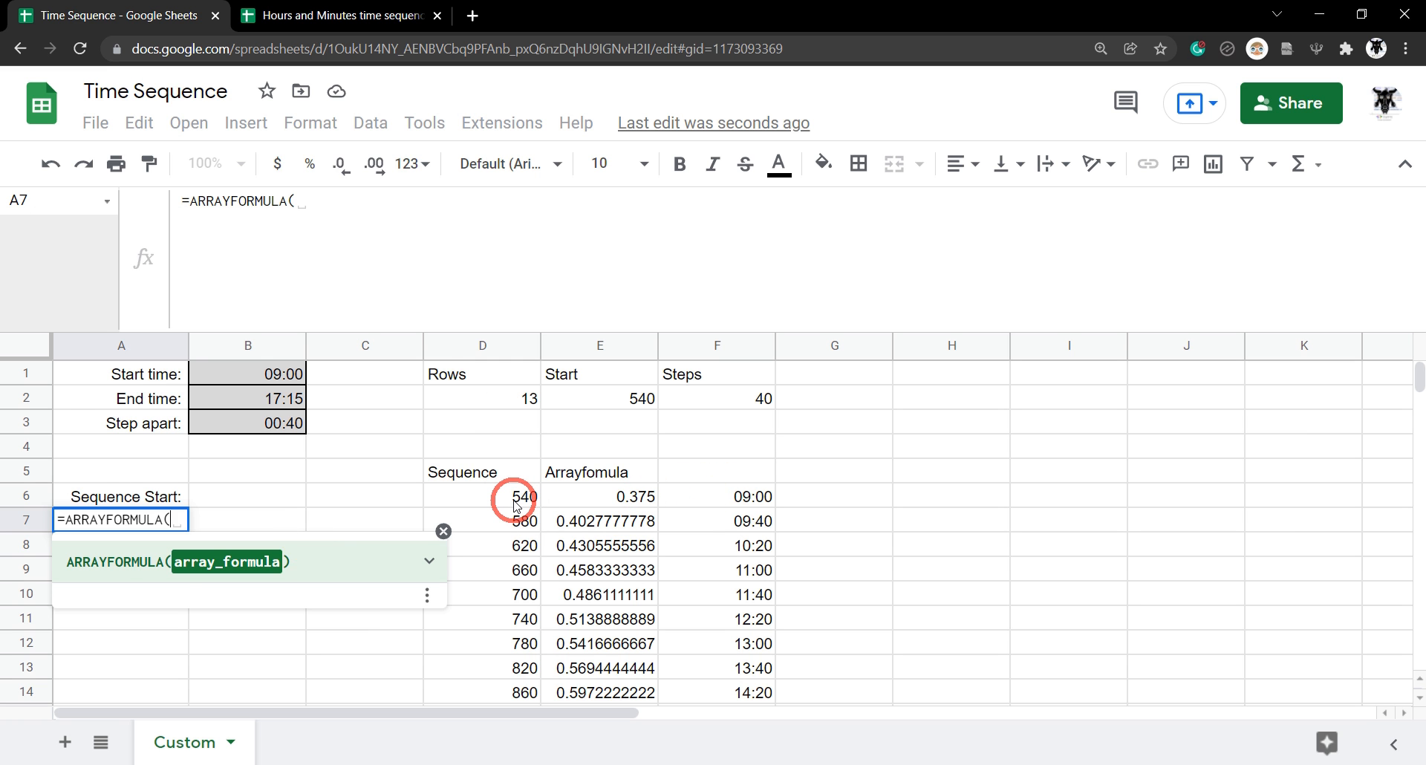
pyautogui.write('SEQUENCE')
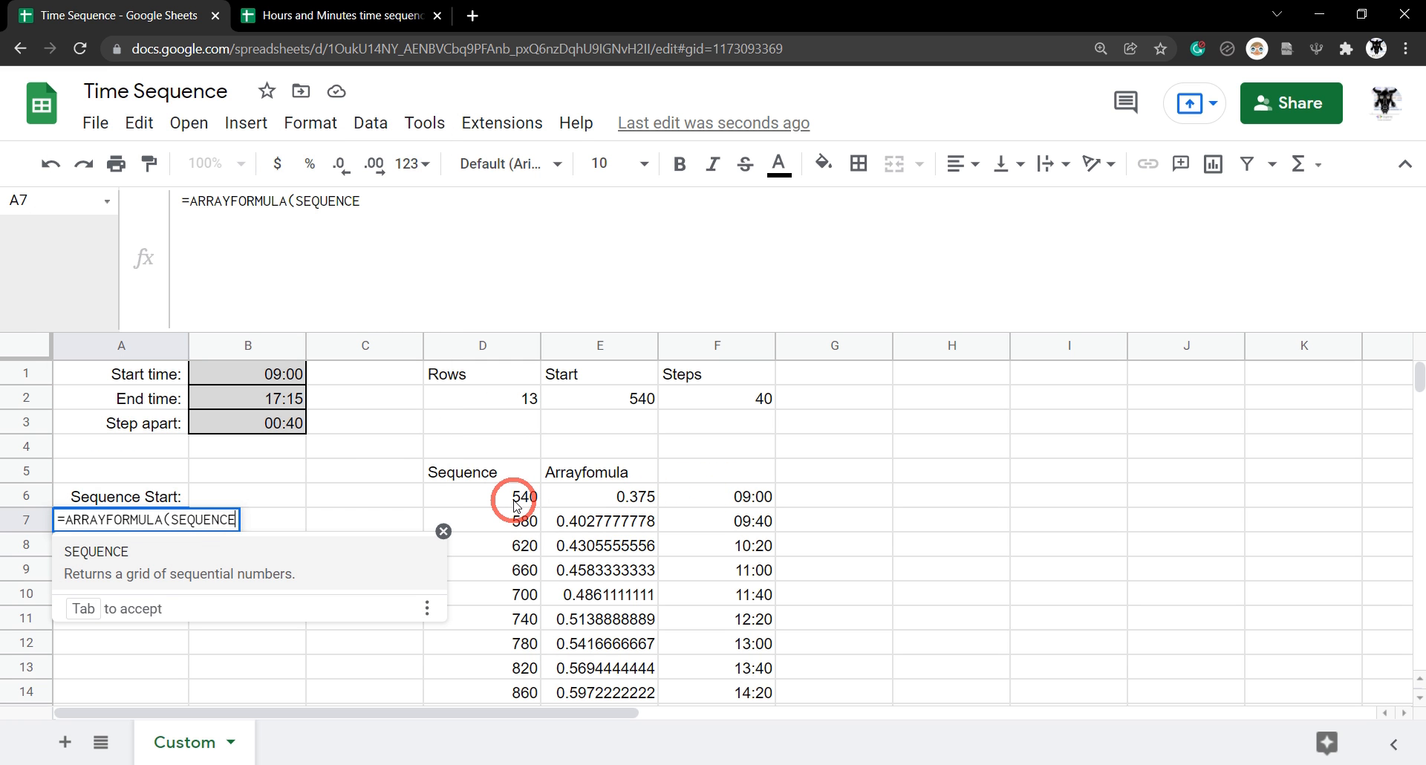
pyautogui.write('(')
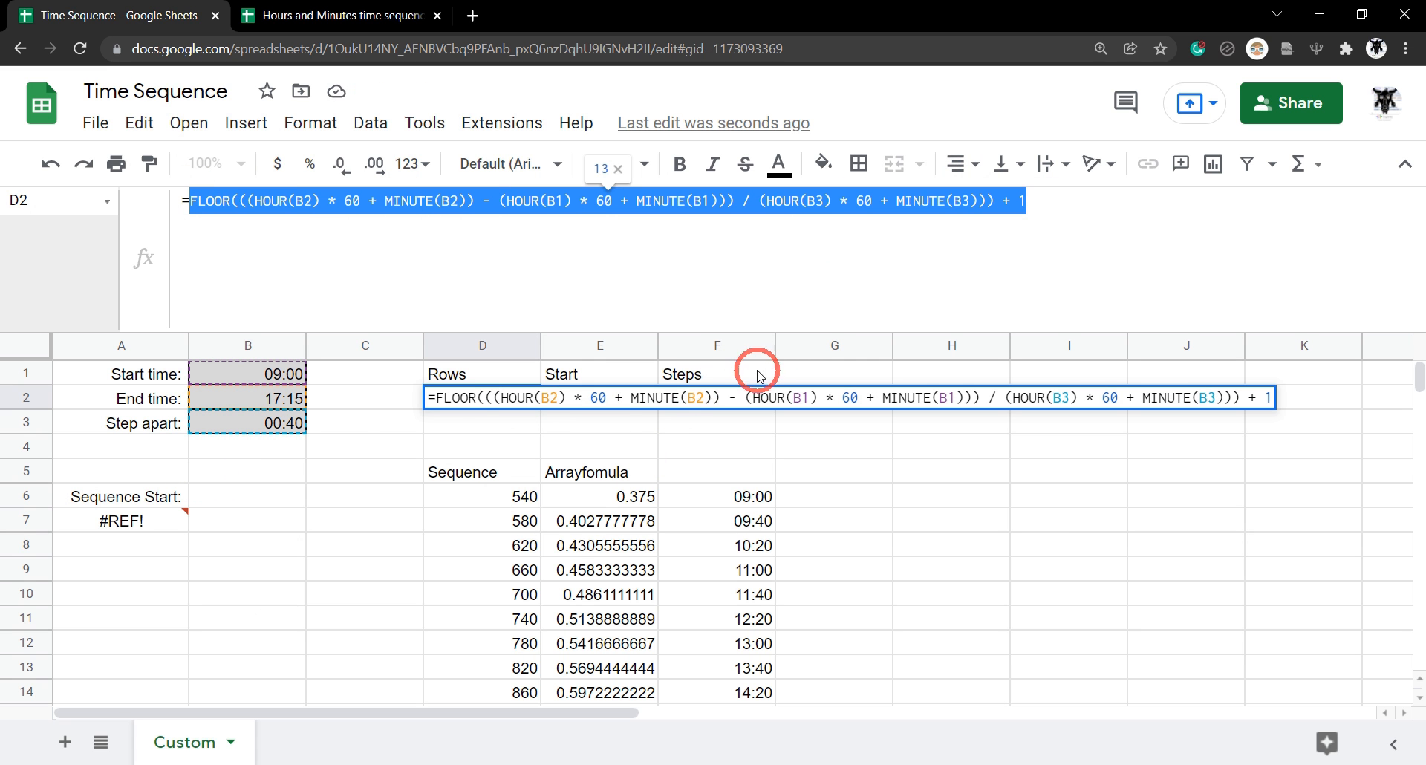
pyautogui.moveTo(224, 235)
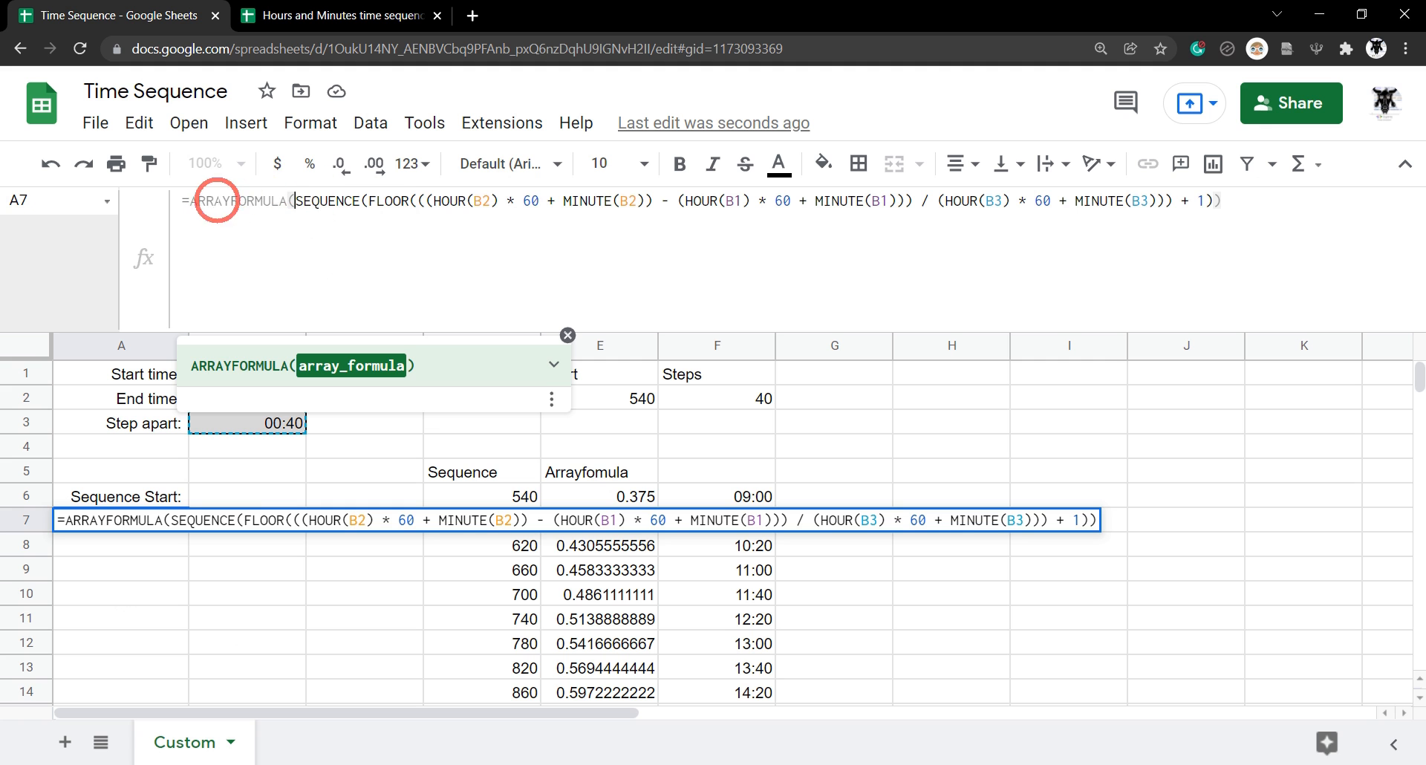
pyautogui.moveTo(307, 236)
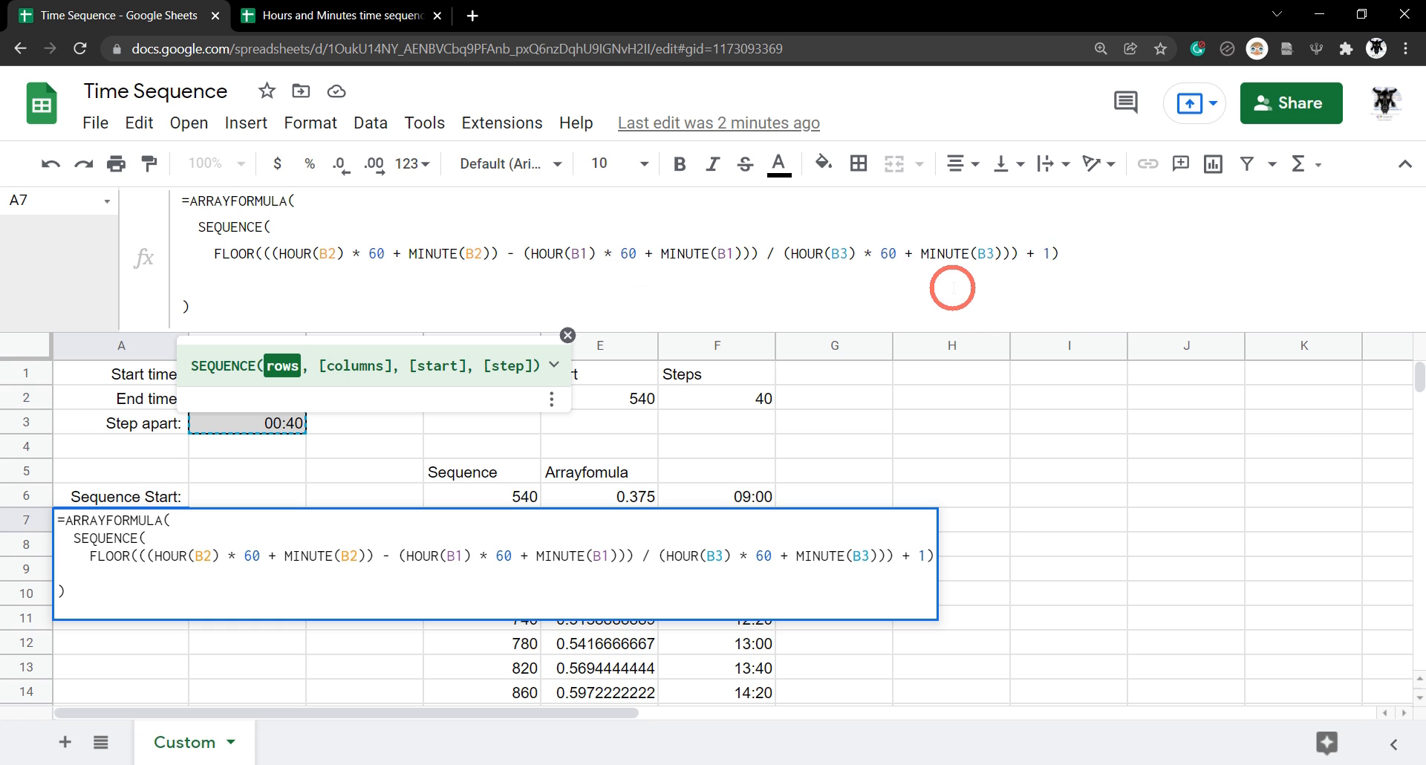
# Step: Add ', 1,' after the rows argument and start a new formula line
pyautogui.write(',')
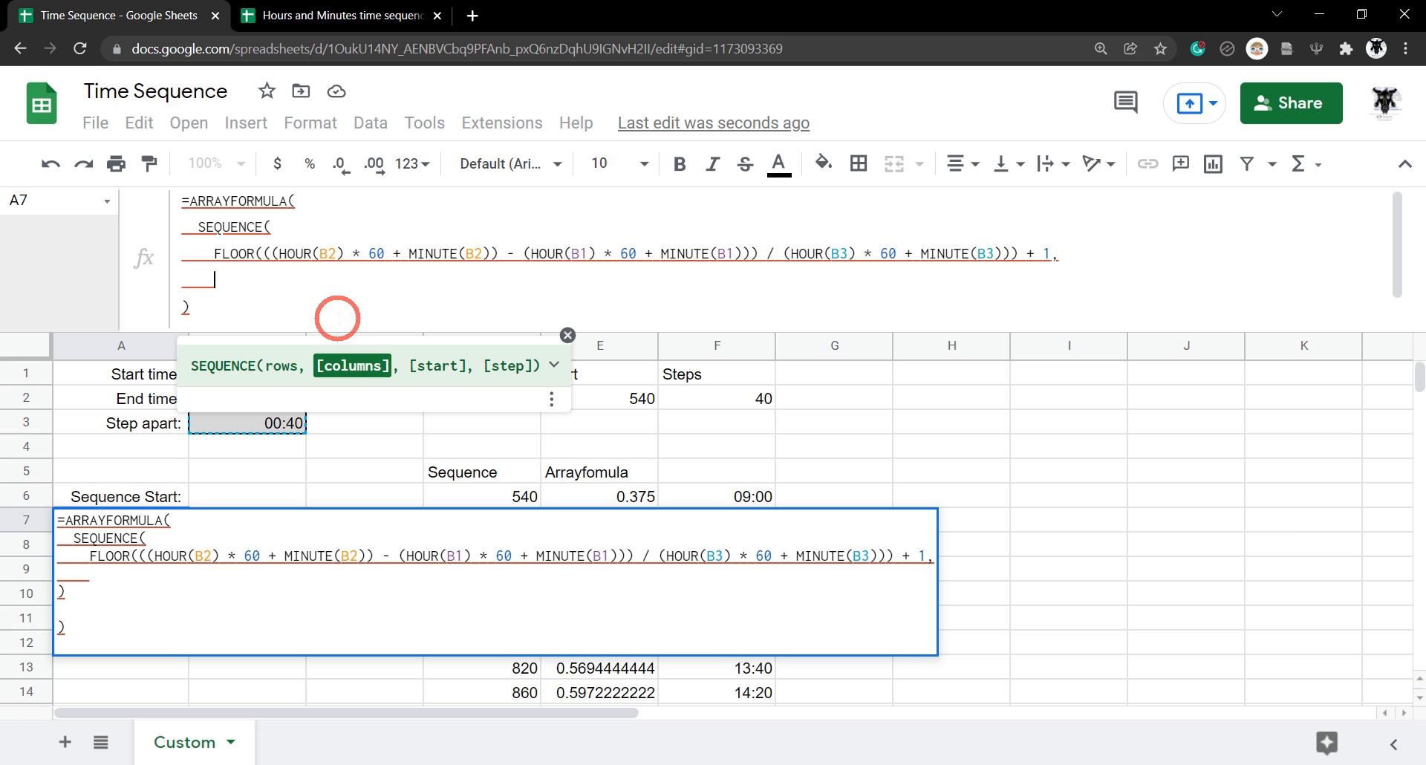
pyautogui.write('1')
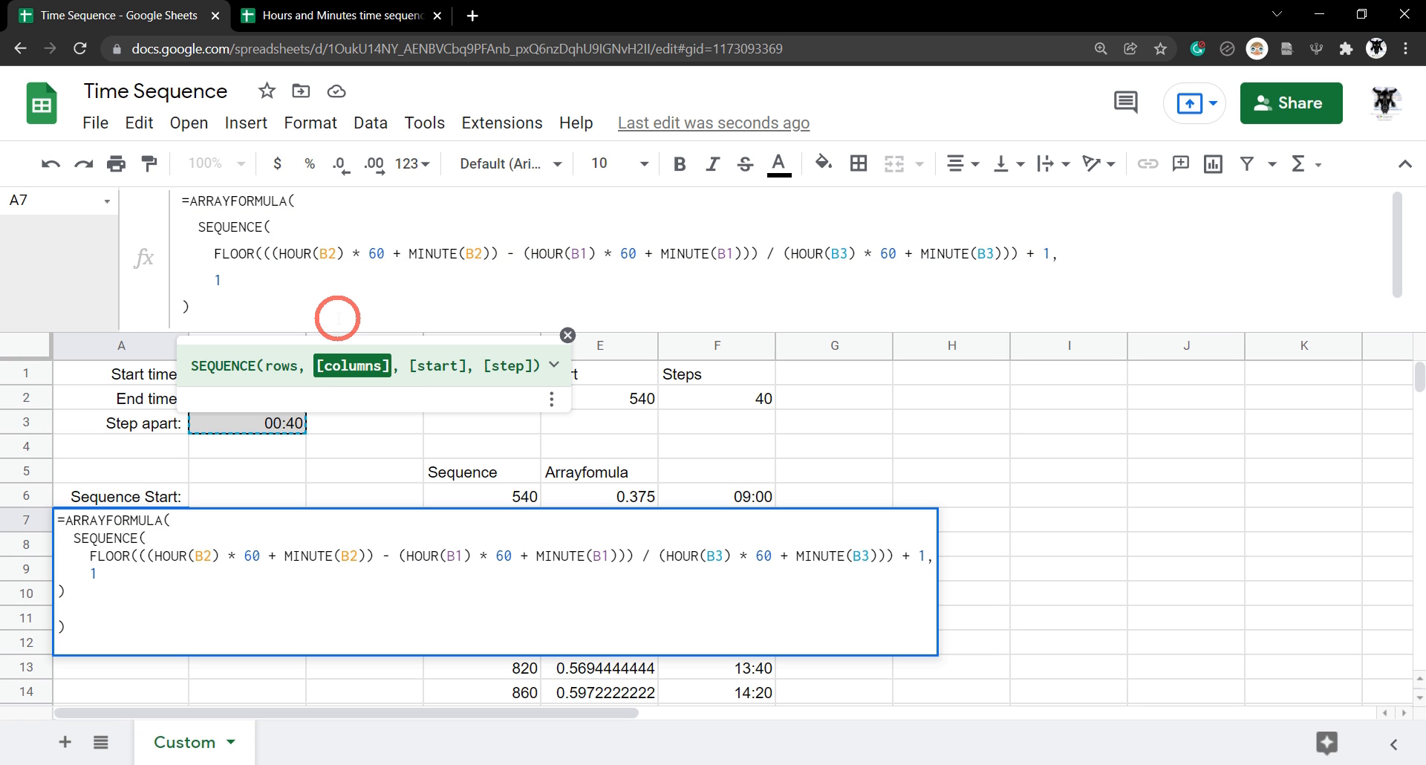
pyautogui.write(',')
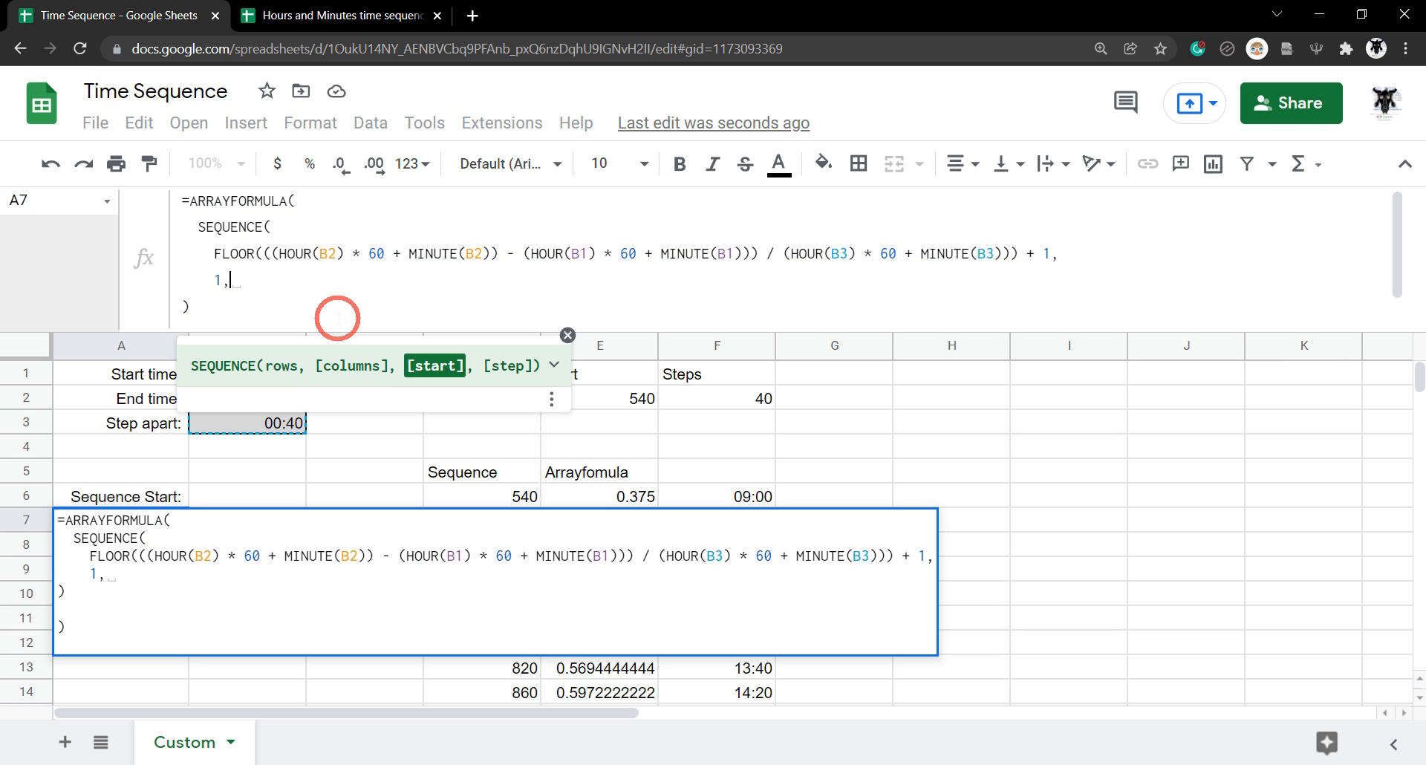
pyautogui.press('enter')
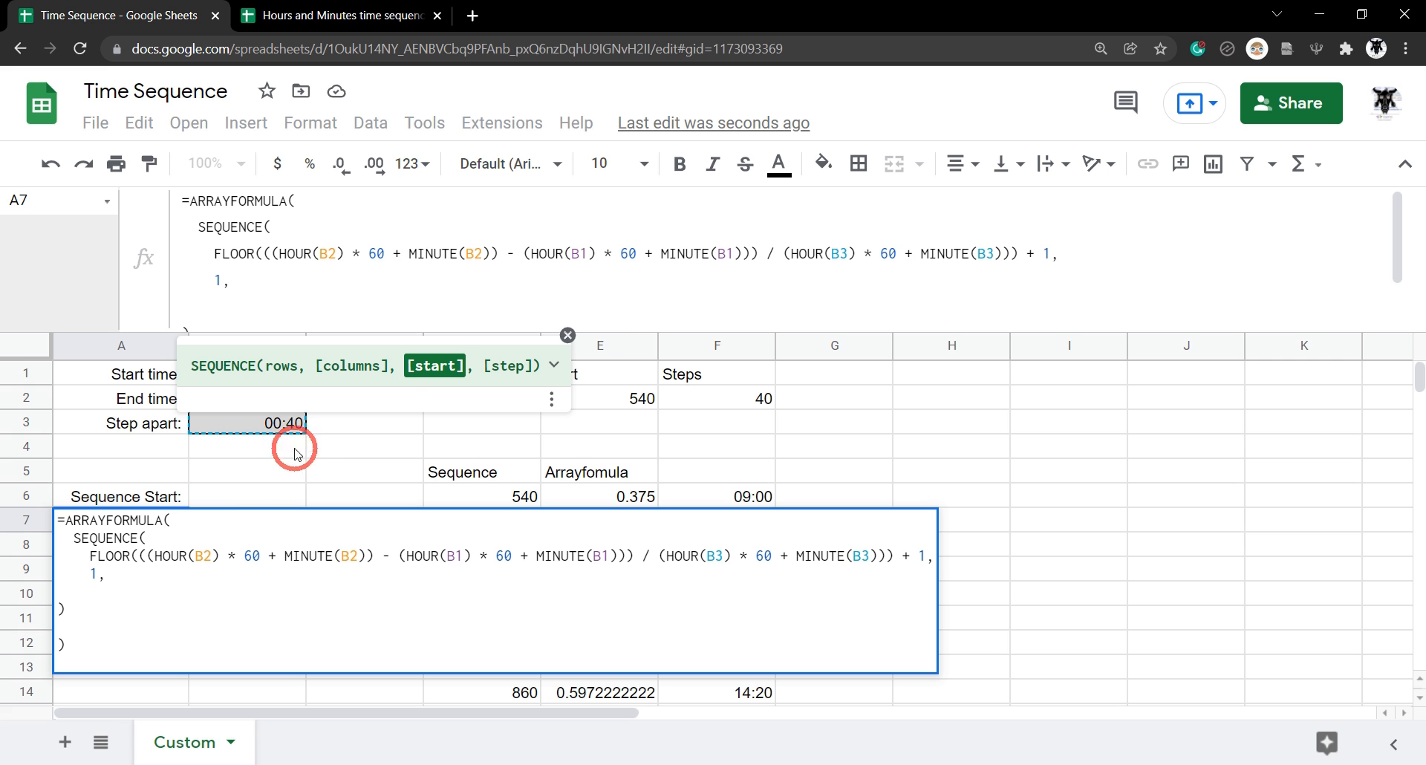
# Step: Give SEQUENCE the start HOUR(B1)*60+MINUTE(B1) and step HOUR(B3)*60+MINUTE(B3), yielding 540, 580, 620…
pyautogui.press('Enter')
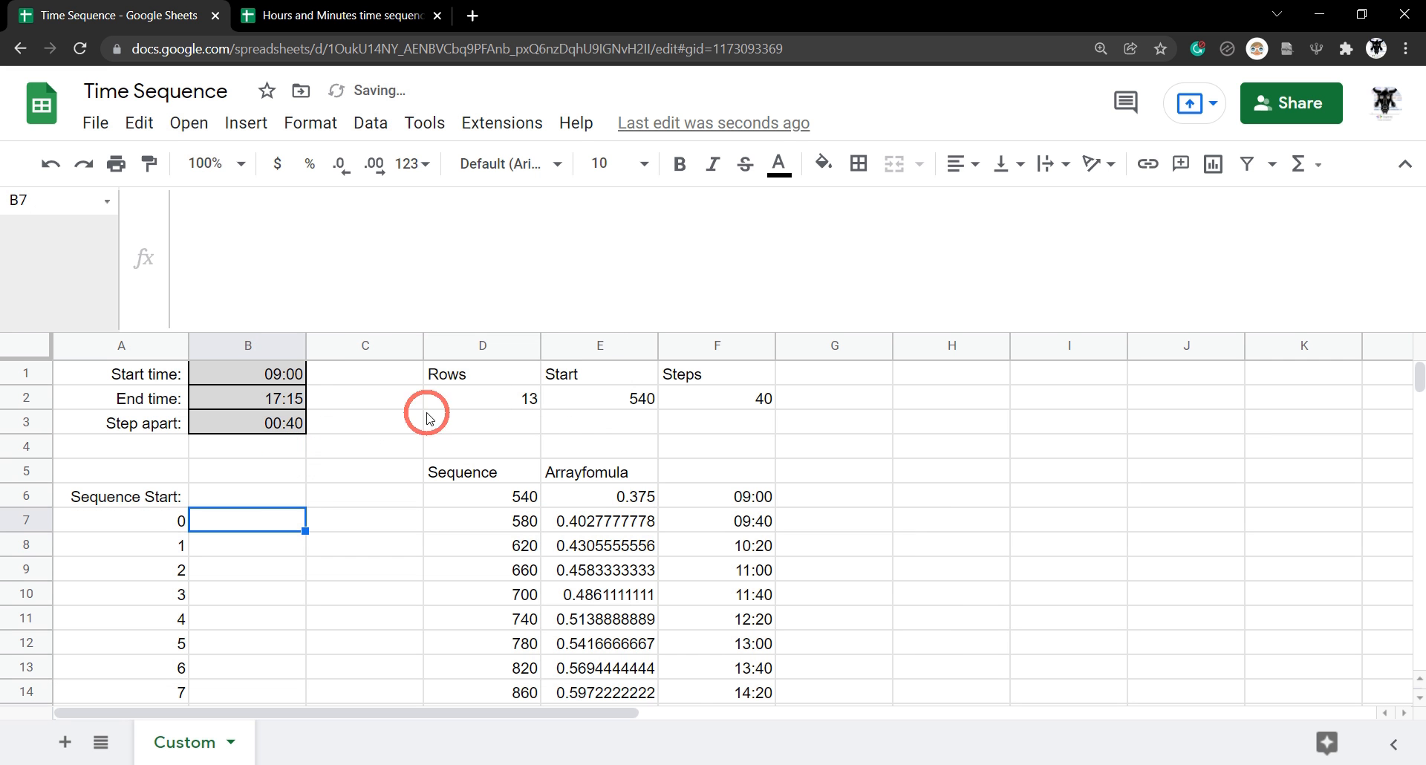
pyautogui.click(599, 398)
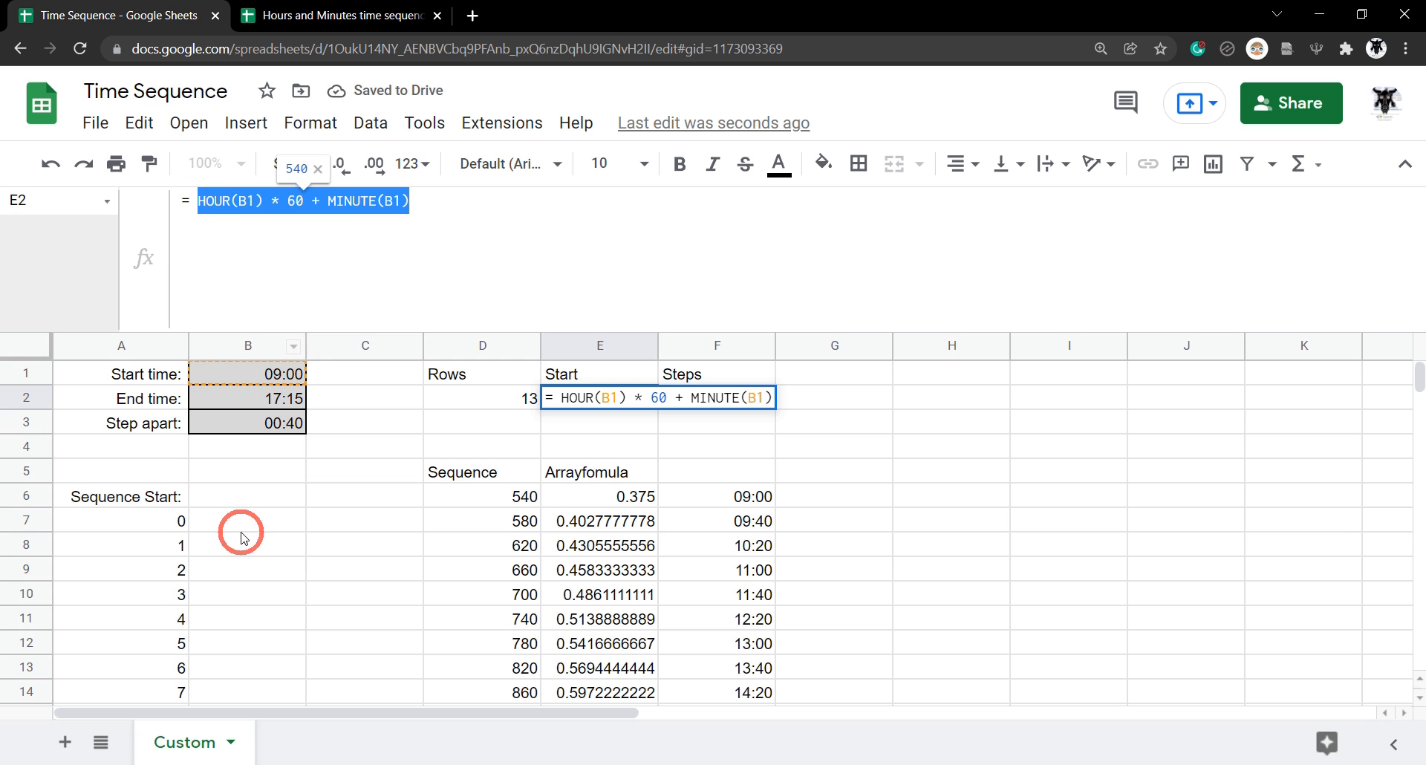
pyautogui.moveTo(167, 533)
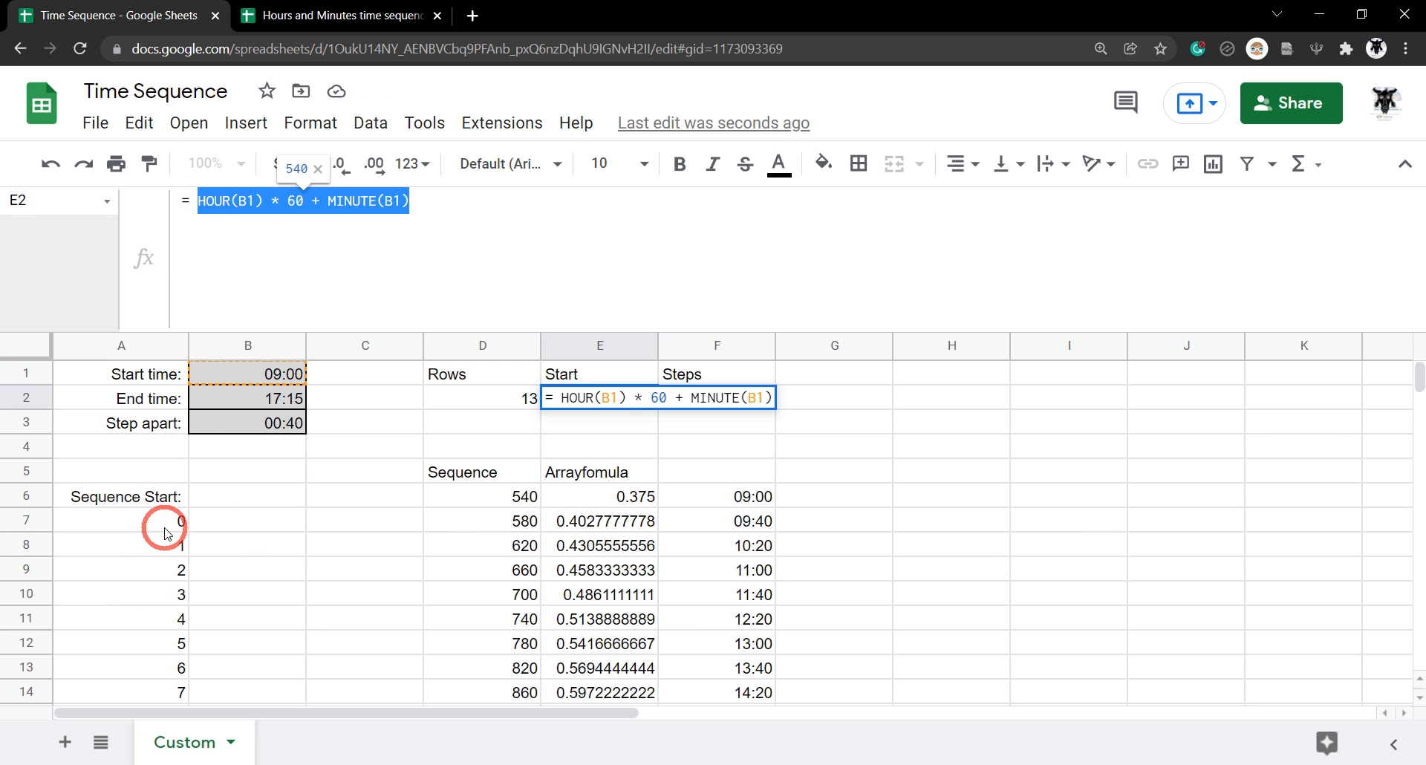
pyautogui.click(120, 519)
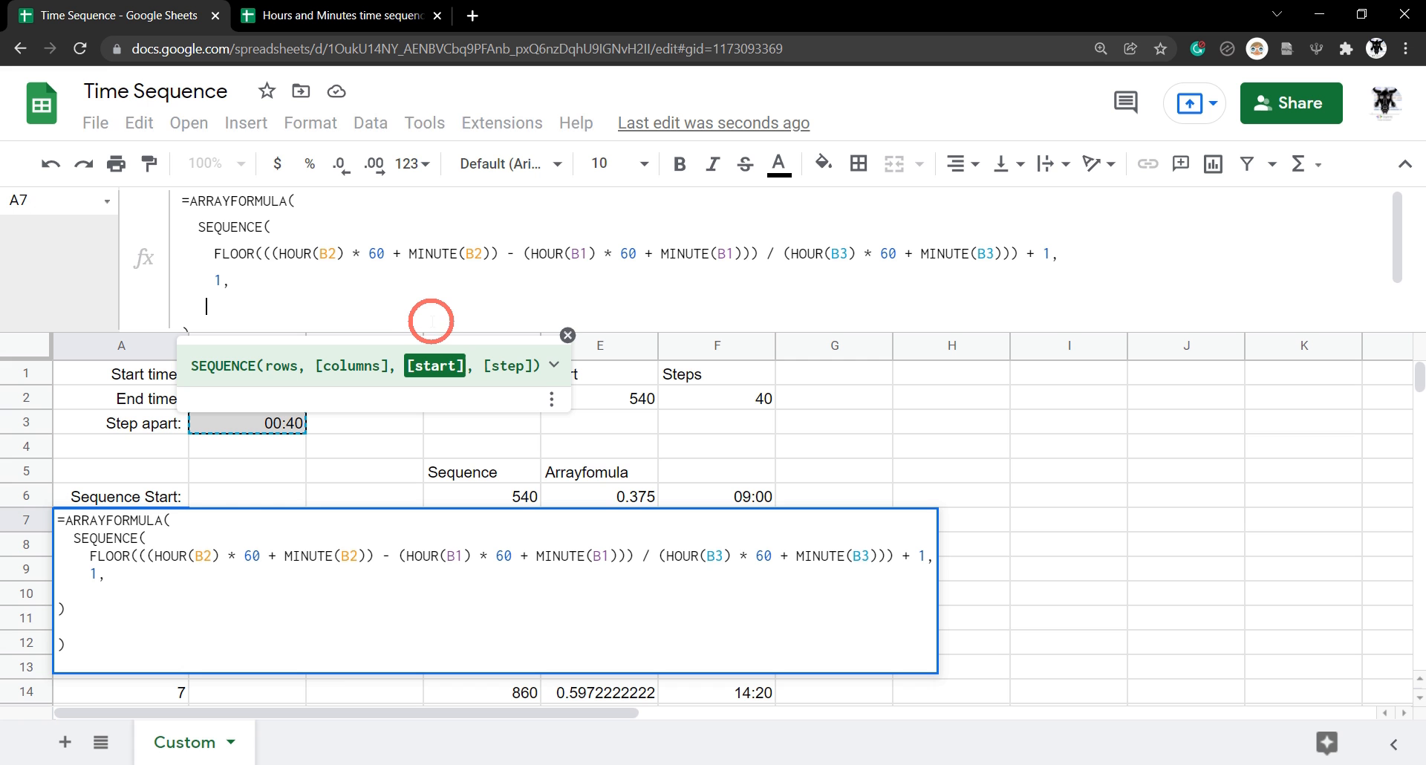
pyautogui.write('HOUR(B1) * 60 + MINUTE(B1)')
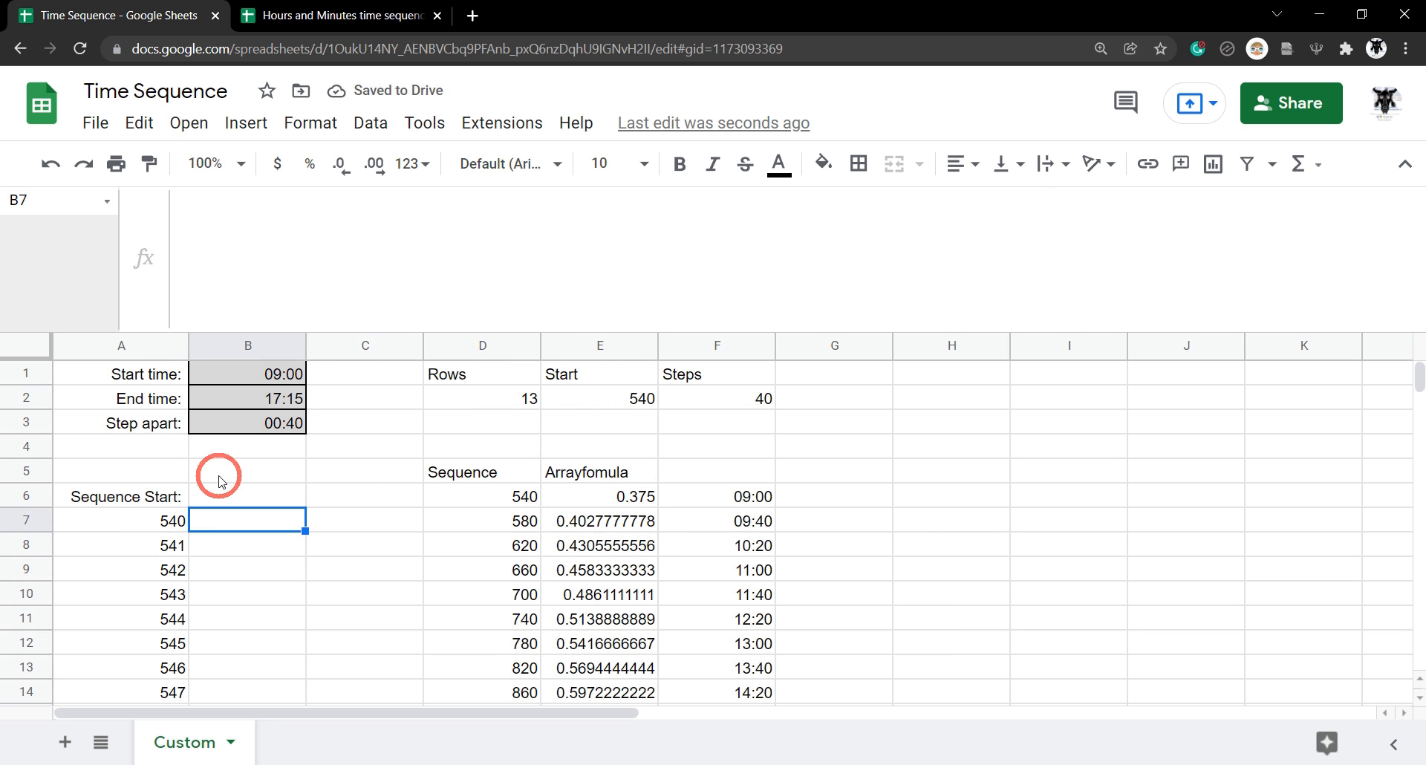
pyautogui.moveTo(255, 549)
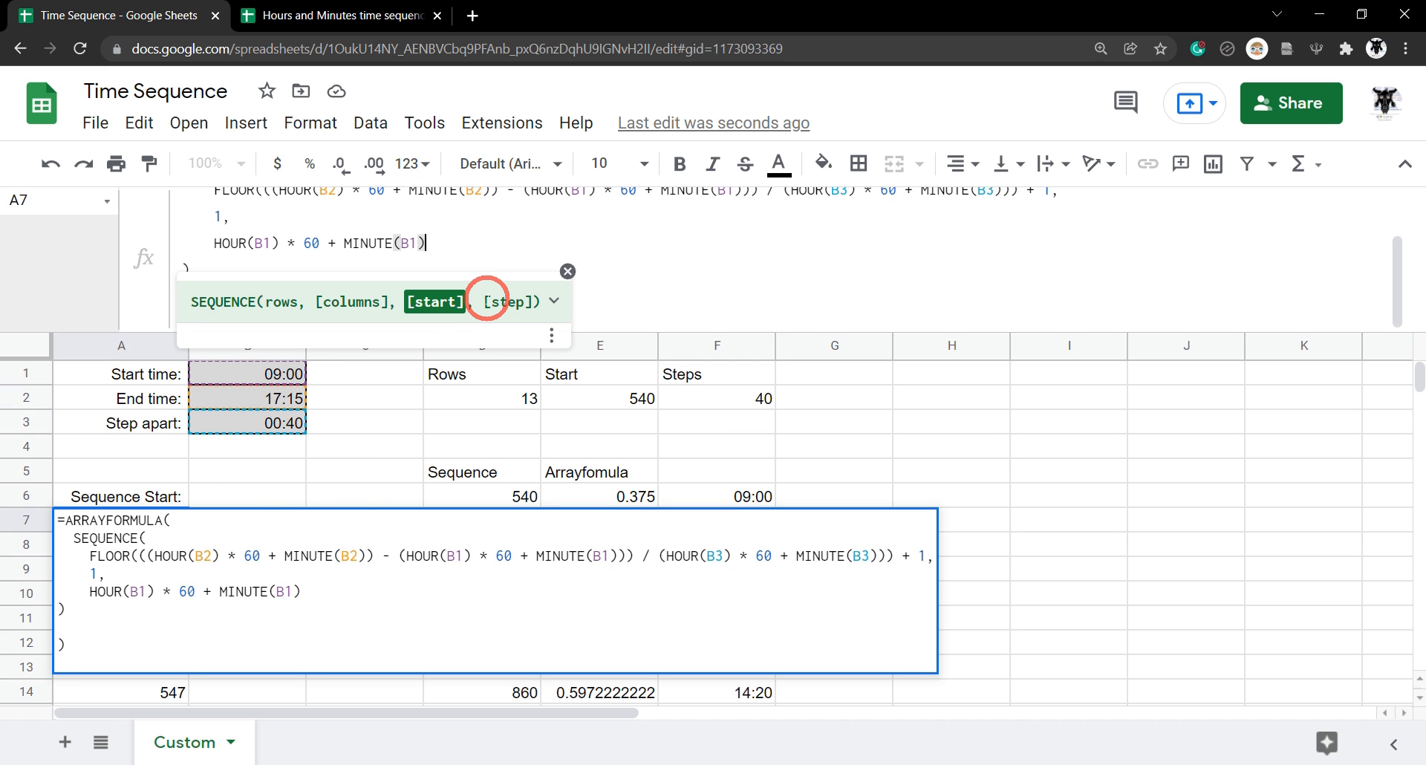
pyautogui.write(',')
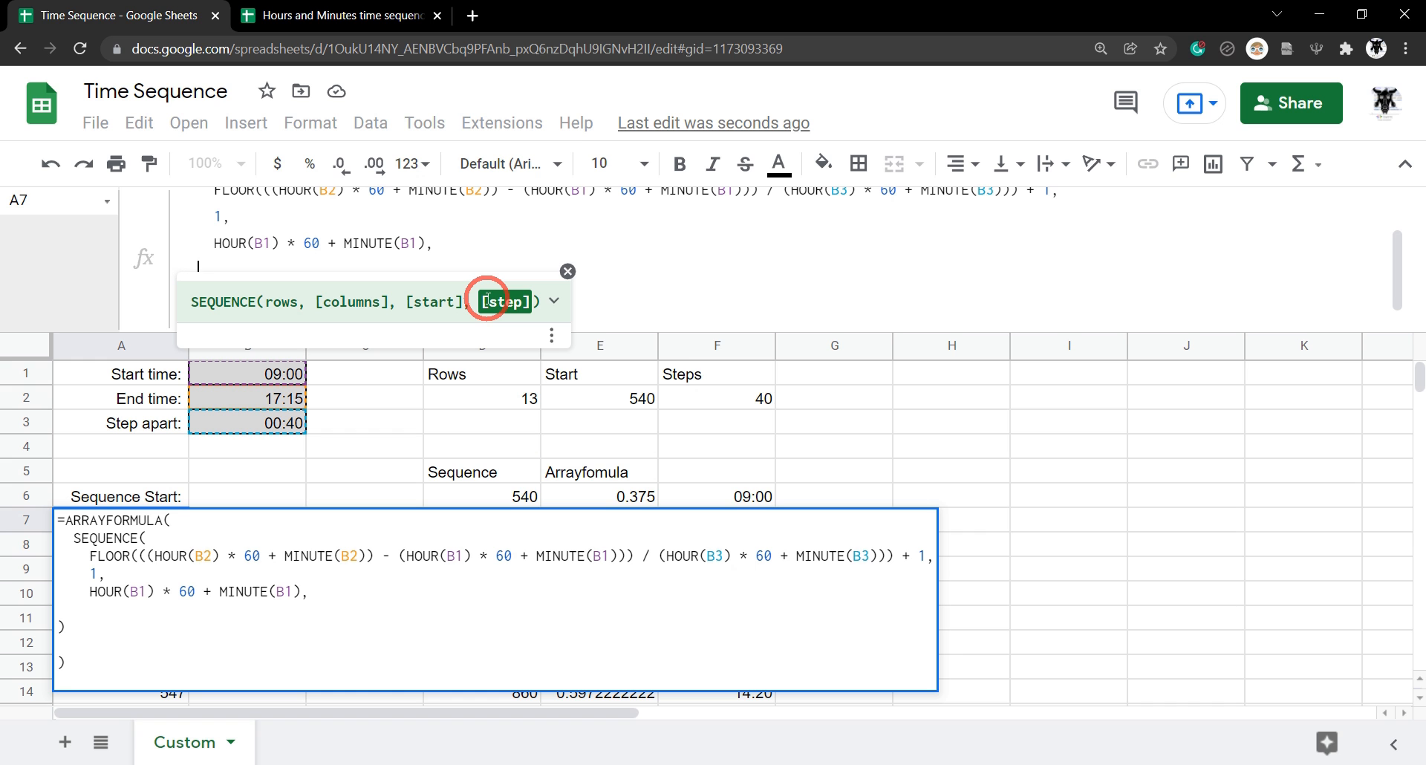
pyautogui.write('HOUR(B3) * 60 + MINUTE(B3)')
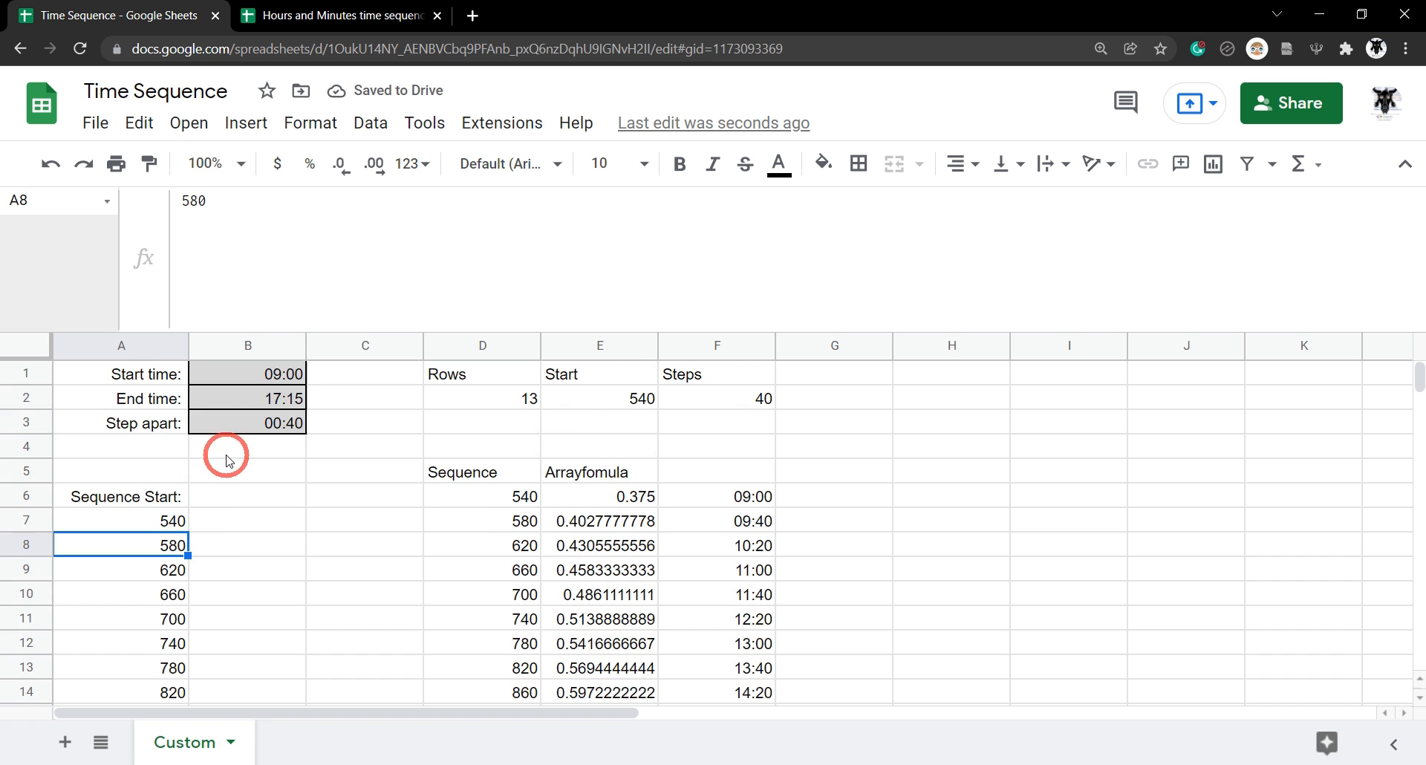
# Step: Divide the A7 SEQUENCE by (60 * 24) so column A lists day fractions from 0.375
pyautogui.scroll(-3)
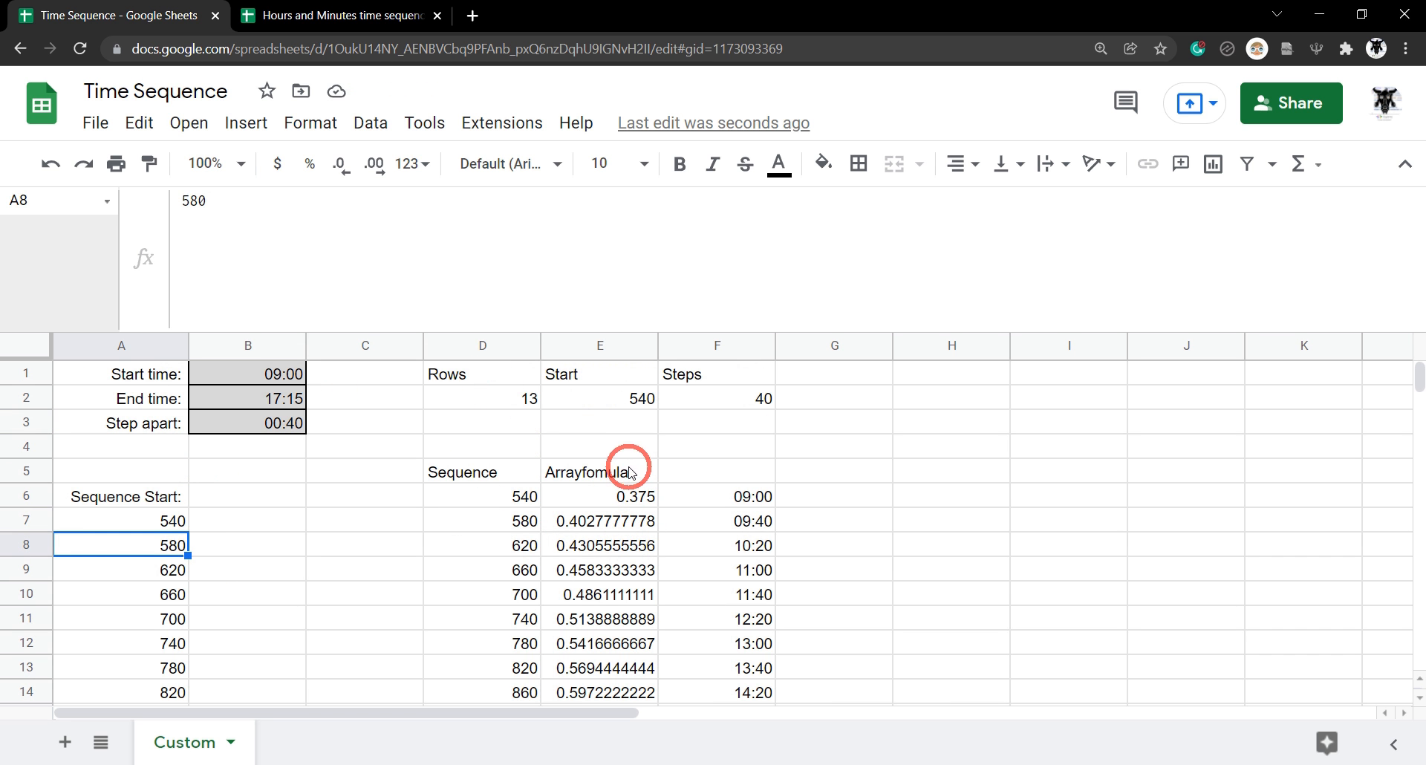
pyautogui.click(598, 496)
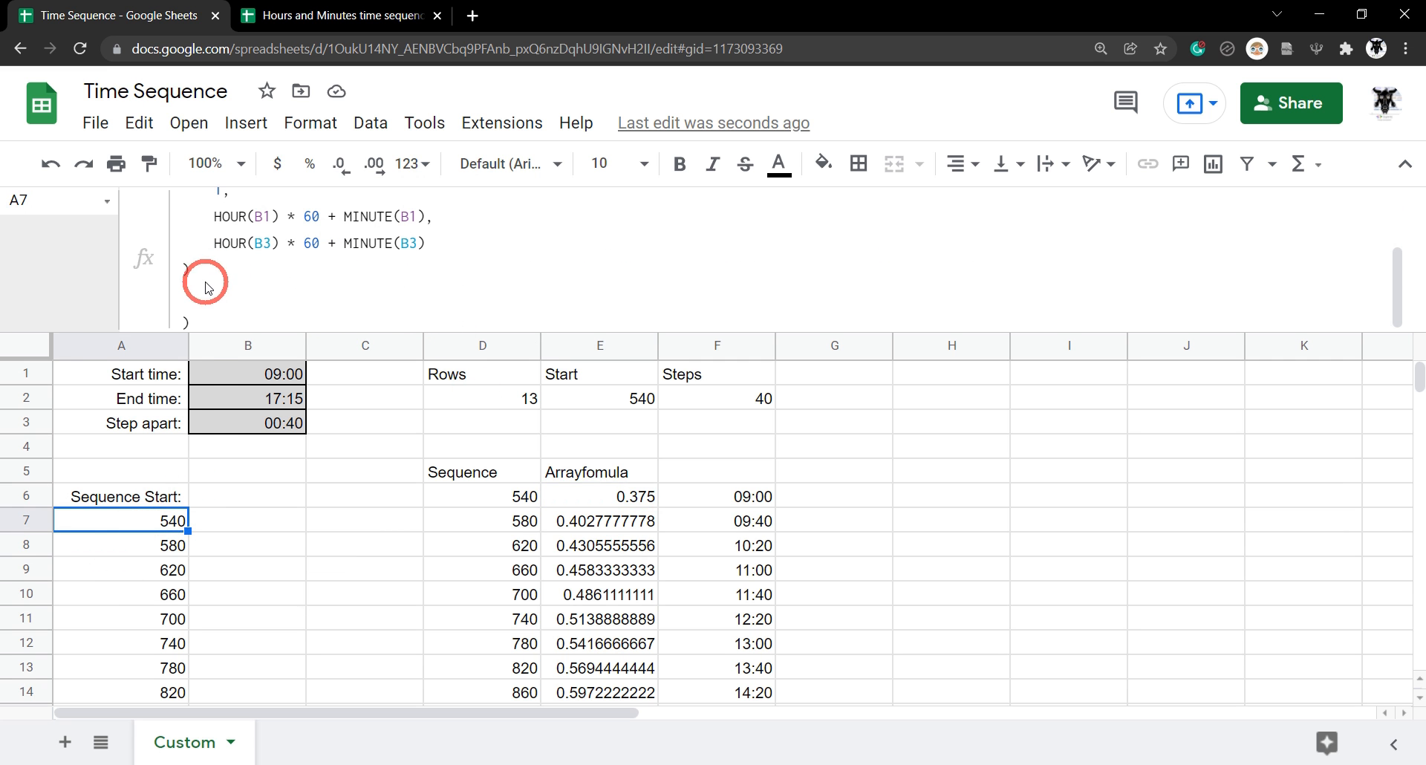
pyautogui.click(119, 520)
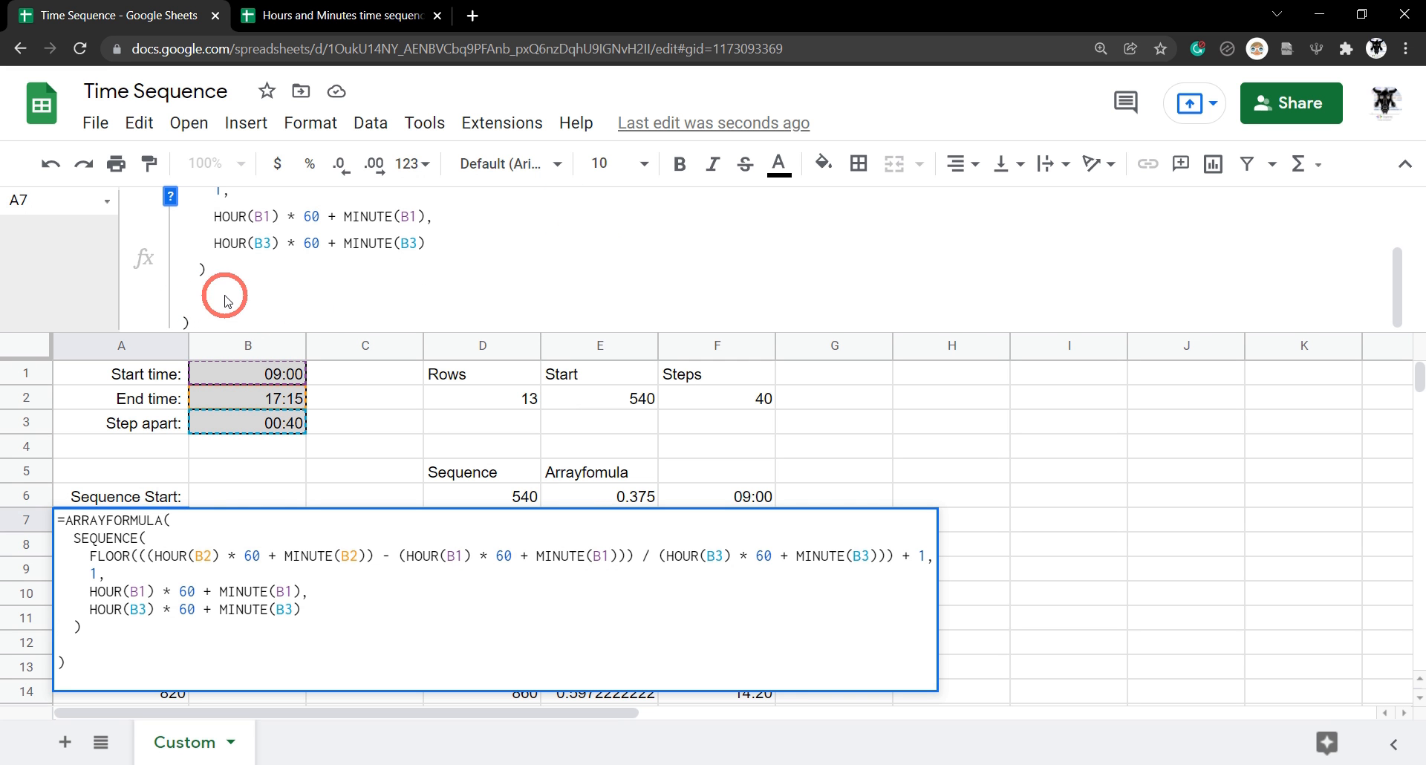
pyautogui.moveTo(221, 273)
pyautogui.write('/')
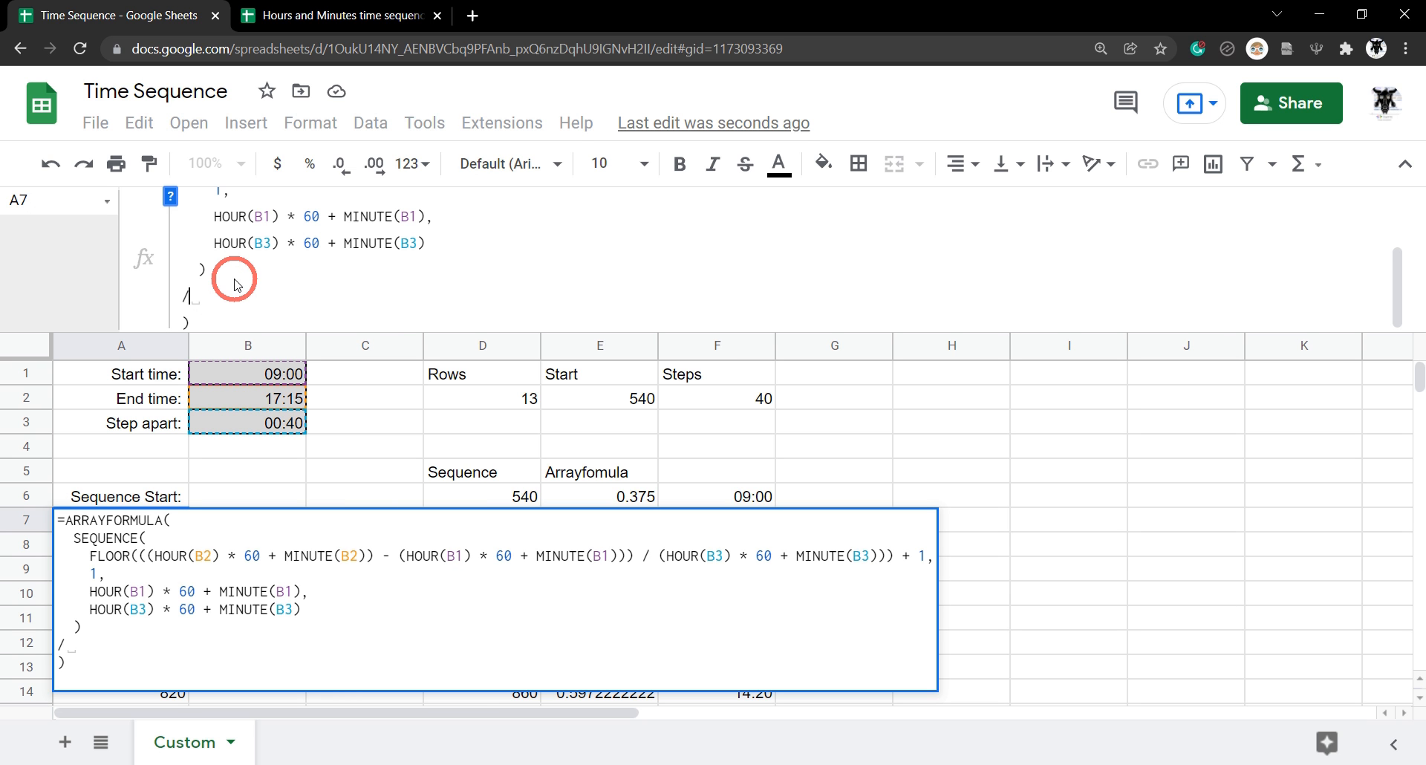
pyautogui.write('(6')
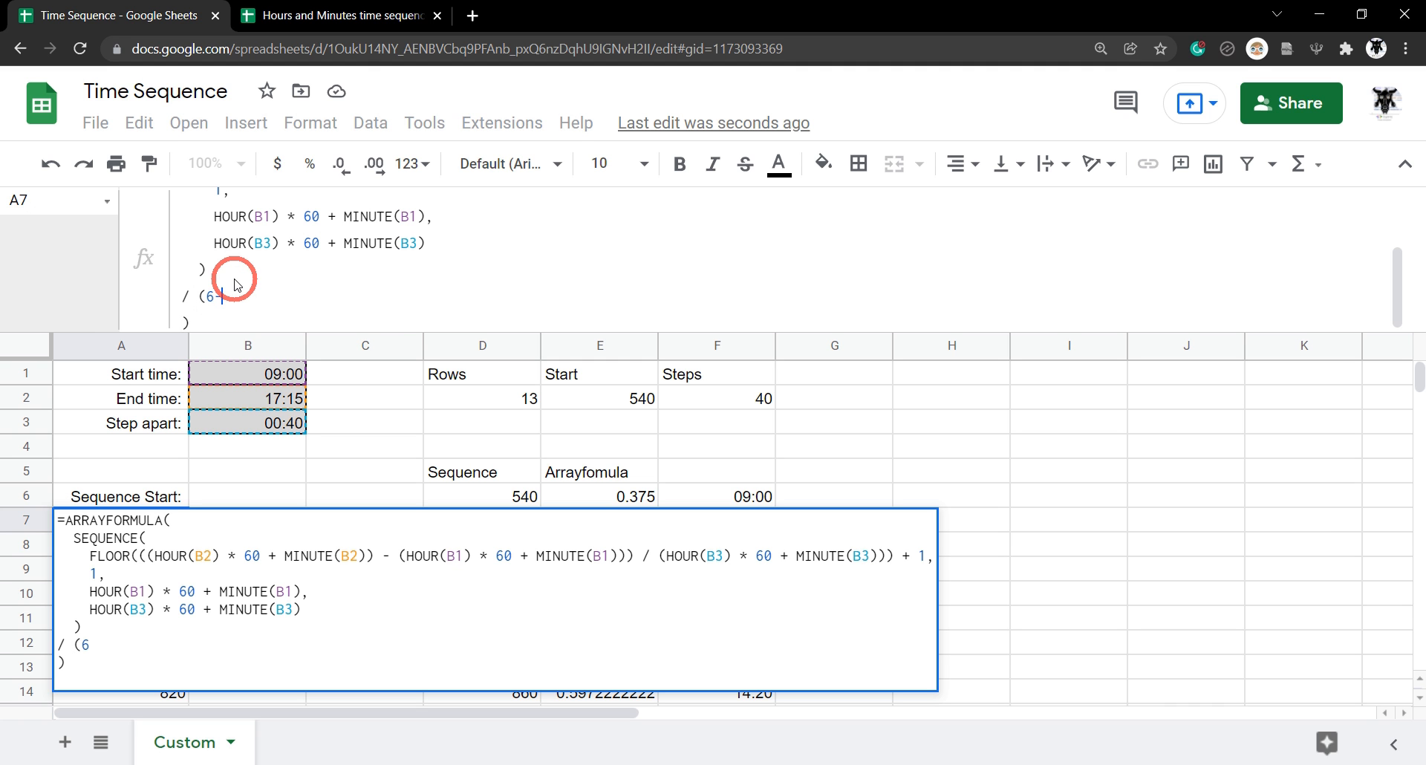
pyautogui.write('0')
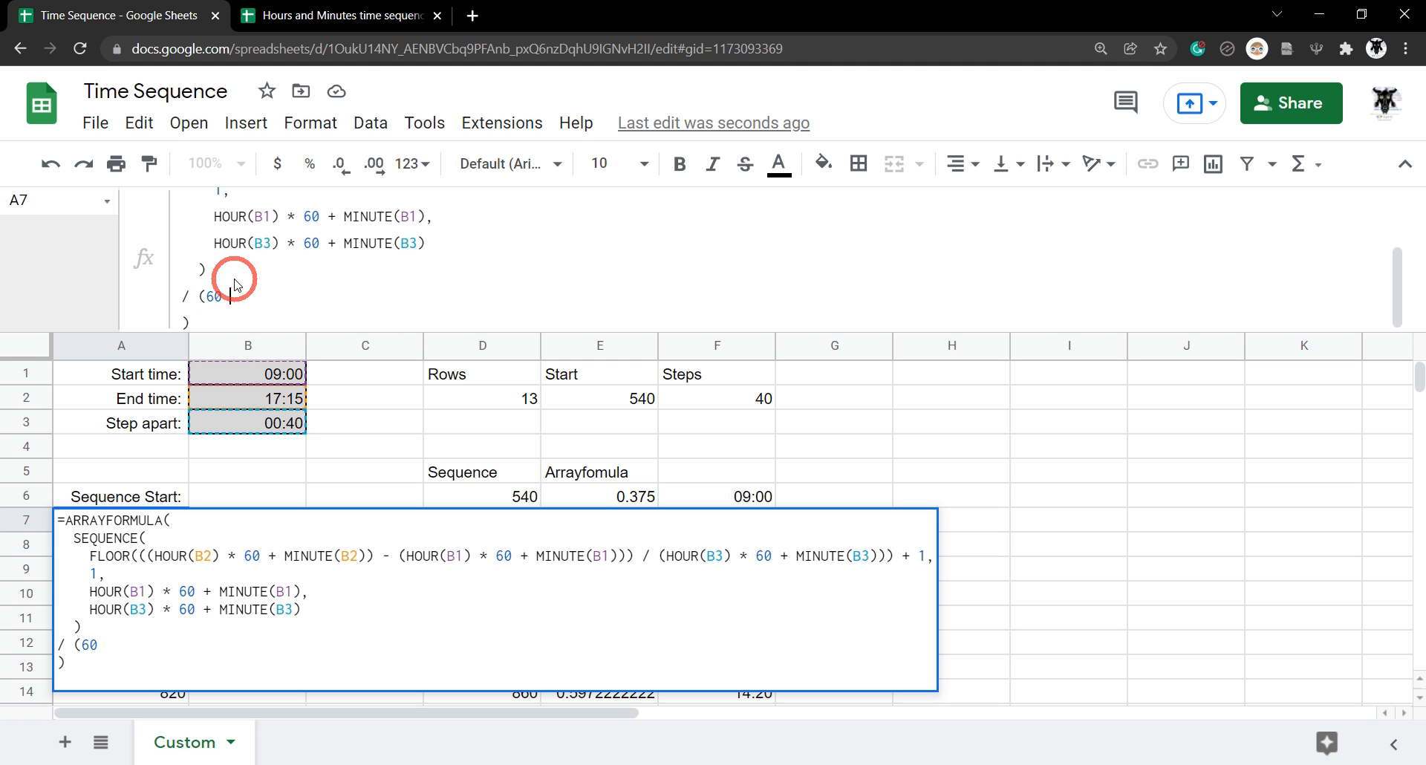
pyautogui.write('* 24')
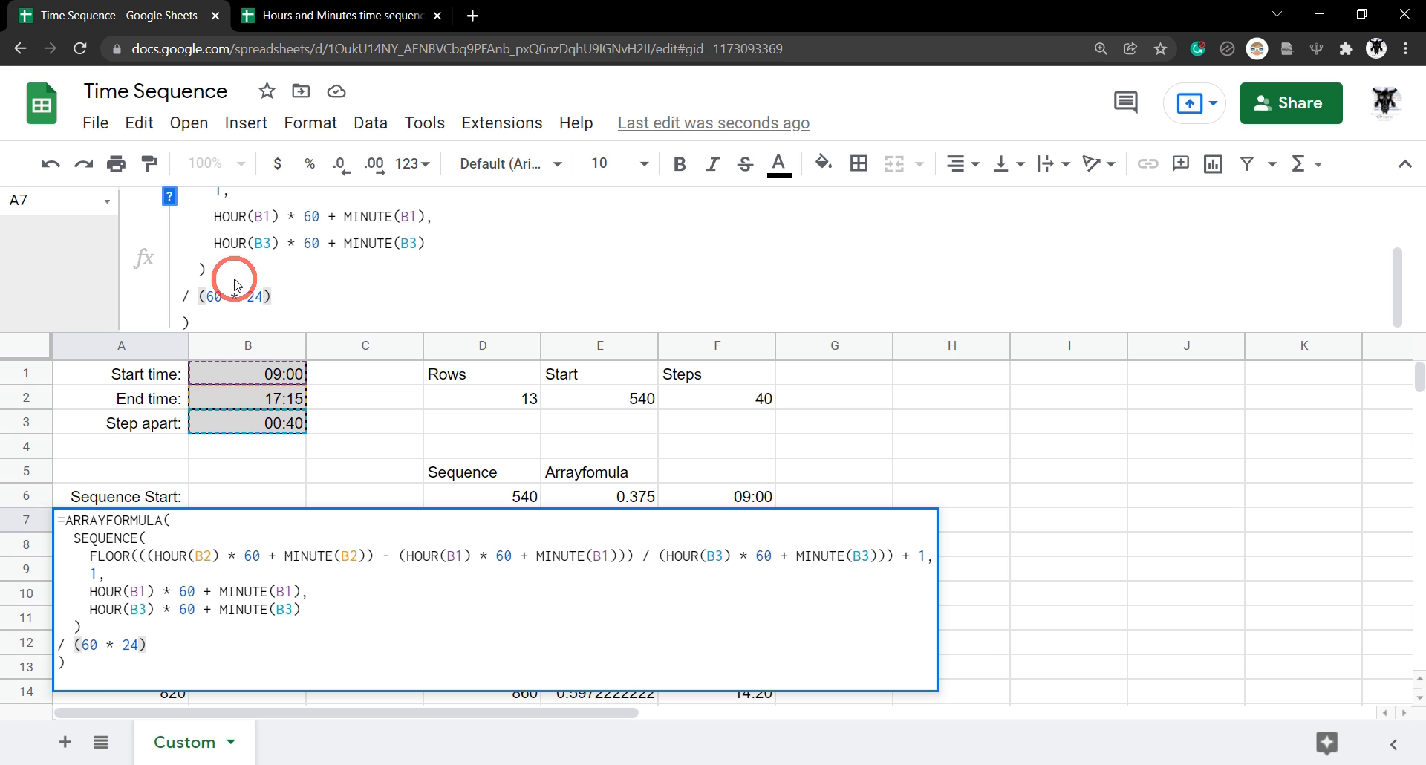
pyautogui.press('enter')
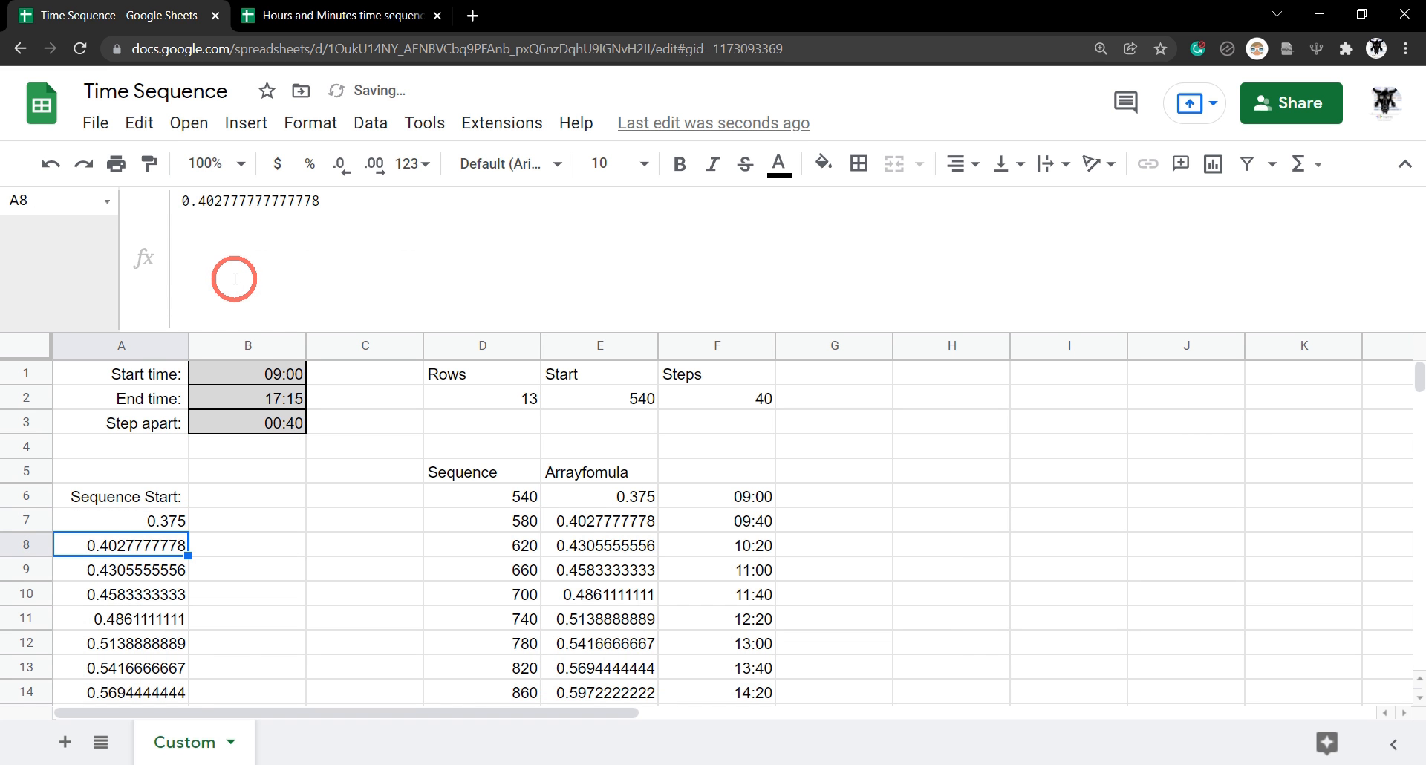
pyautogui.scroll(-3)
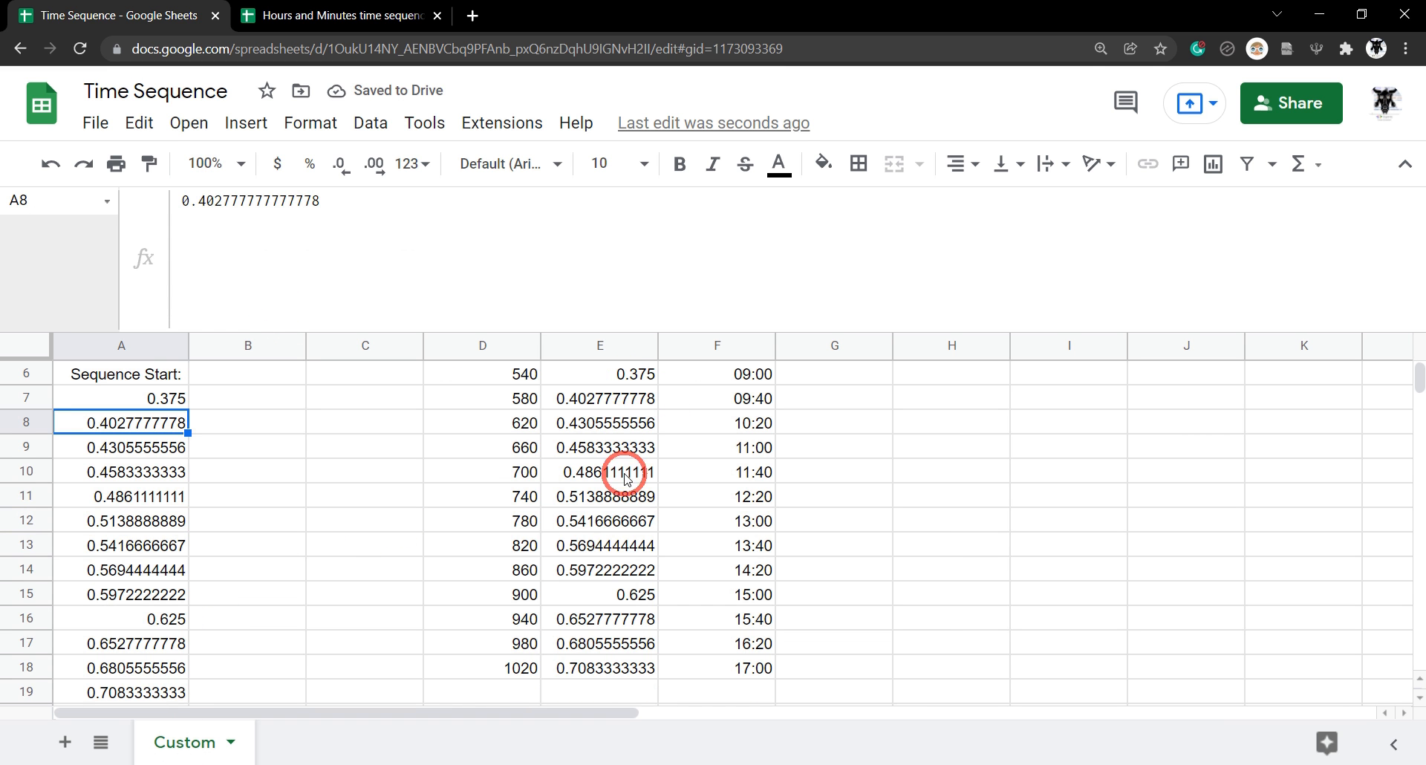
pyautogui.scroll(3)
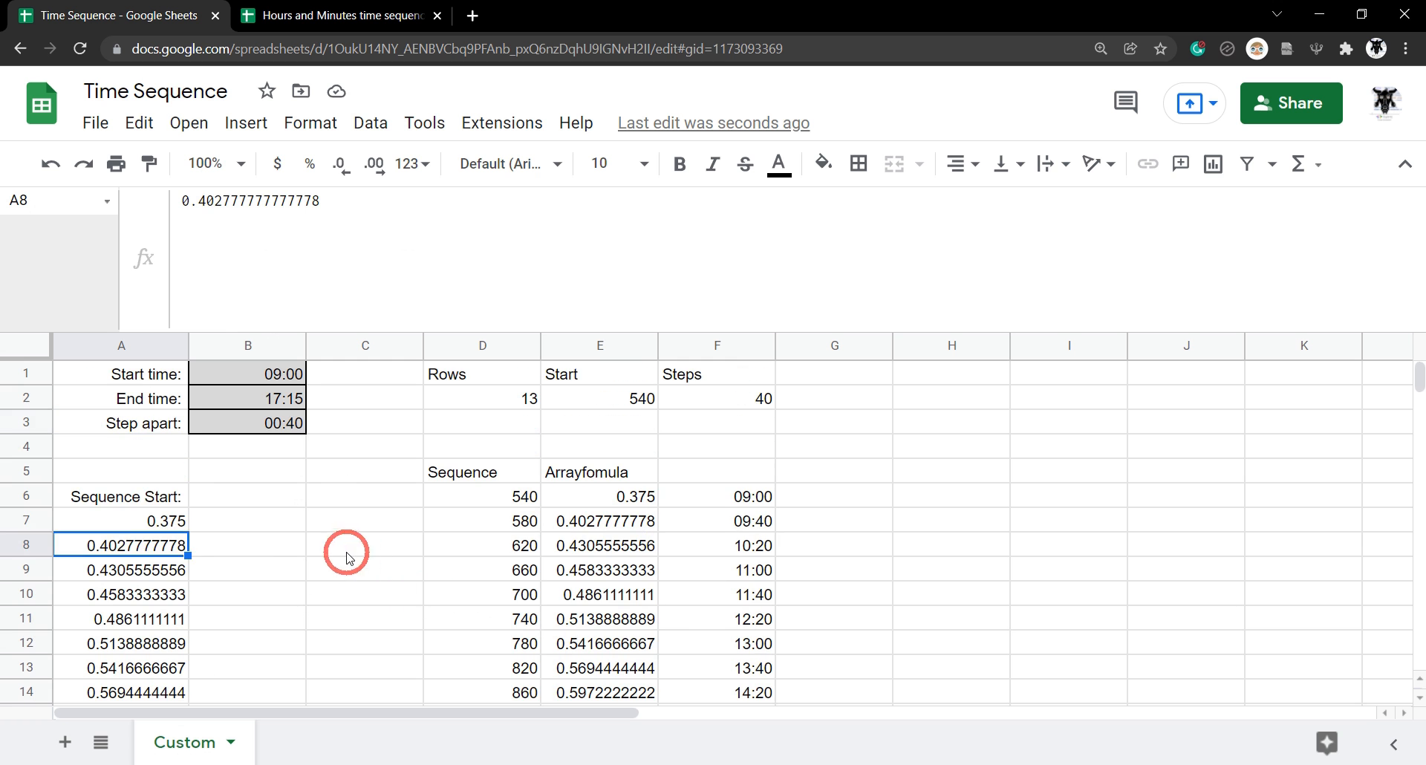
# Step: Format A7:A1000 as Time showing 09:00, 09:40… and clear helper columns D:F
pyautogui.click(121, 520)
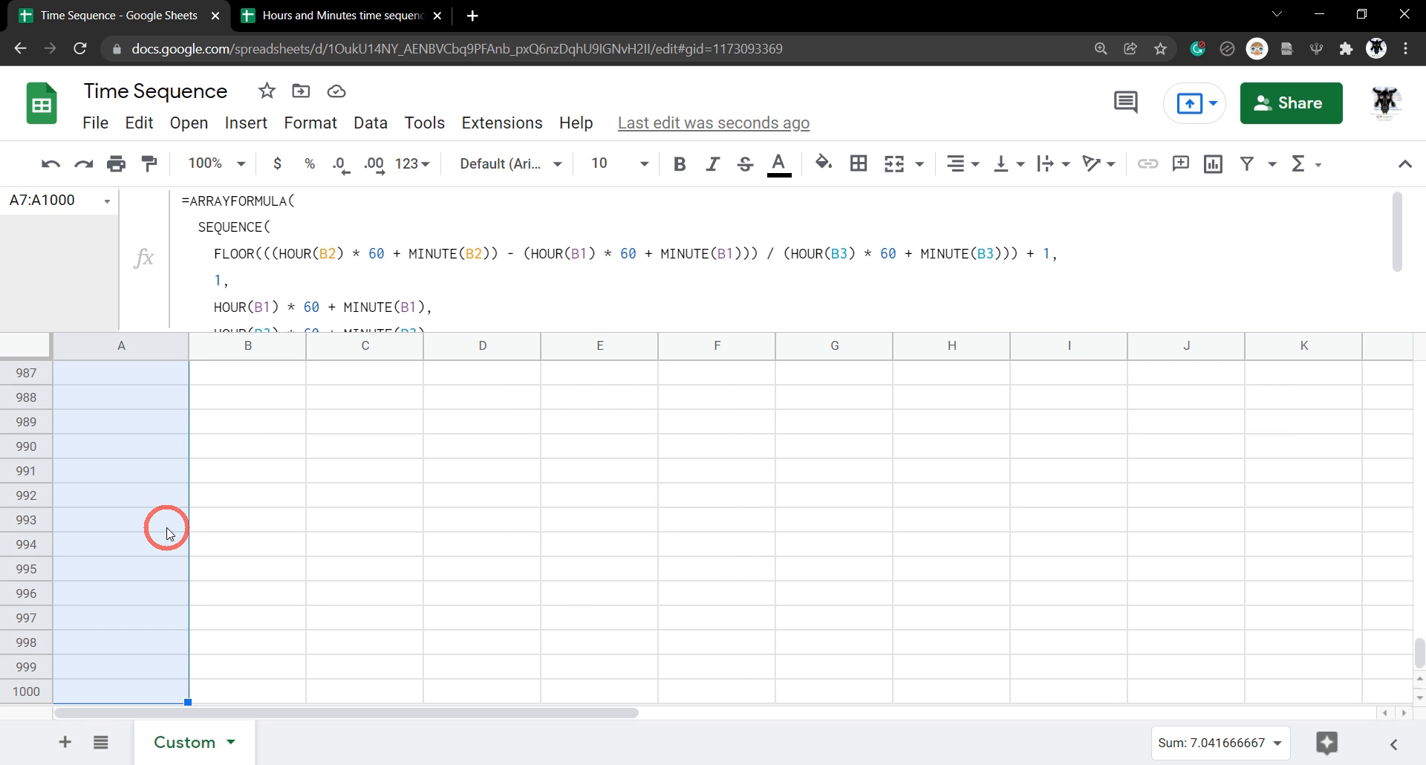
pyautogui.click(311, 124)
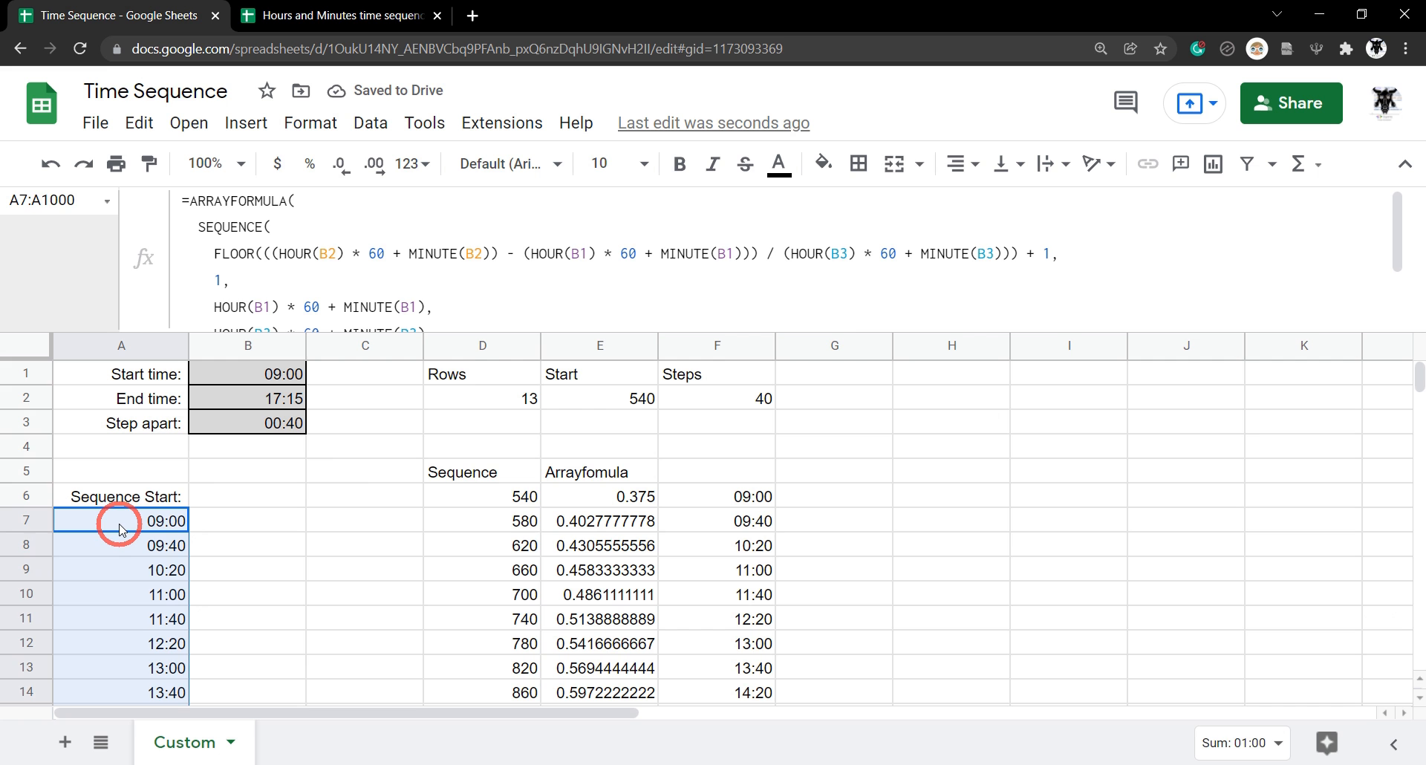
pyautogui.click(481, 346)
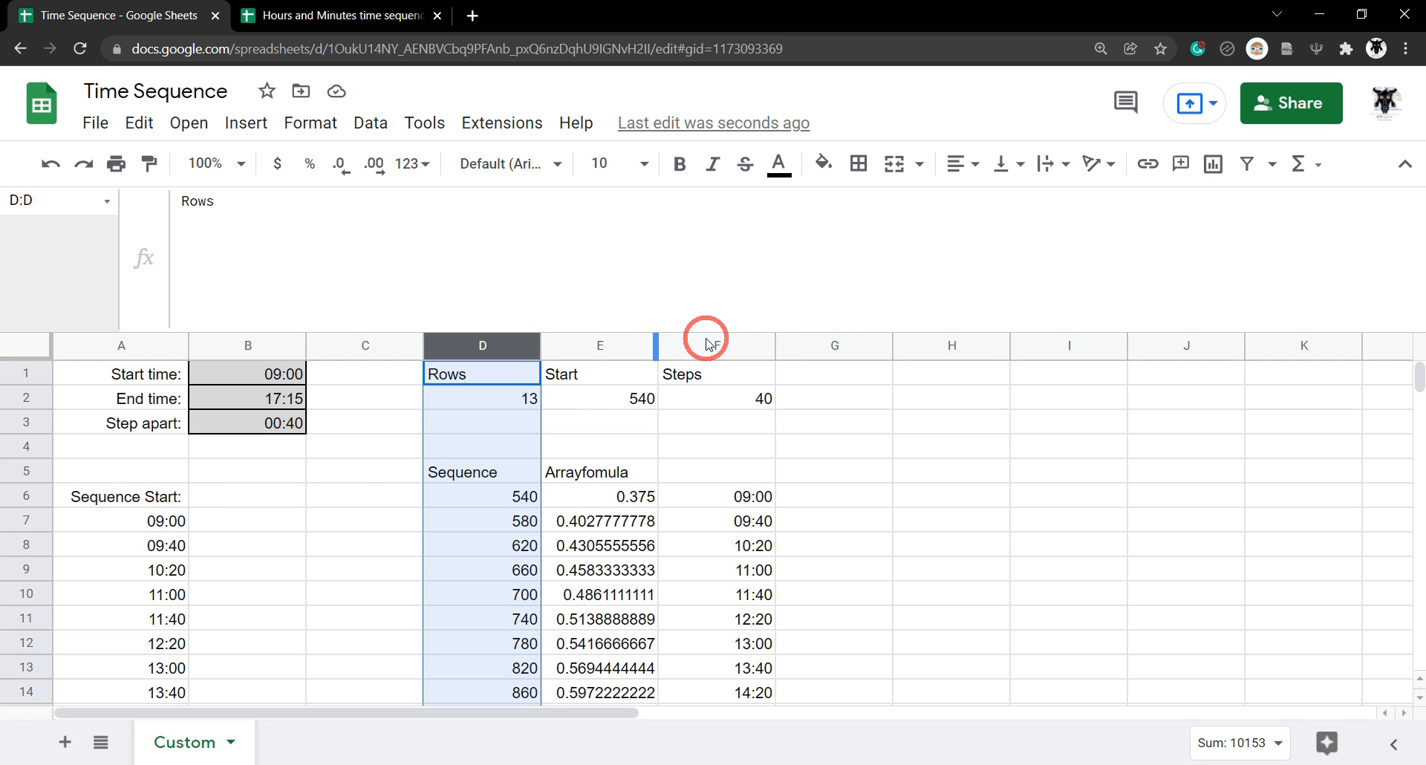
pyautogui.moveTo(744, 343)
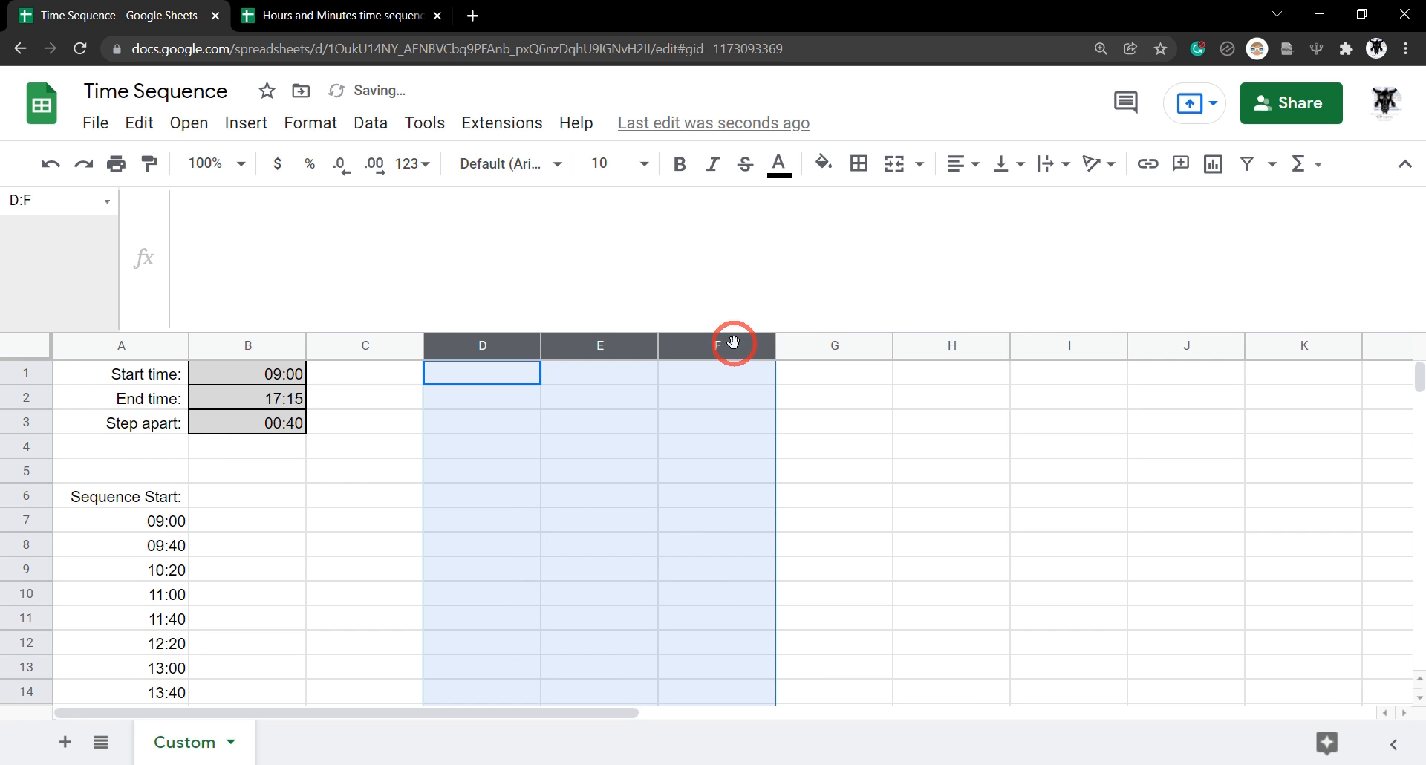
# Step: Enter start 12:00, end 23:10 and step 00:10 so column A lists 12:00, 12:10, 12:20…
pyautogui.click(365, 520)
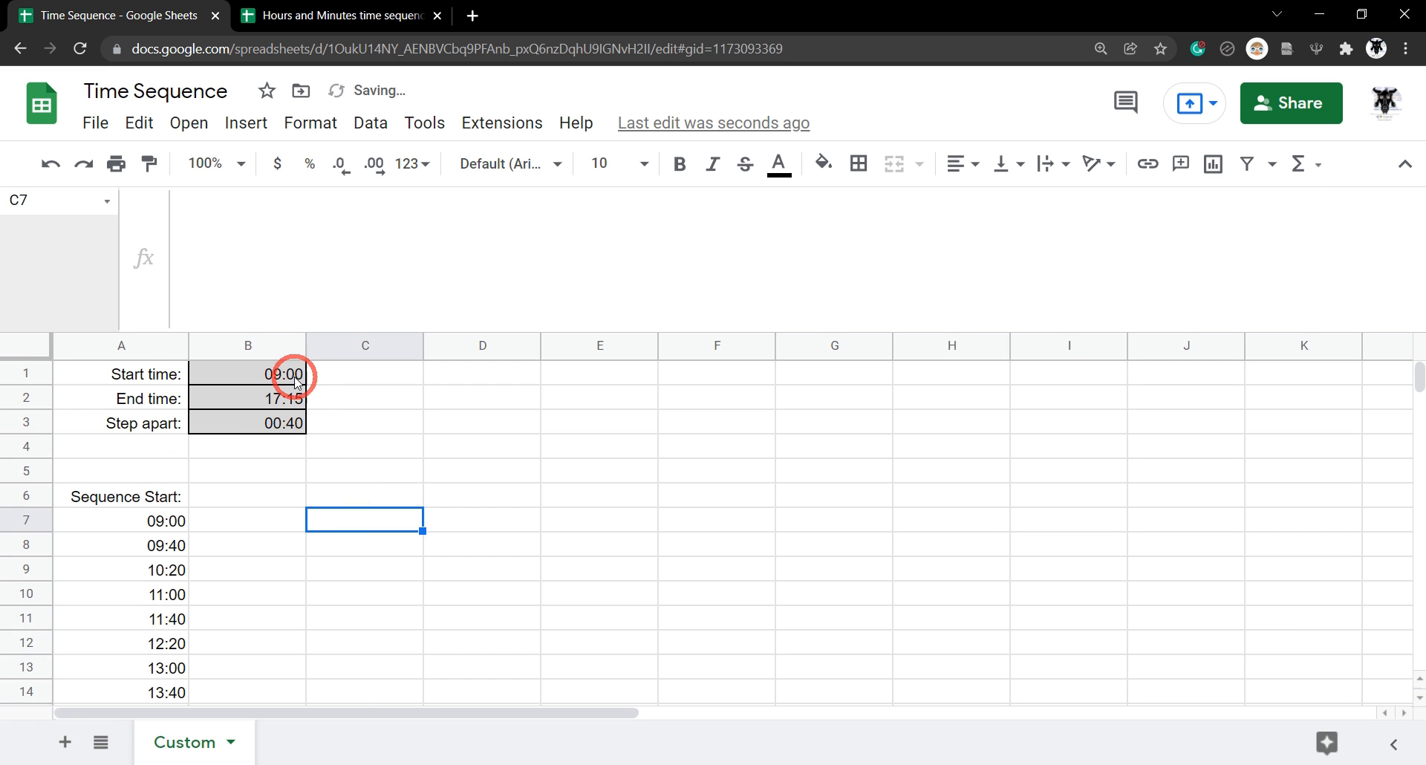
pyautogui.click(248, 373)
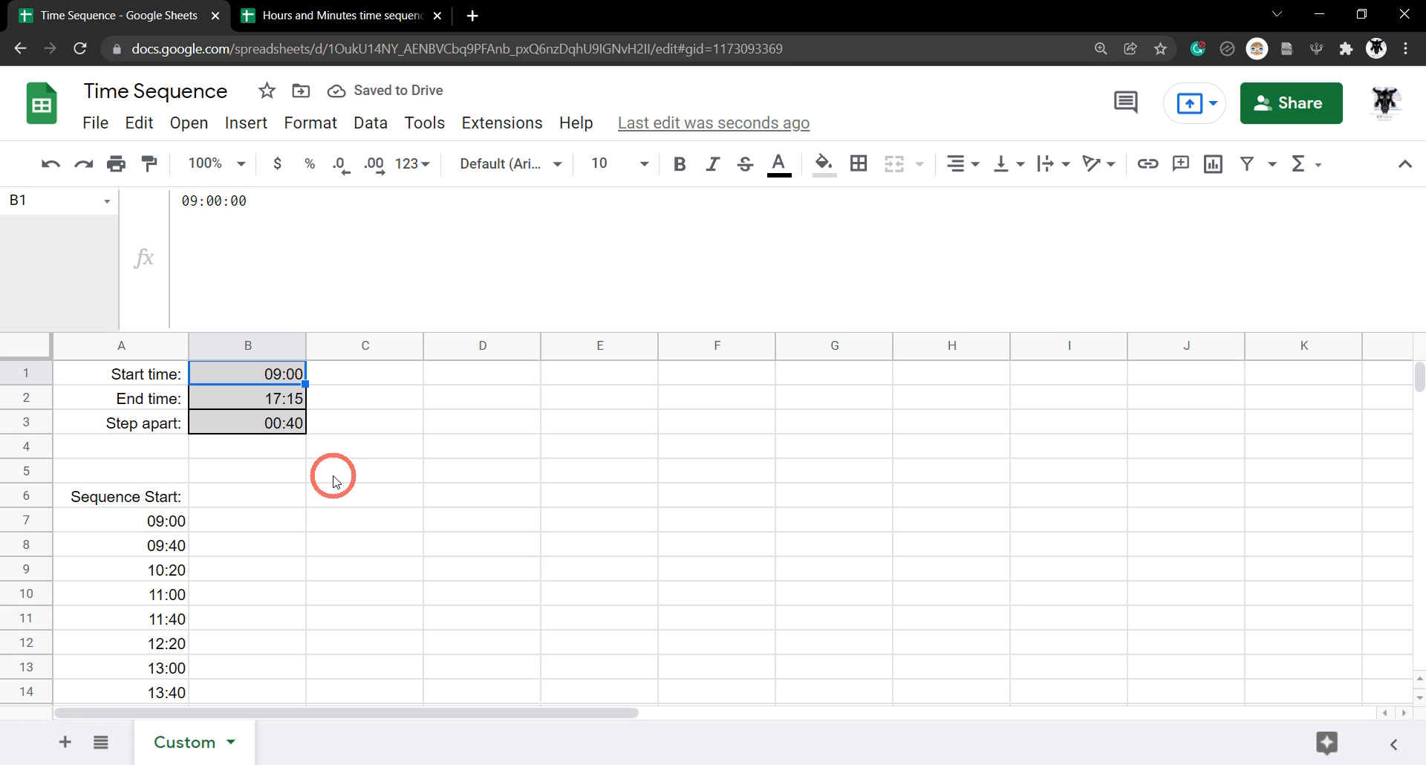
pyautogui.write('12:00')
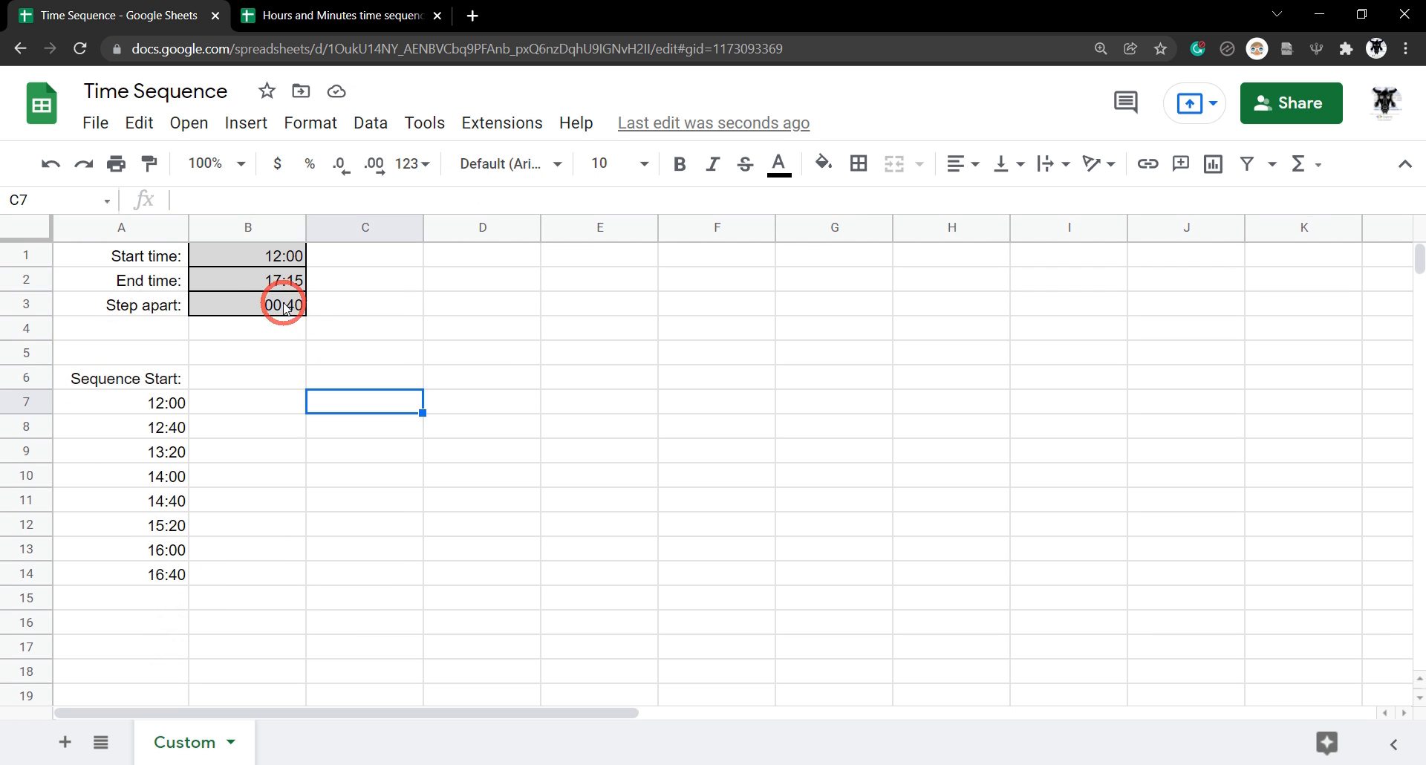
pyautogui.write('01:00')
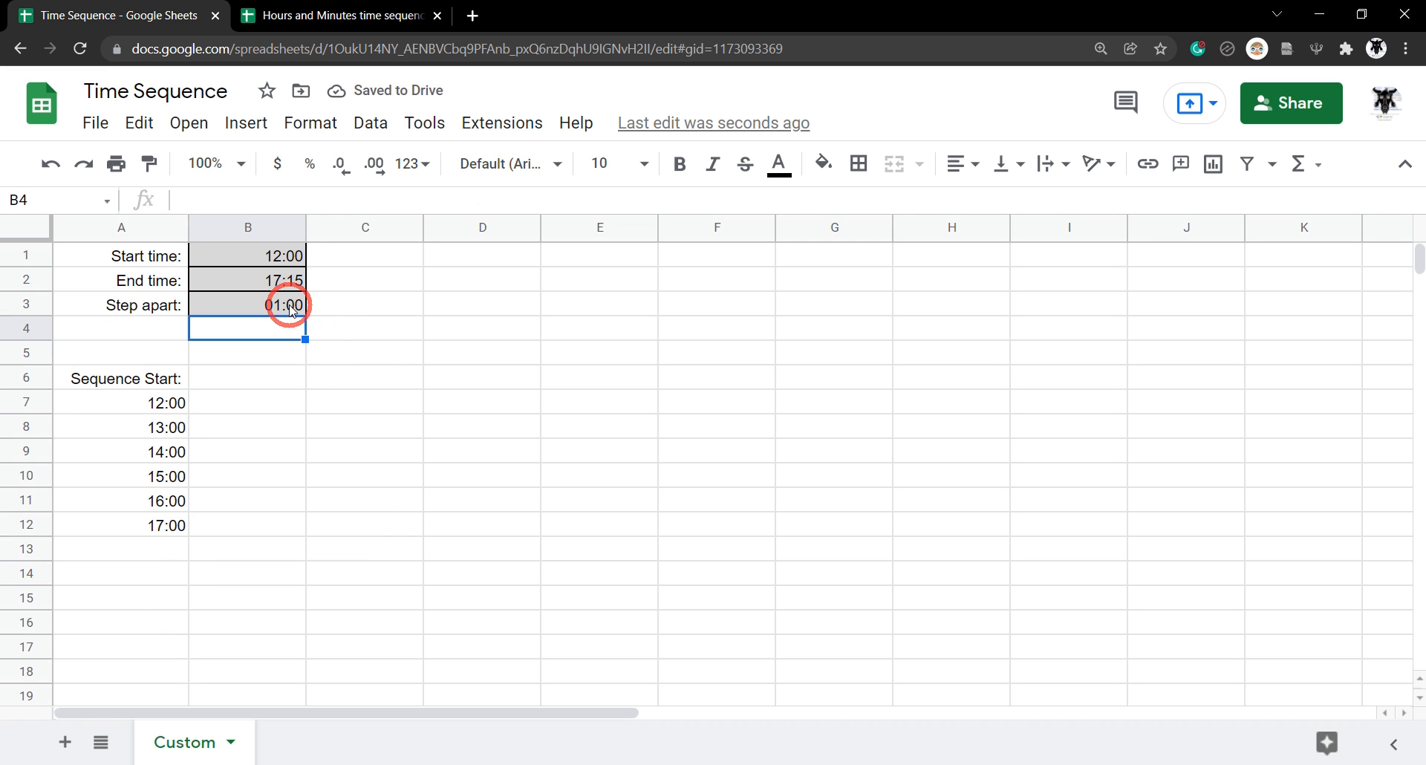
pyautogui.click(248, 279)
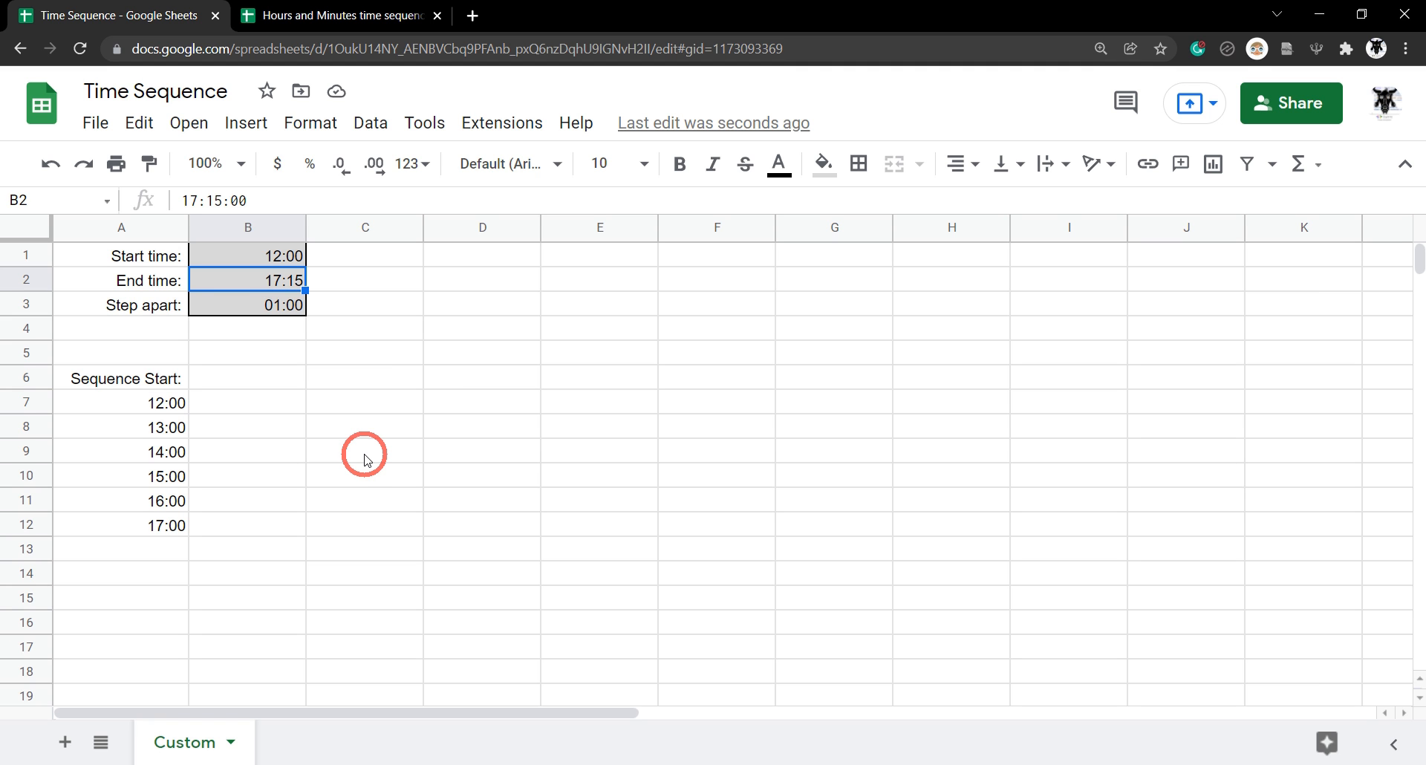
pyautogui.write('23:1')
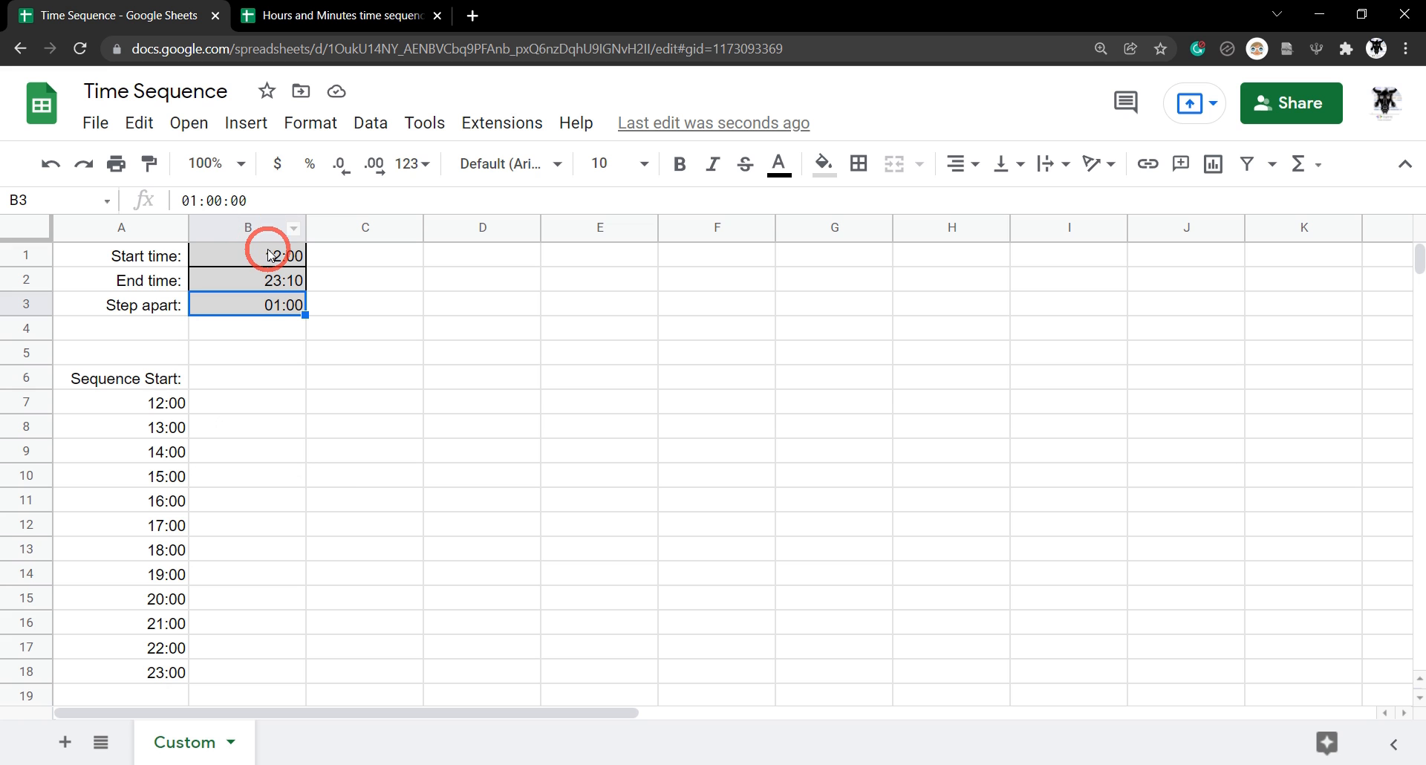
pyautogui.write('00:10')
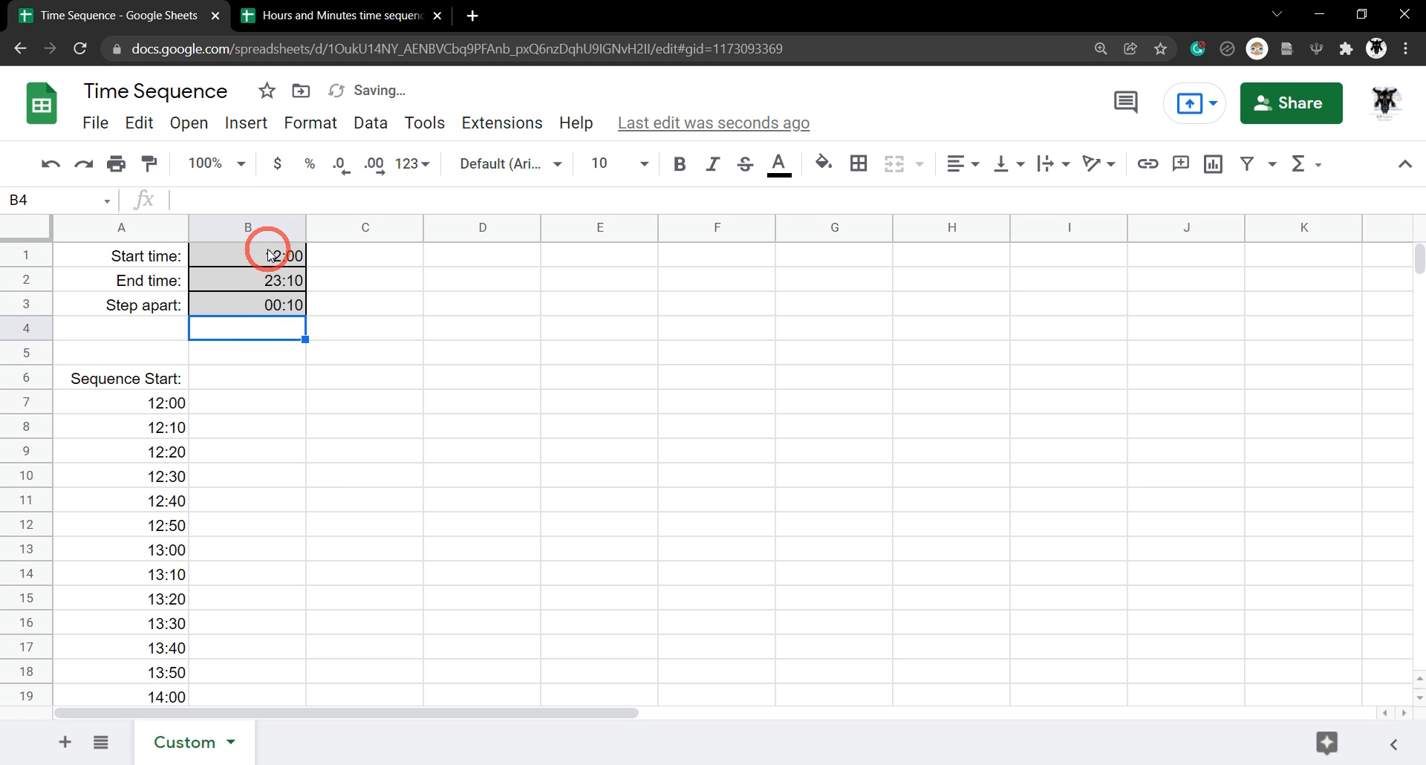
pyautogui.scroll(-3)
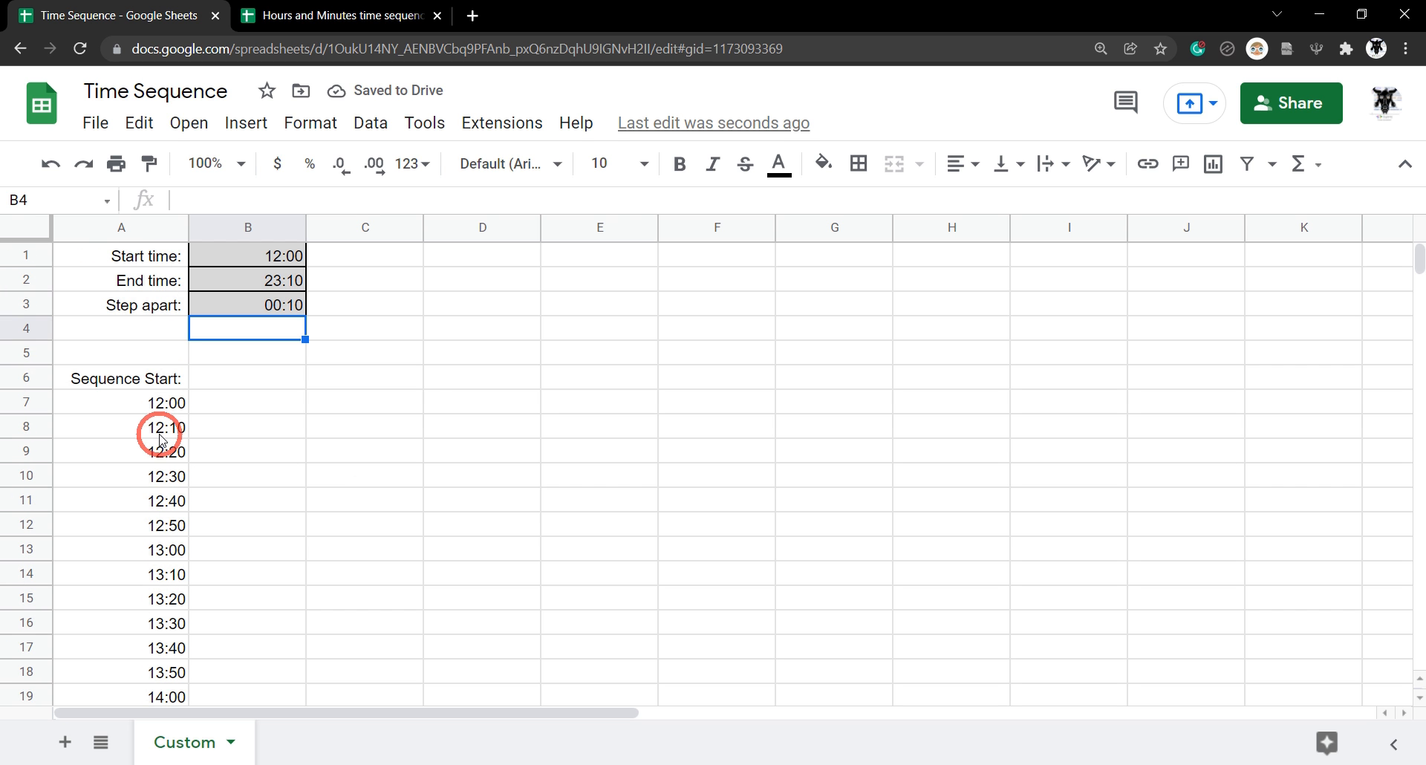
pyautogui.click(481, 353)
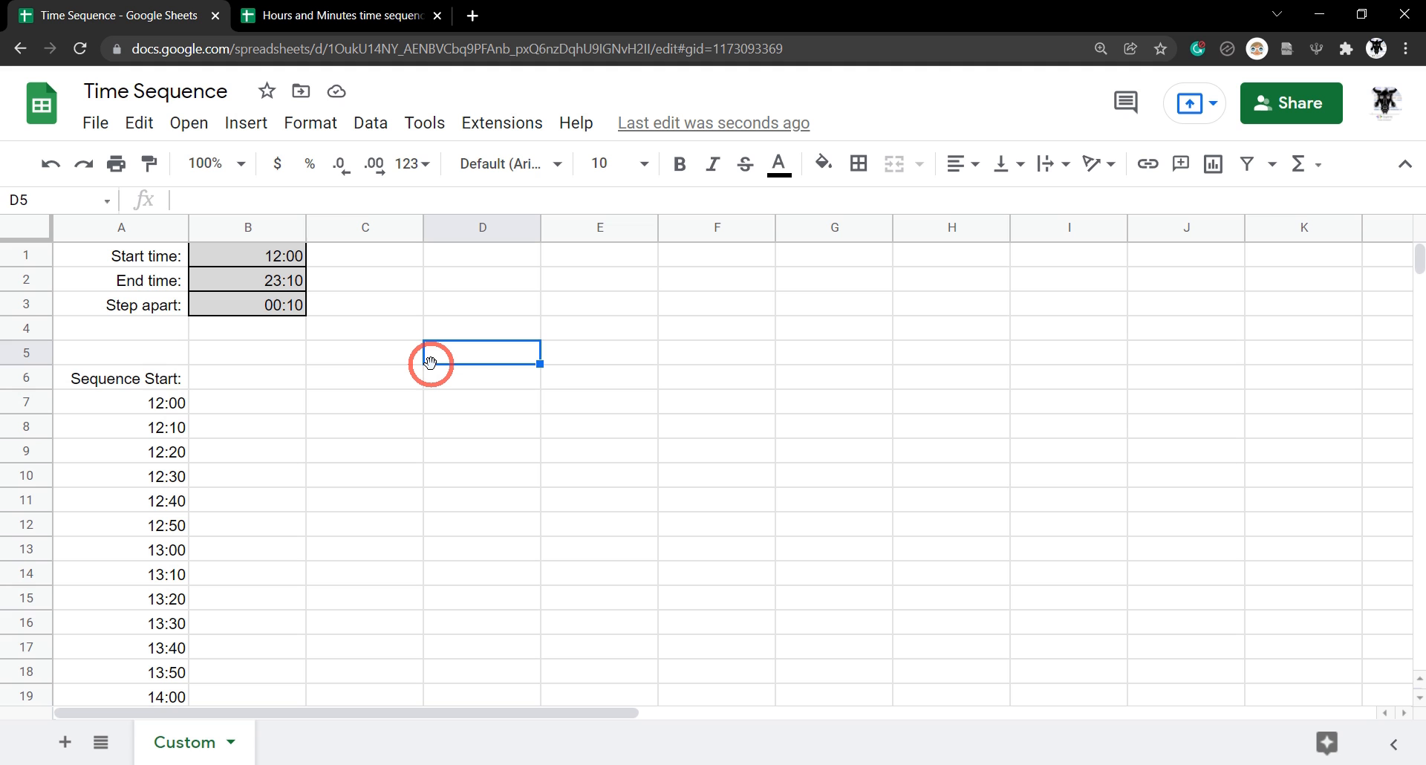